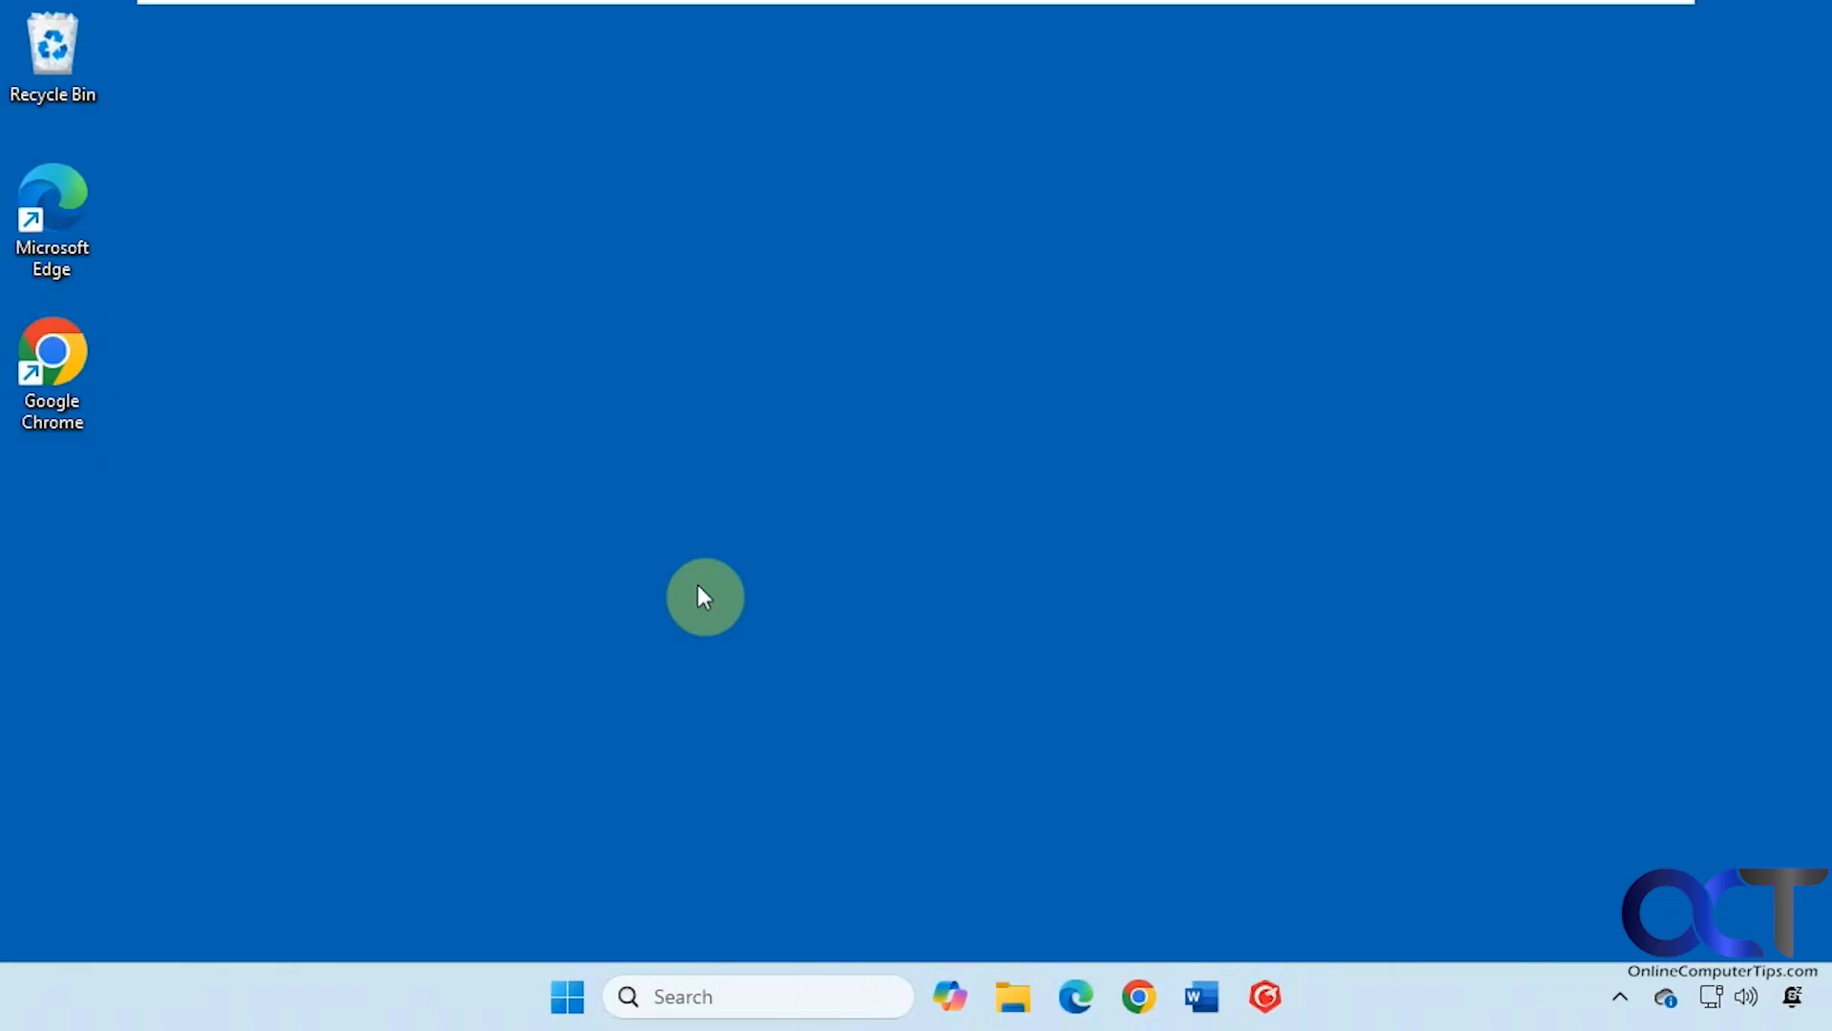
mouse_move(525, 641)
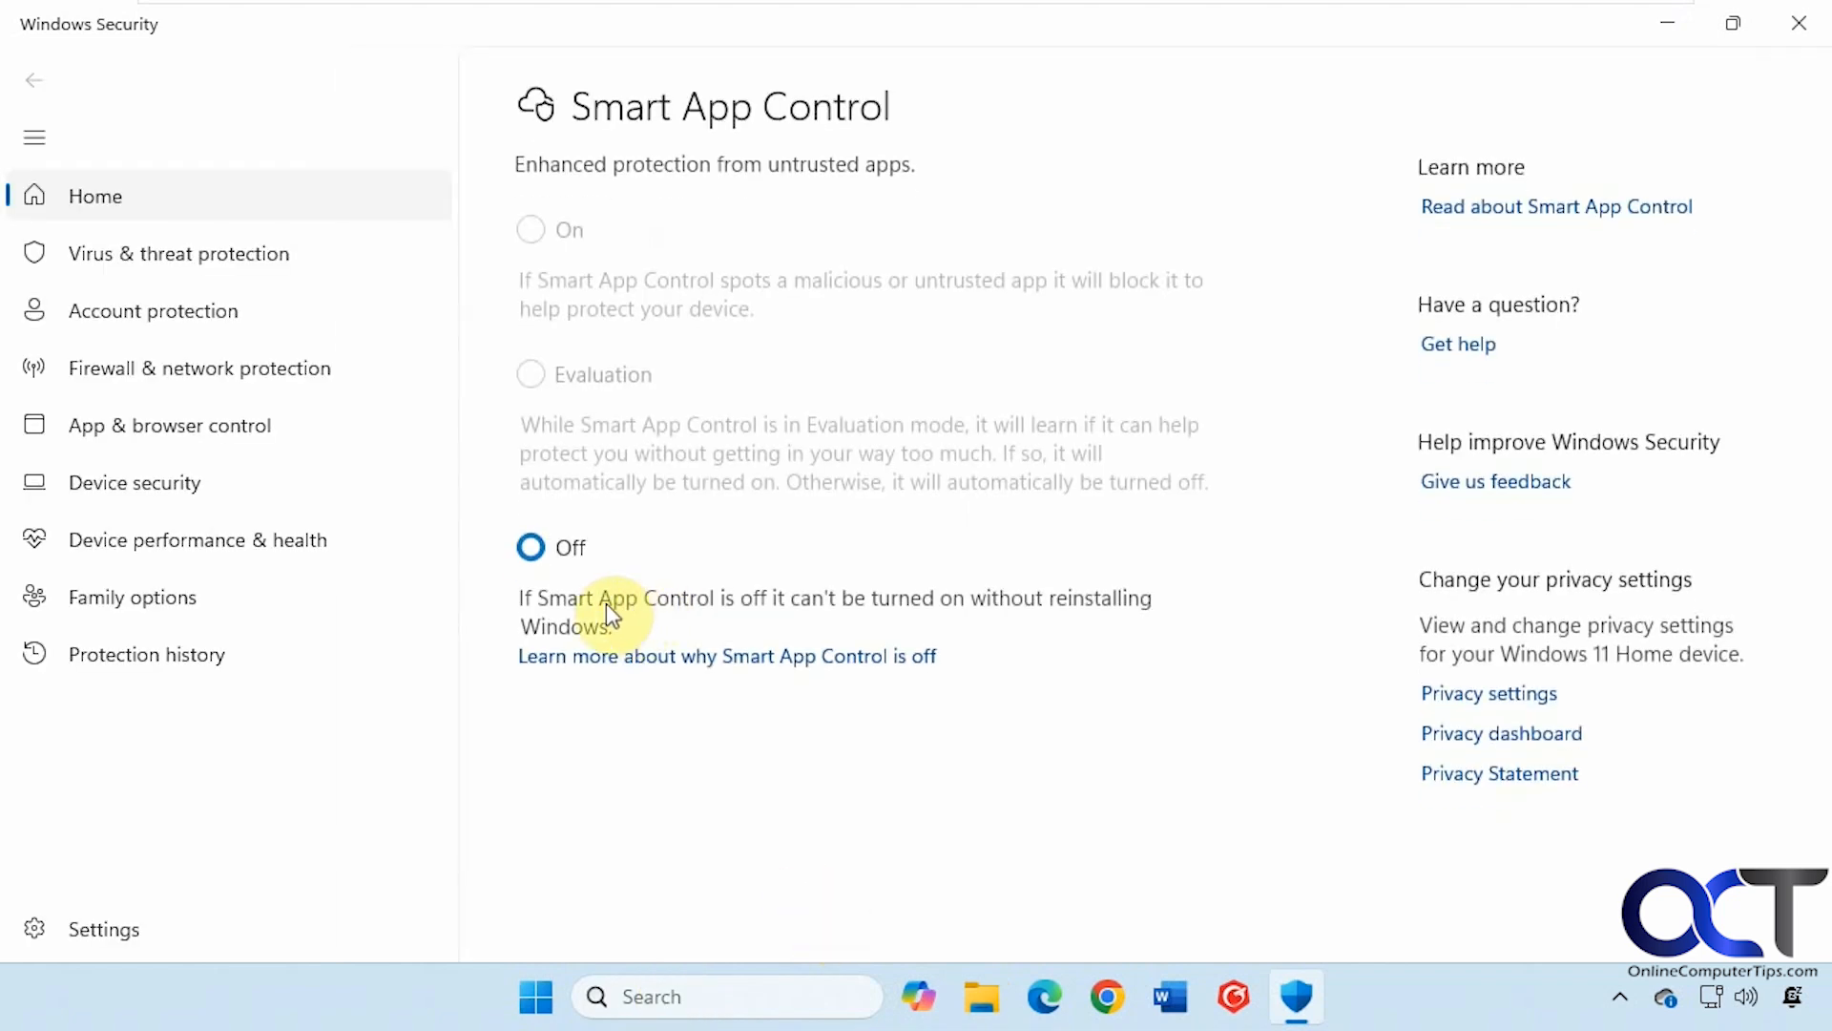
mouse_move(170, 424)
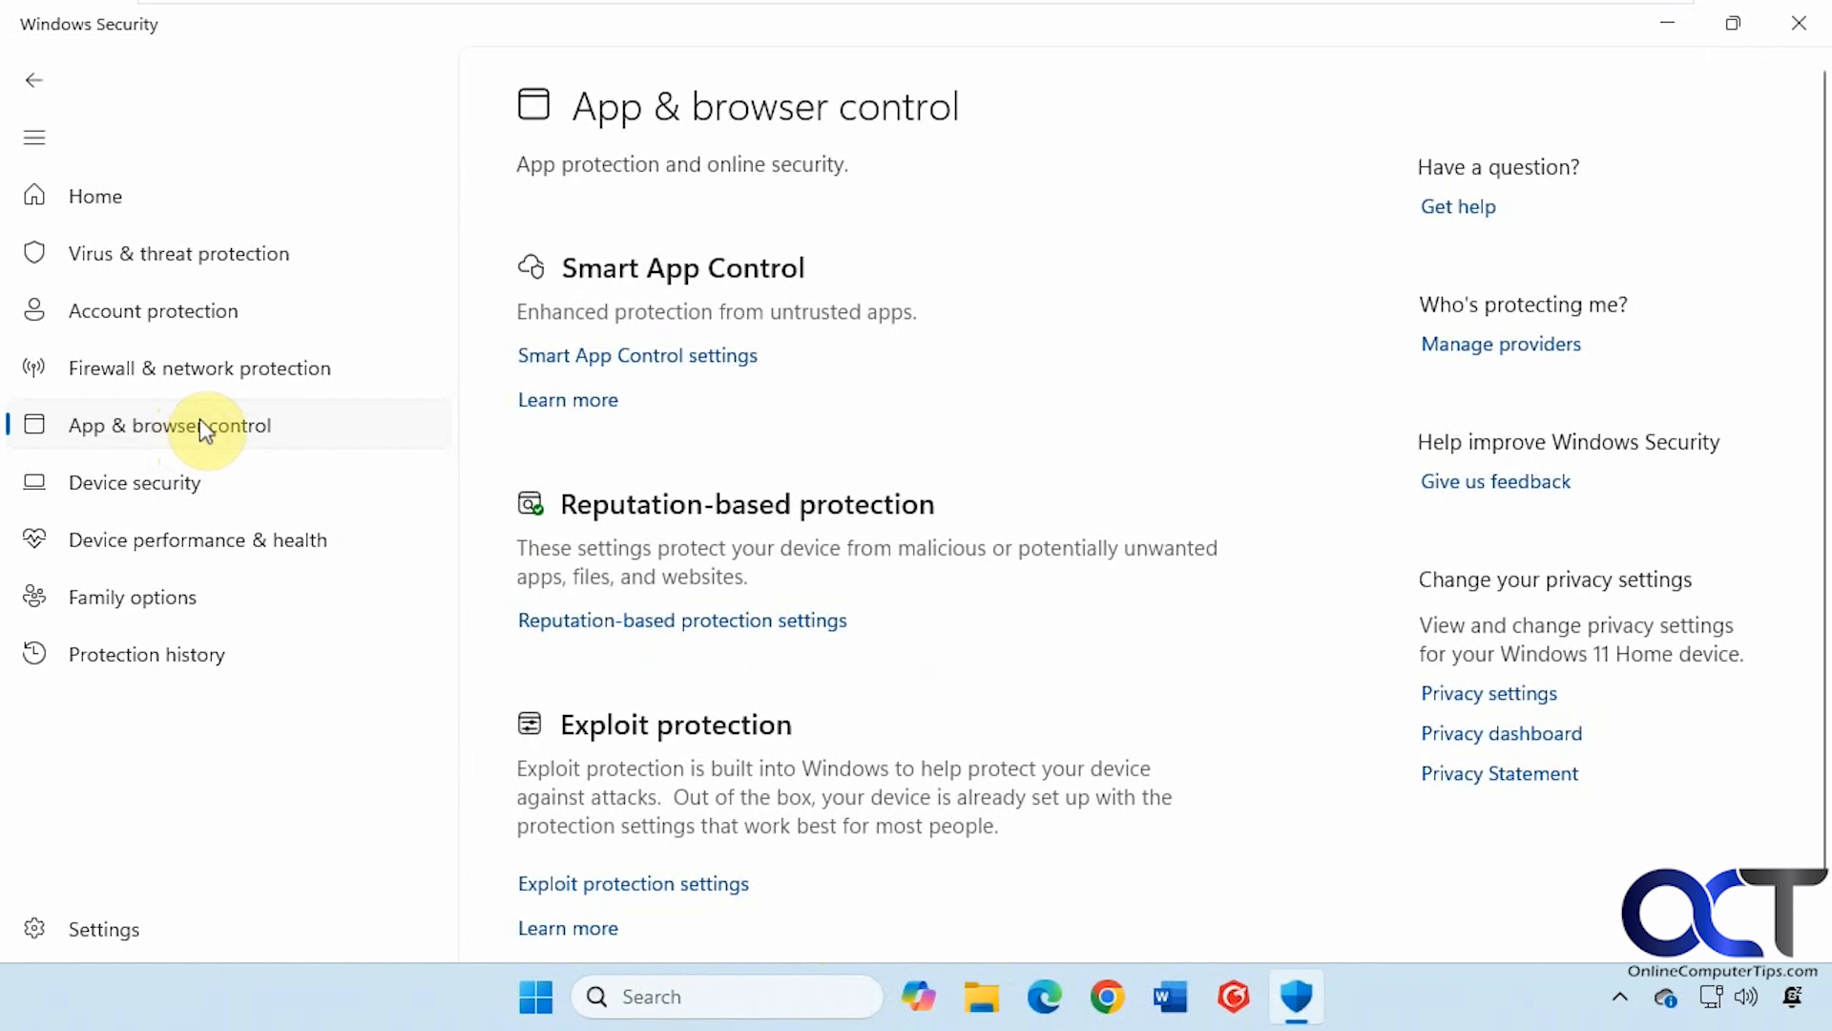
click(638, 355)
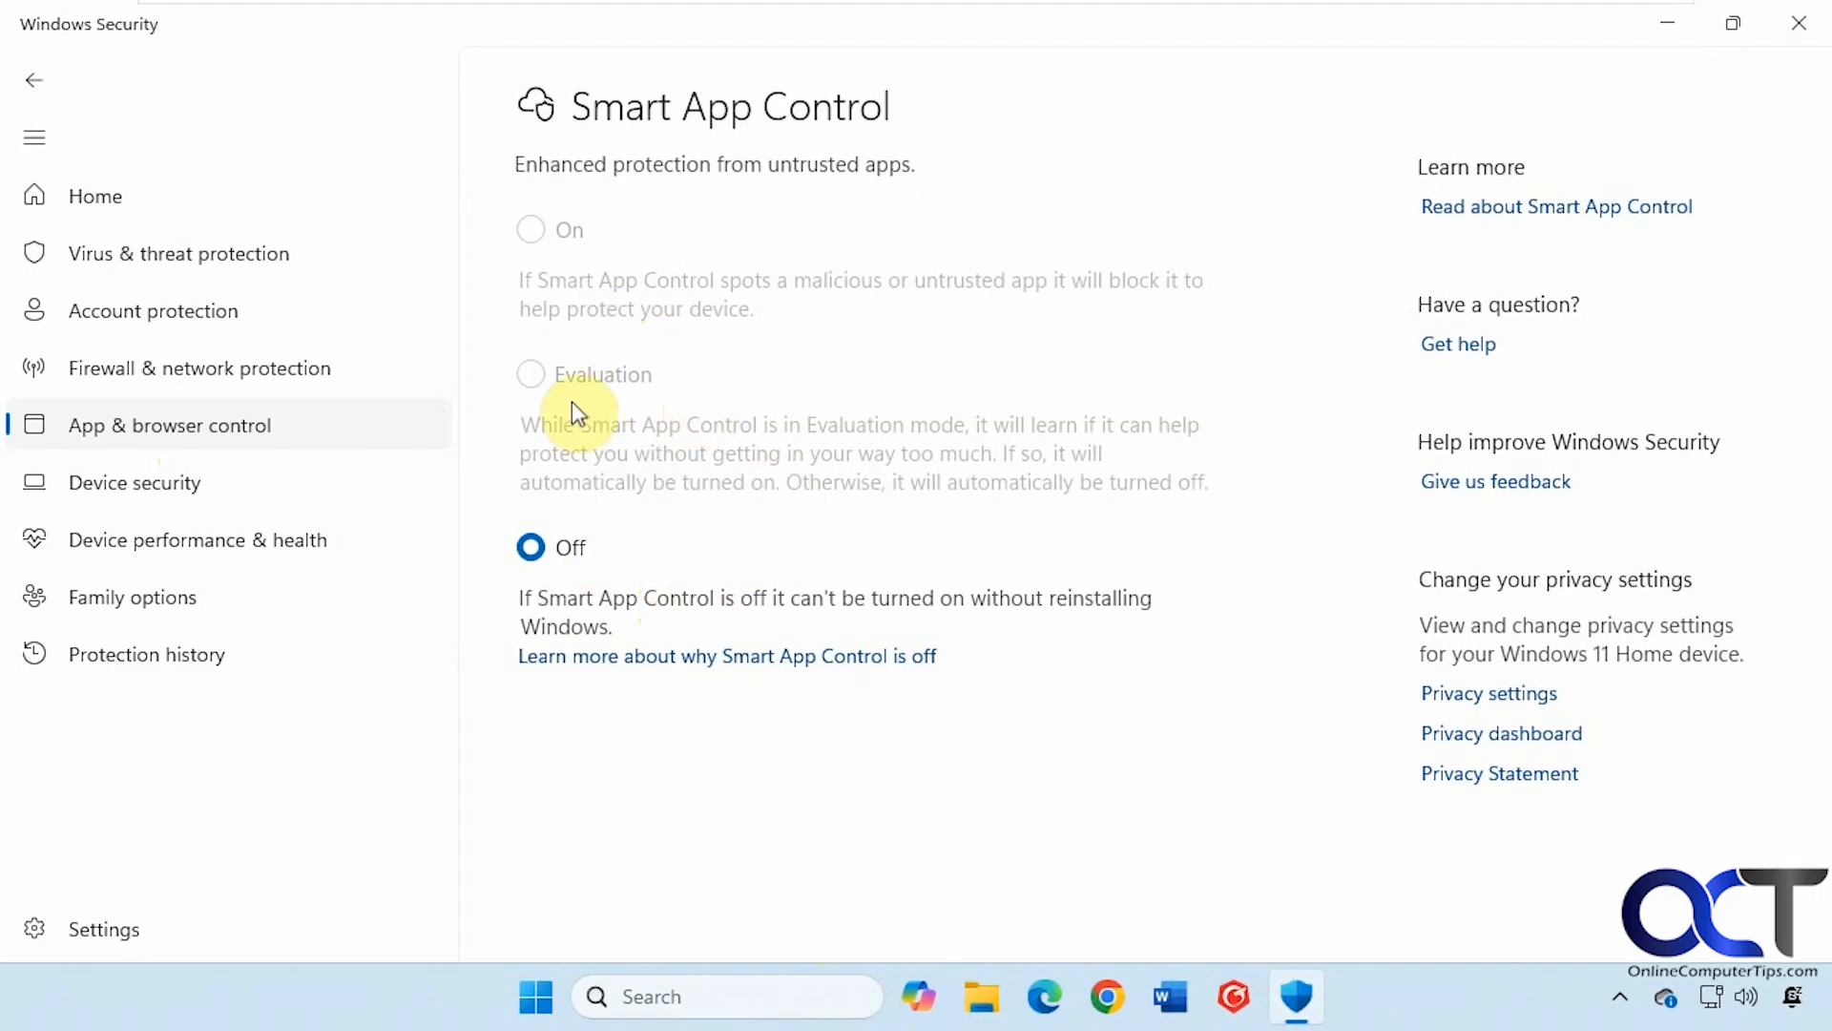
mouse_move(811, 447)
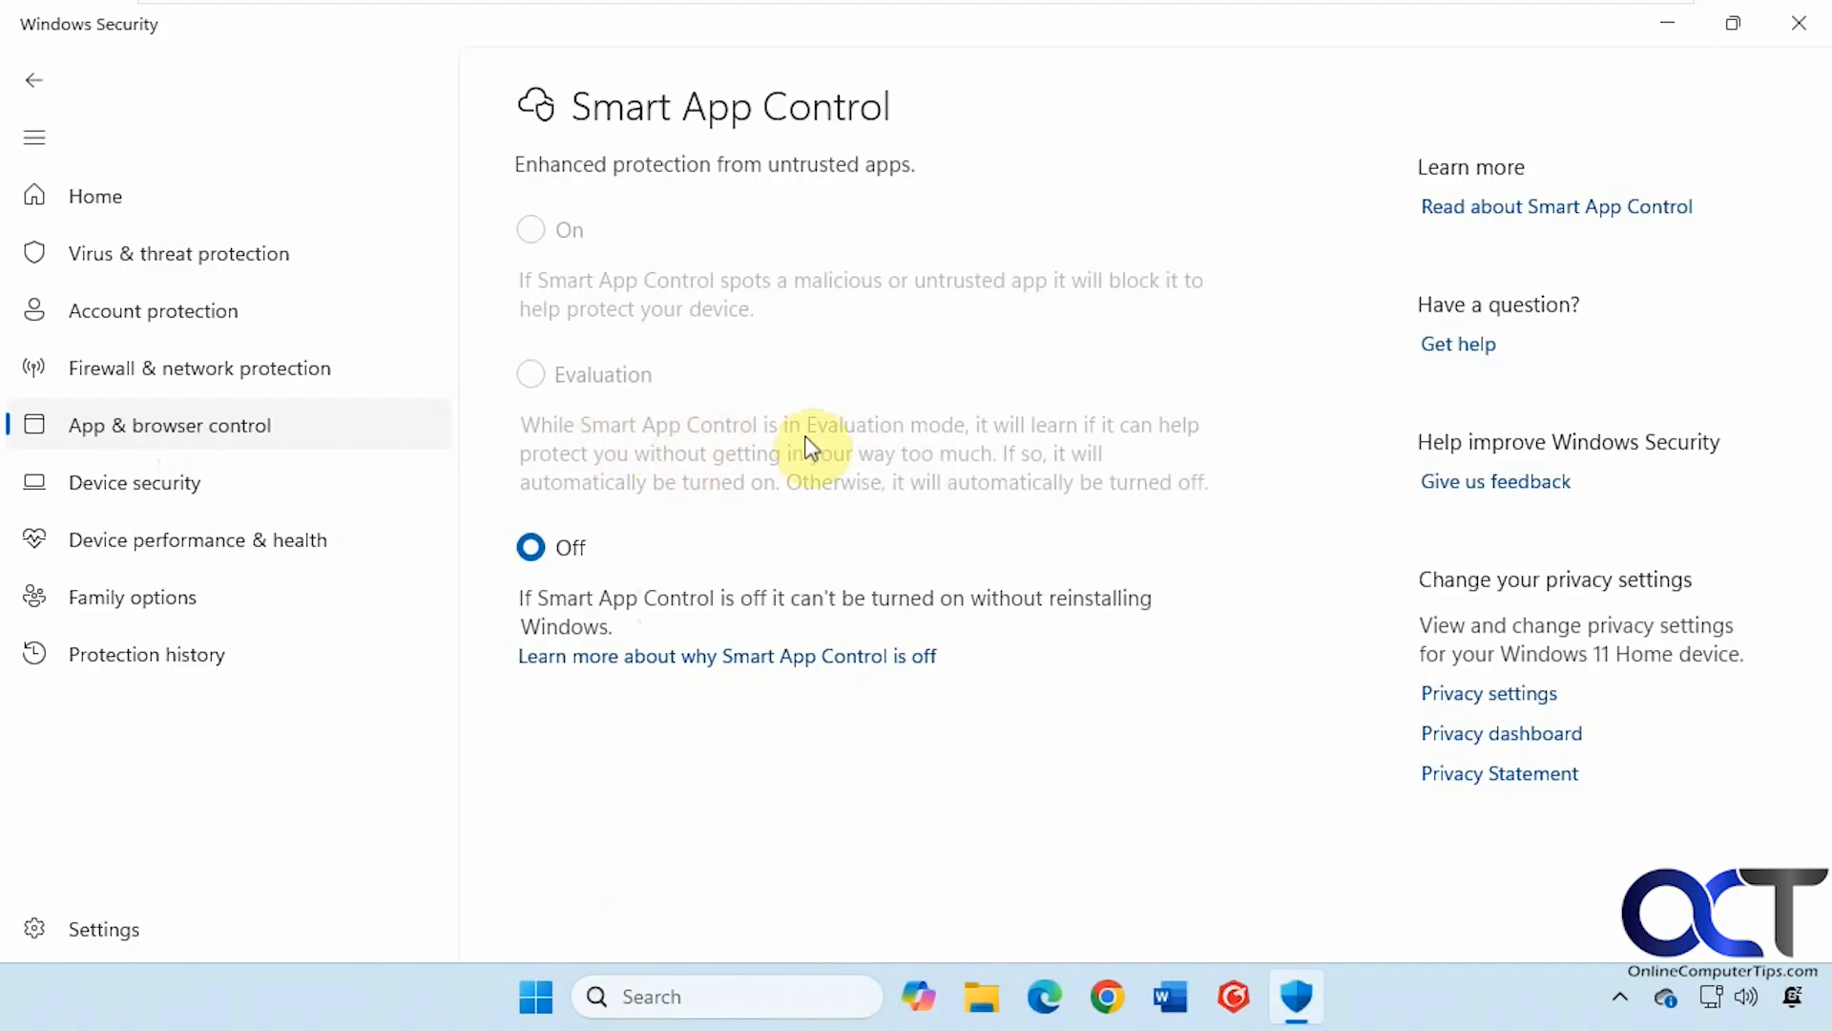
mouse_move(700, 435)
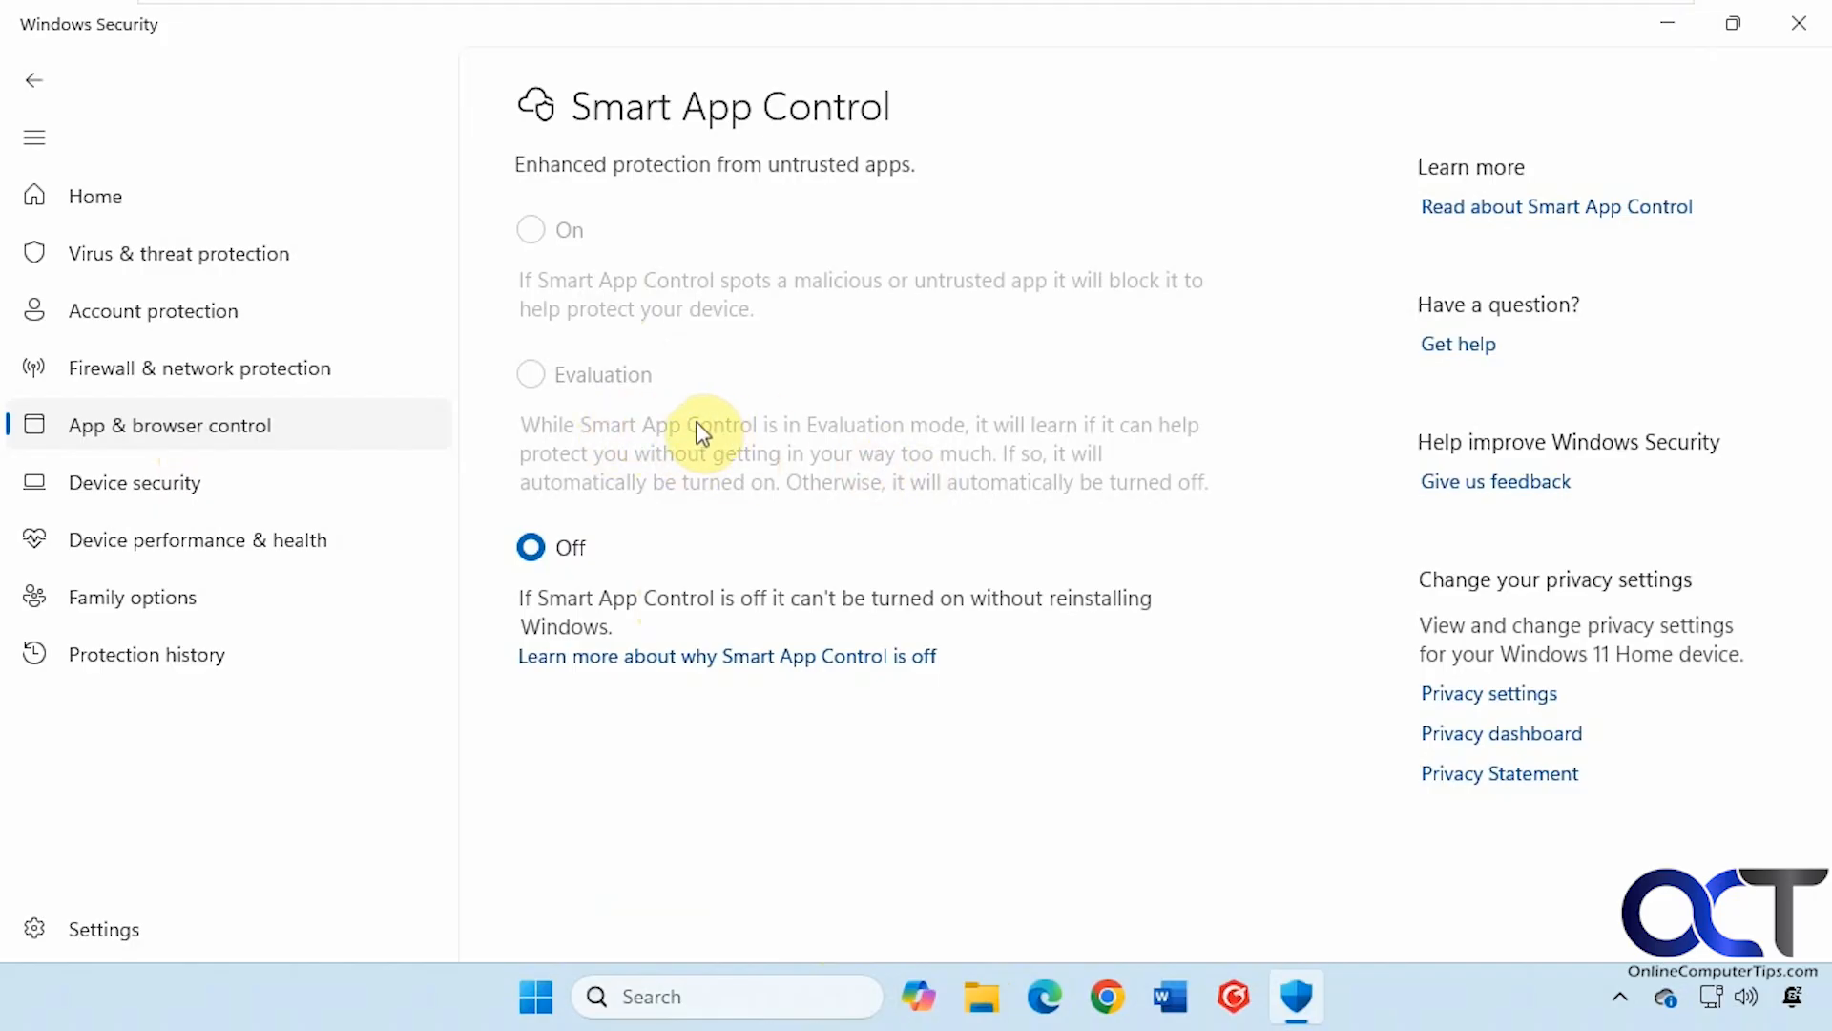
mouse_move(662, 517)
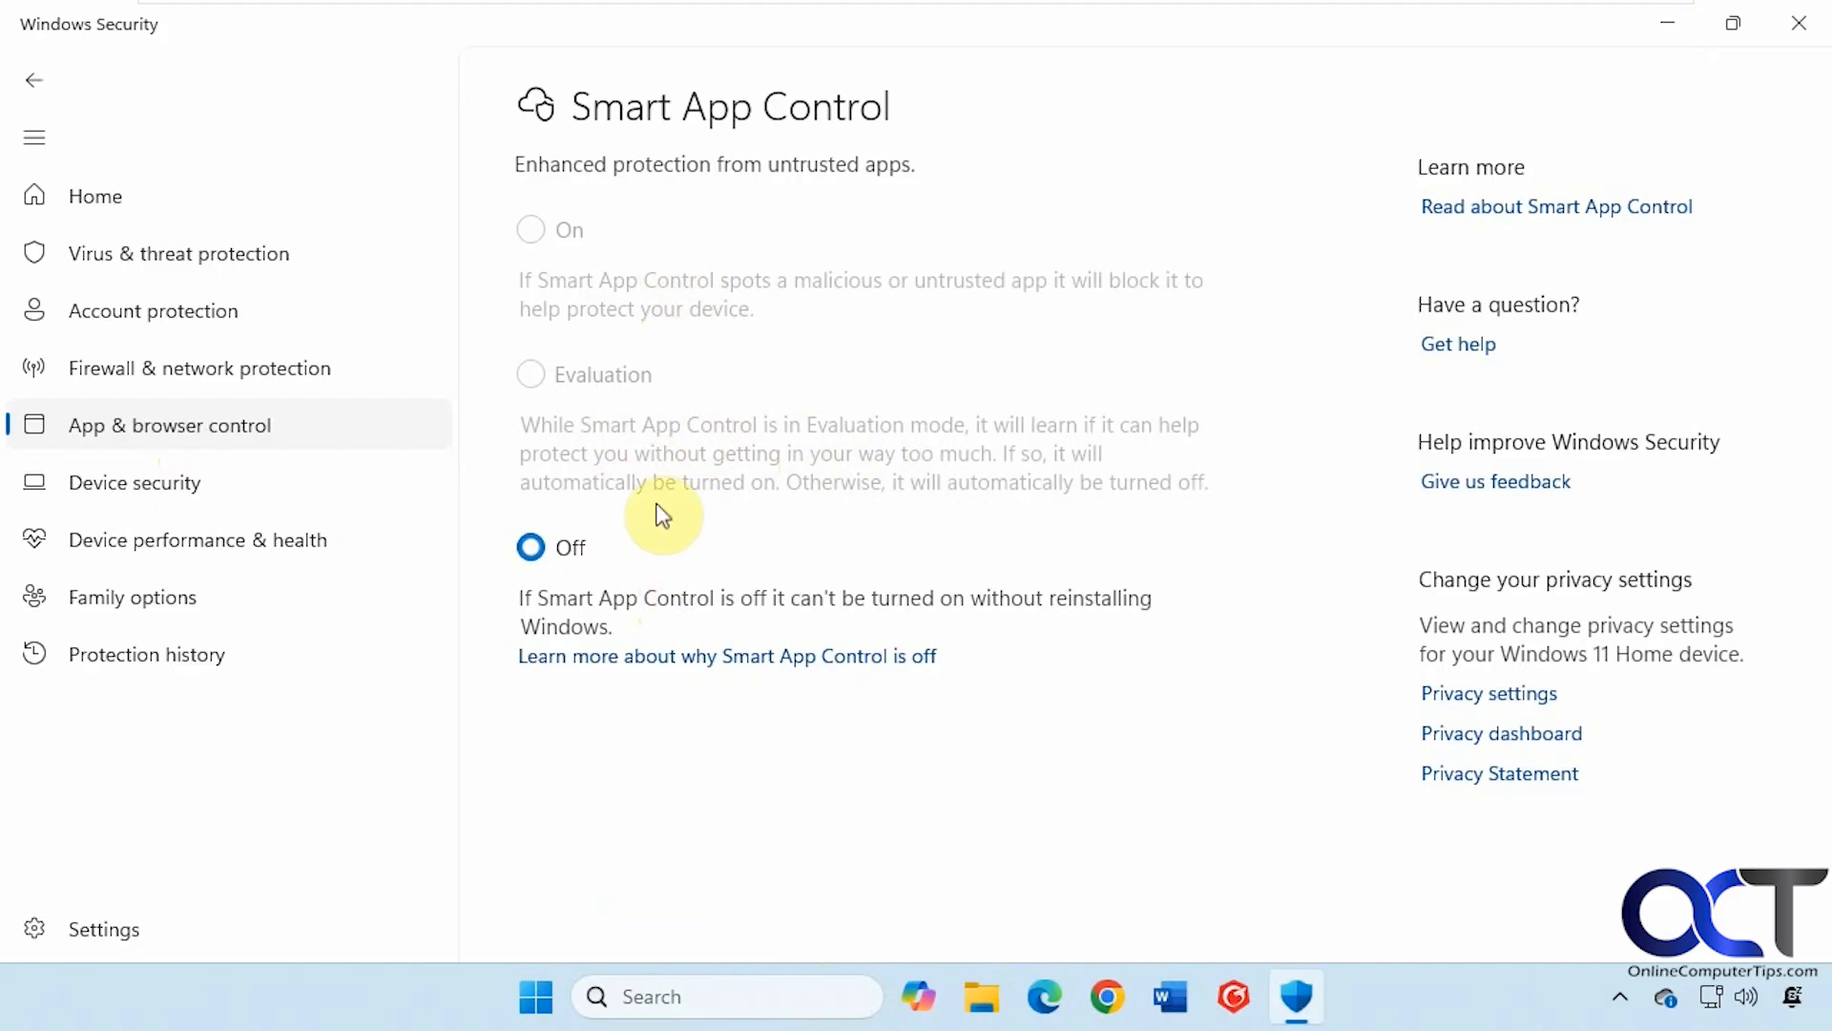
mouse_move(638, 479)
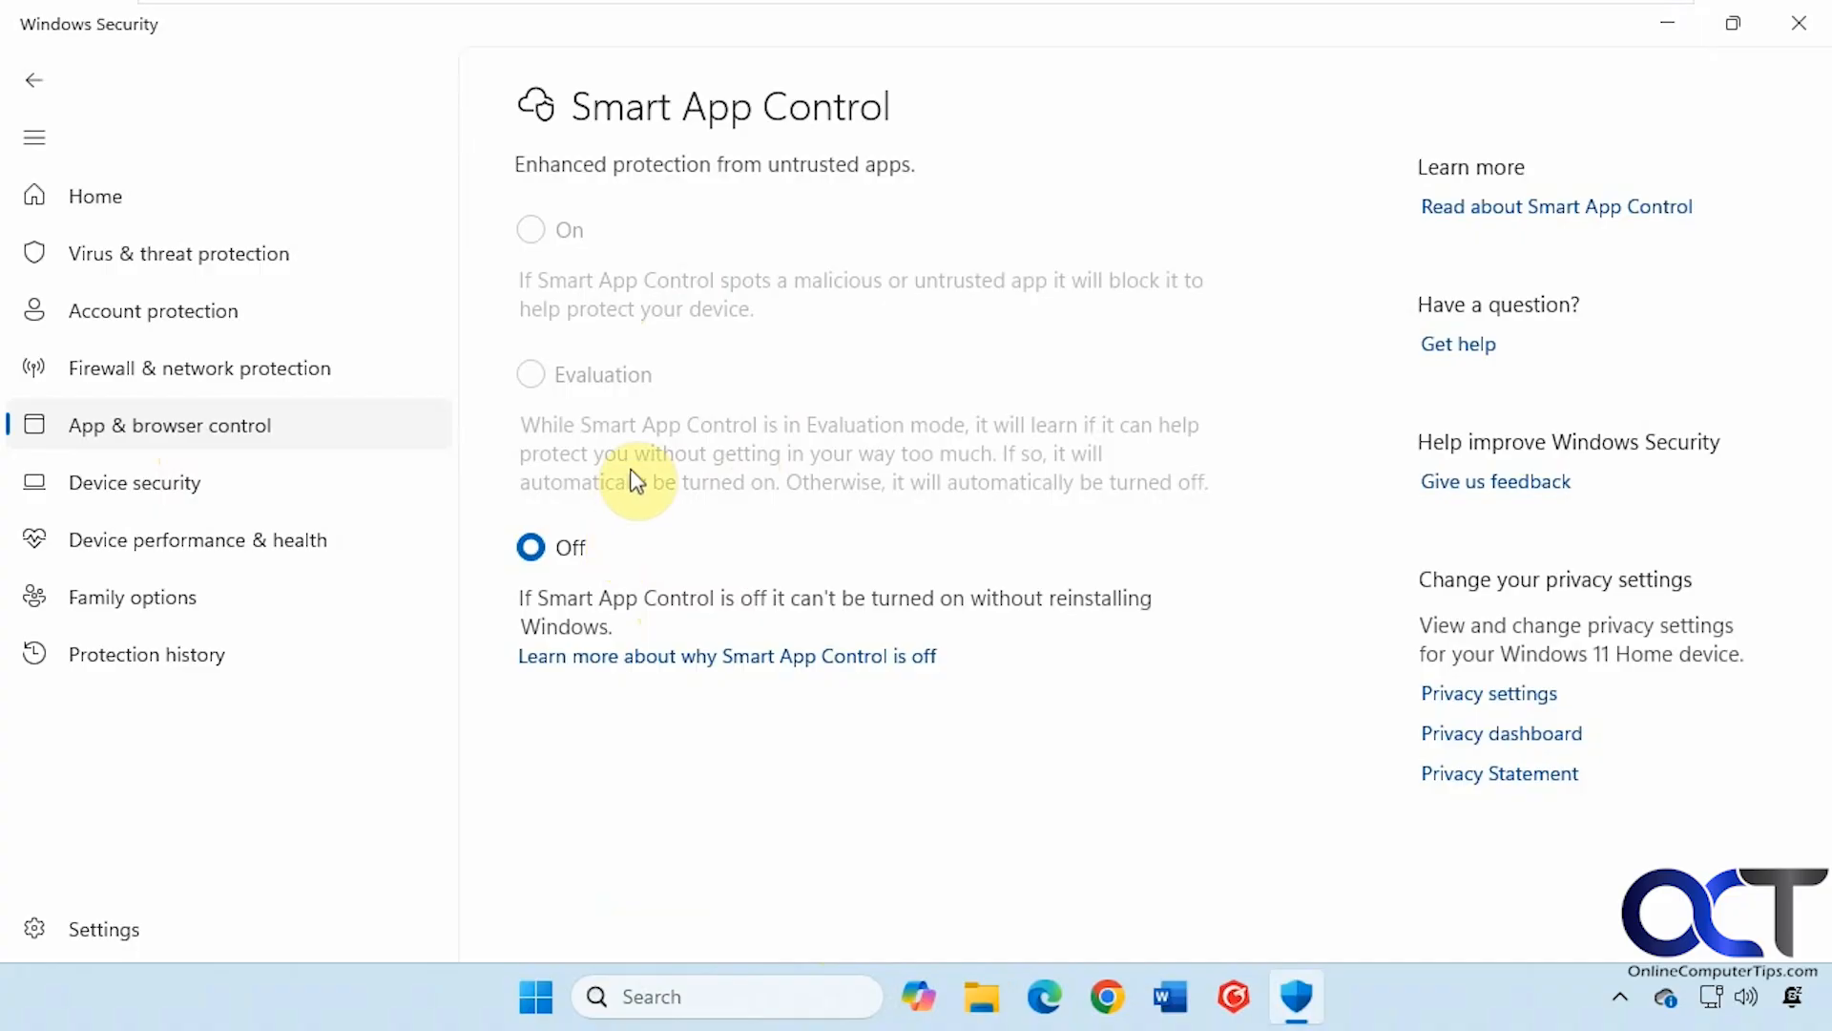
mouse_move(649, 454)
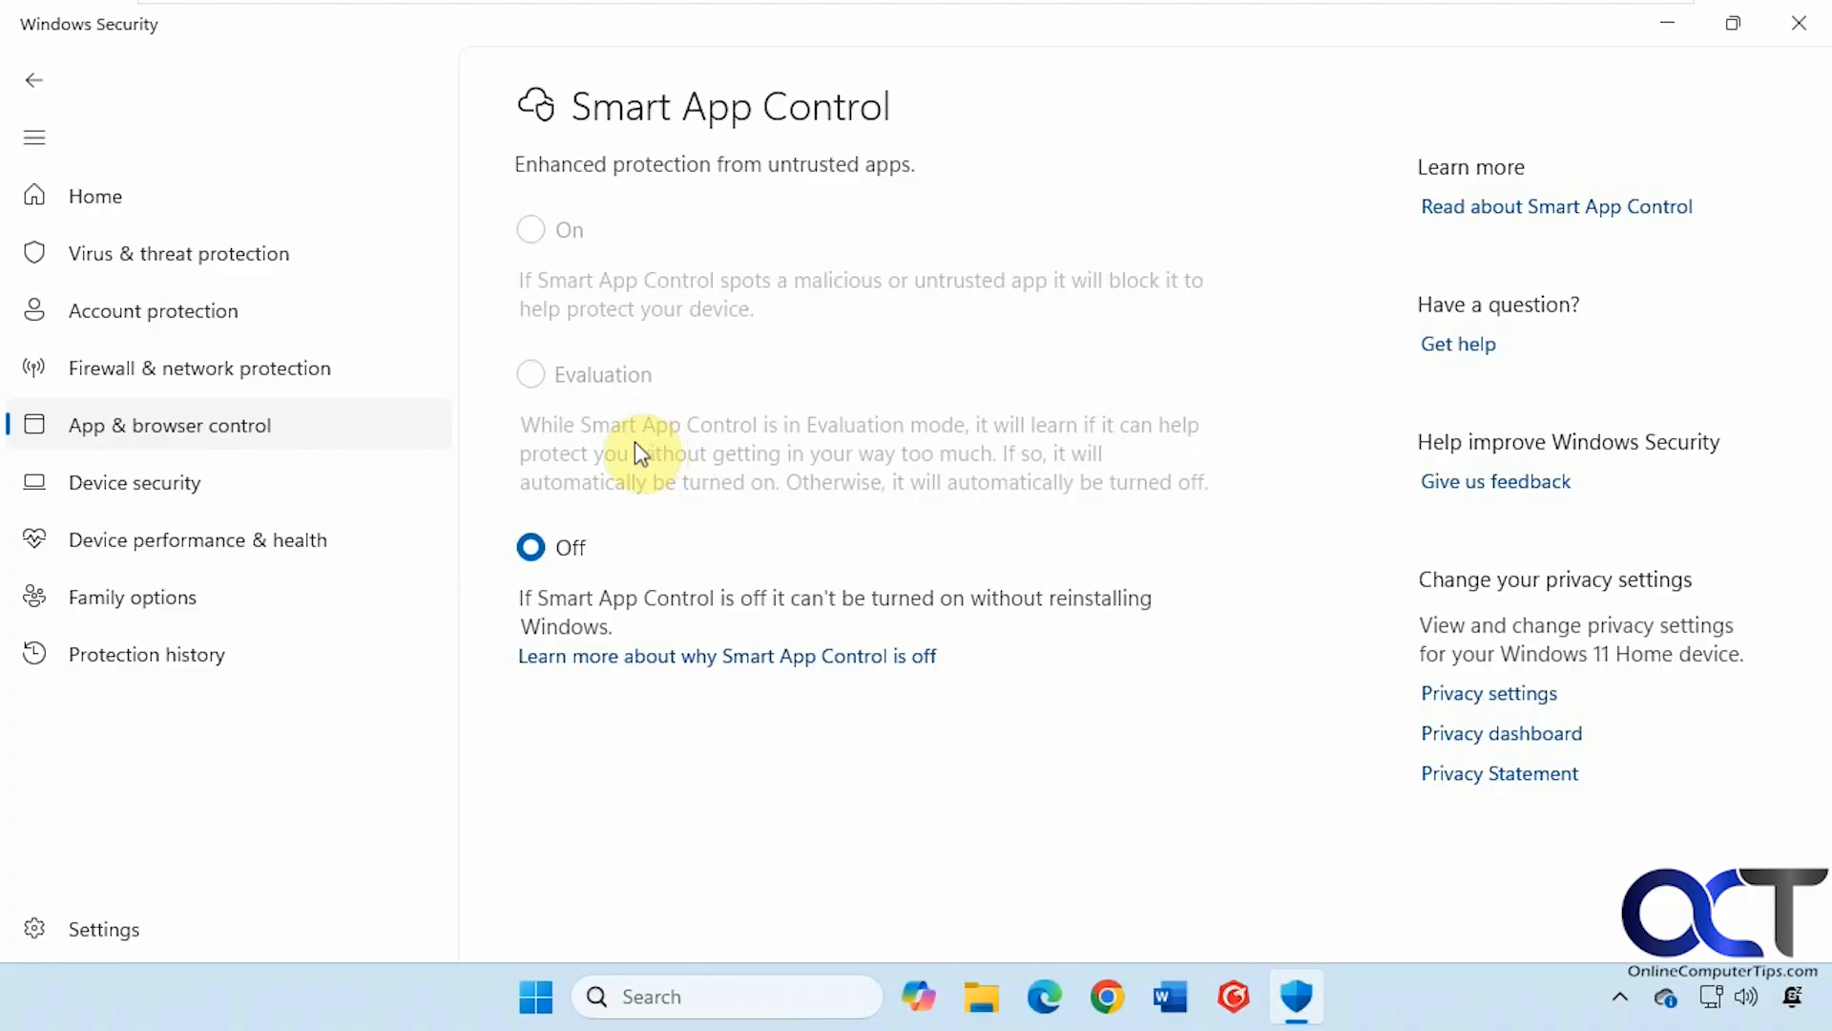
mouse_move(641, 397)
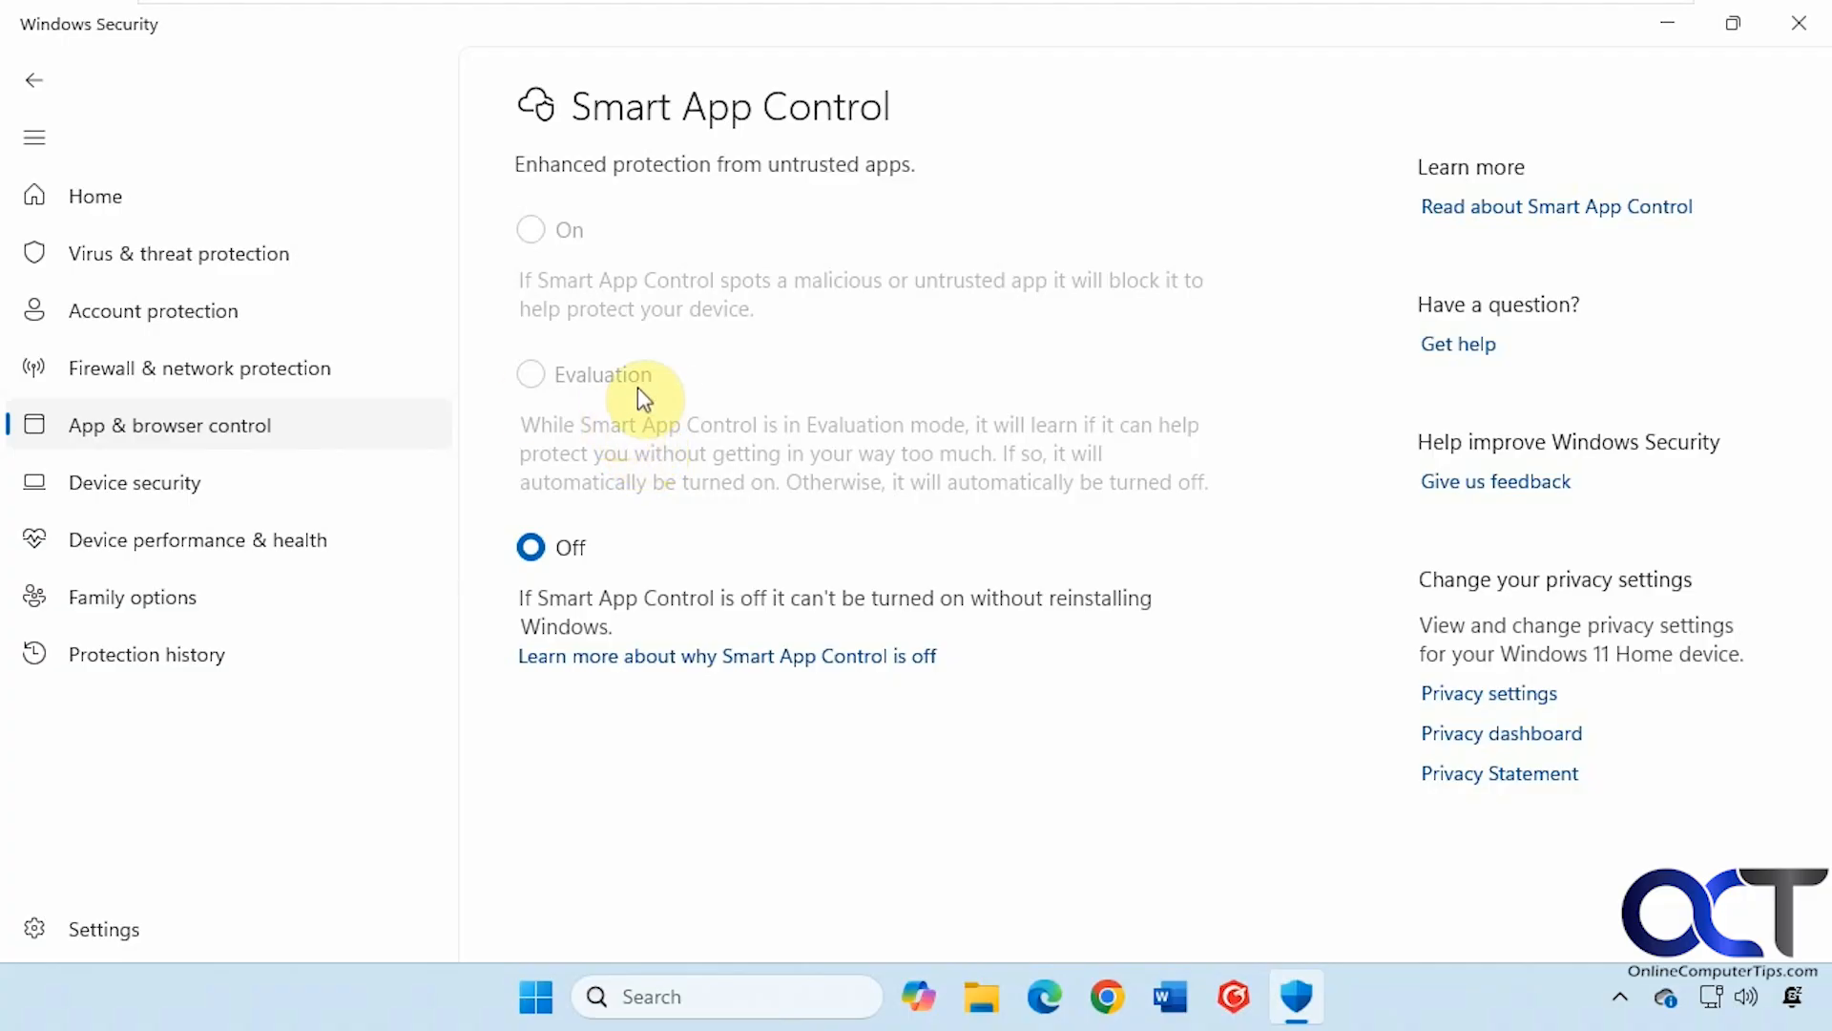
mouse_move(647, 373)
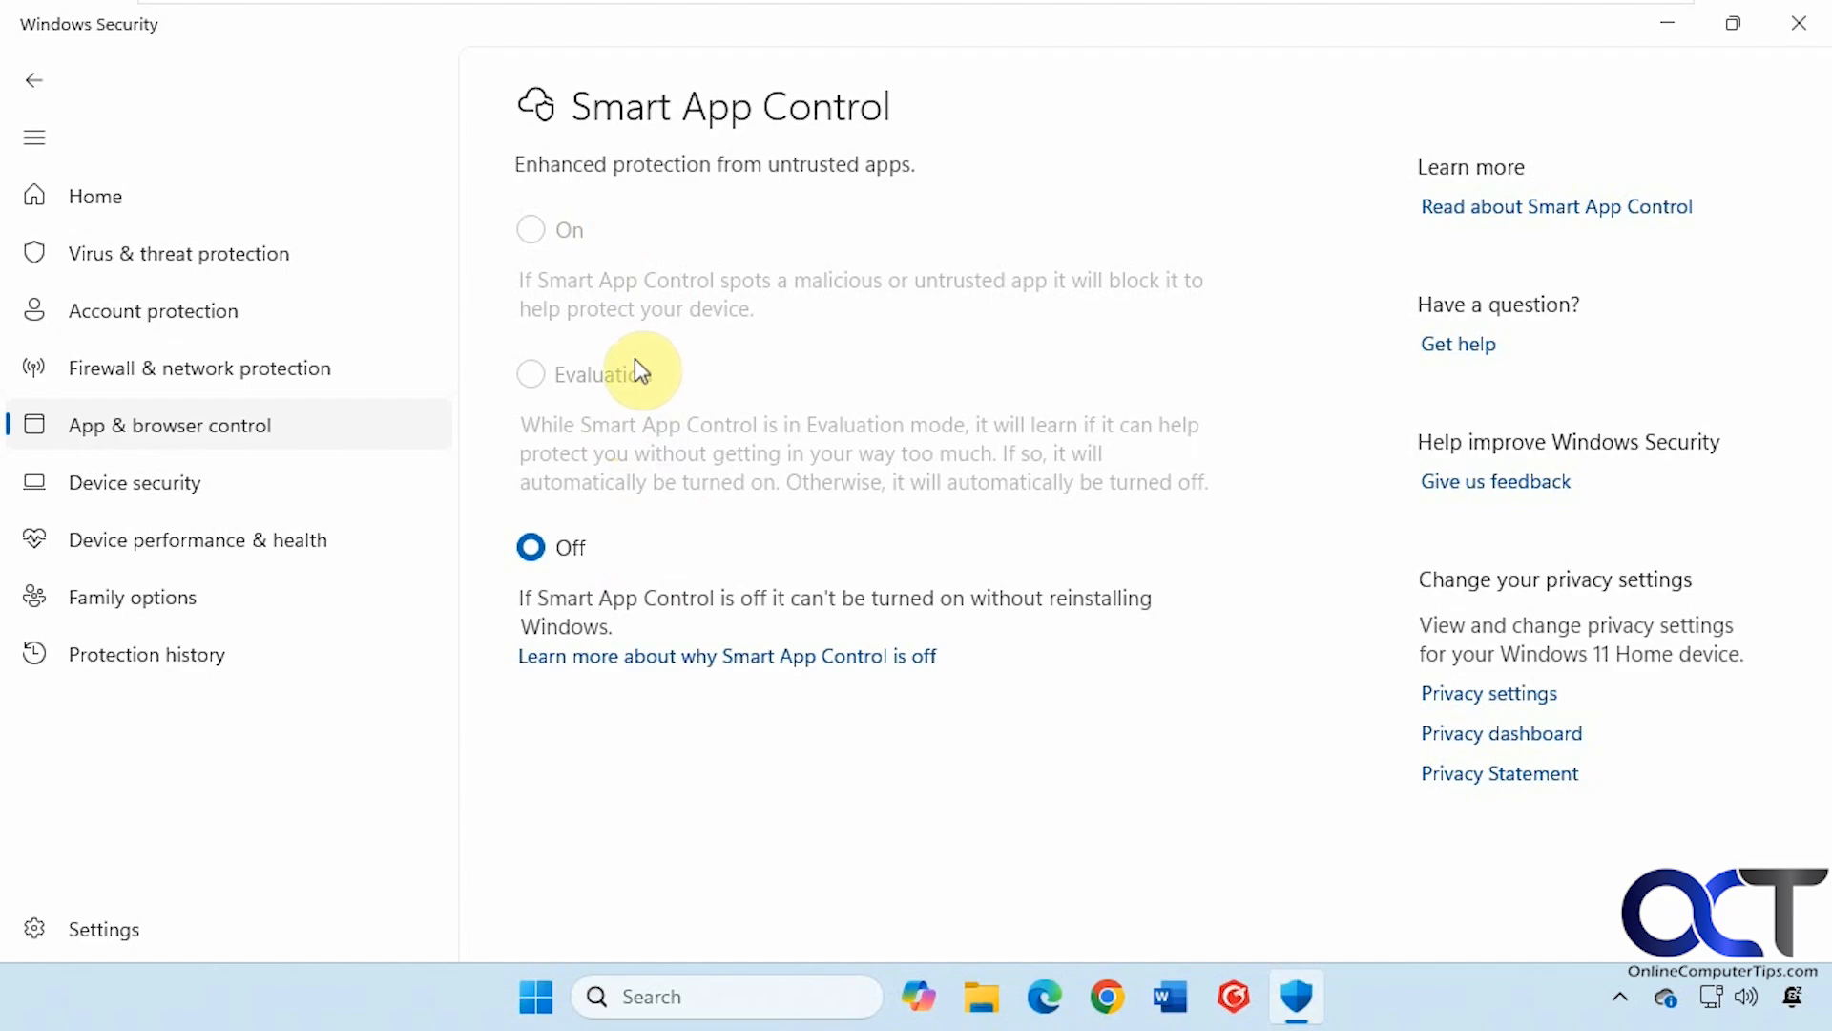
mouse_move(677, 435)
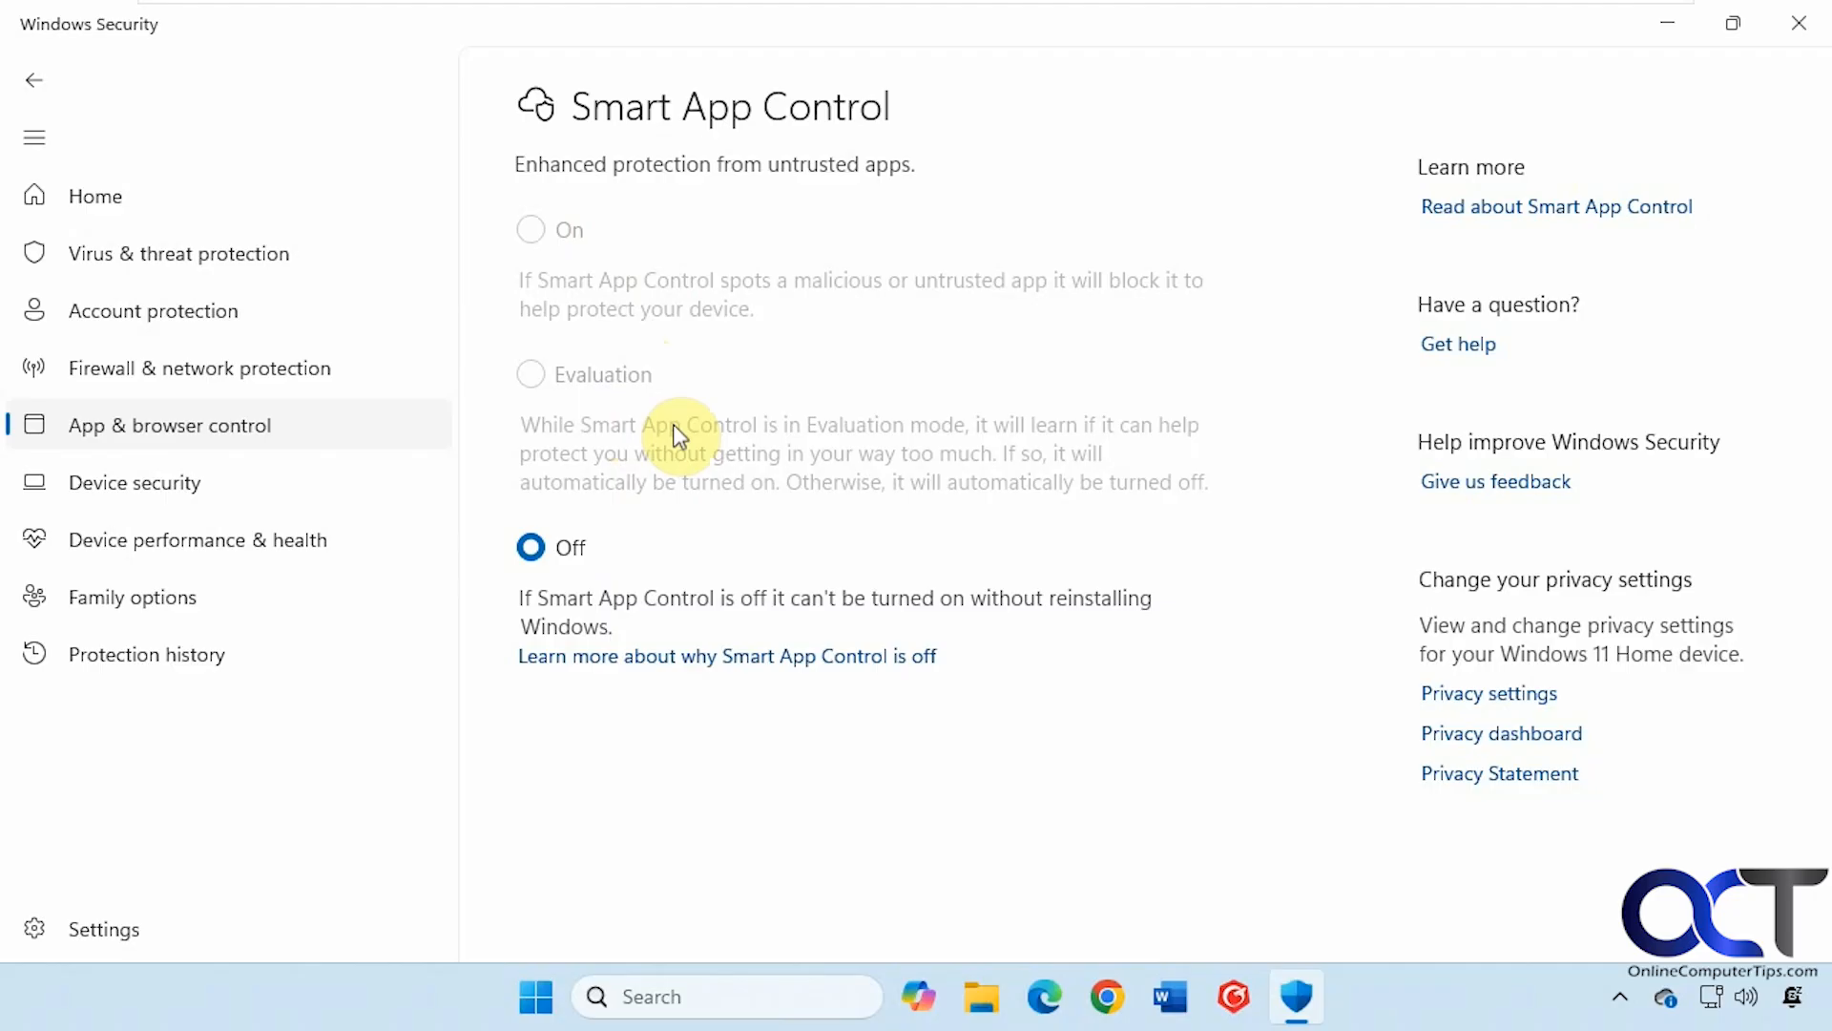
mouse_move(632, 290)
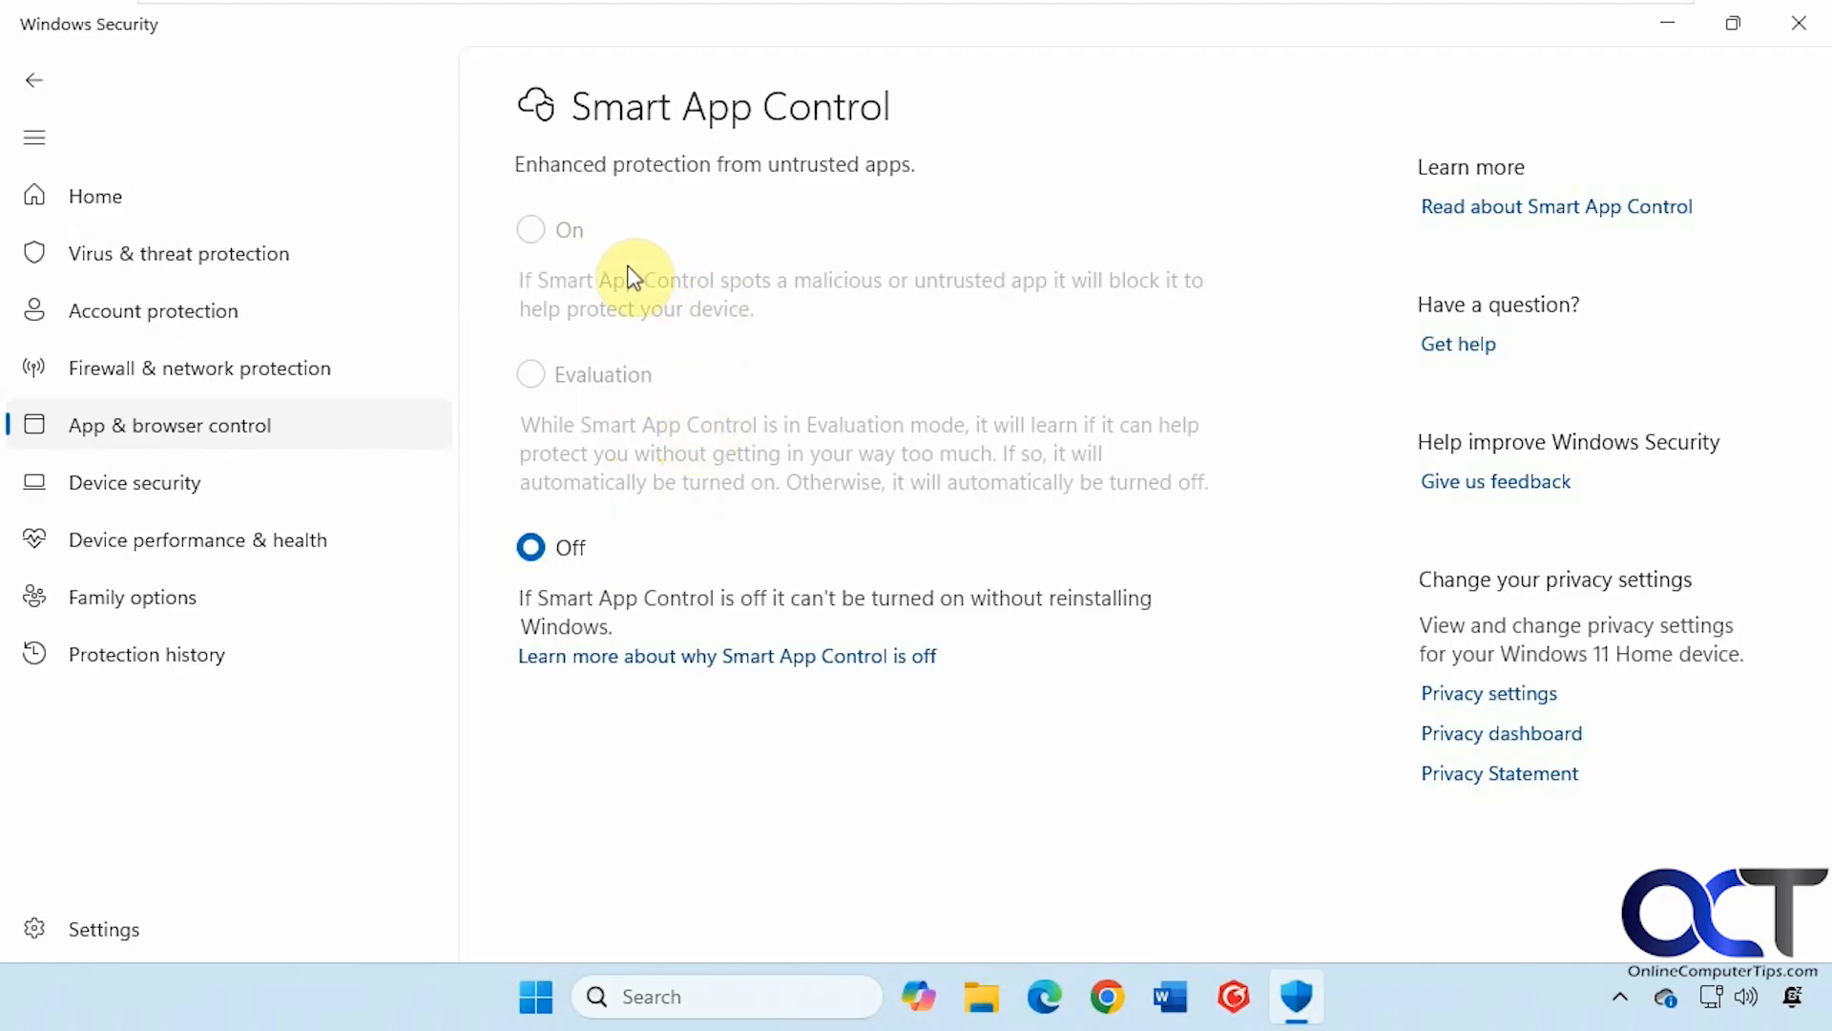
mouse_move(749, 326)
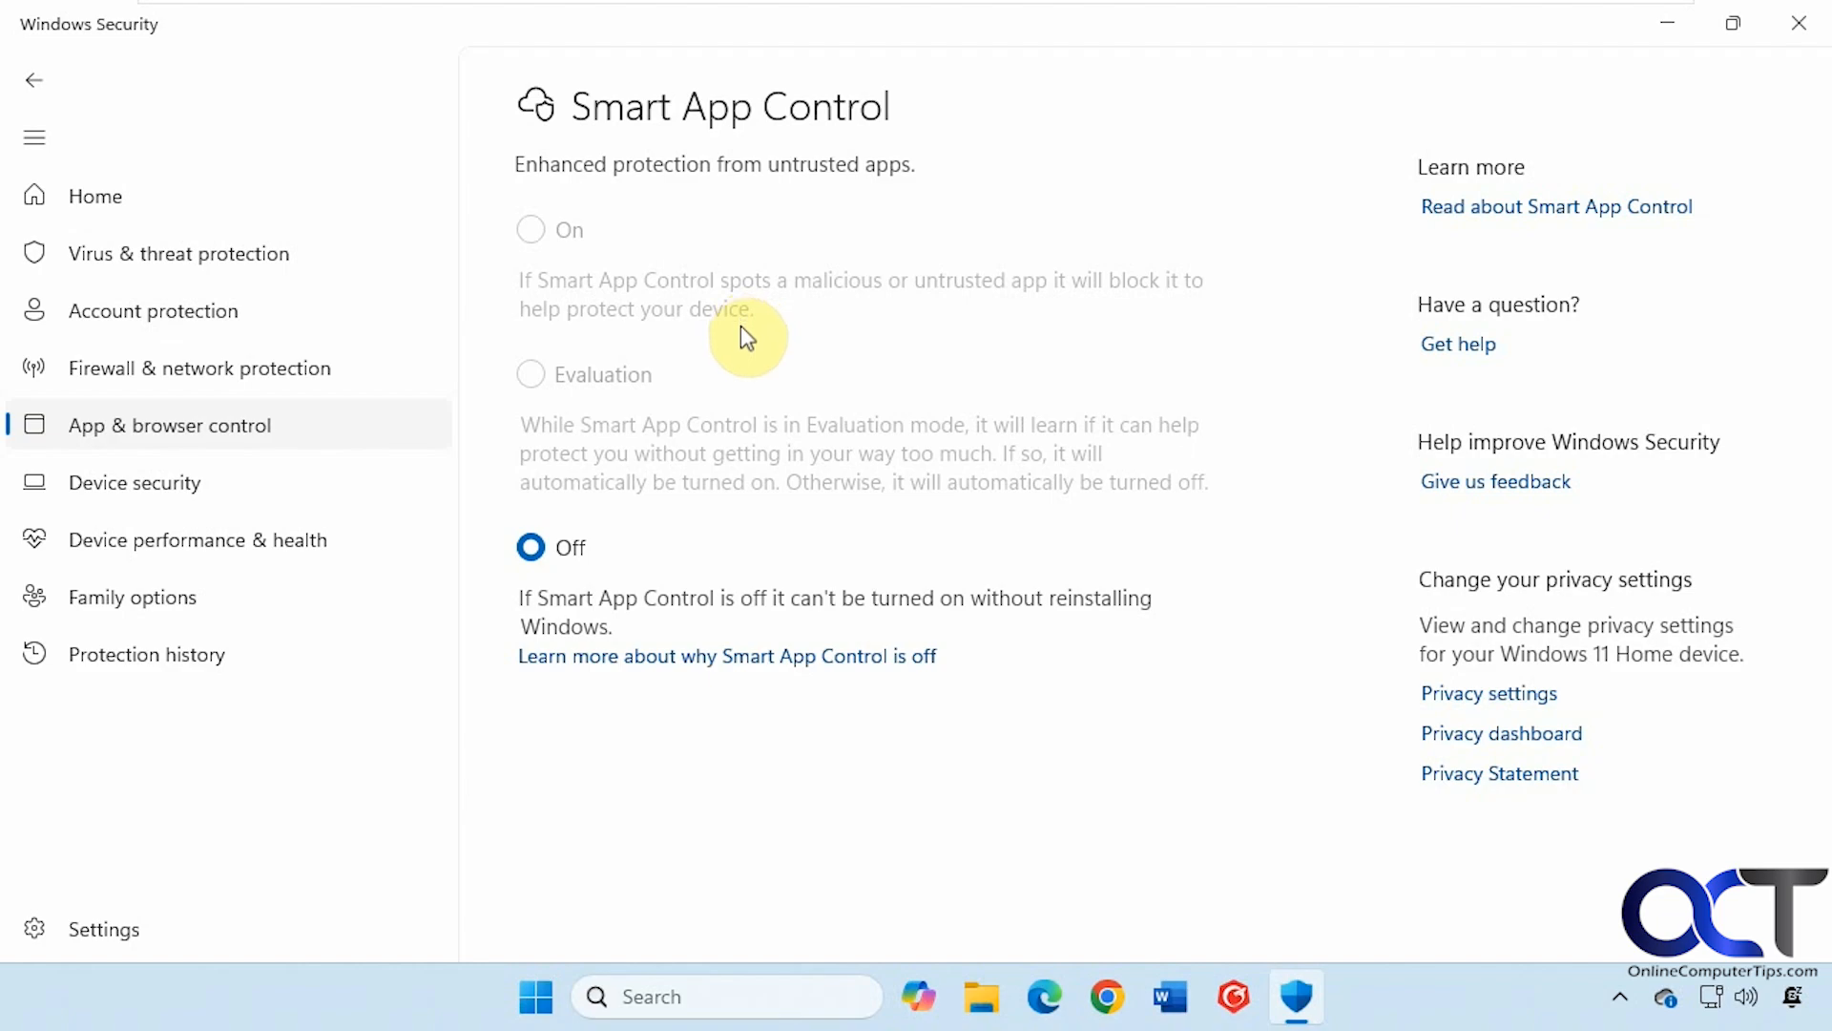
Reach the System Recovery page listing reset, reinstall and advanced startup options
click(534, 996)
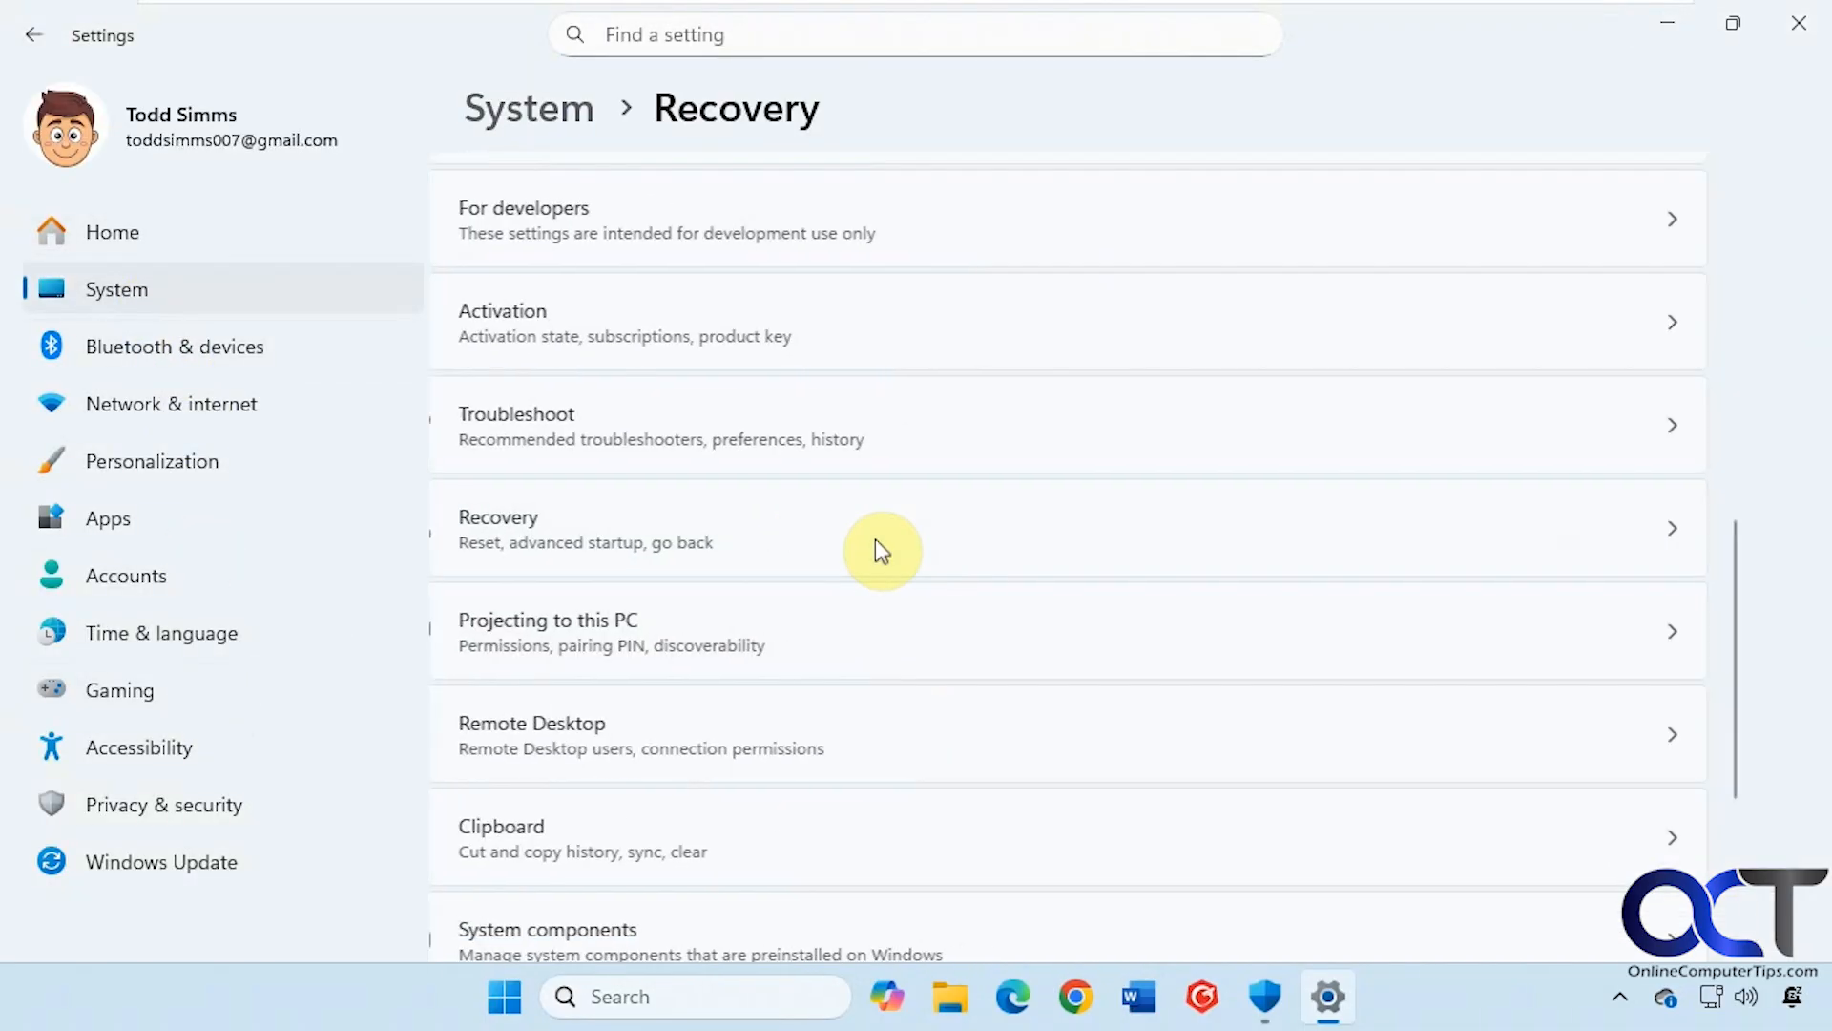
click(882, 550)
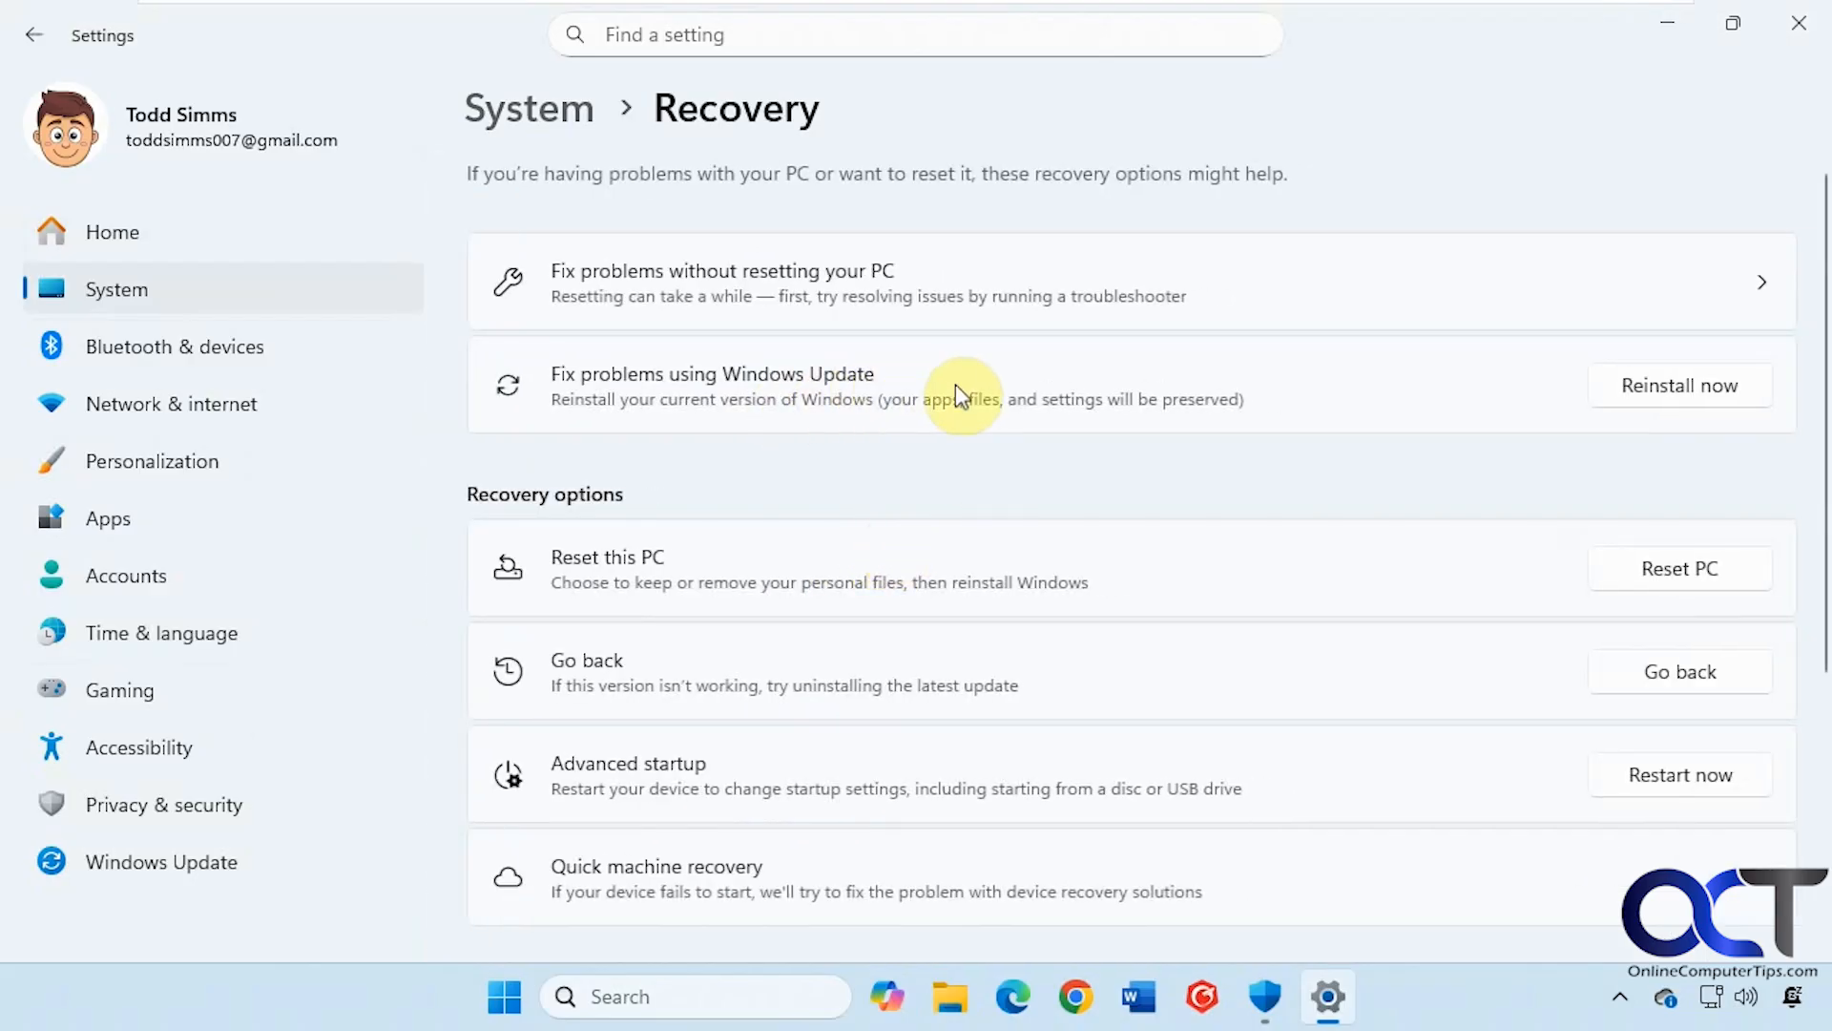
mouse_move(1025, 418)
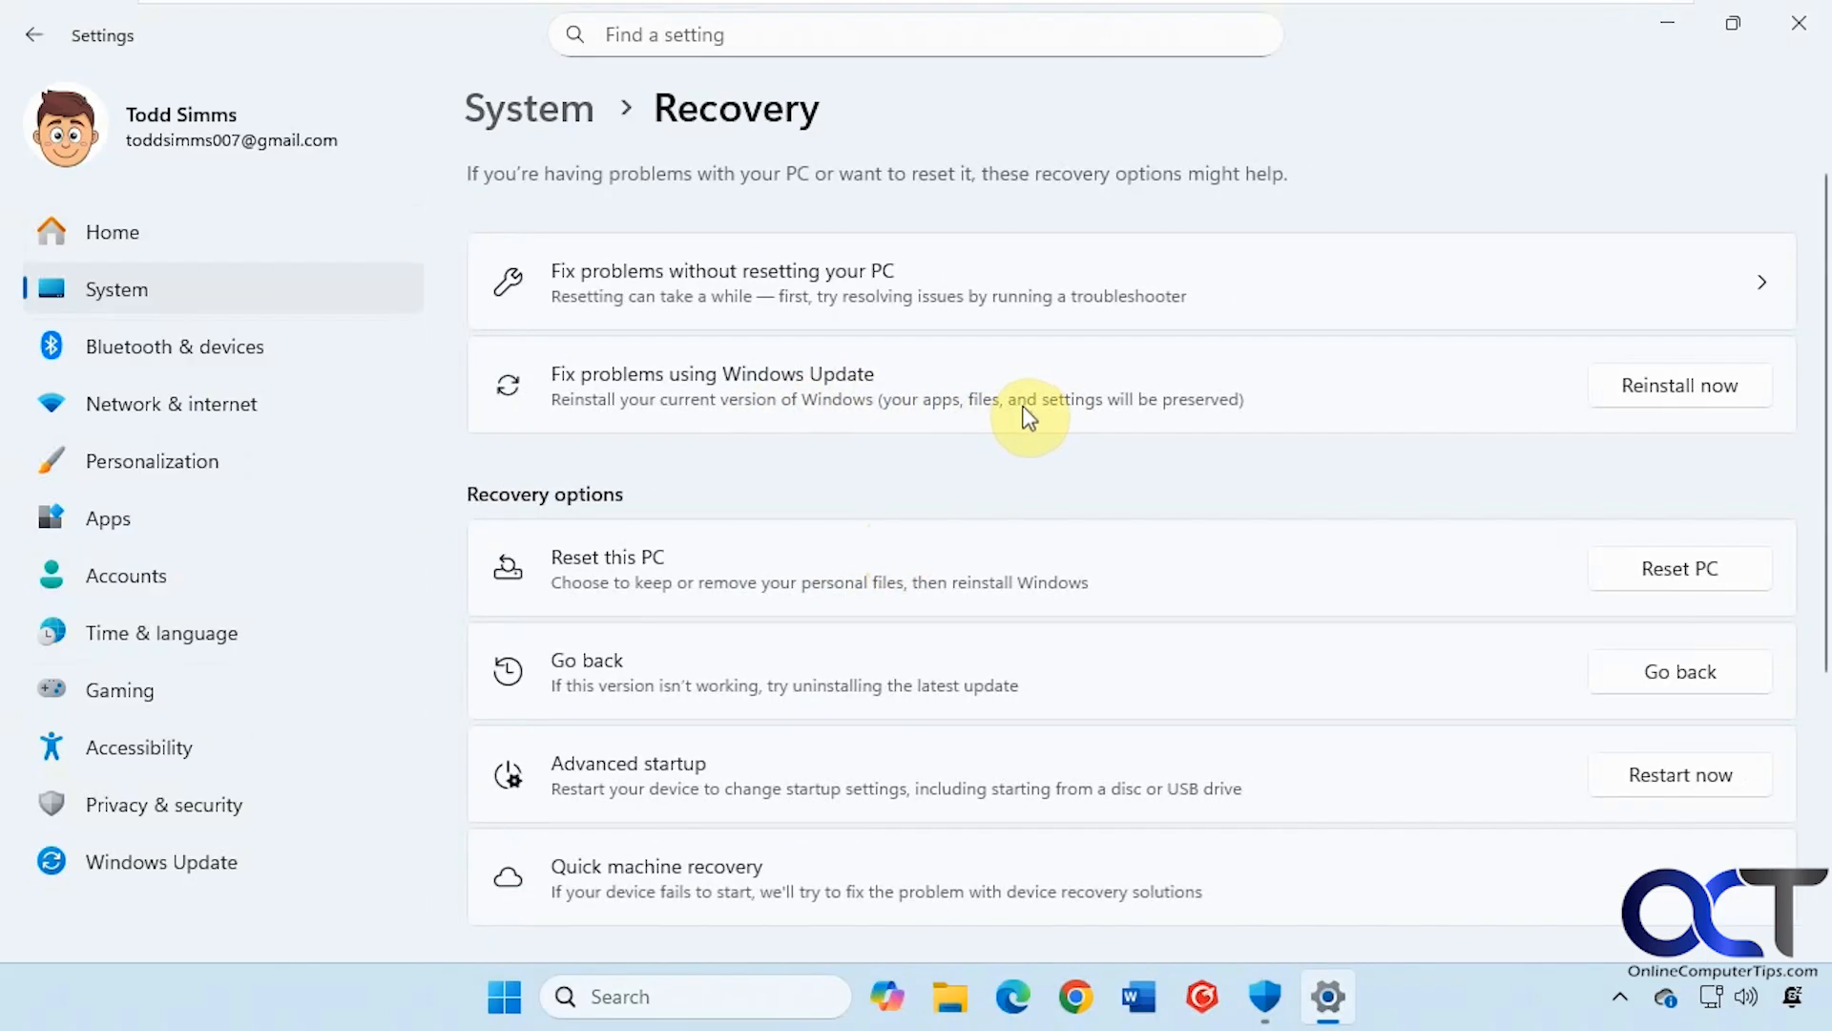
mouse_move(1038, 412)
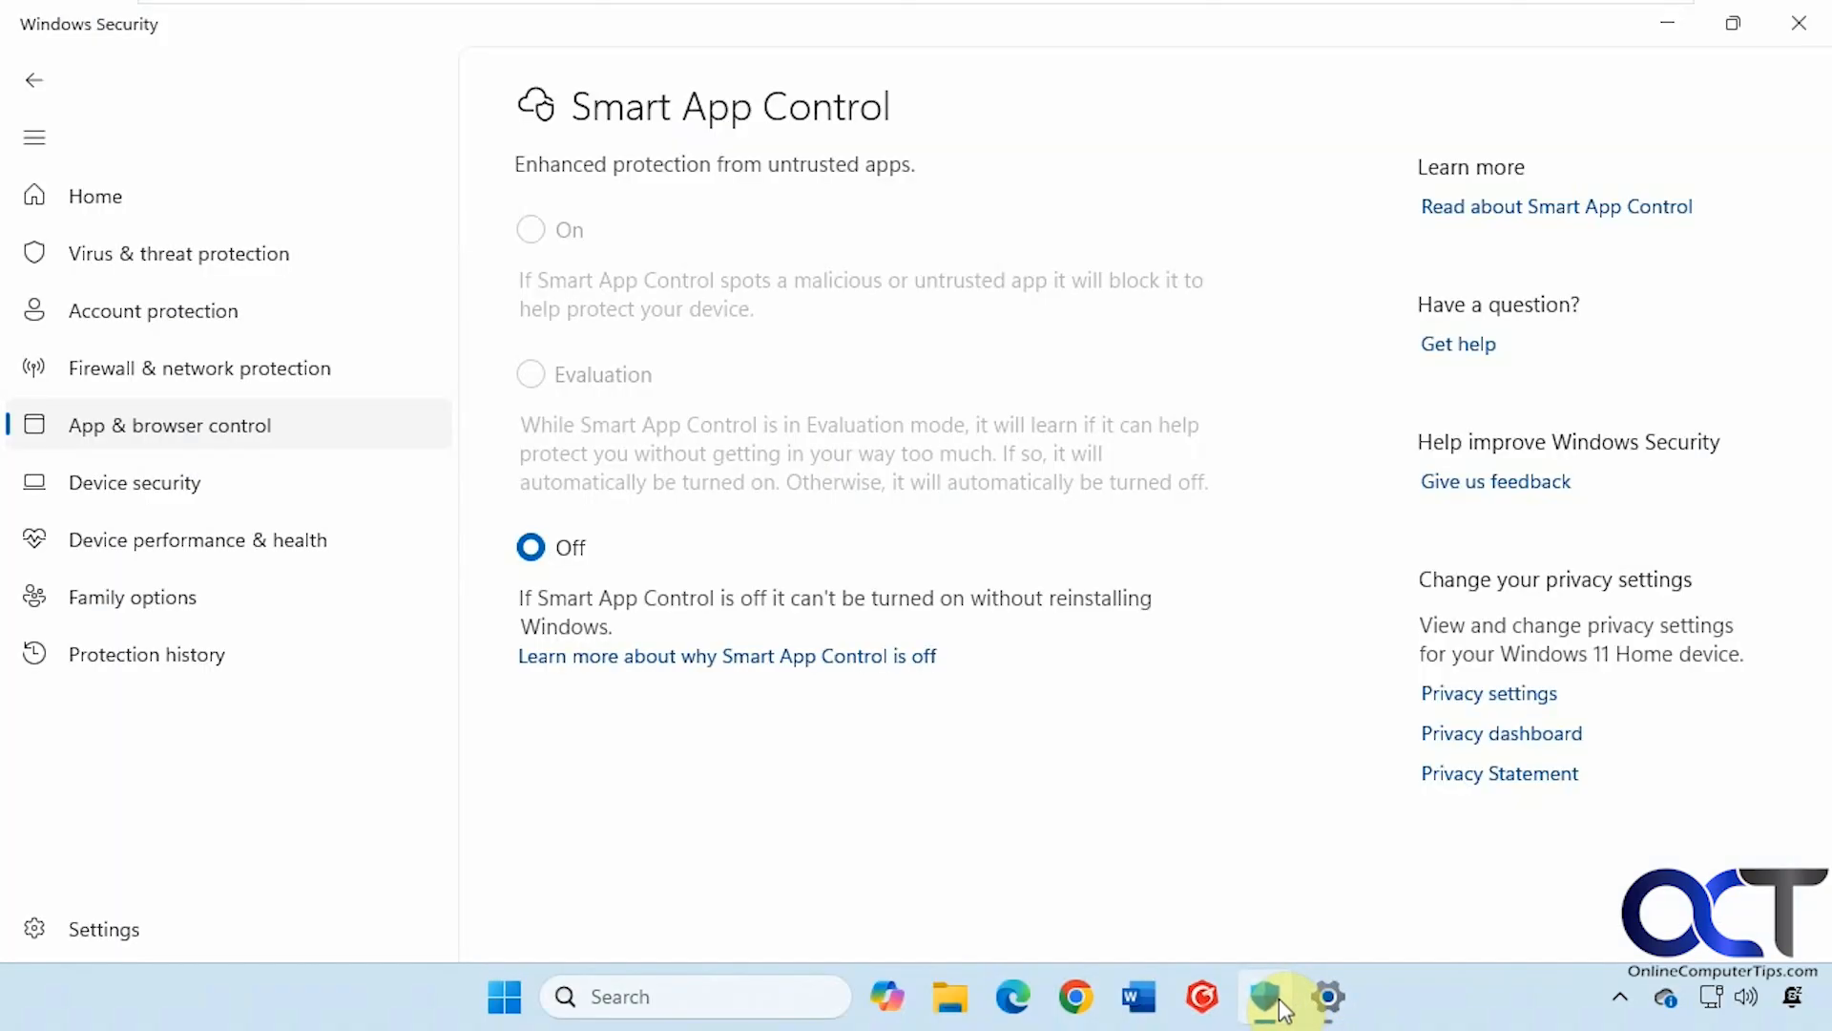
click(1327, 996)
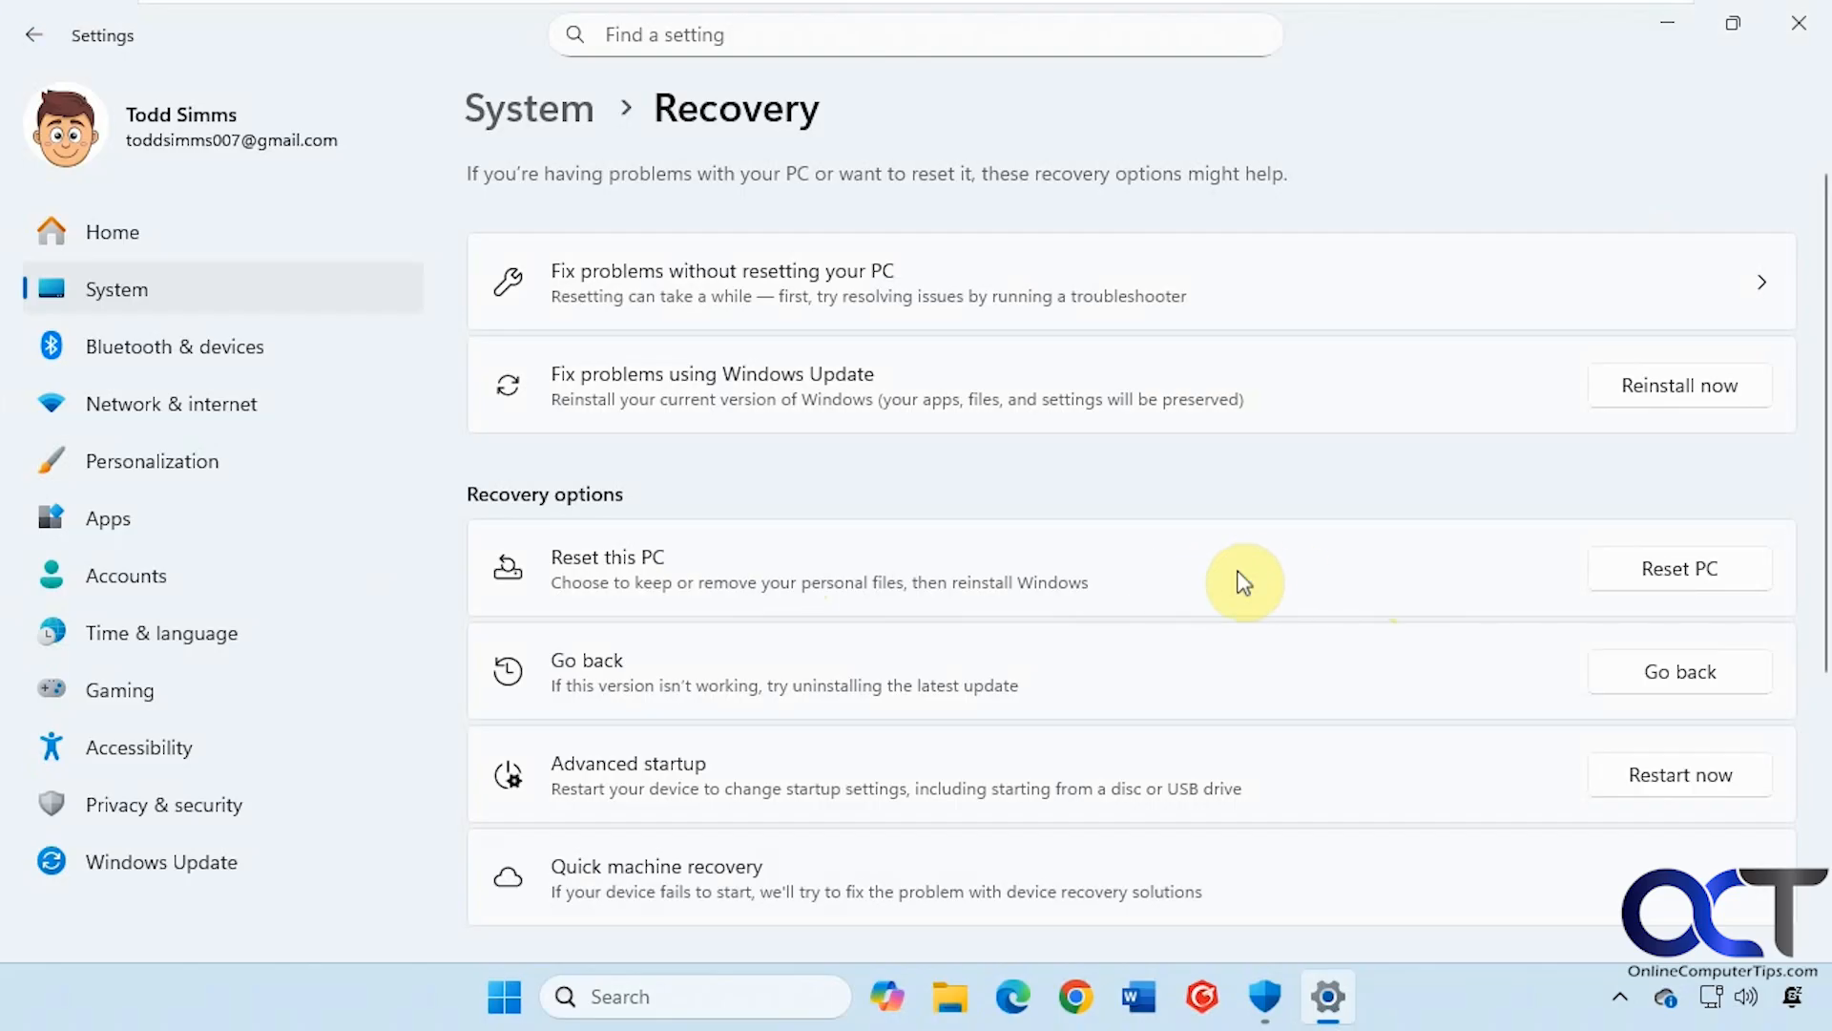
mouse_move(1248, 908)
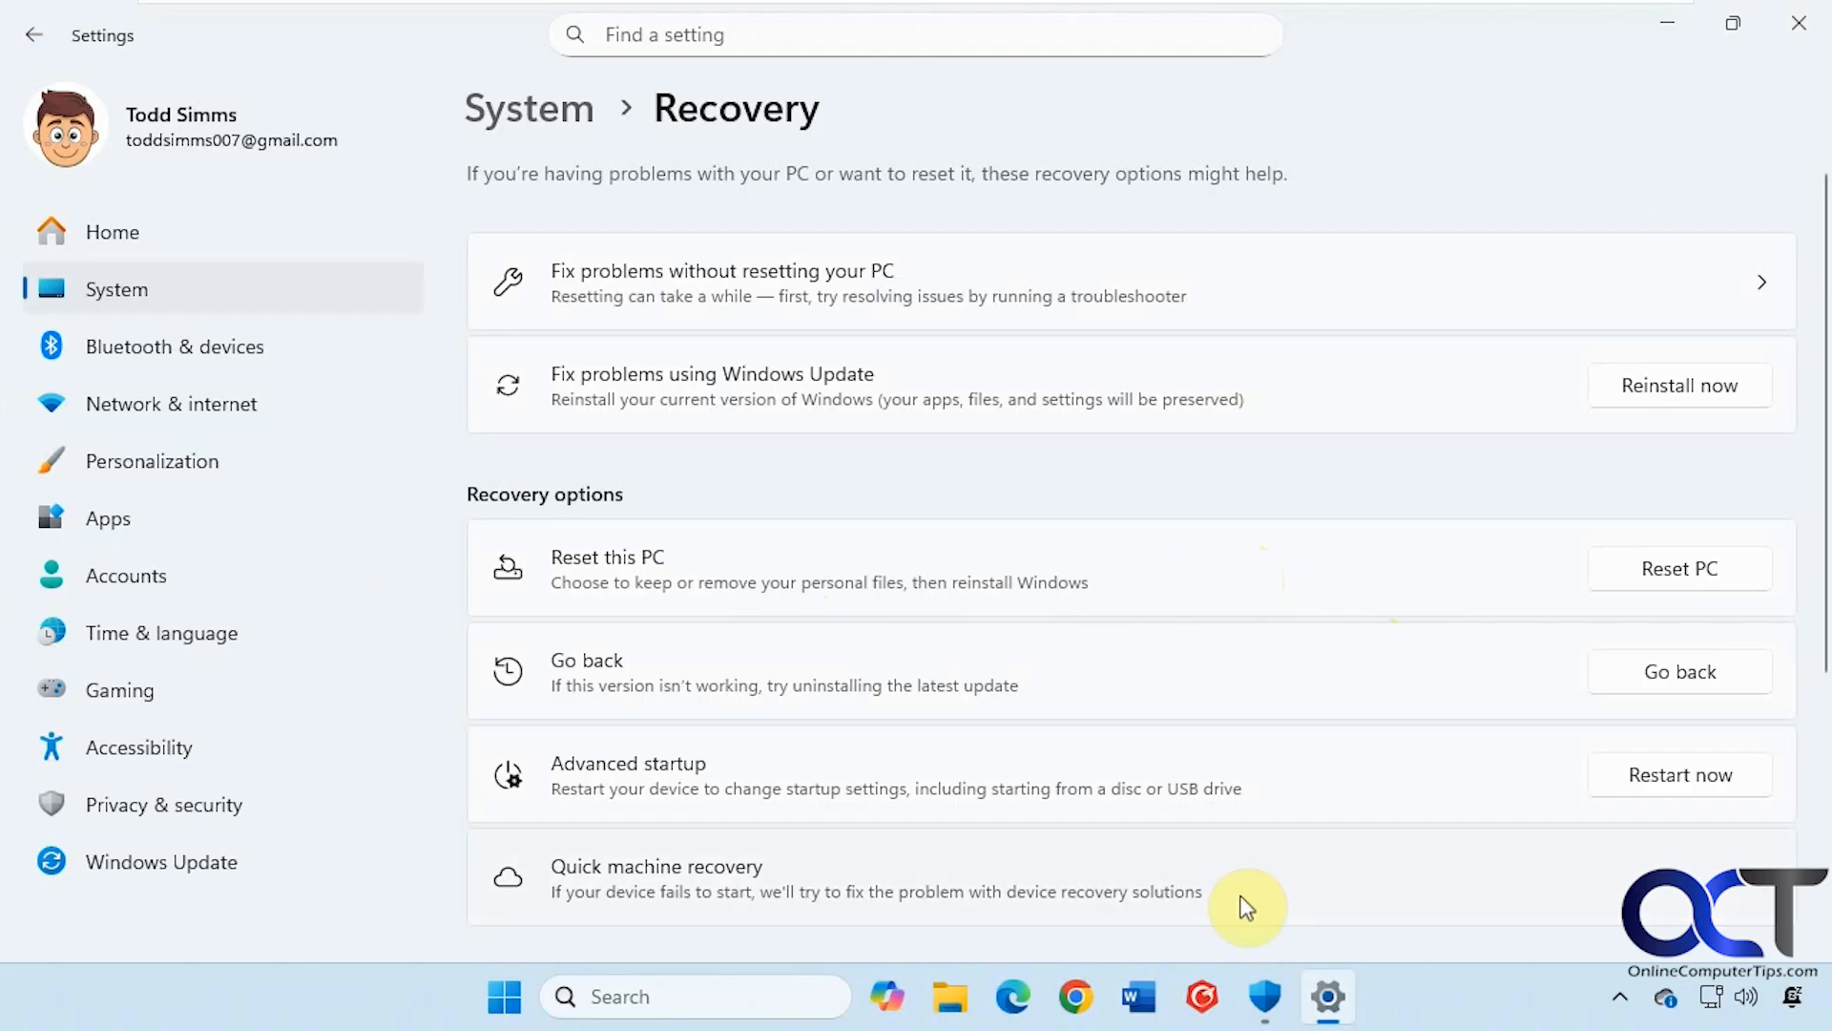
mouse_move(1191, 570)
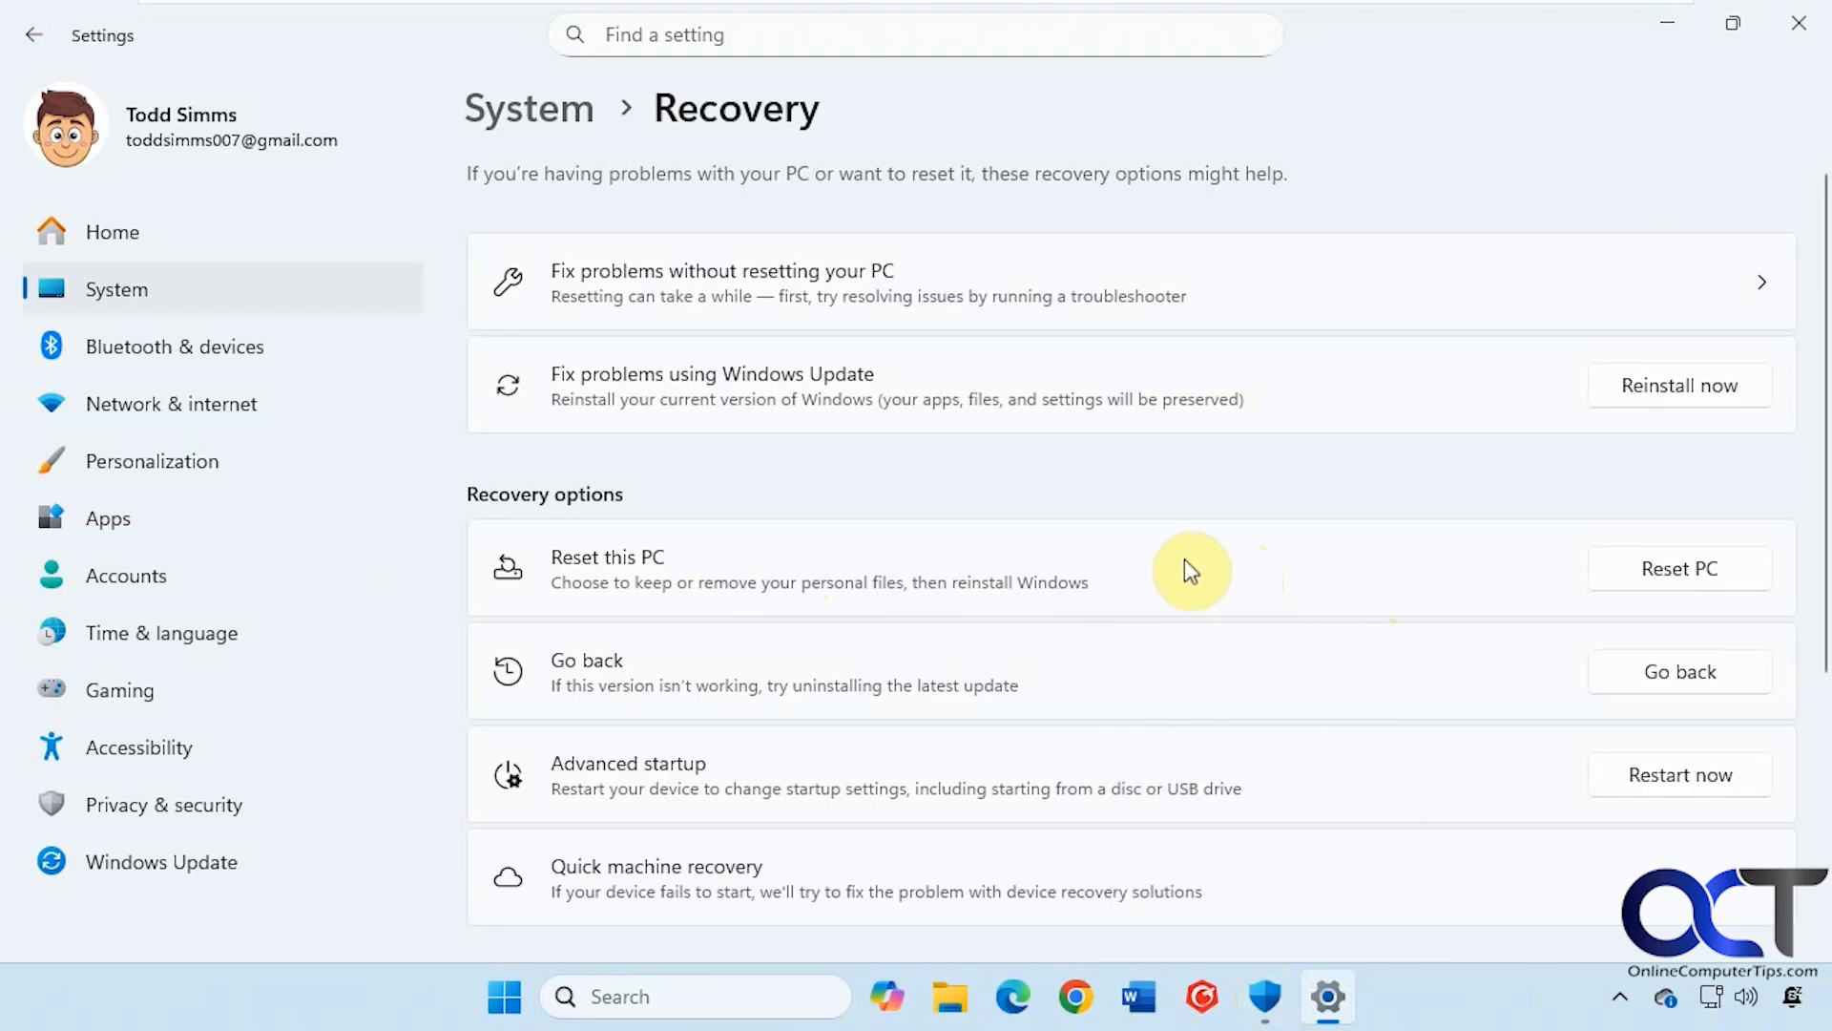
mouse_move(1183, 570)
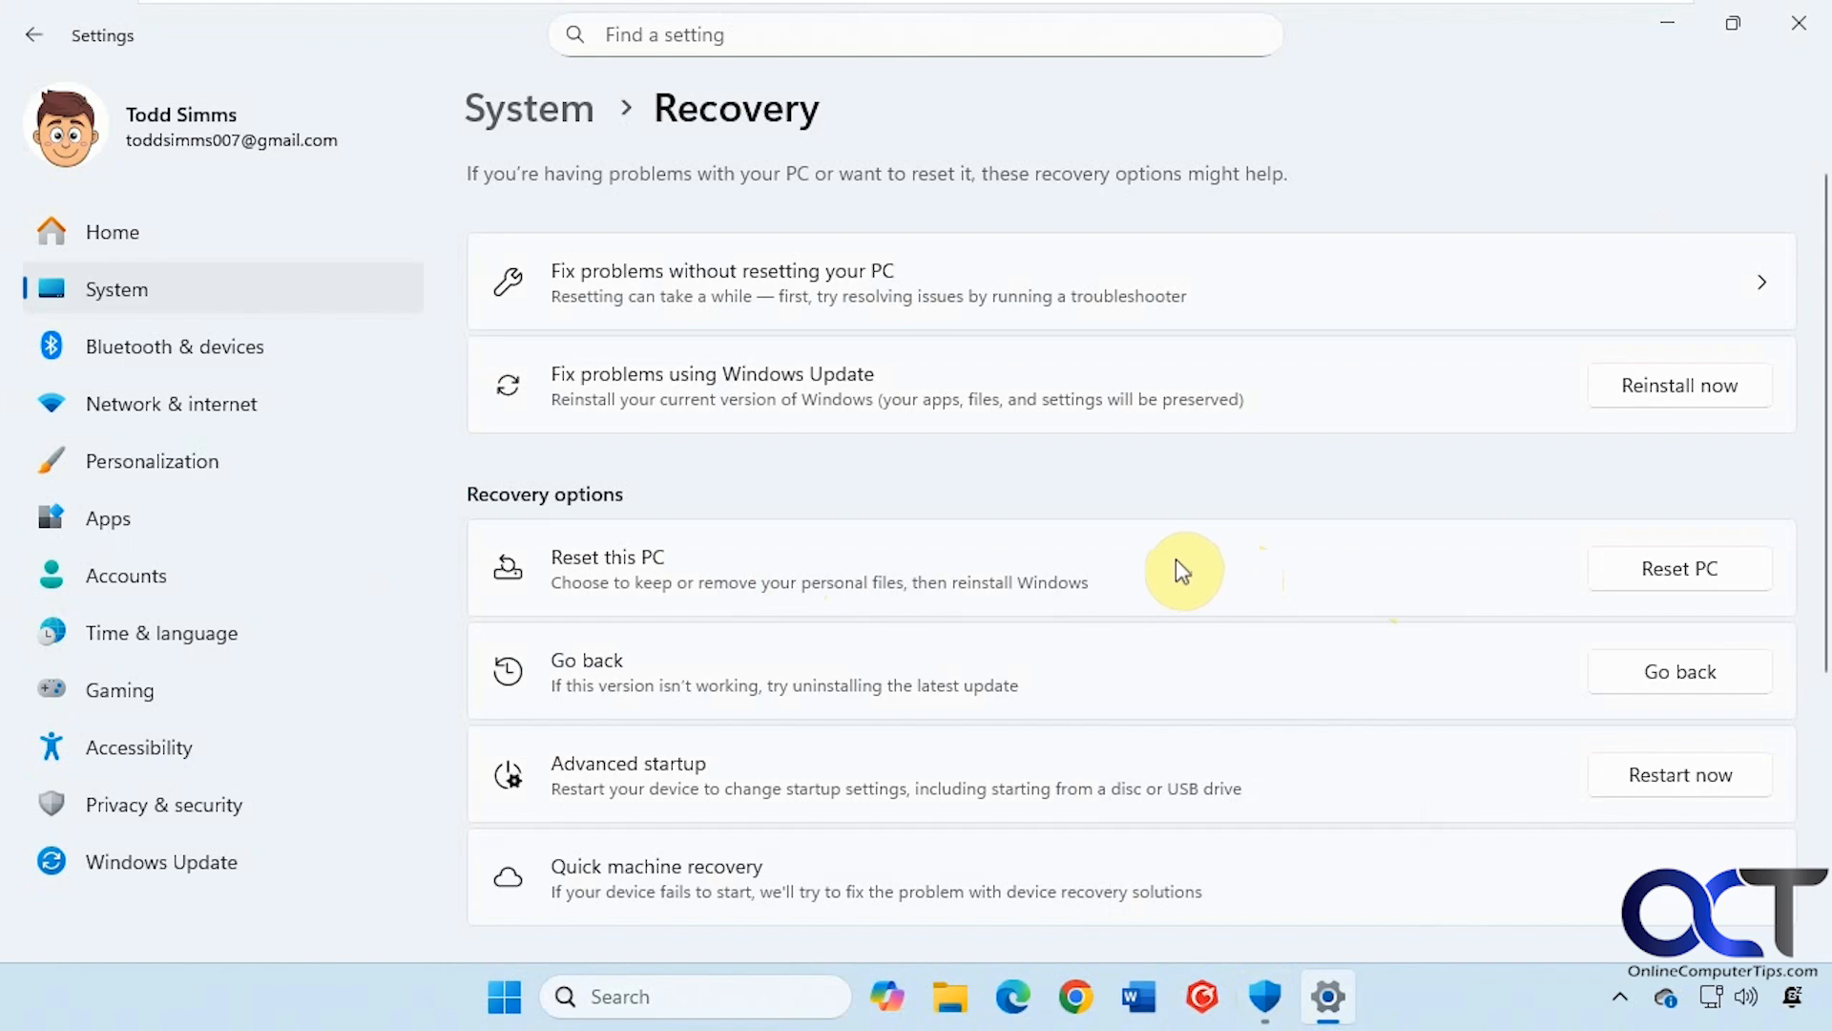
mouse_move(1168, 571)
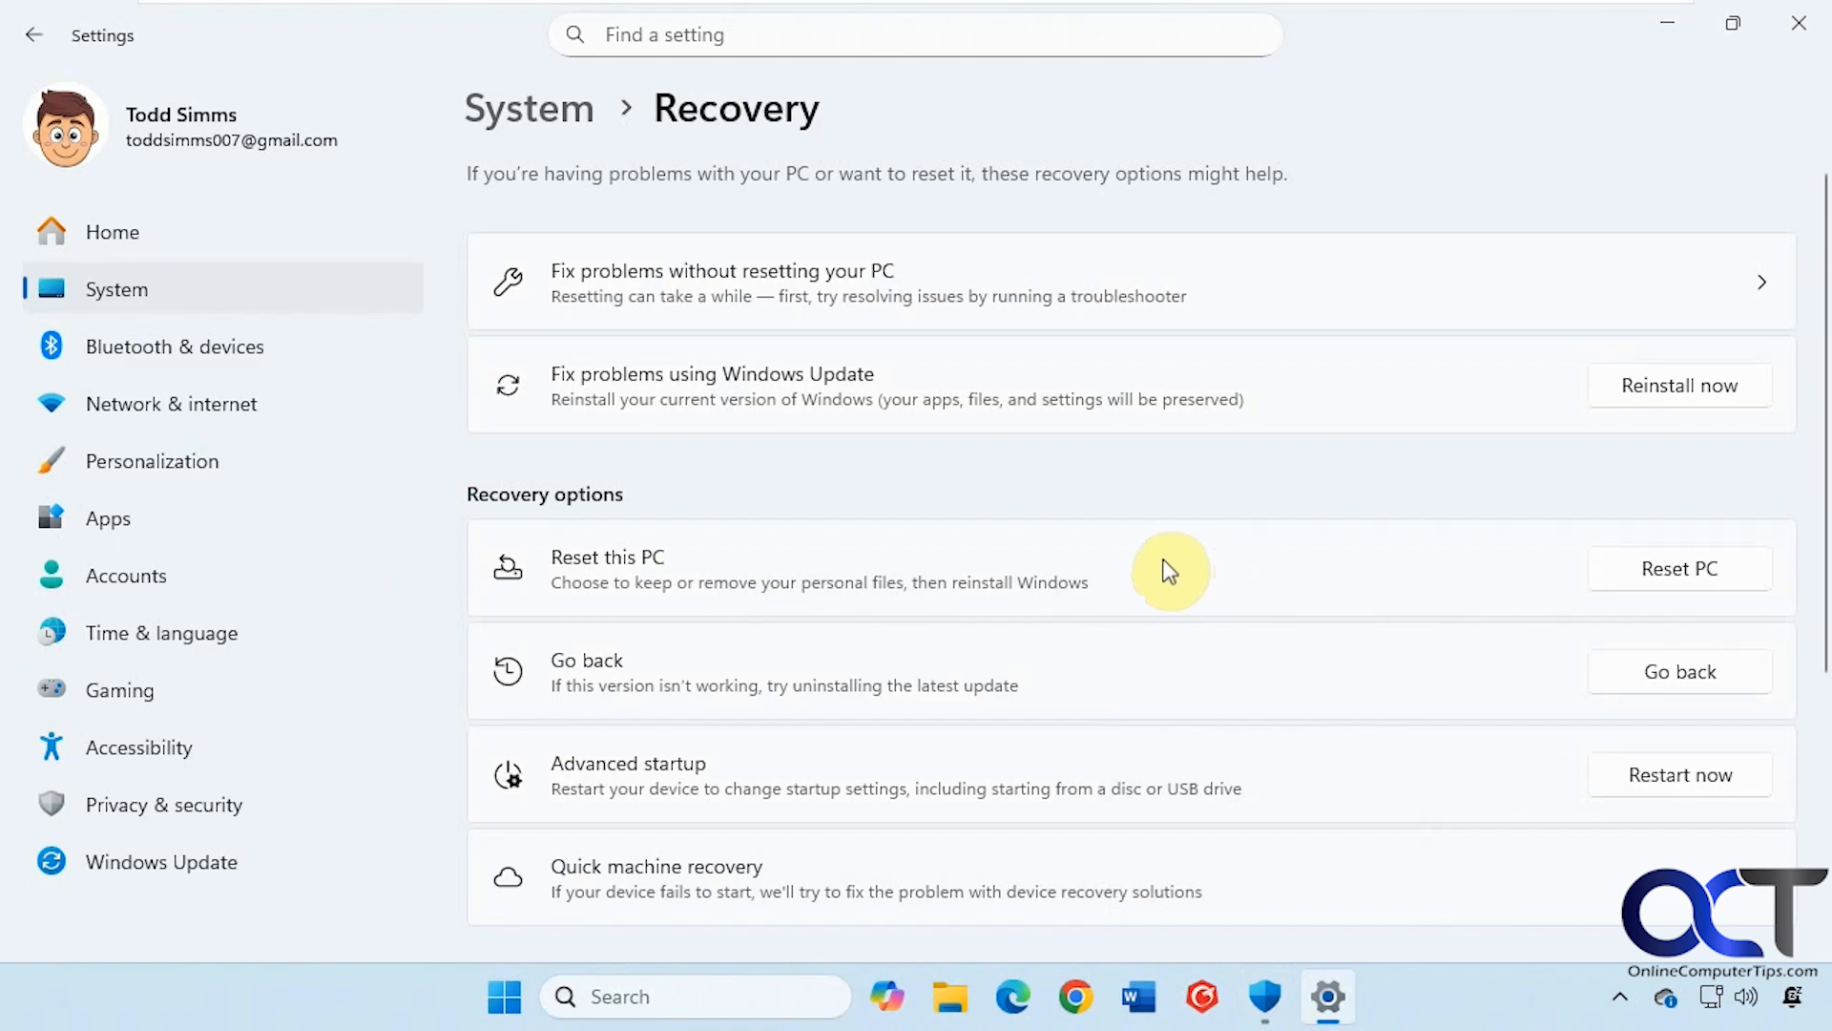
mouse_move(1255, 570)
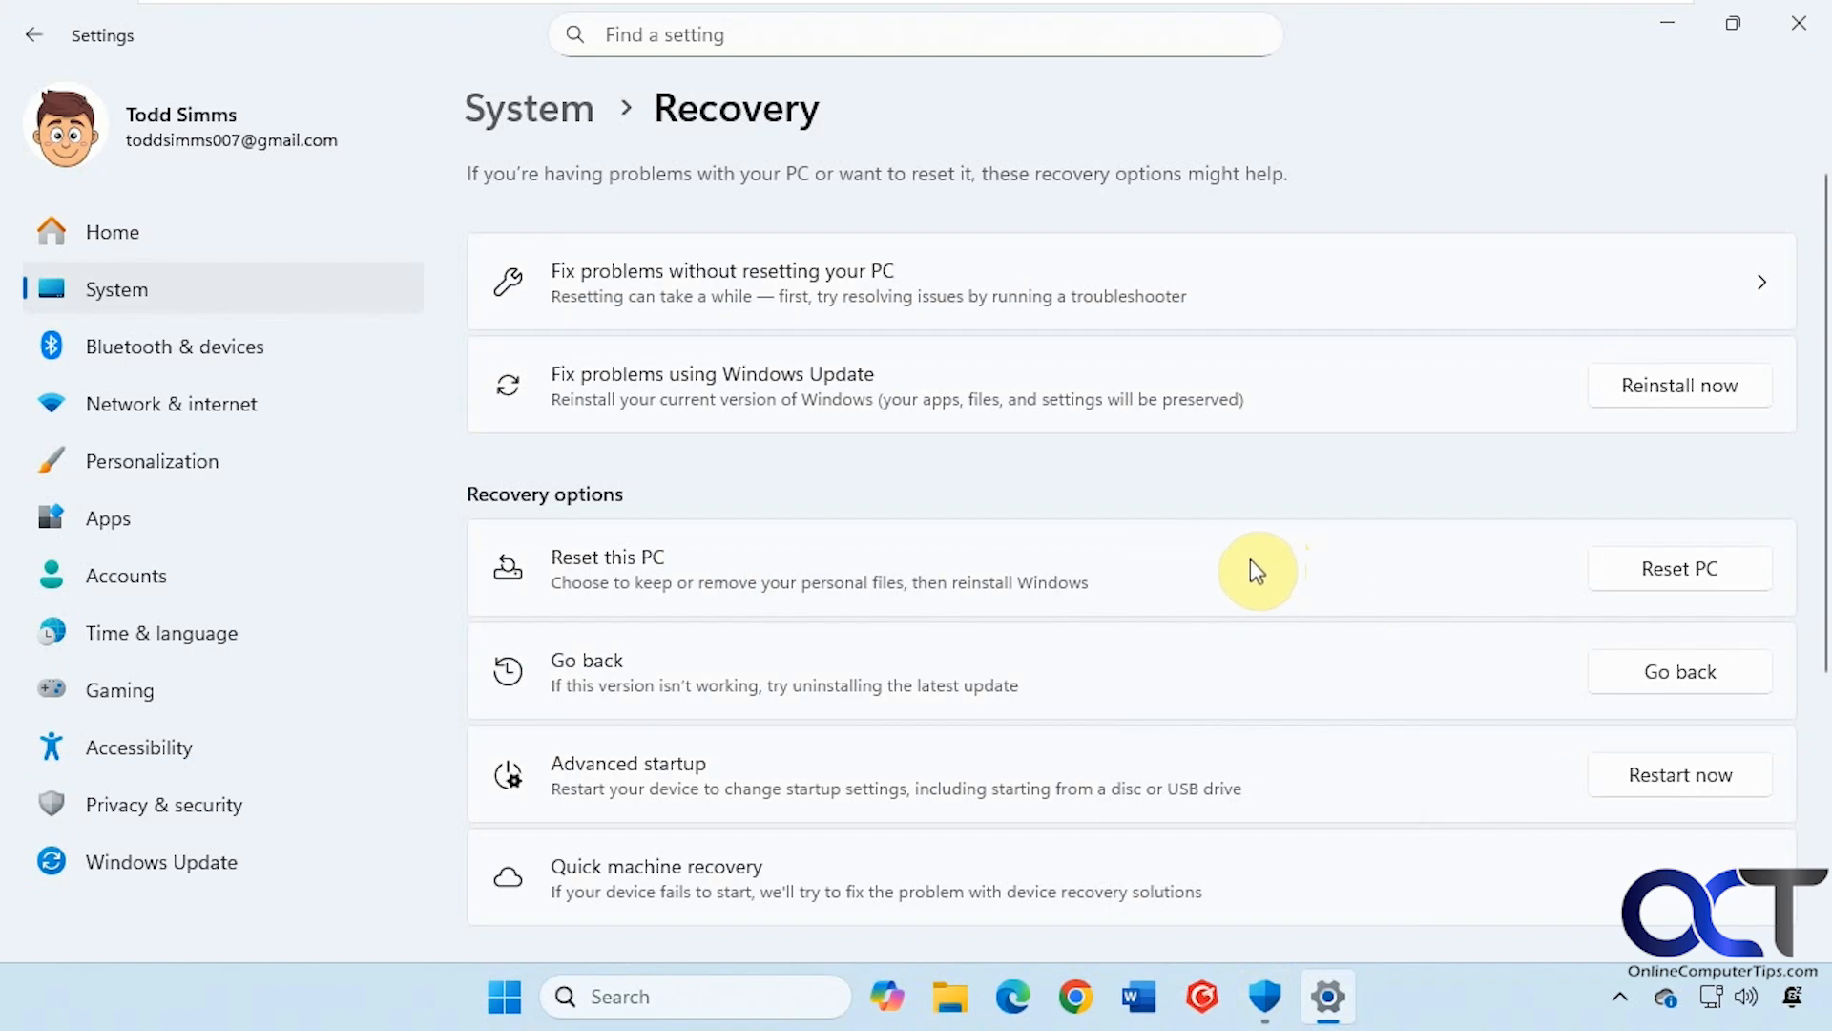
mouse_move(1227, 571)
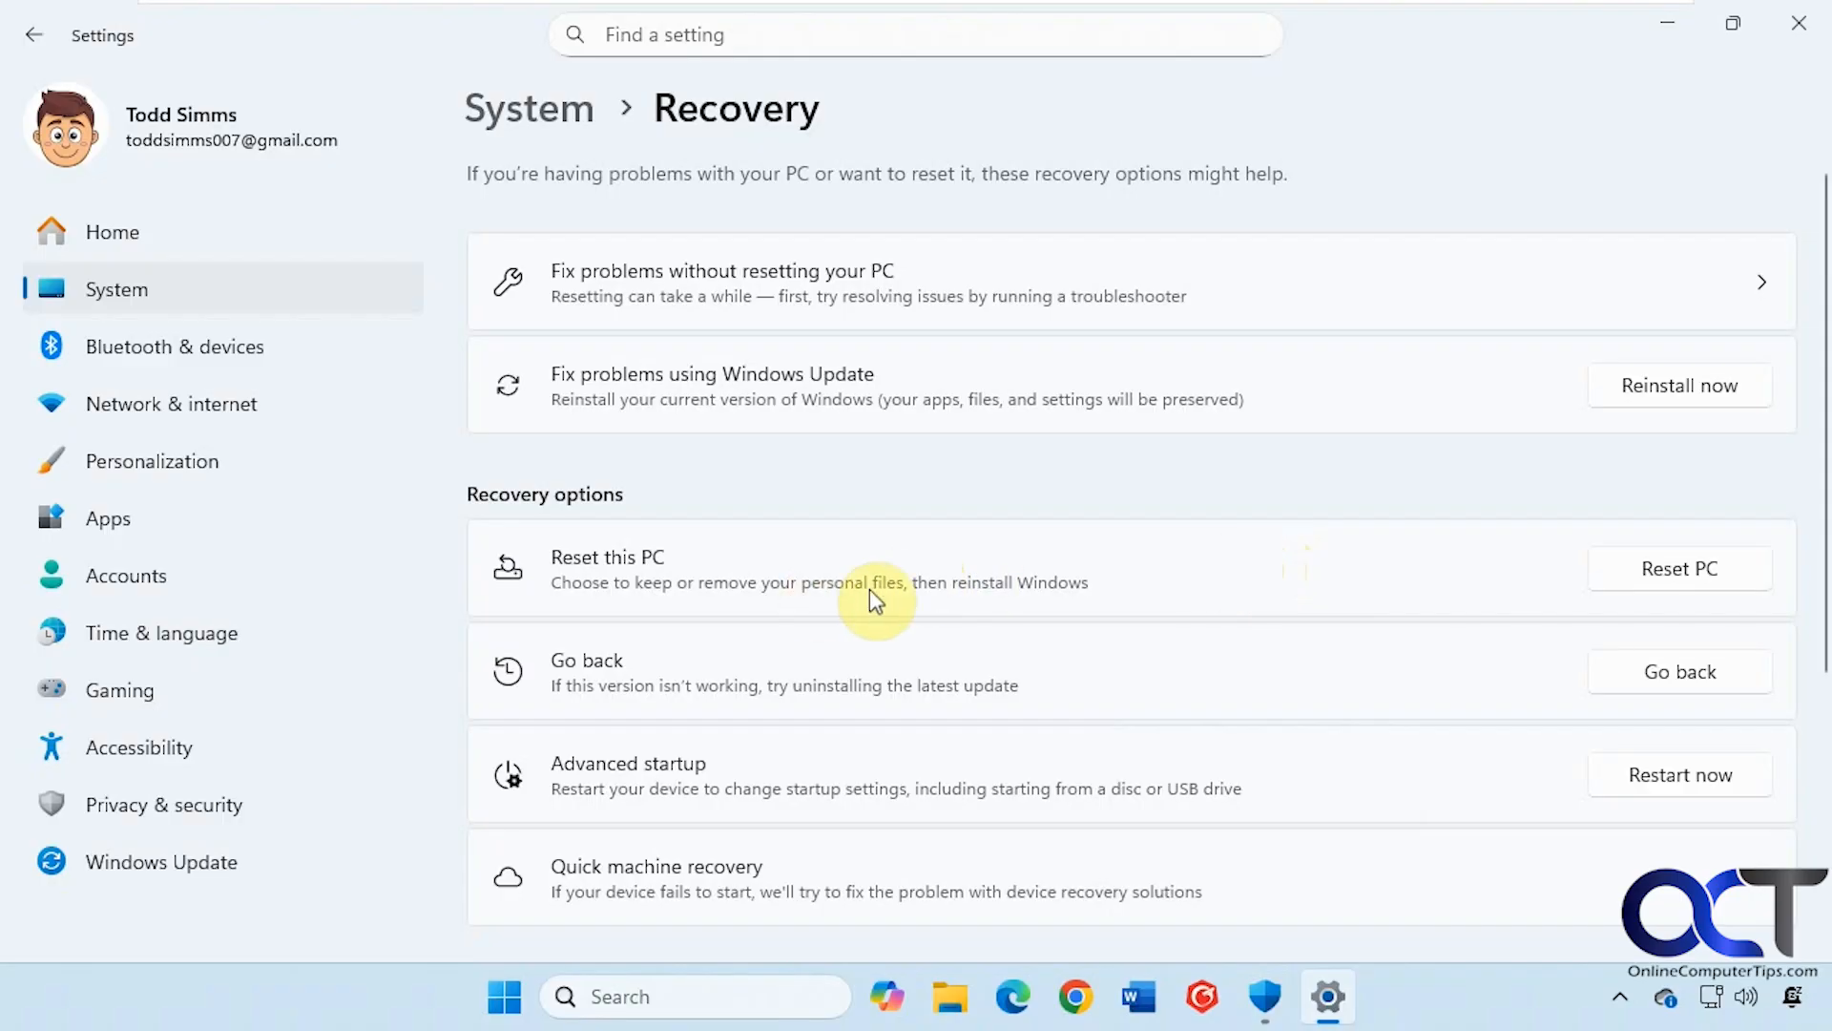
mouse_move(1142, 584)
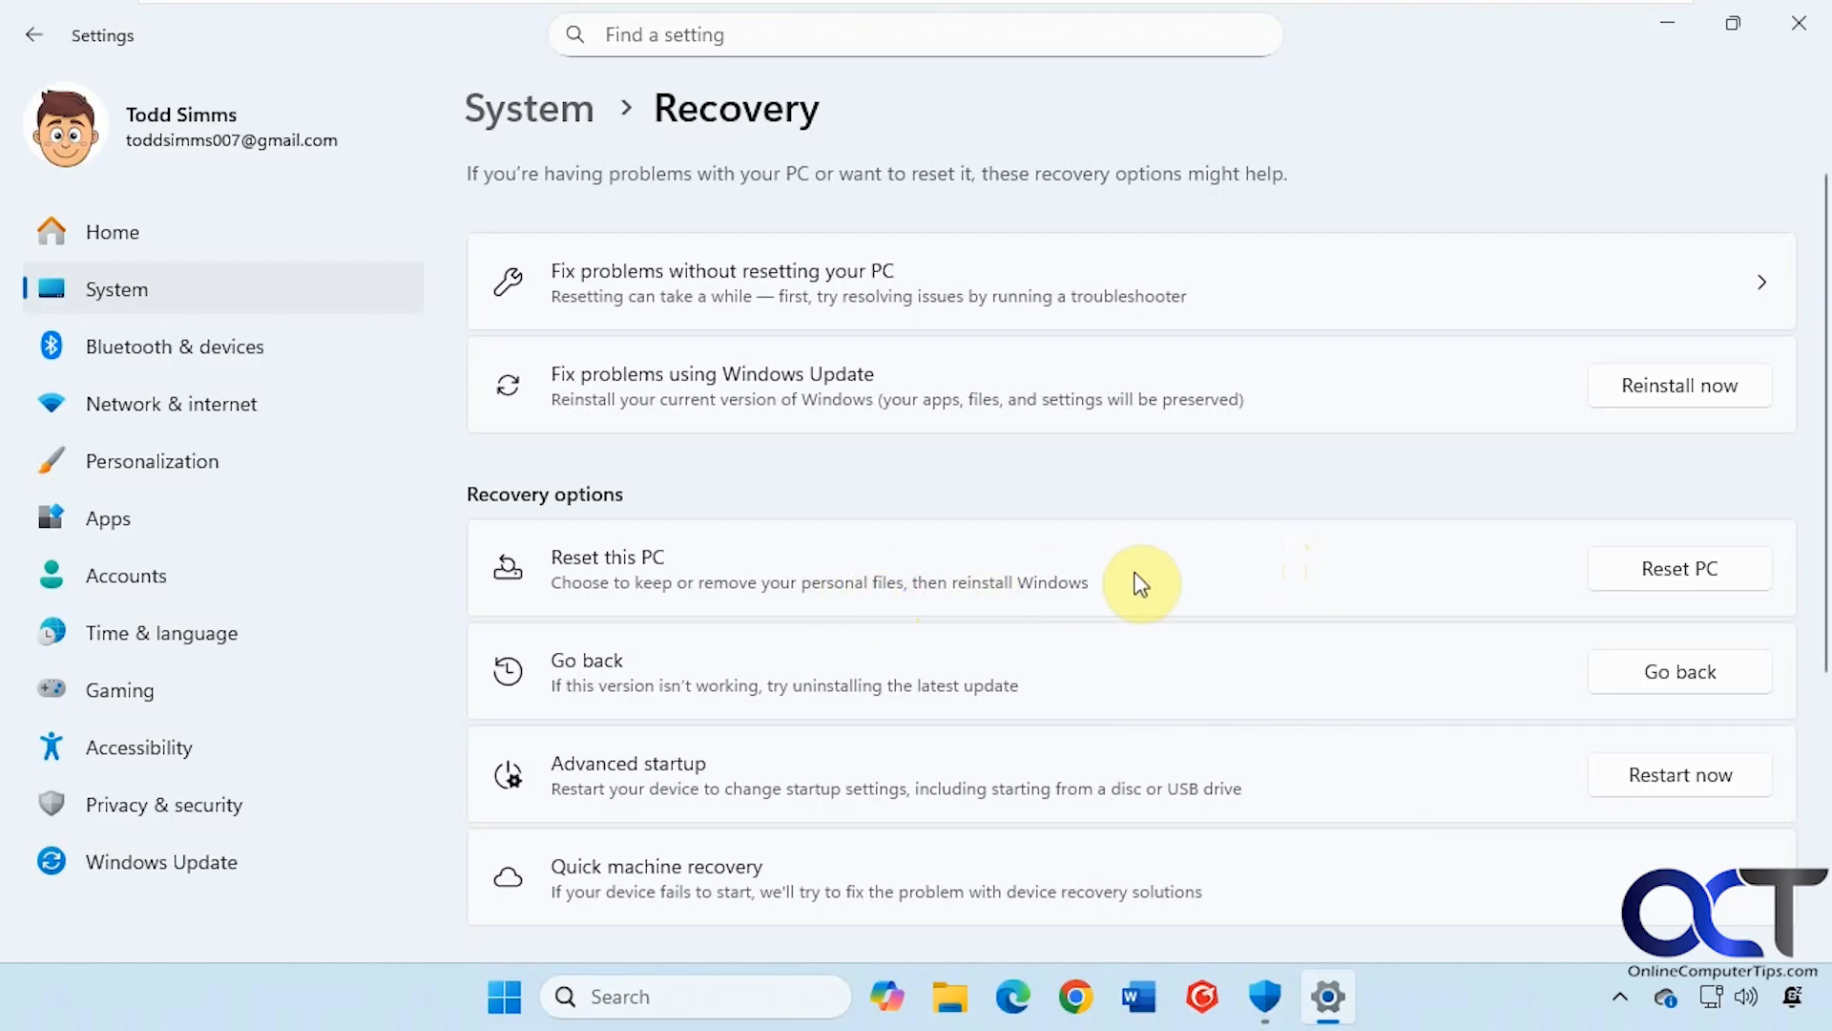
mouse_move(1679, 573)
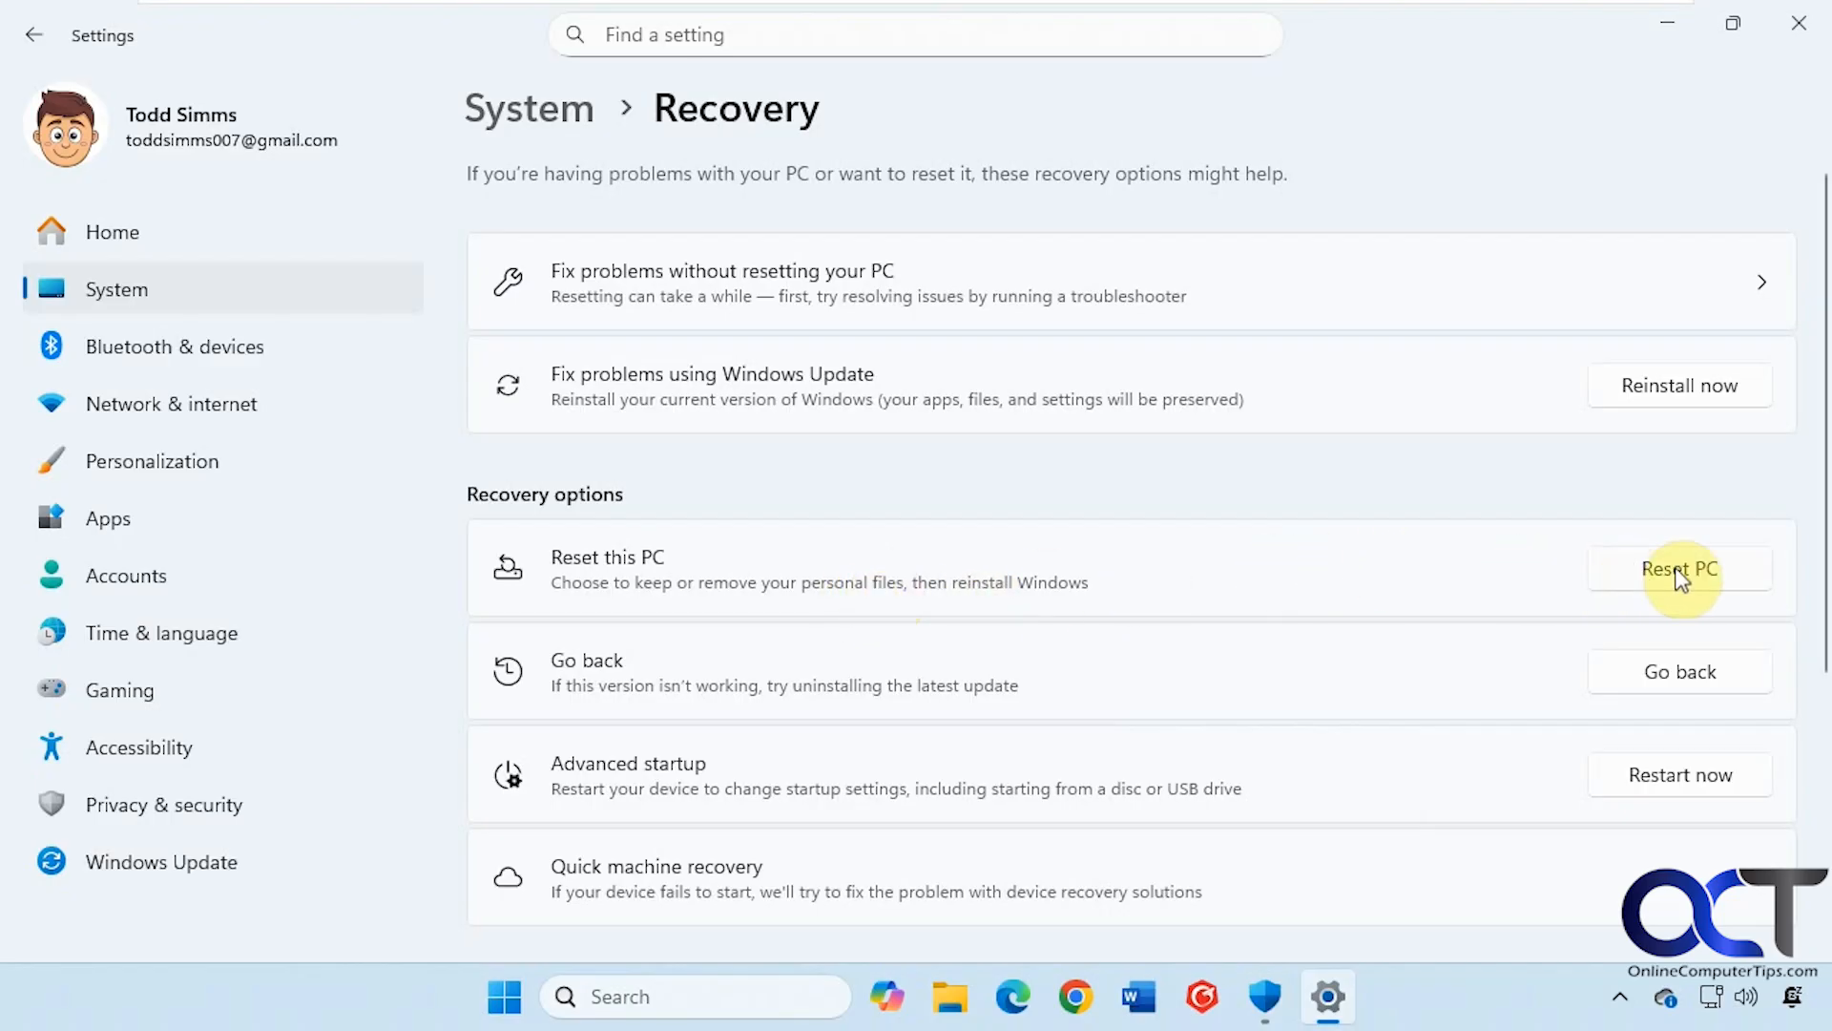
Start Reset this PC with Local reinstall and continue to the recent-update warning
click(1679, 569)
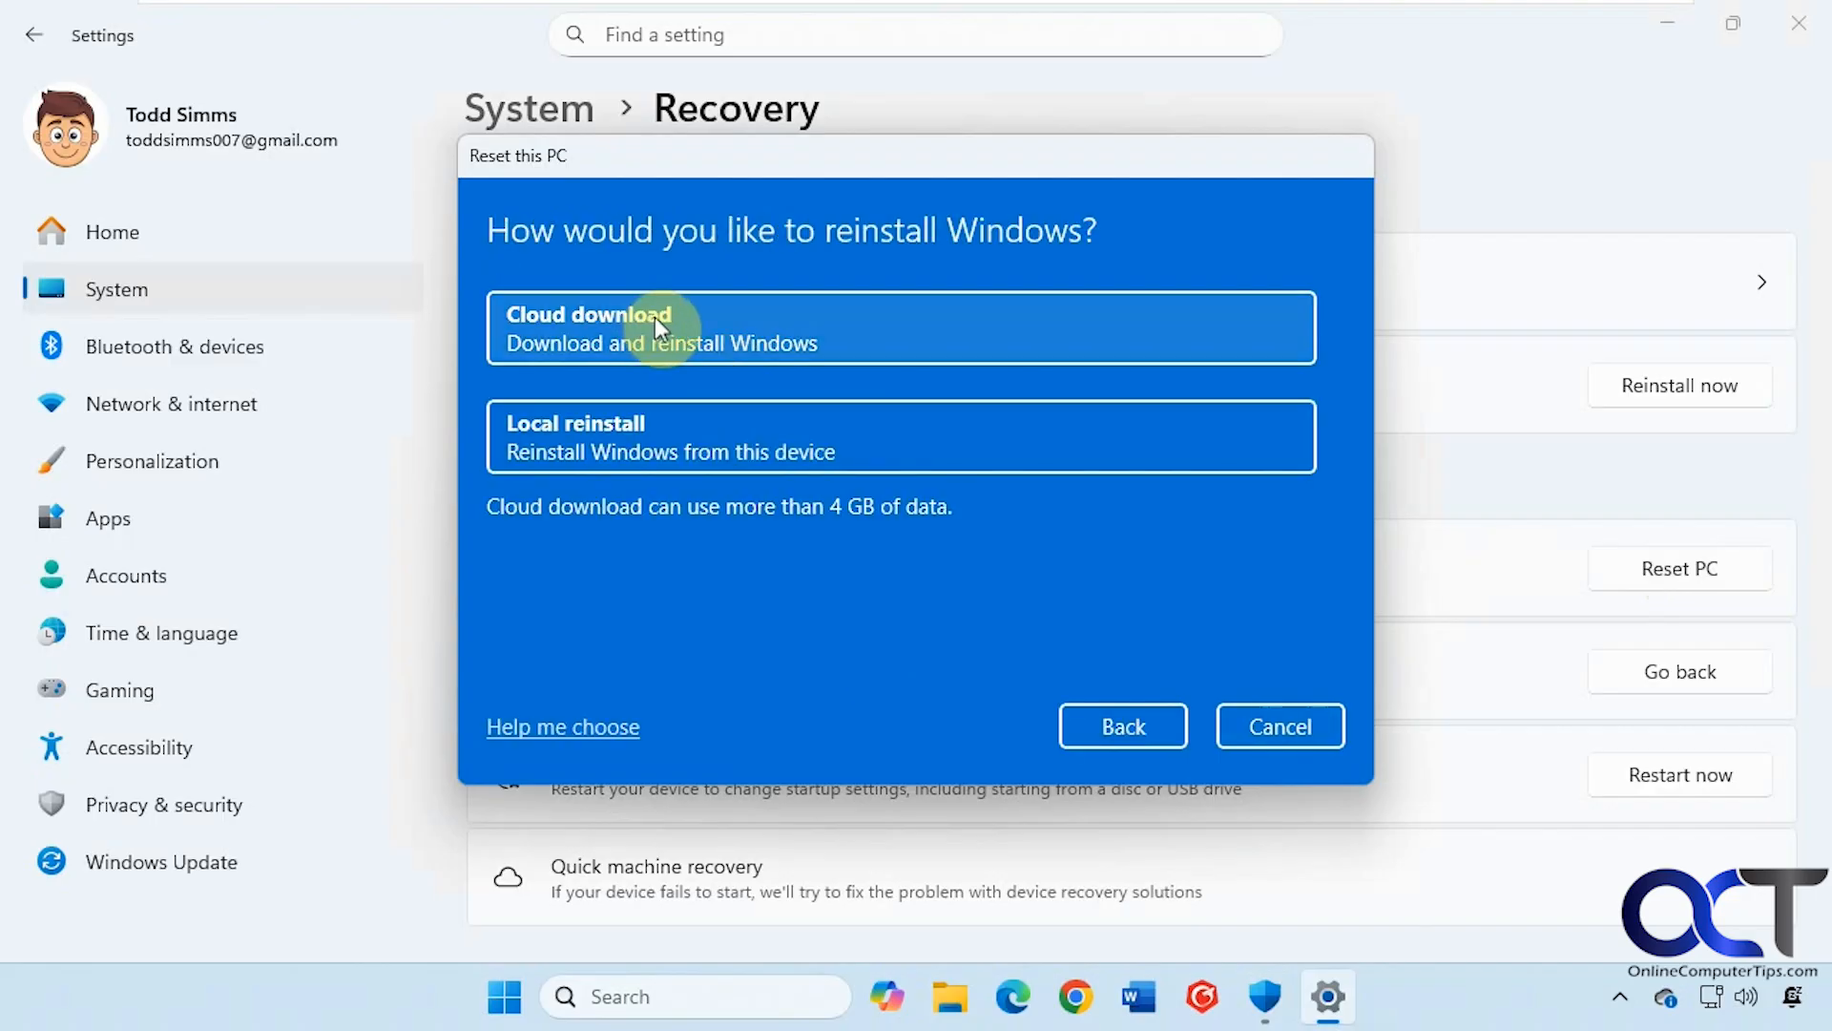
mouse_move(700, 325)
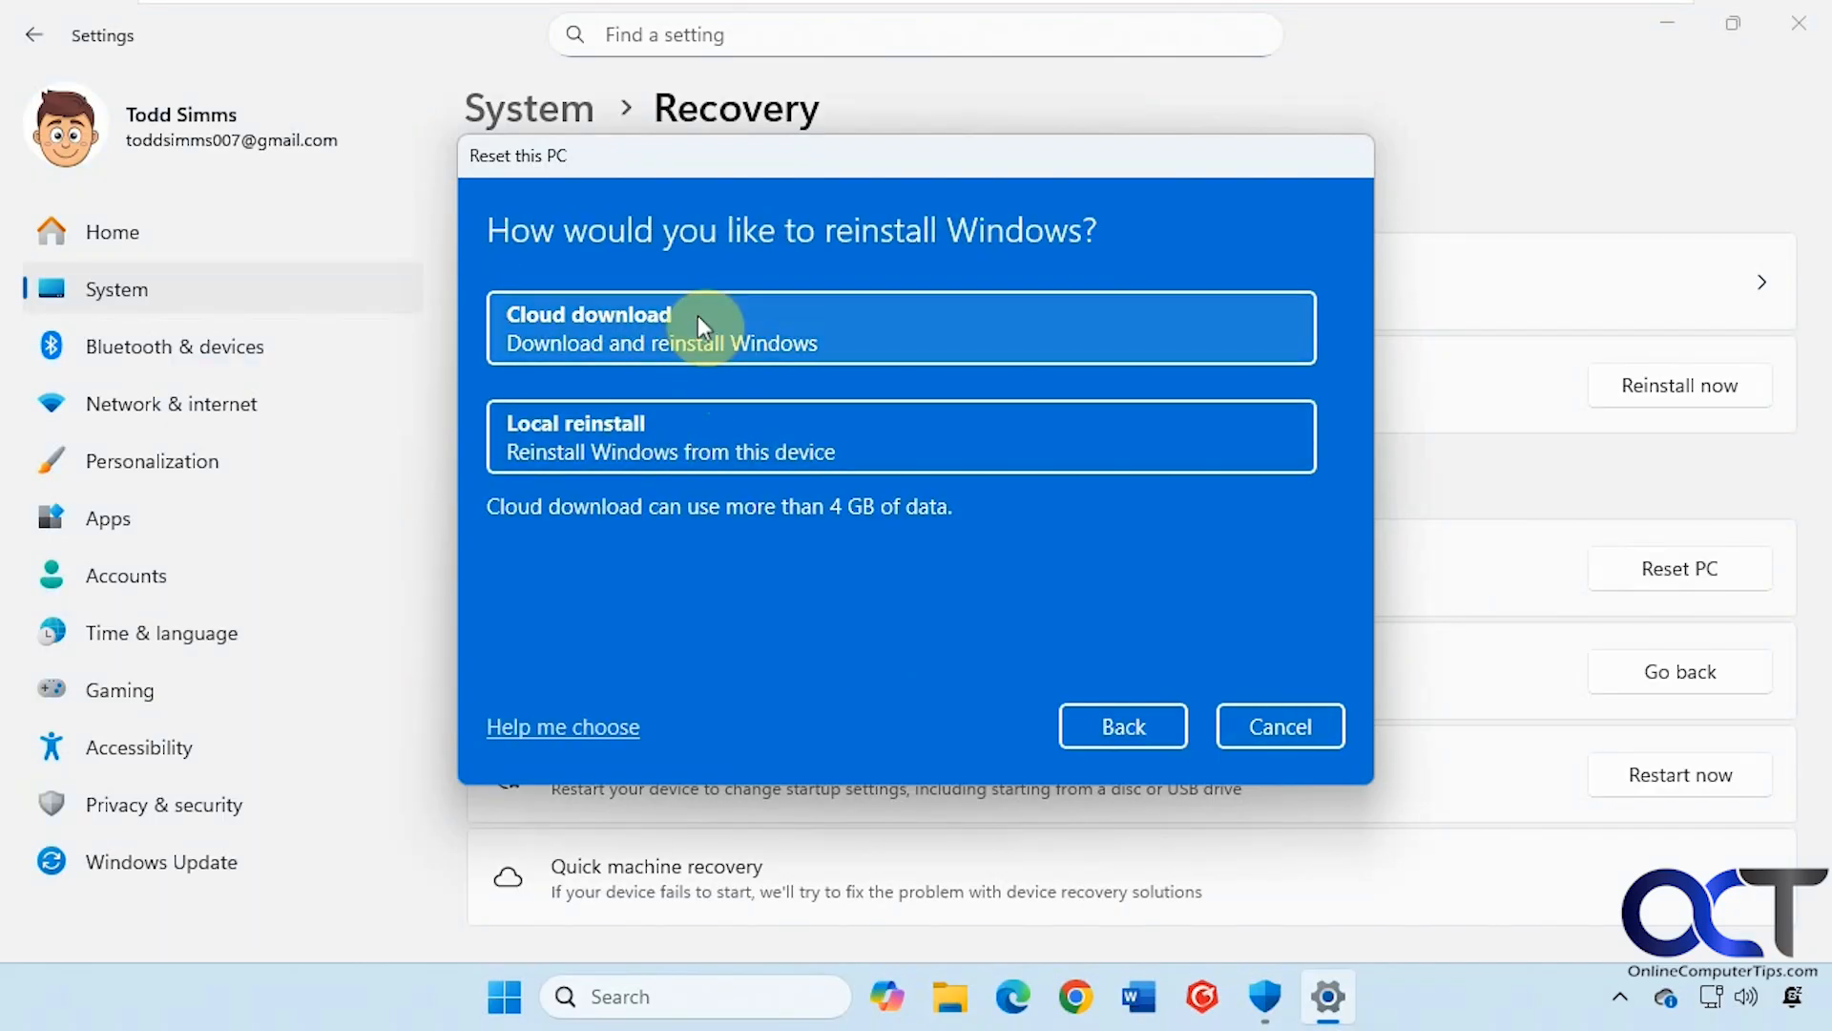
mouse_move(695, 327)
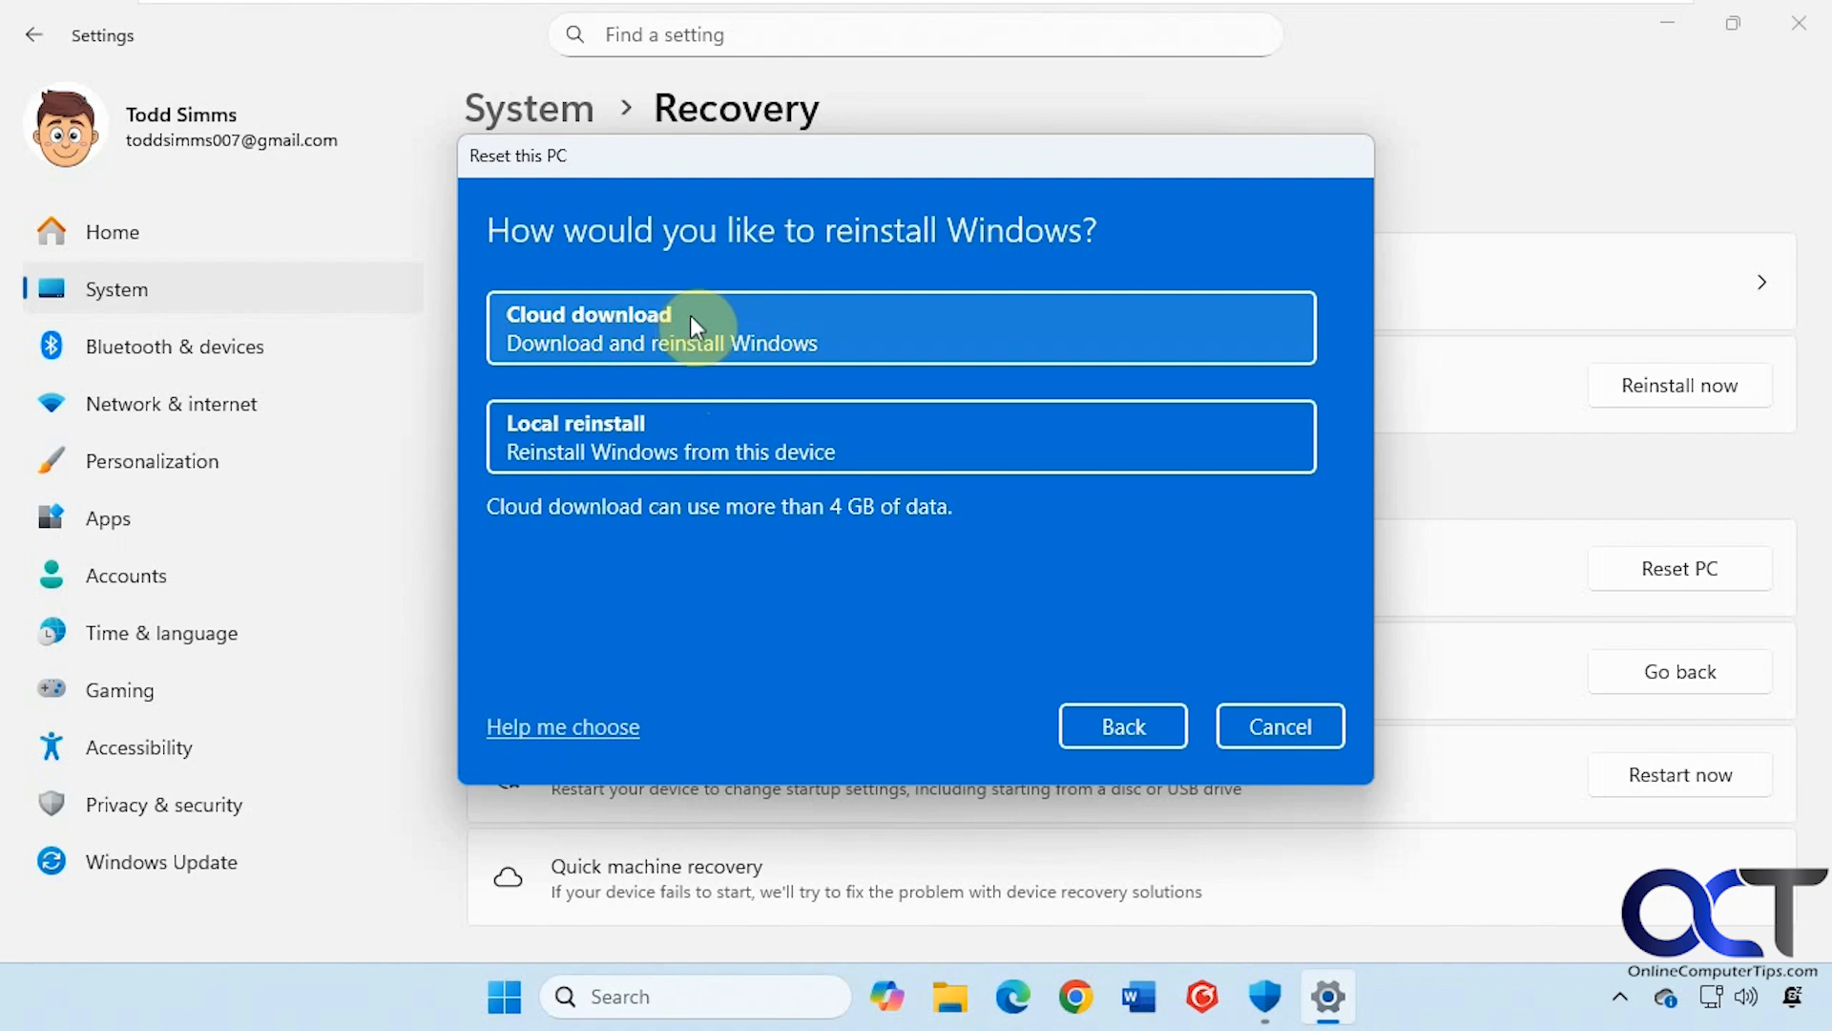
mouse_move(683, 441)
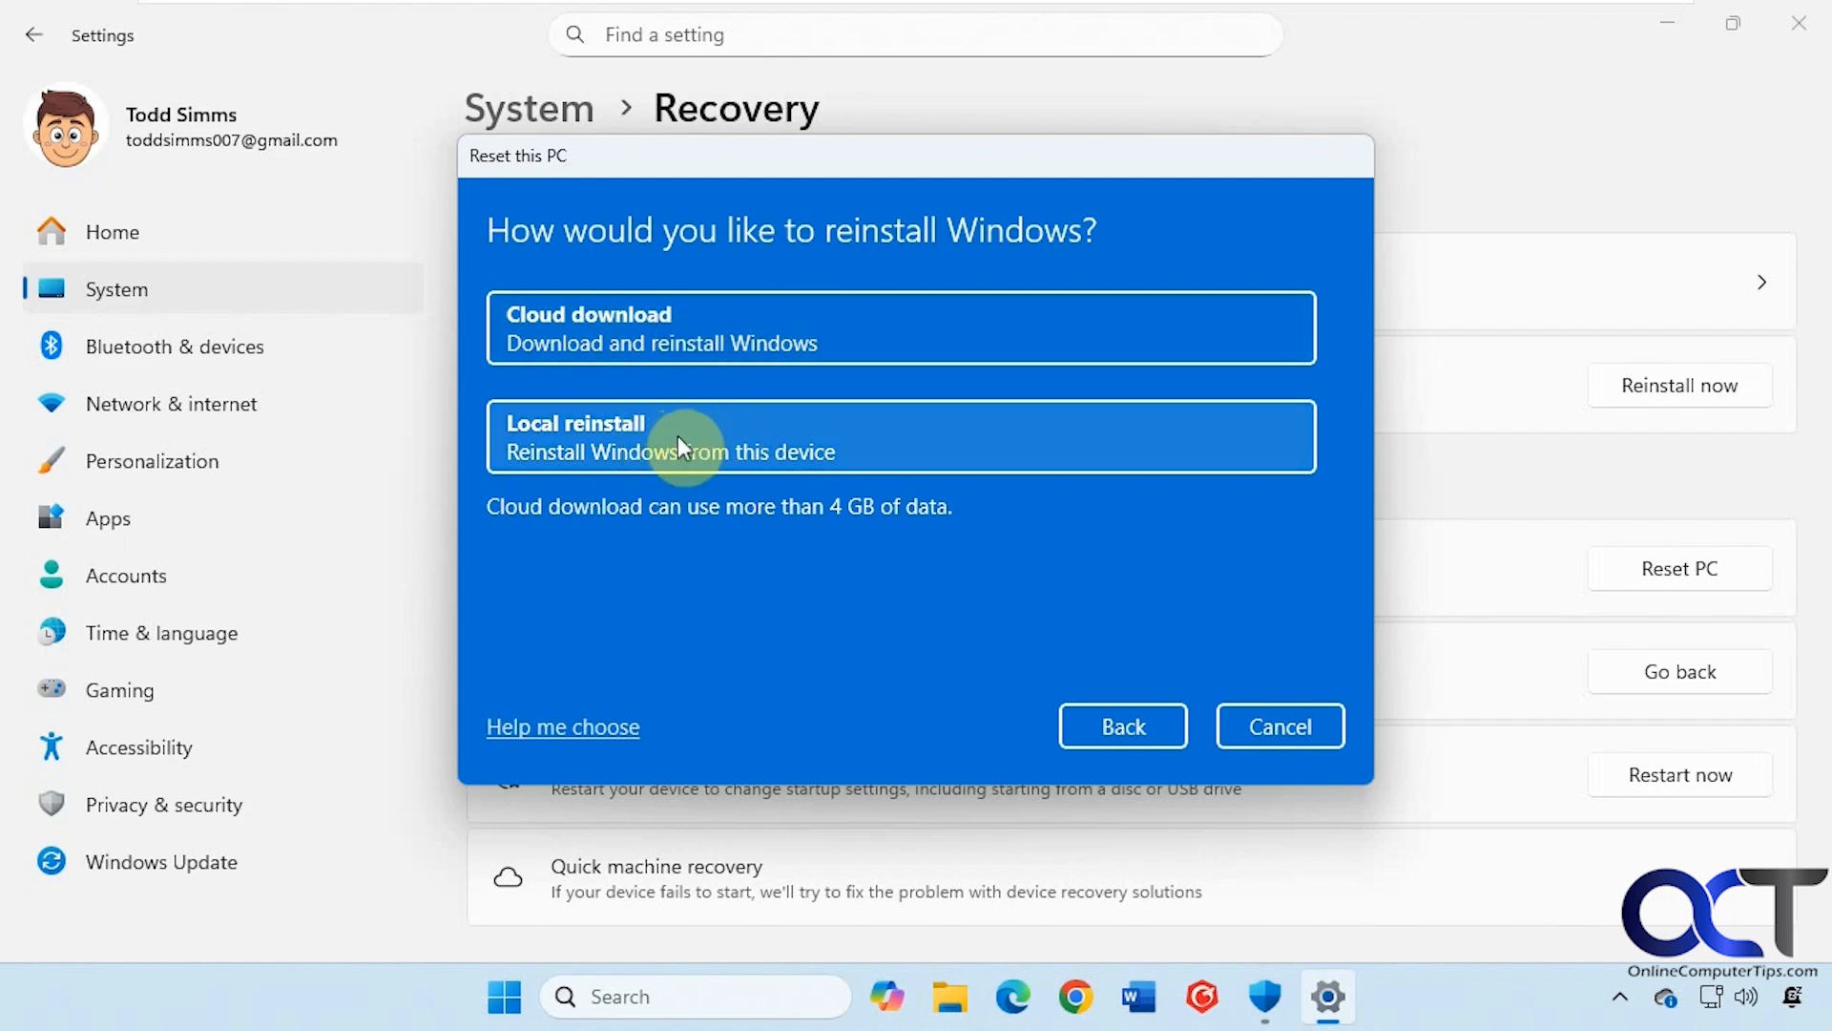
mouse_move(707, 446)
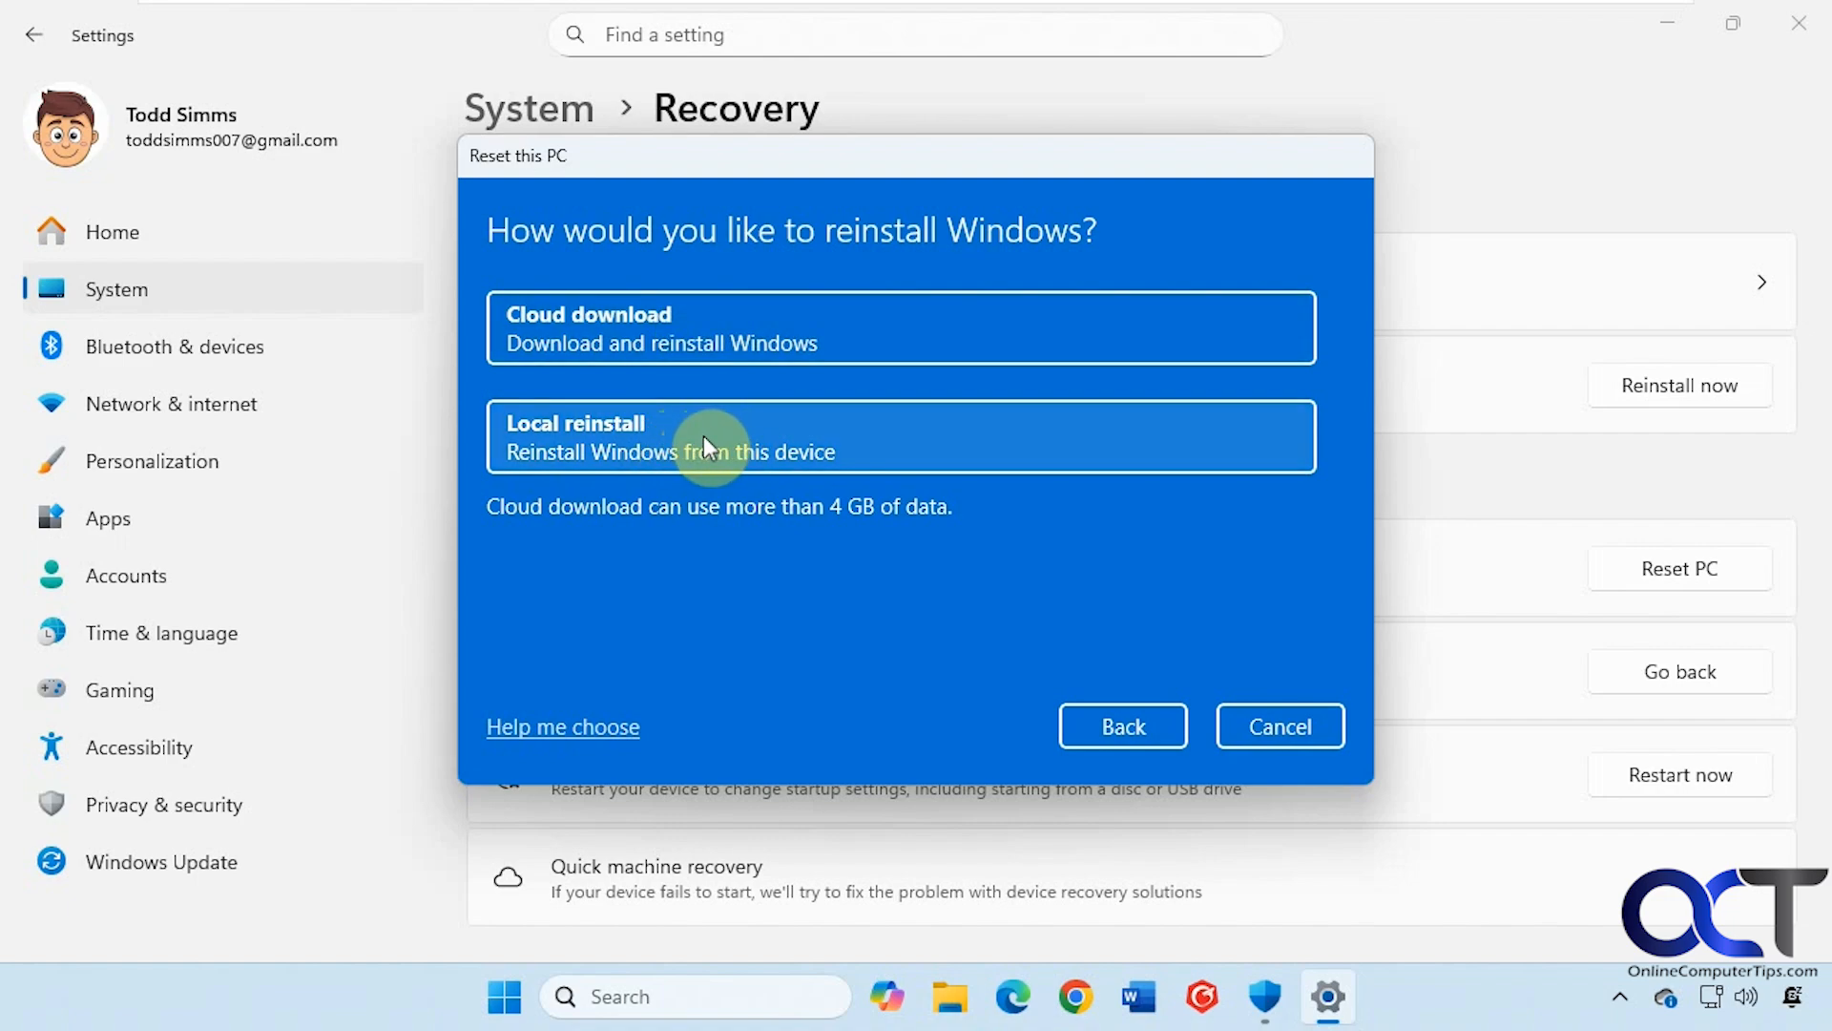
mouse_move(721, 454)
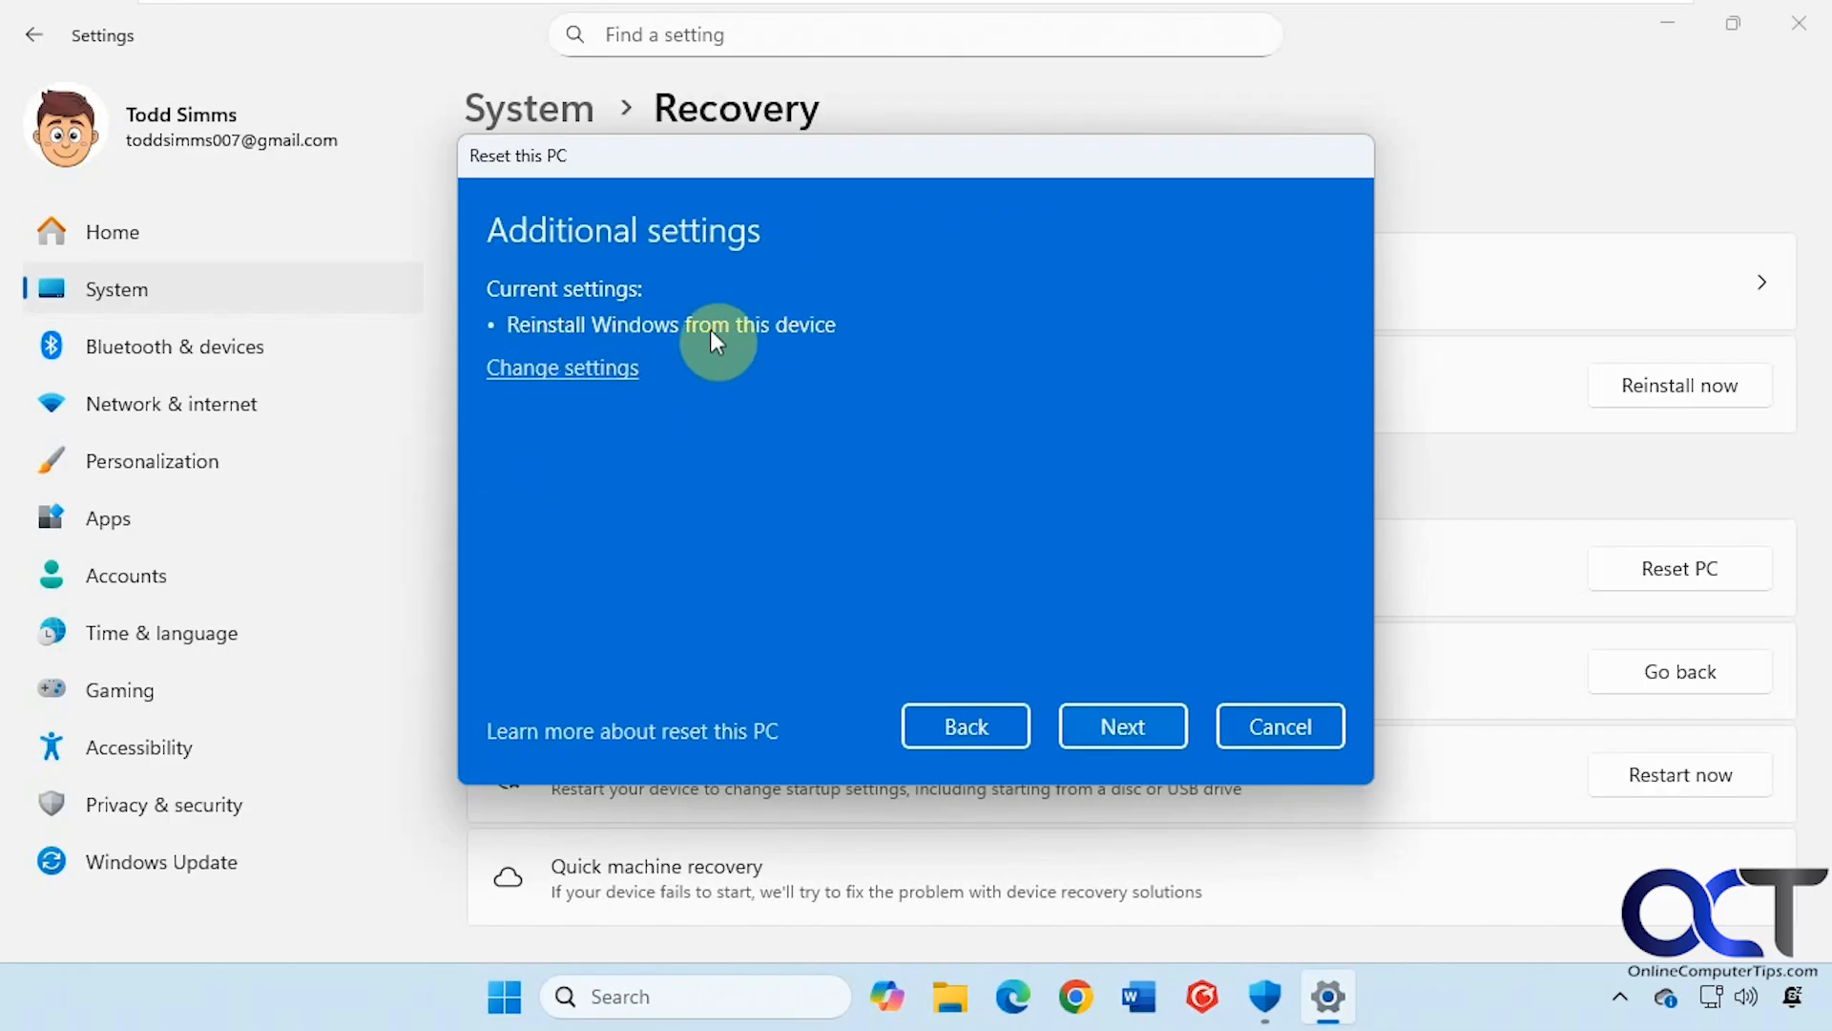
mouse_move(850, 390)
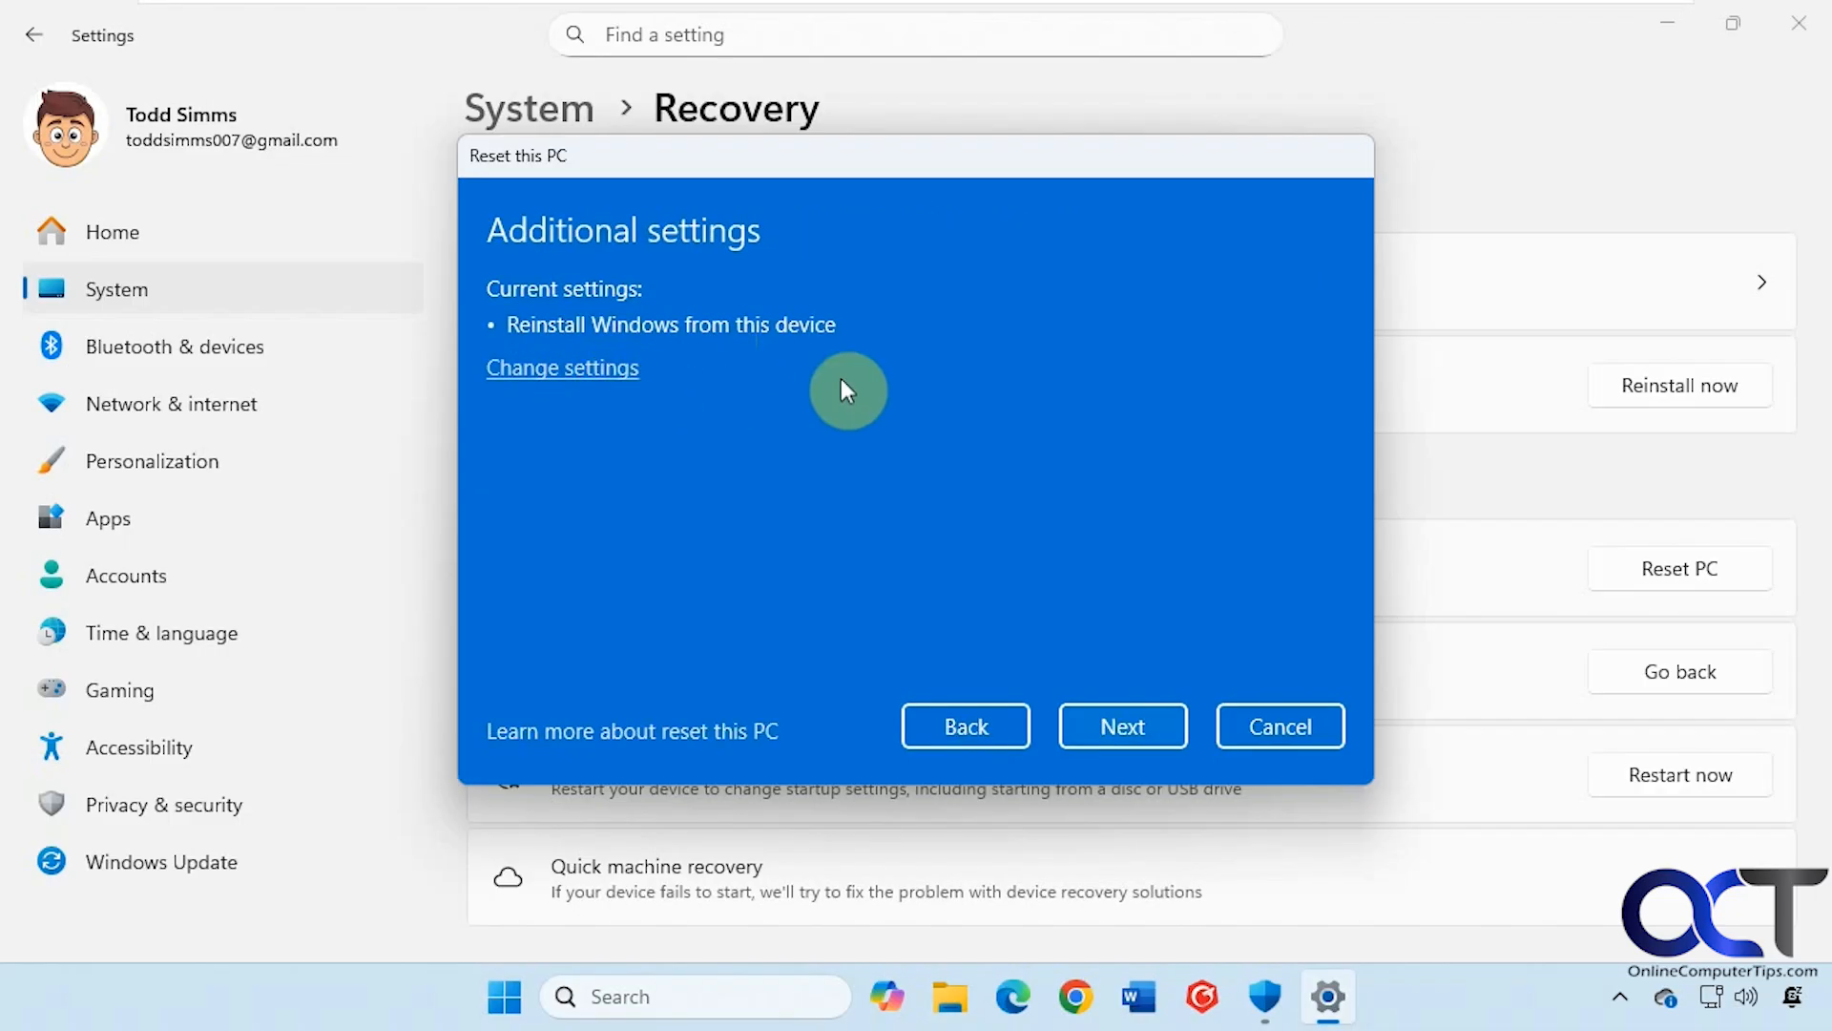
click(1120, 725)
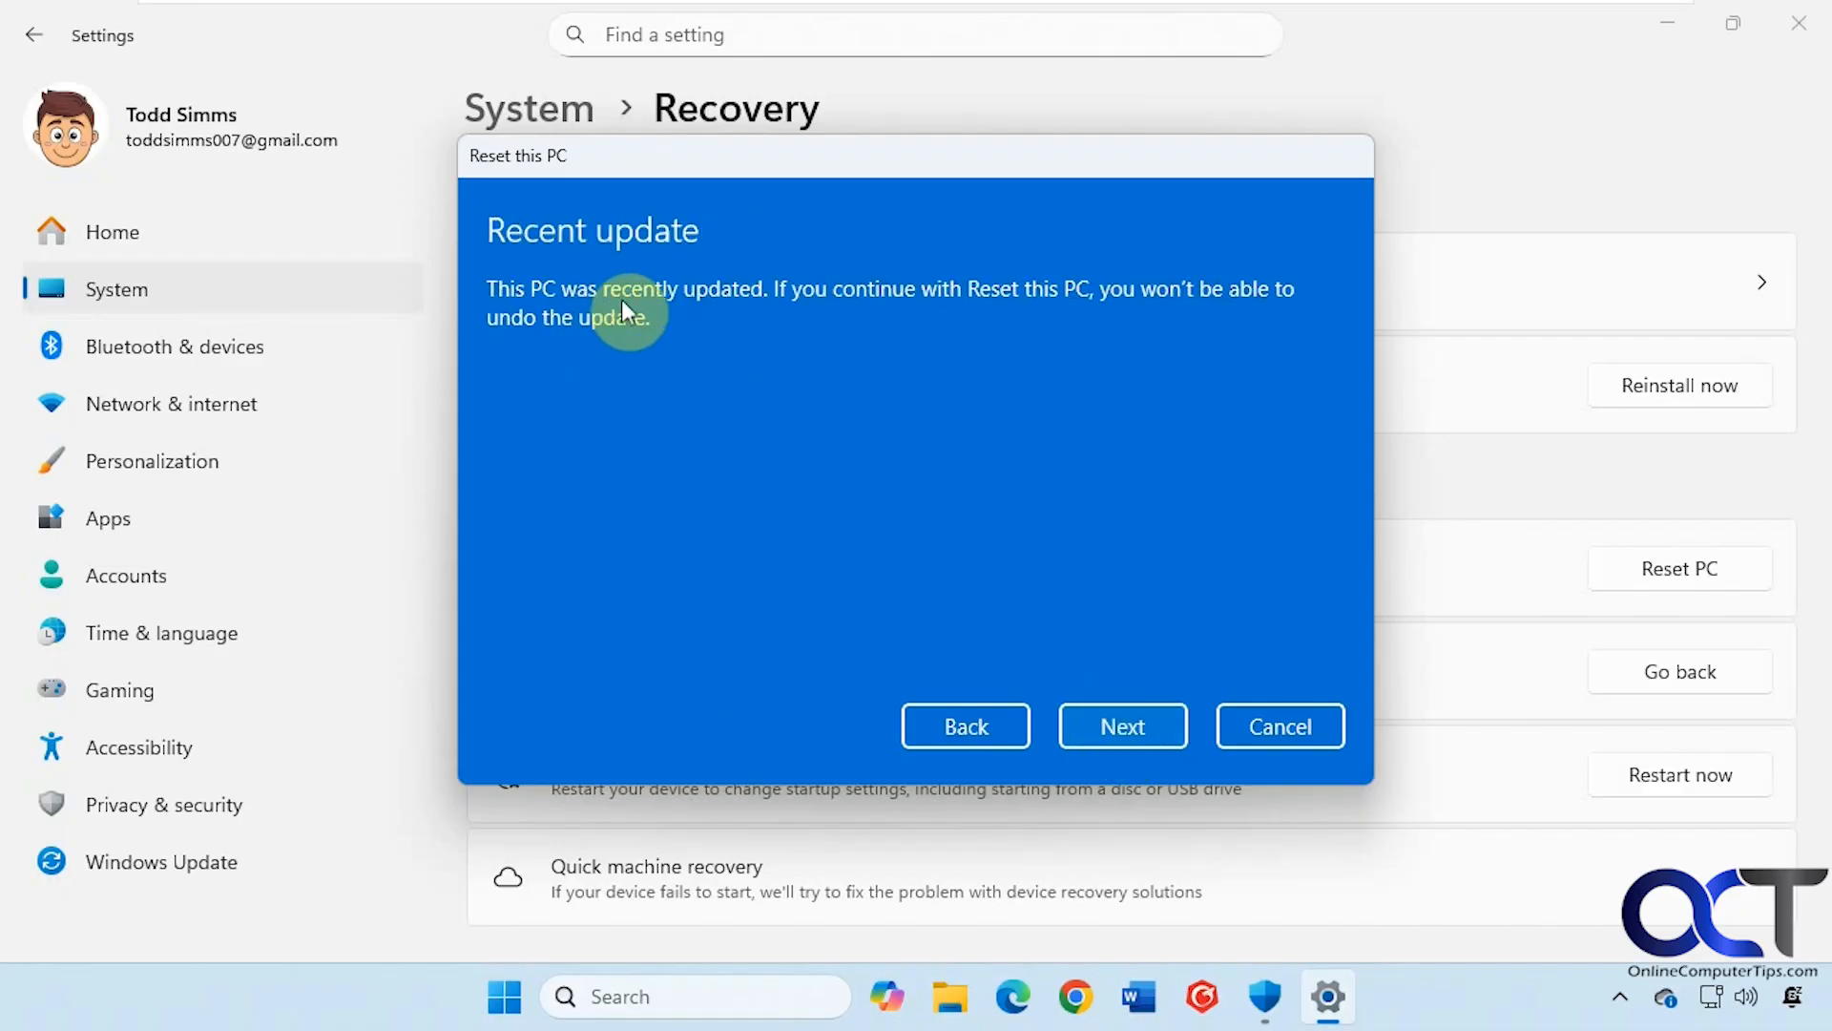
mouse_move(720, 315)
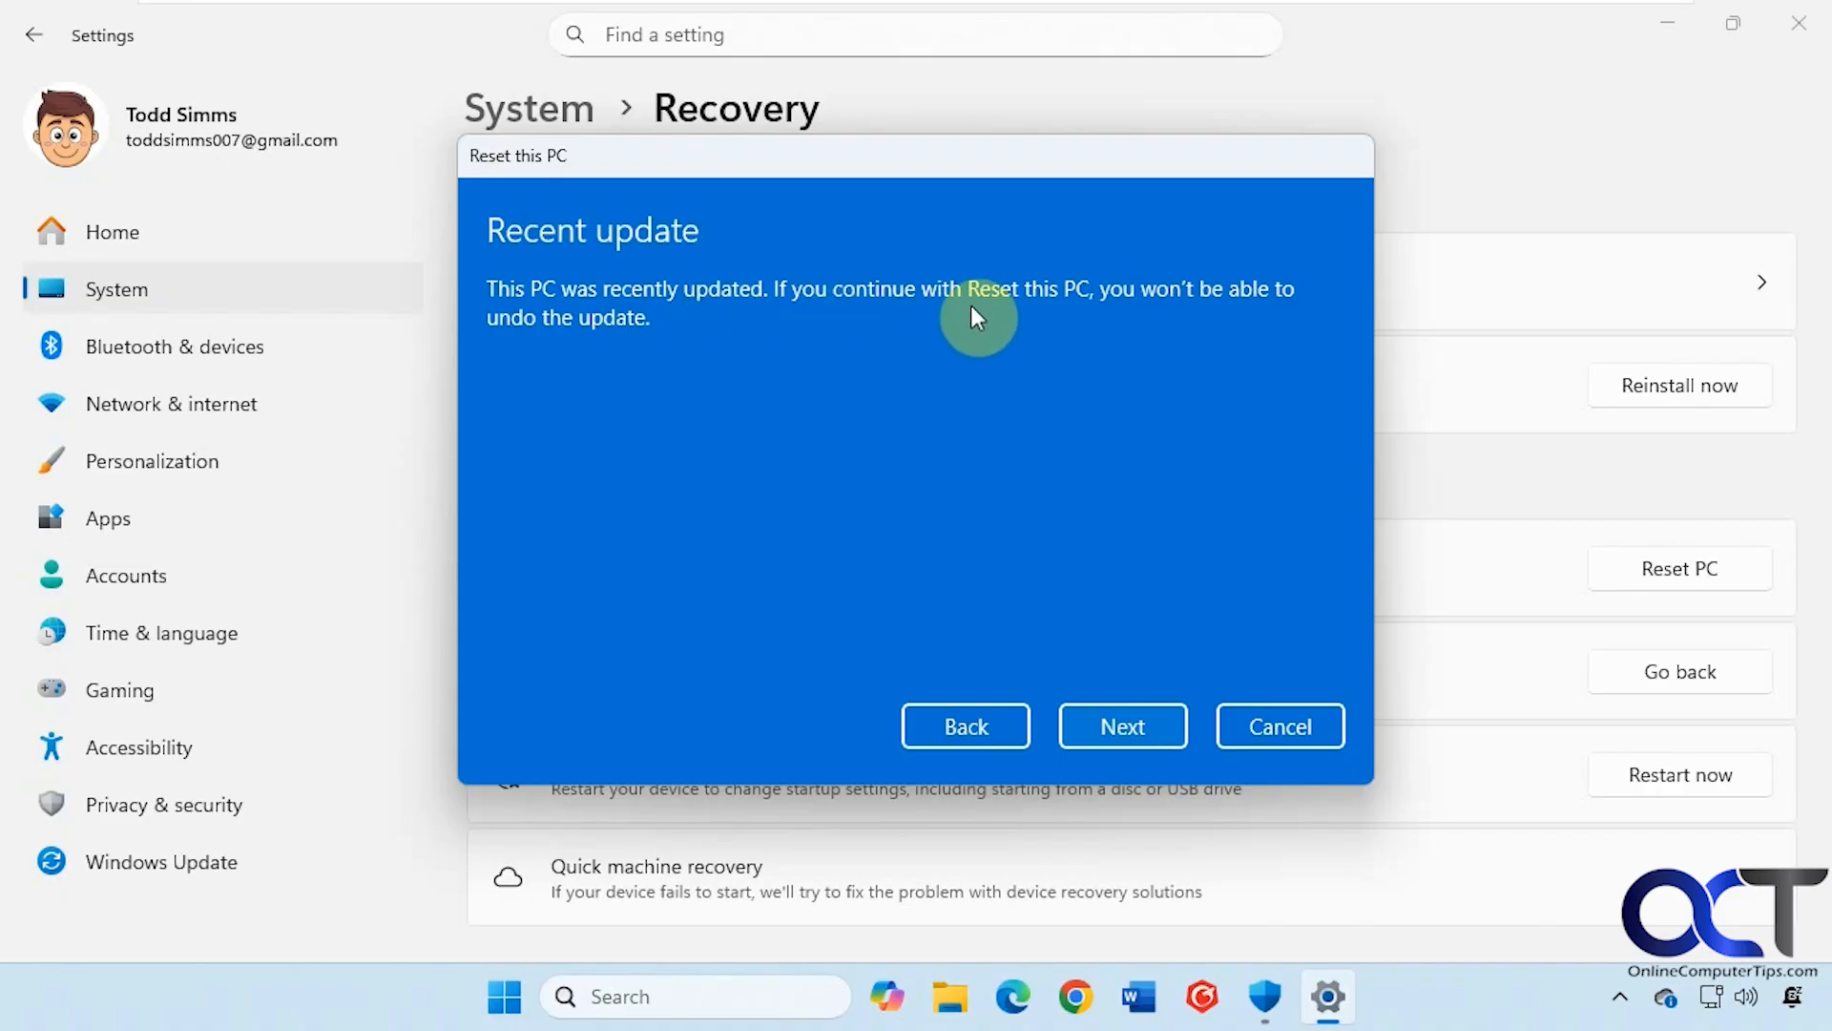
mouse_move(990, 363)
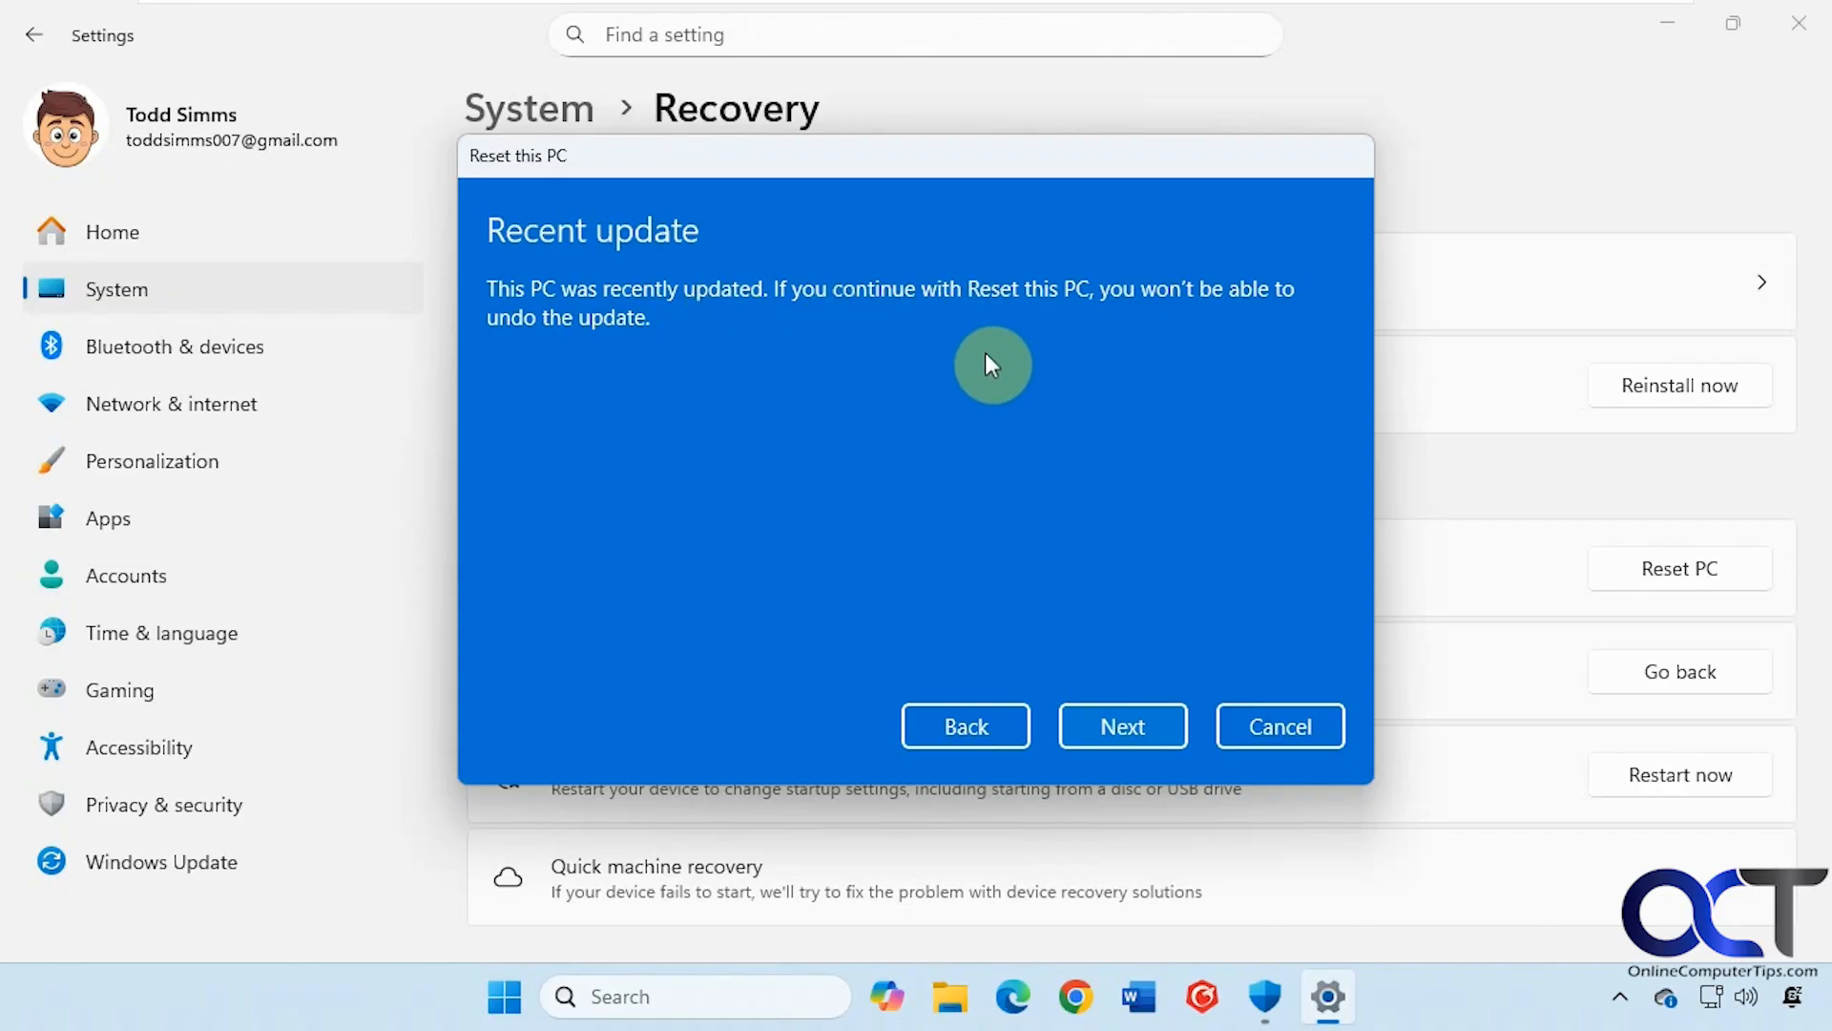
Continue past the recent-update warning toward the Ready to reset summary
click(1120, 725)
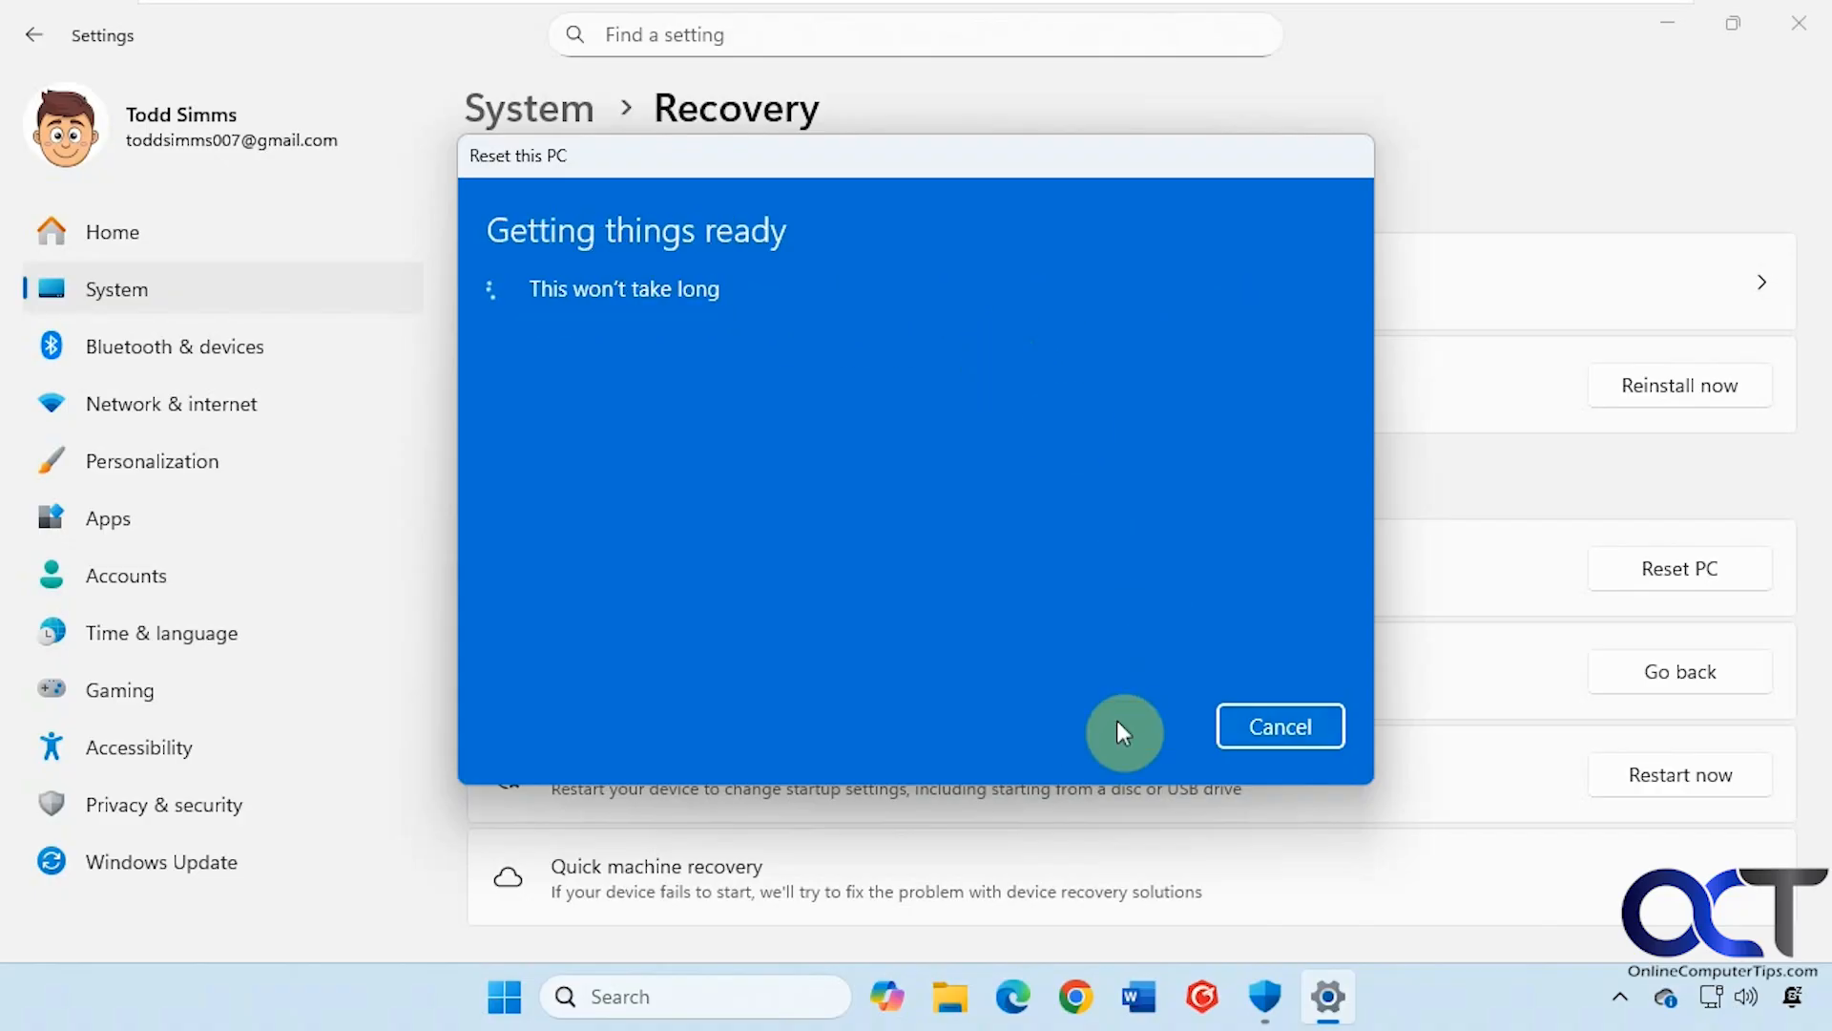
mouse_move(1002, 571)
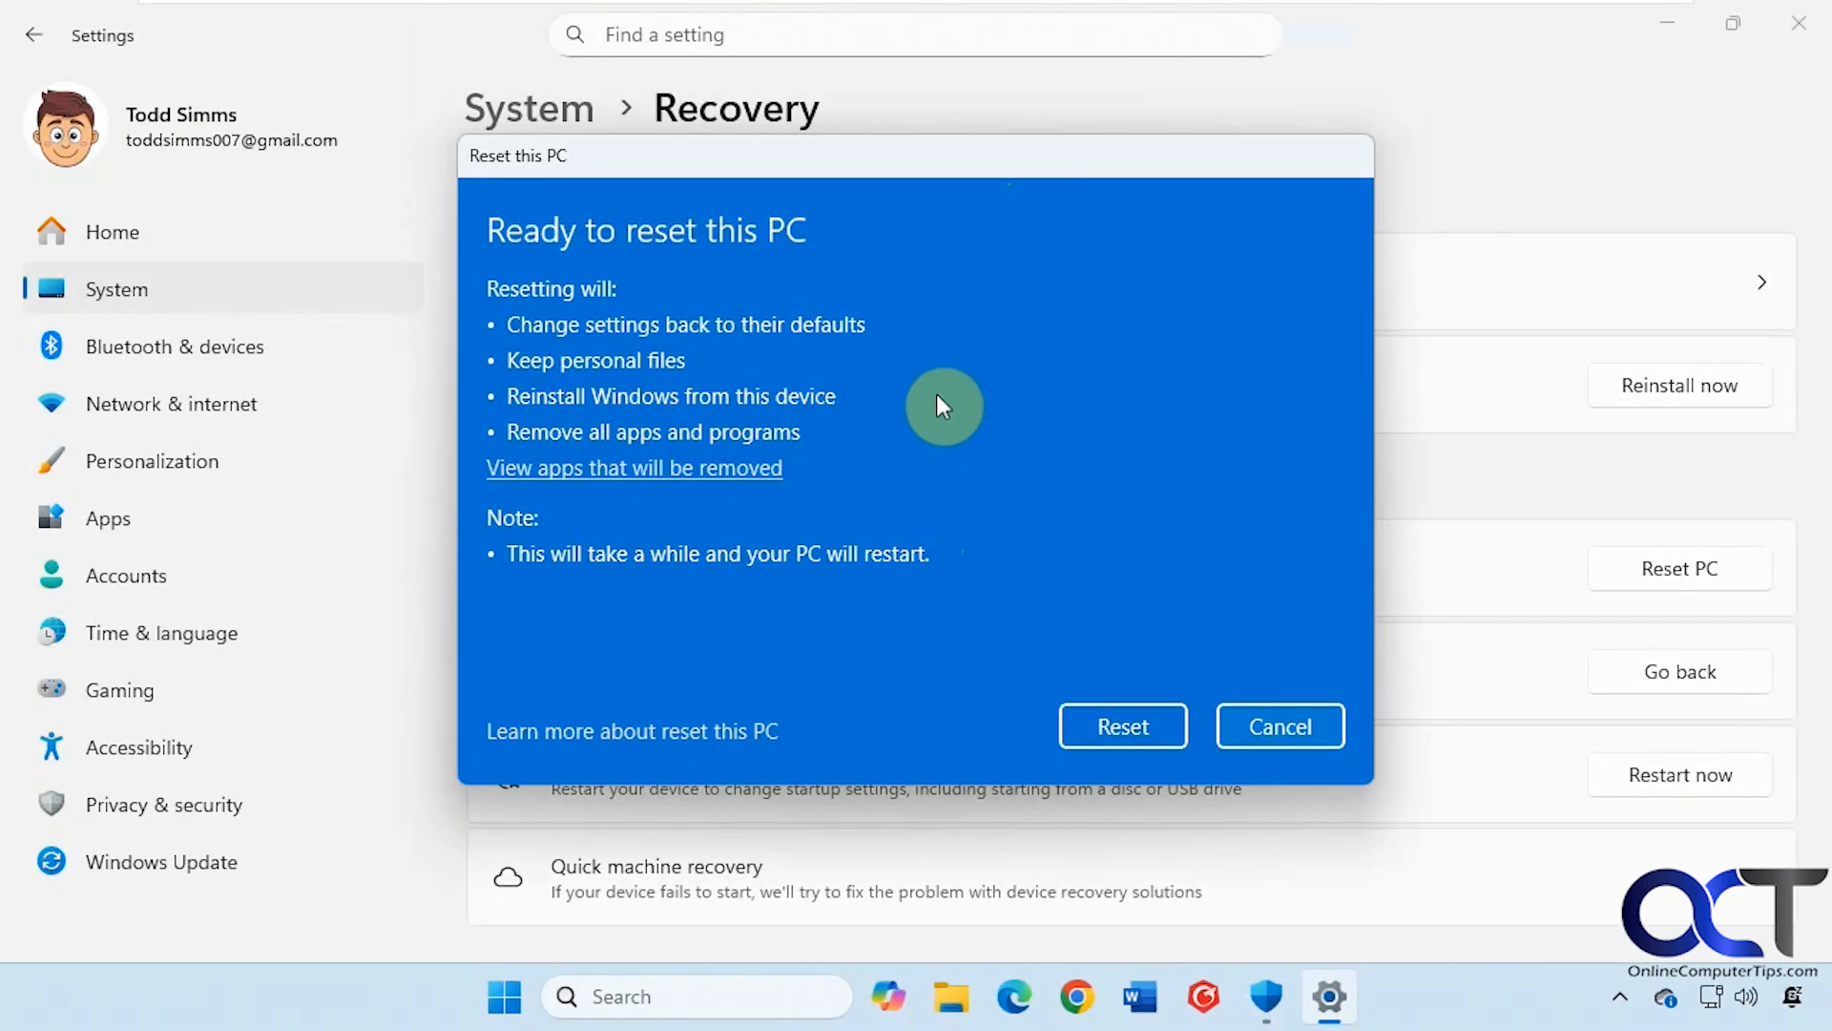
mouse_move(957, 330)
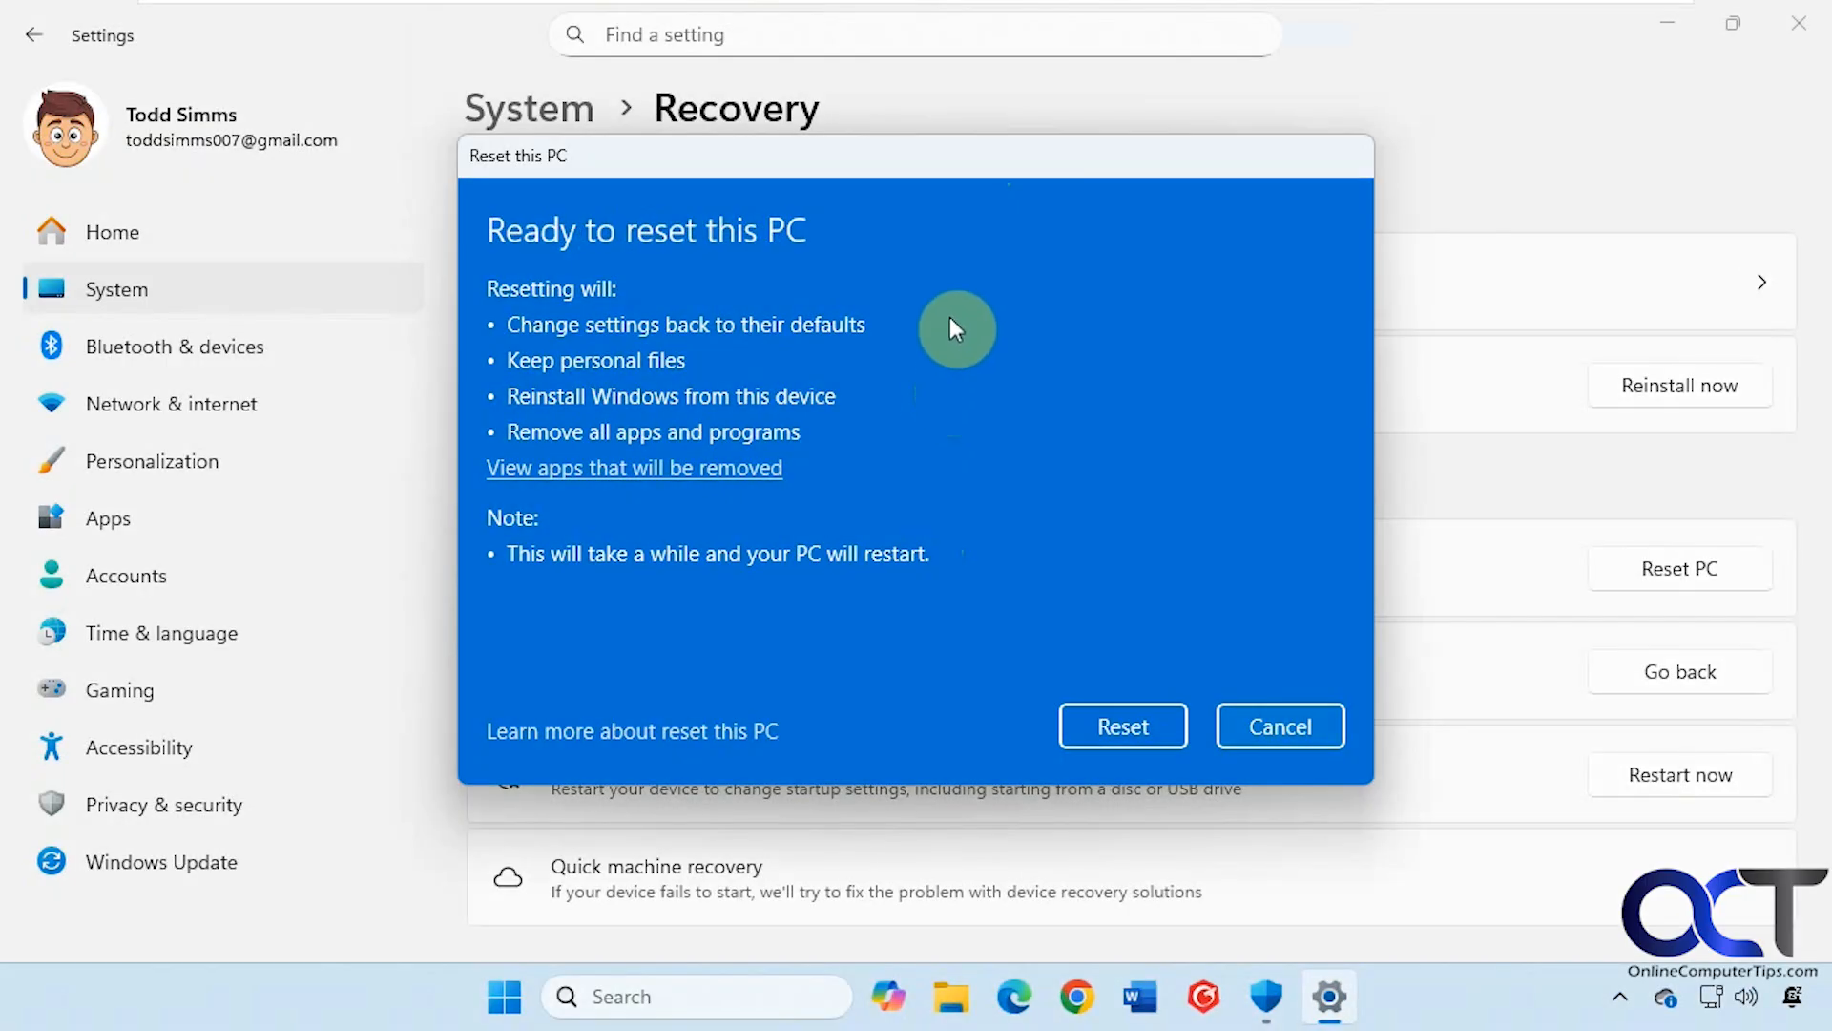
mouse_move(632, 385)
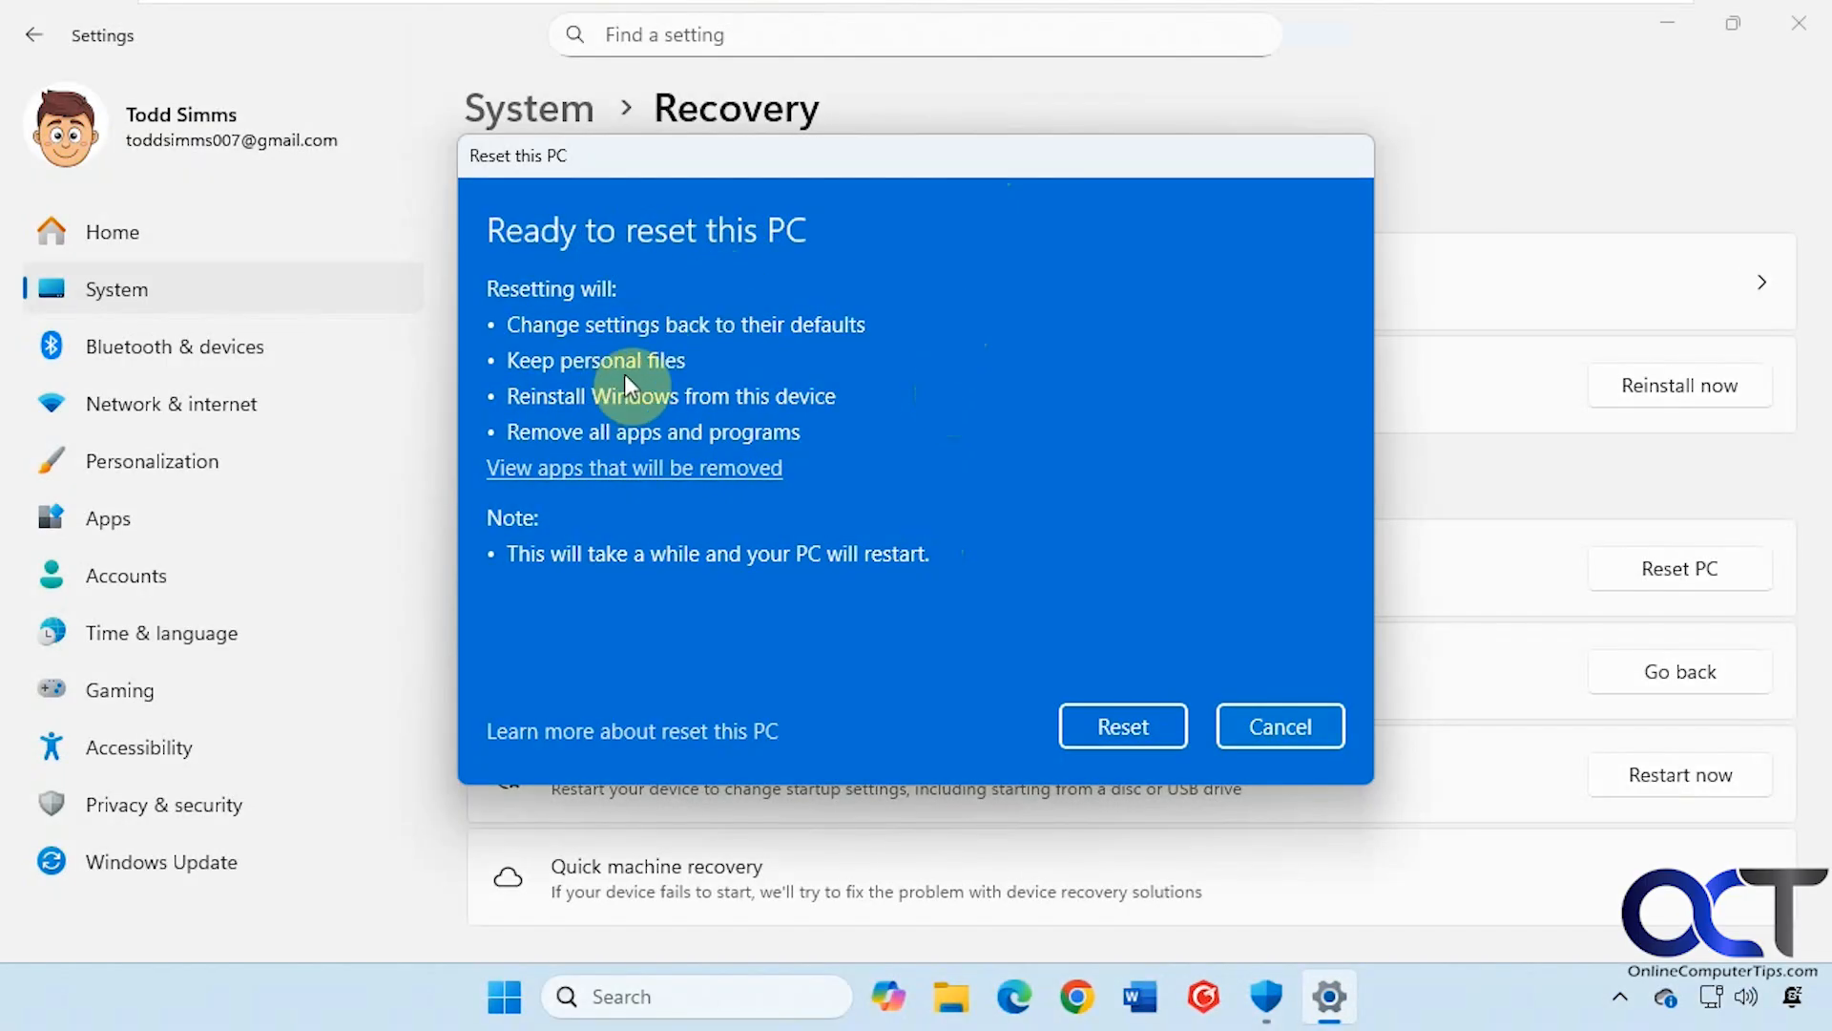
mouse_move(626, 420)
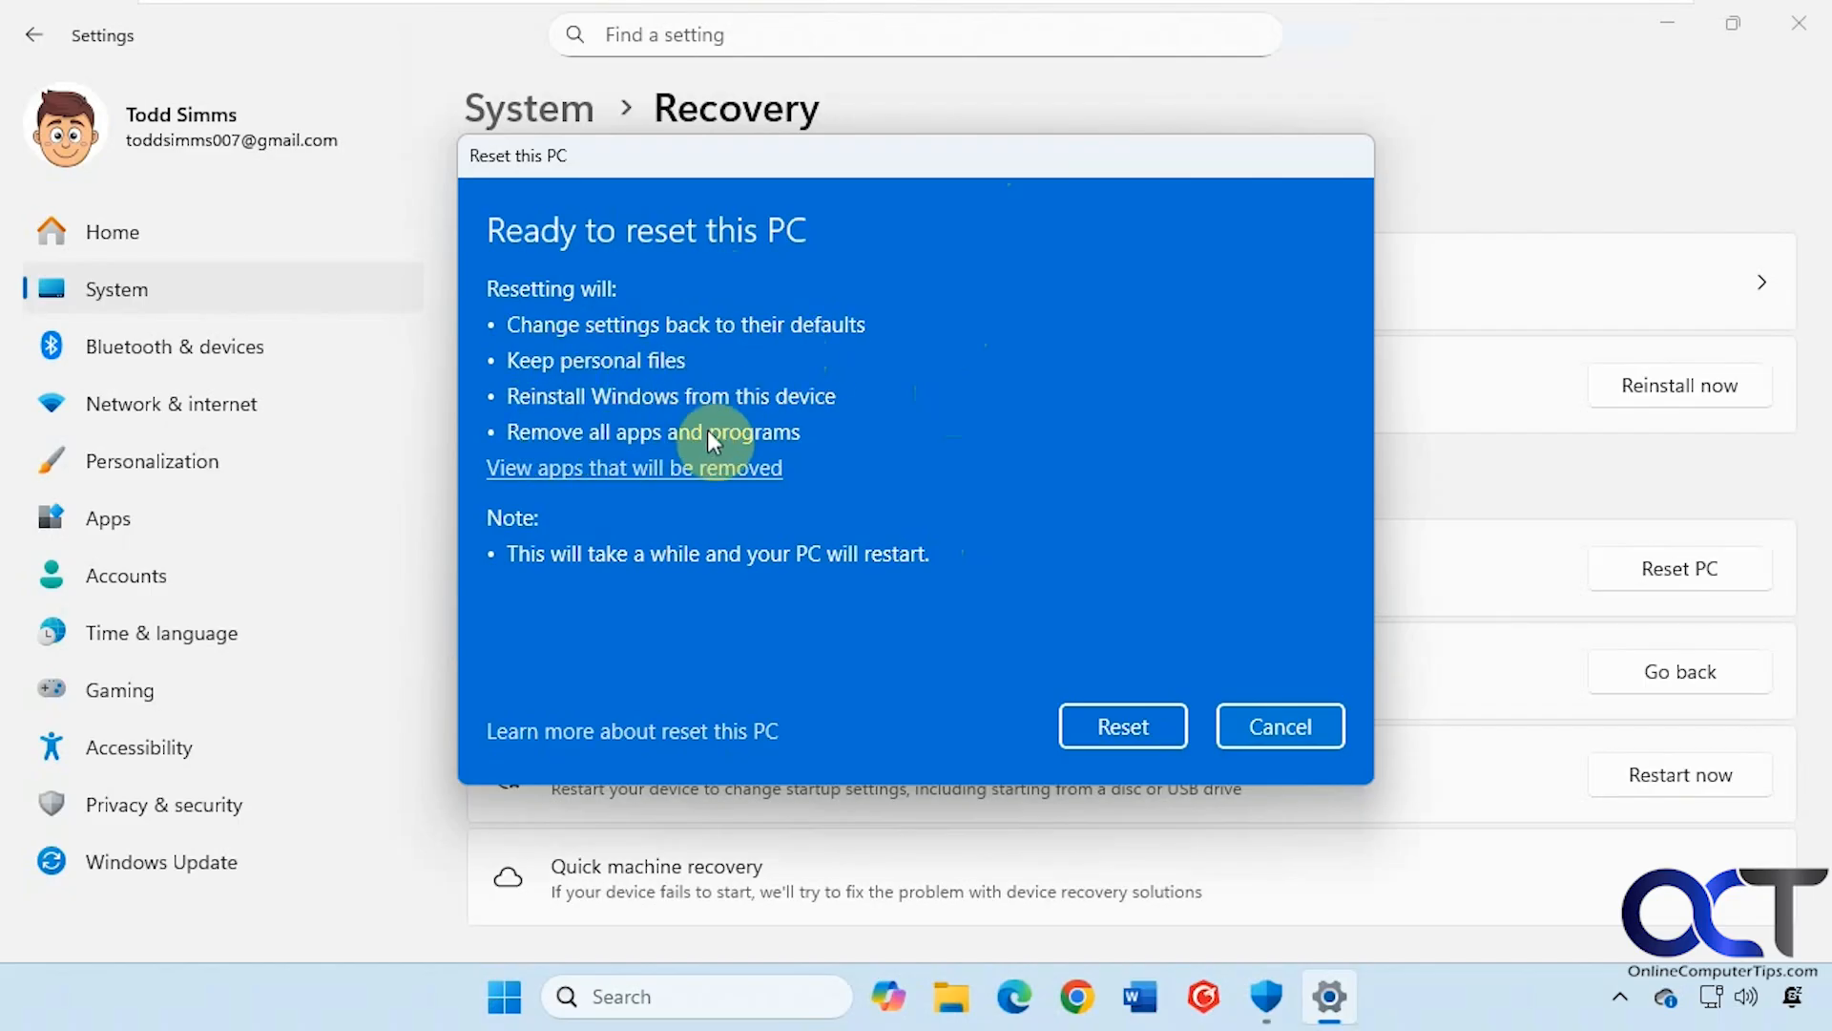
mouse_move(643, 479)
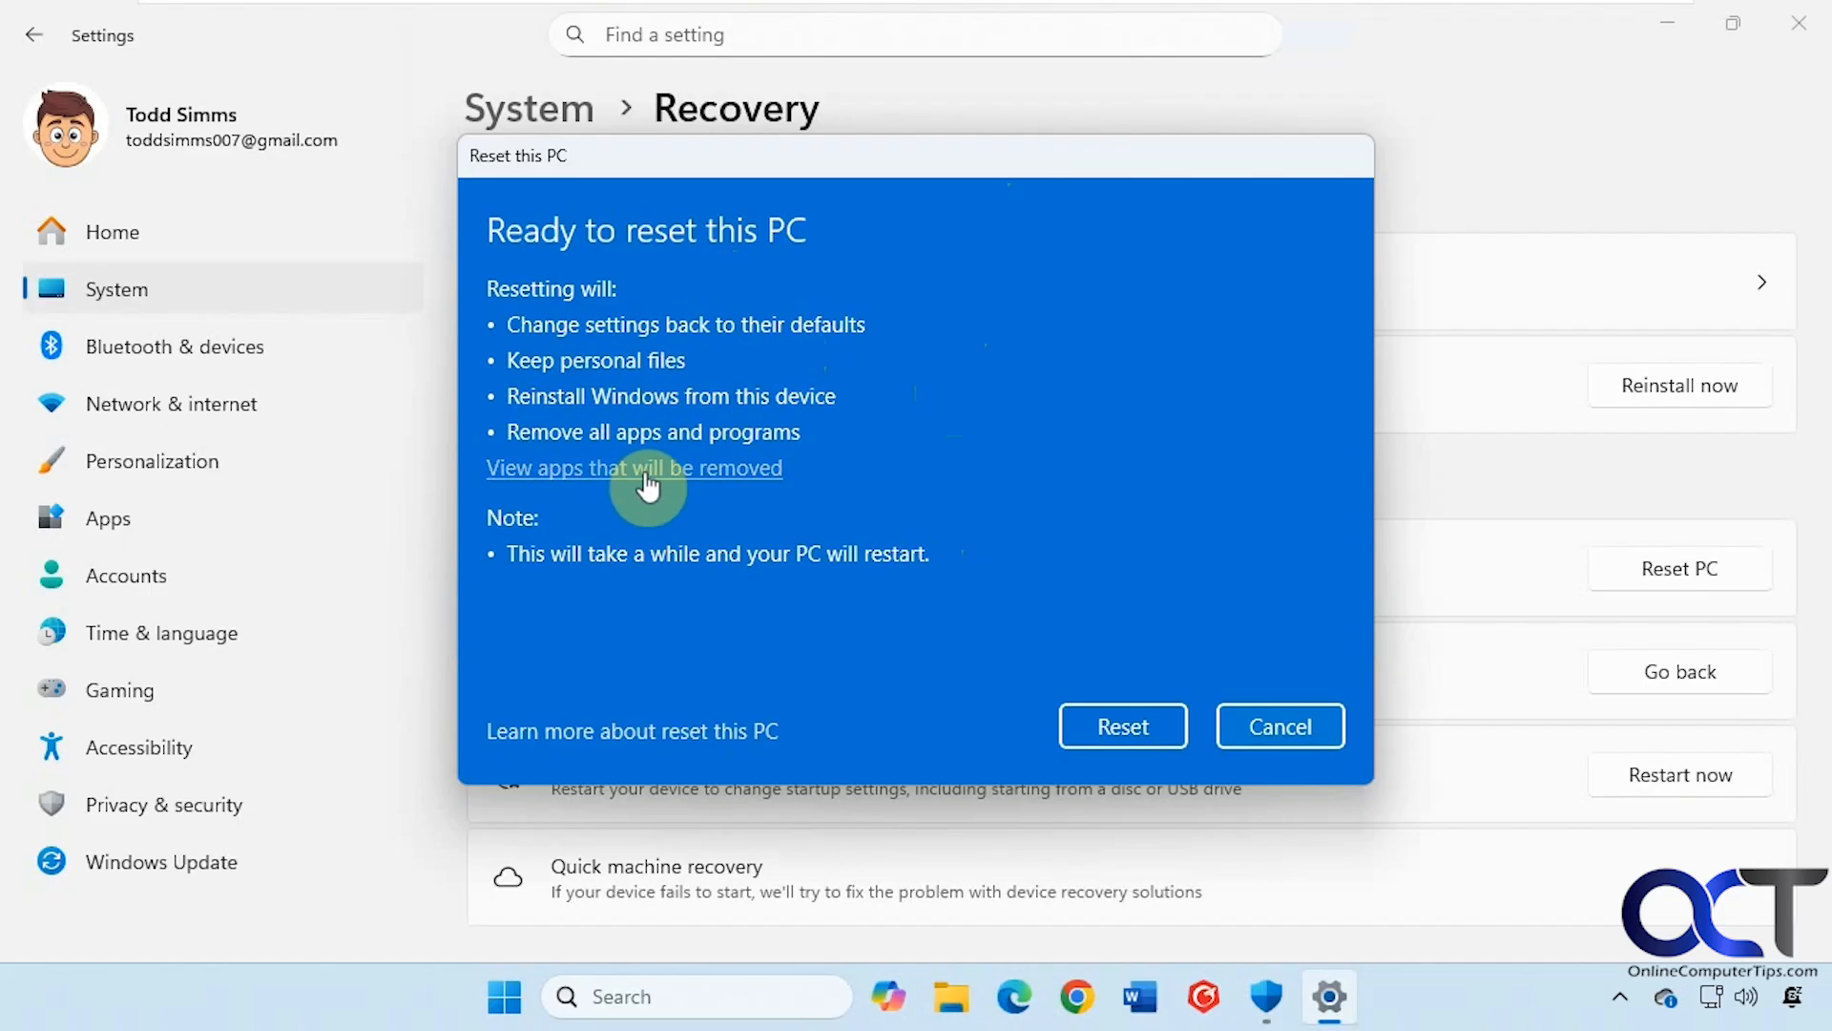
mouse_move(687, 523)
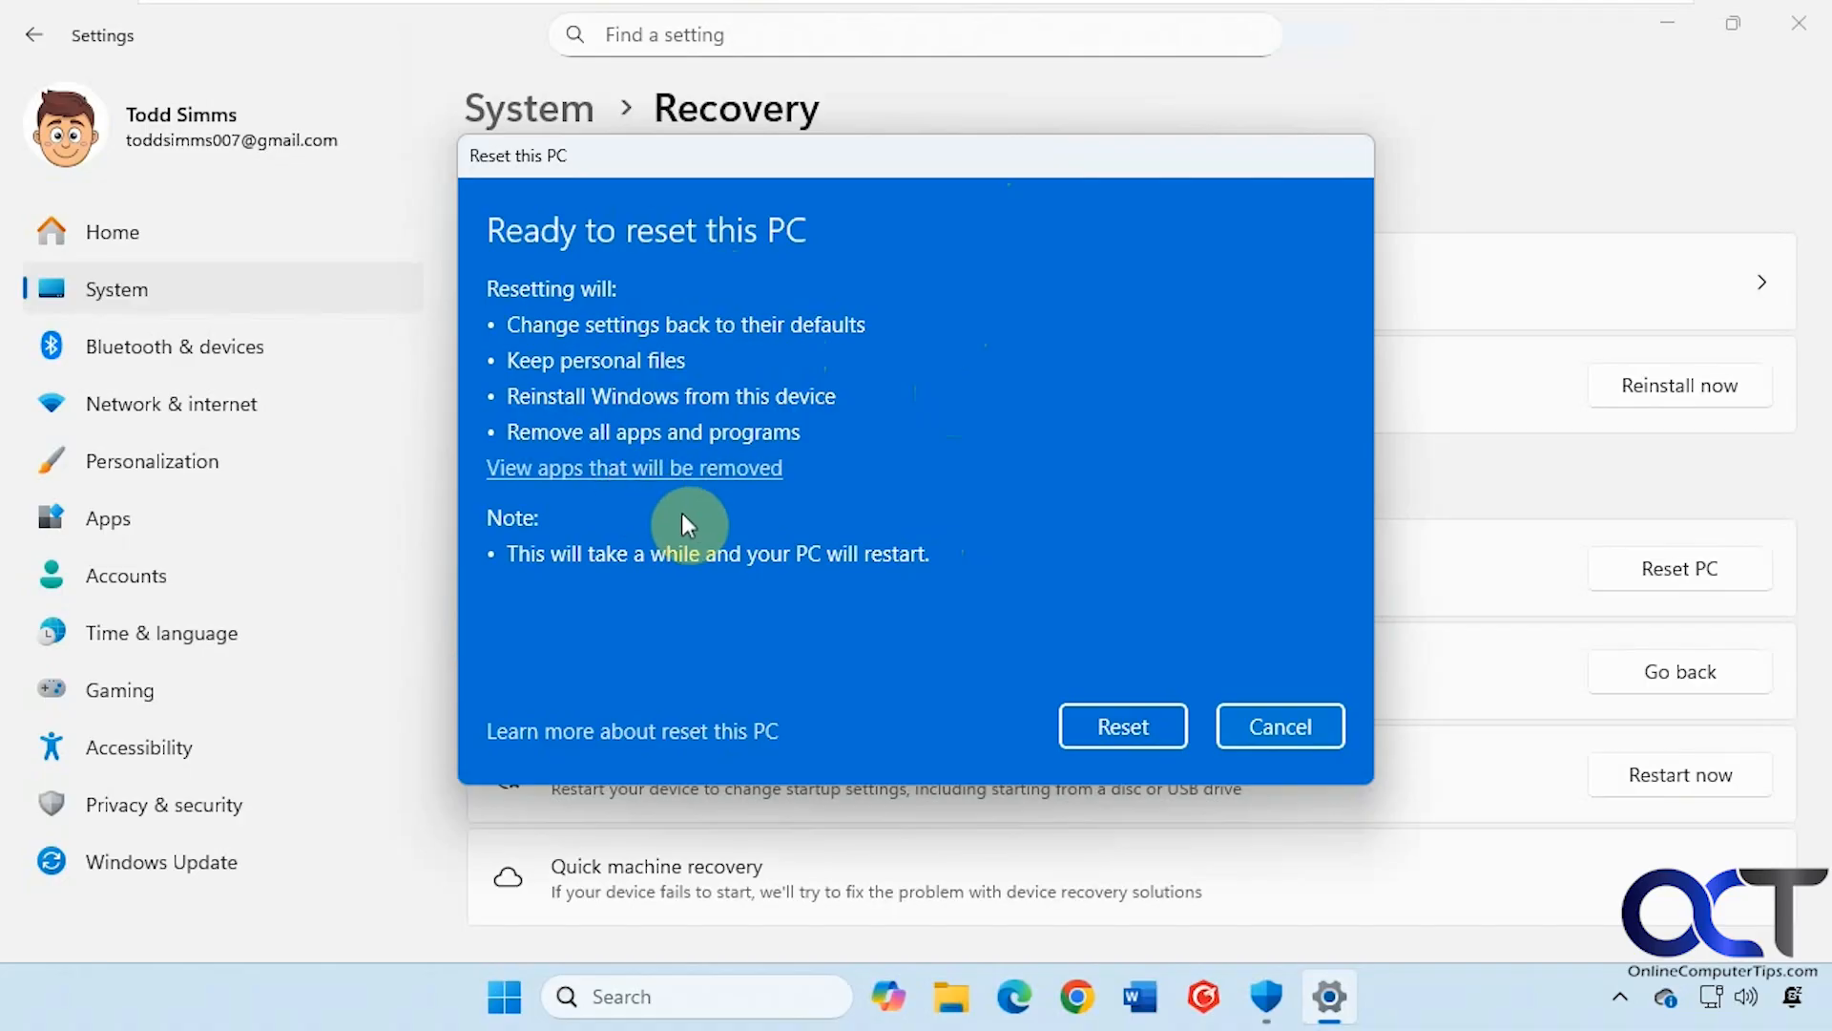
mouse_move(742, 494)
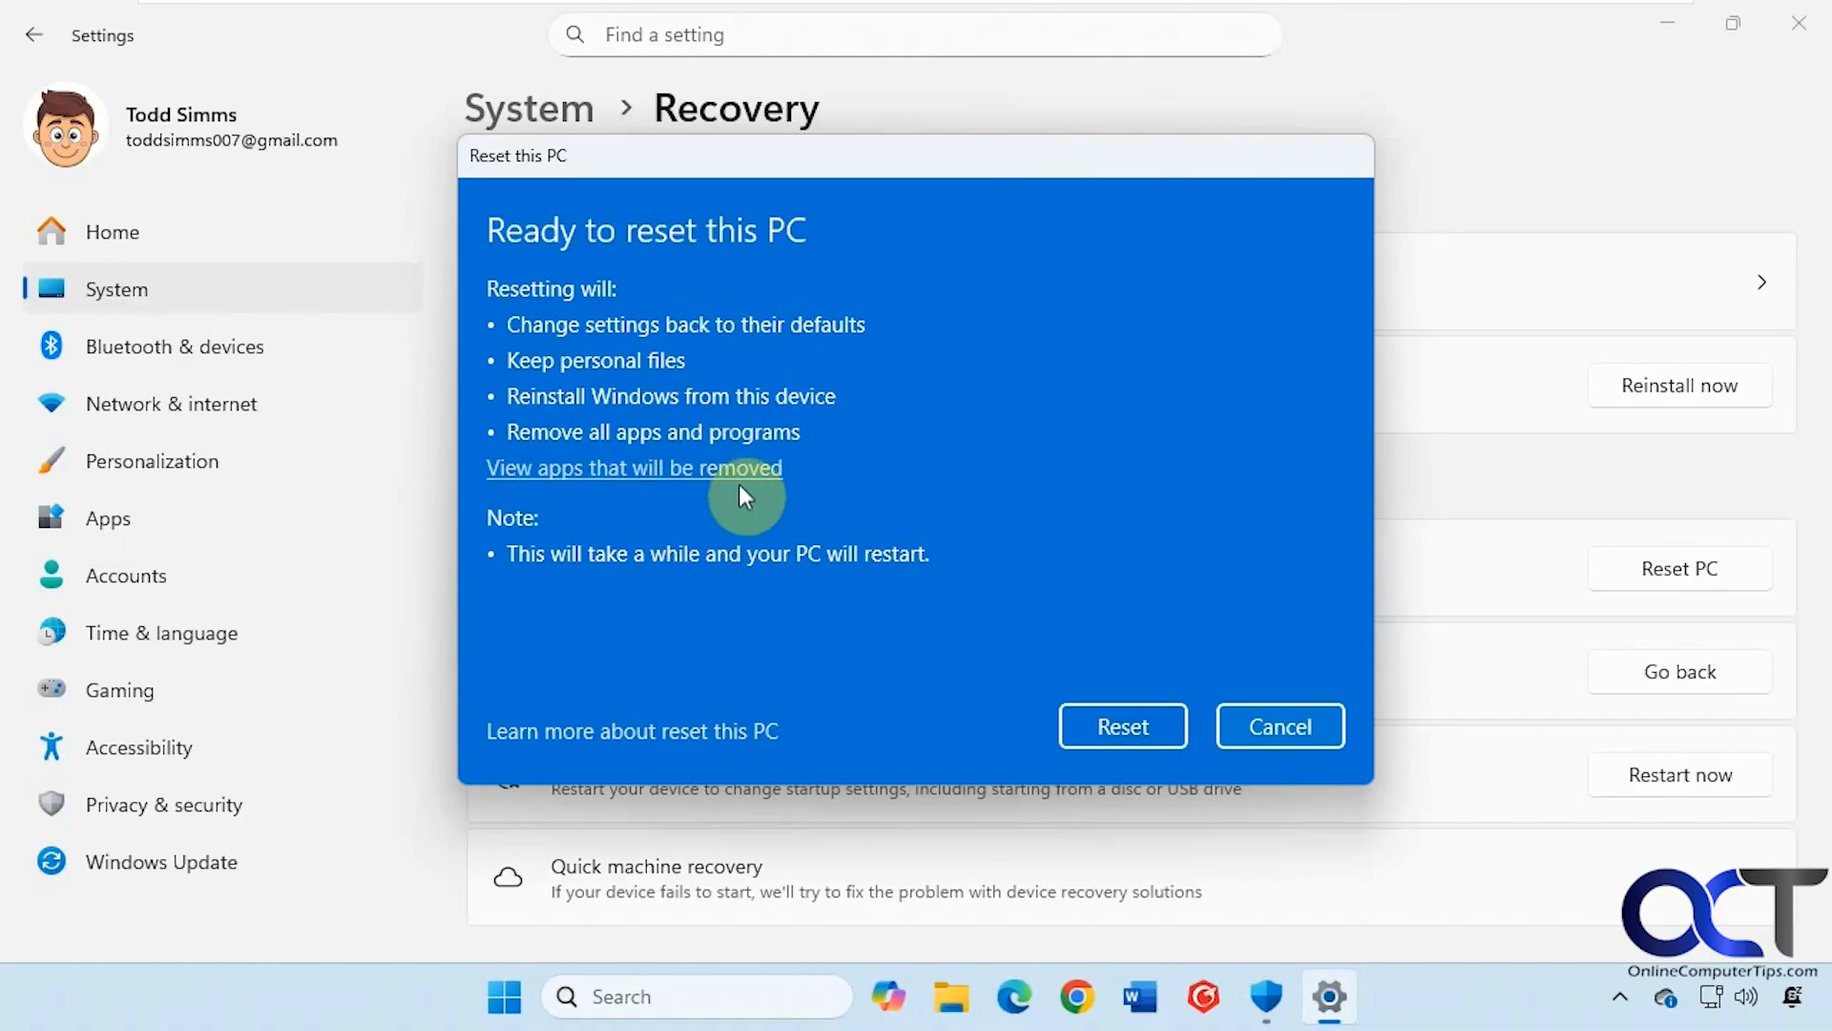
mouse_move(725, 500)
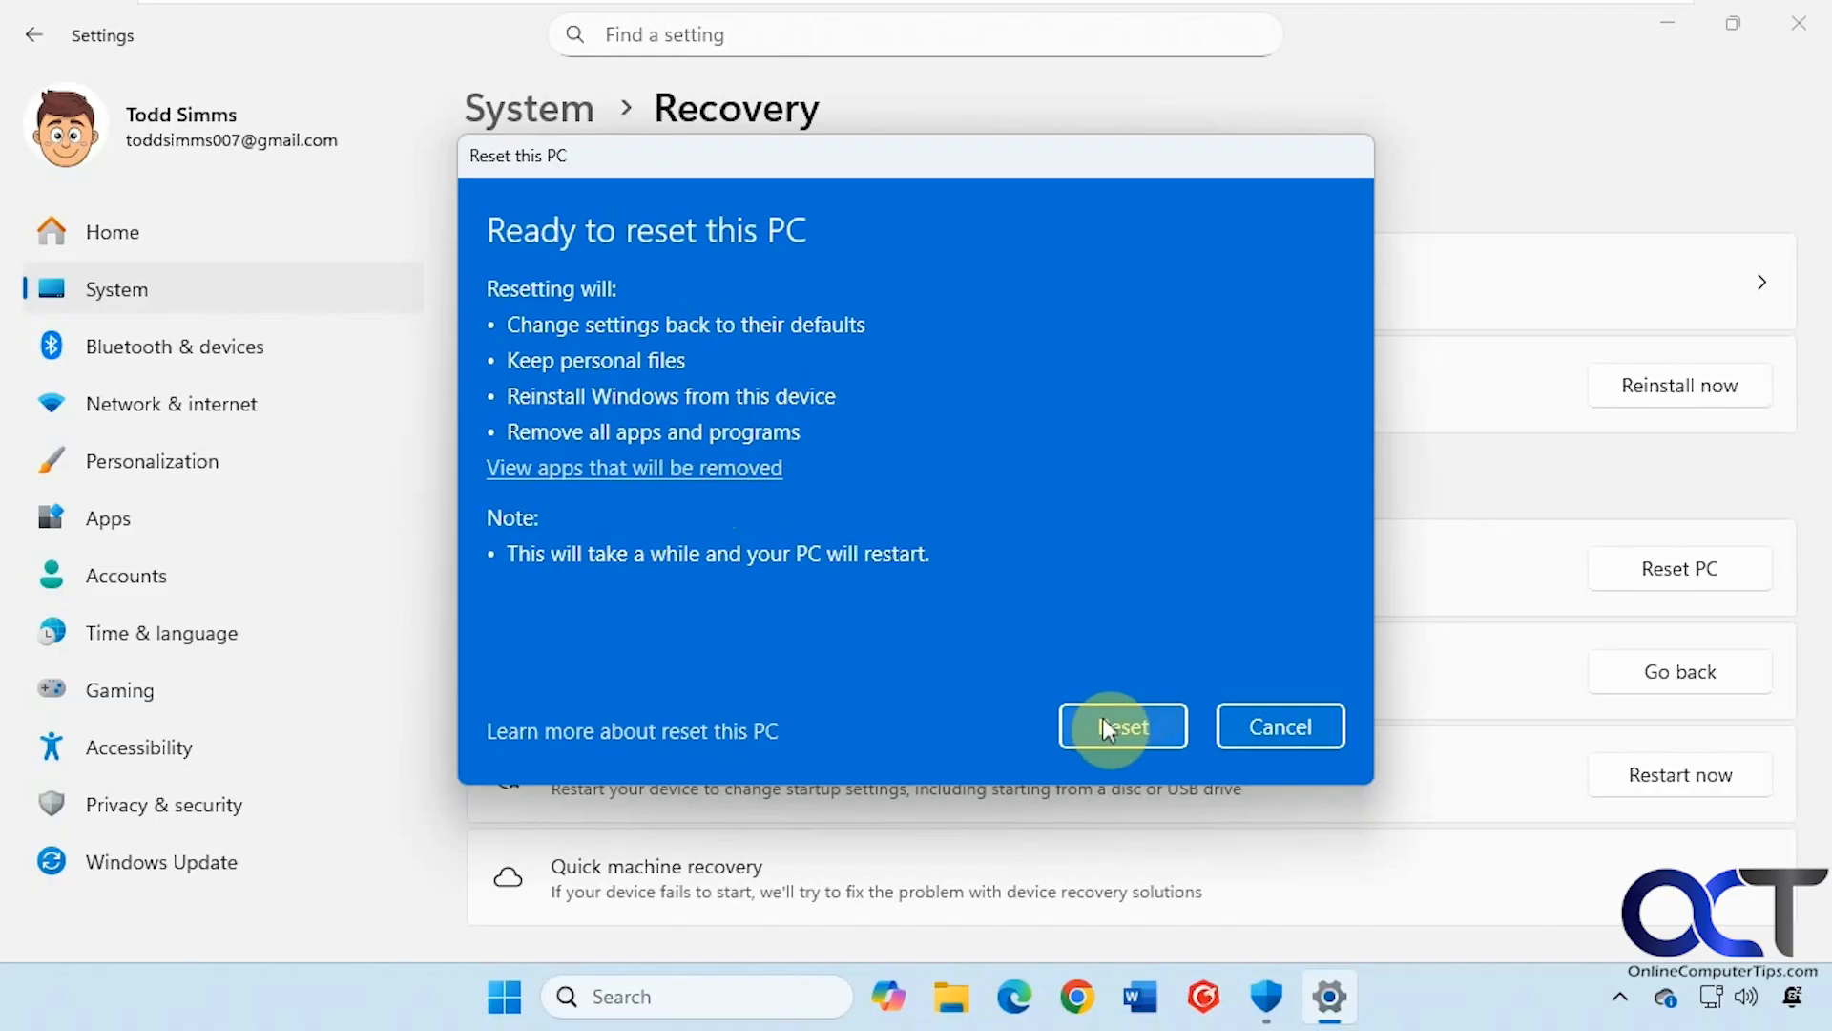
click(1120, 726)
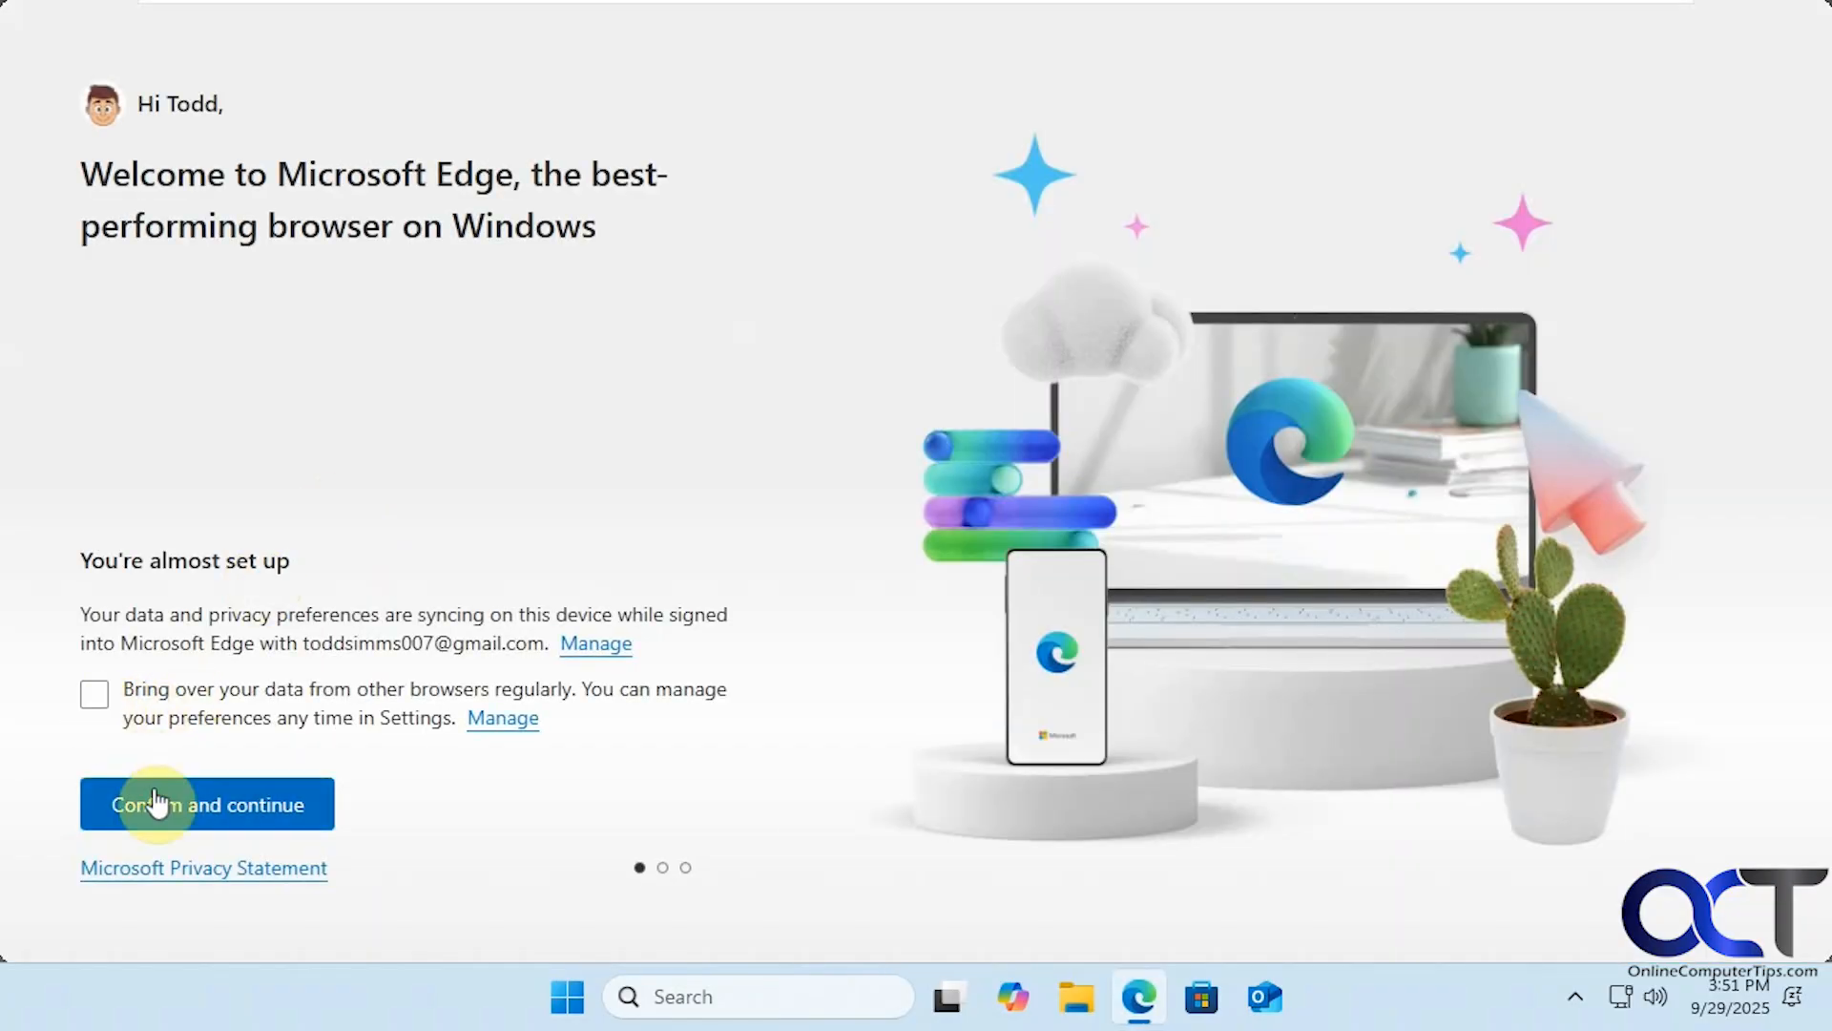
Finish Edge first-run setup without Google data, view Removed Apps, then close Edge
click(207, 804)
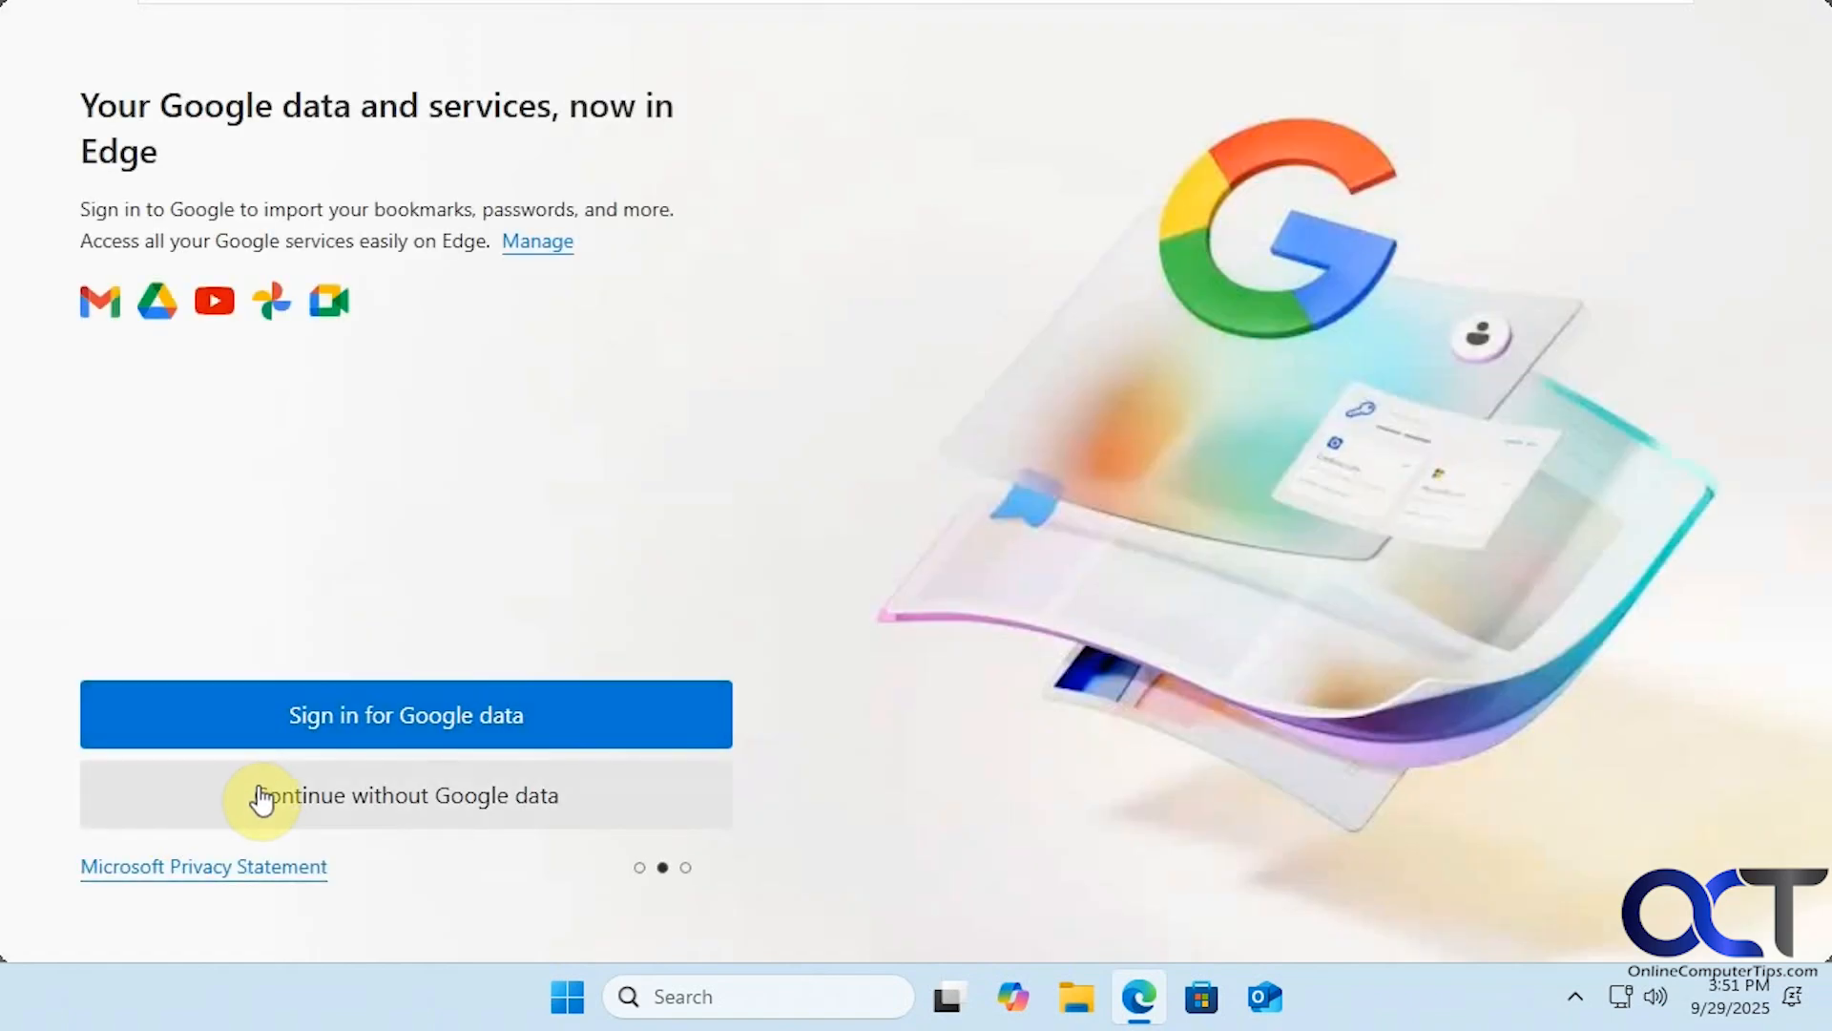
click(405, 794)
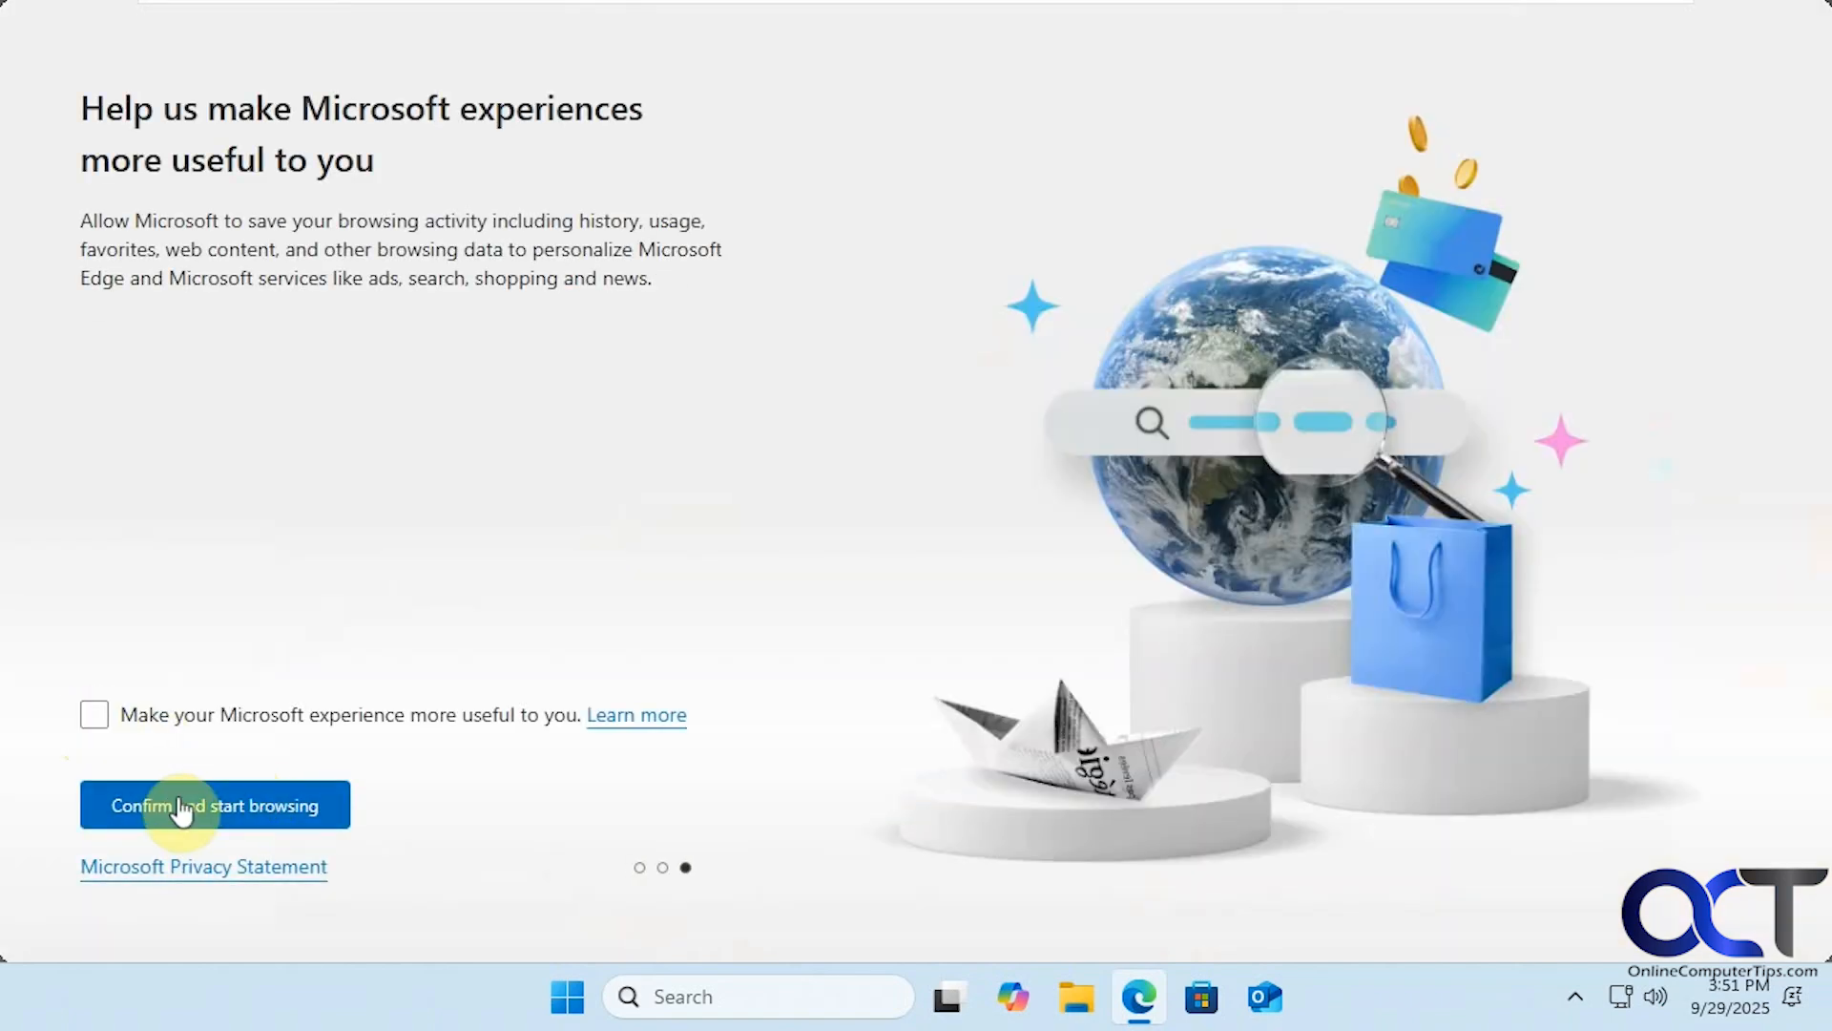
click(214, 804)
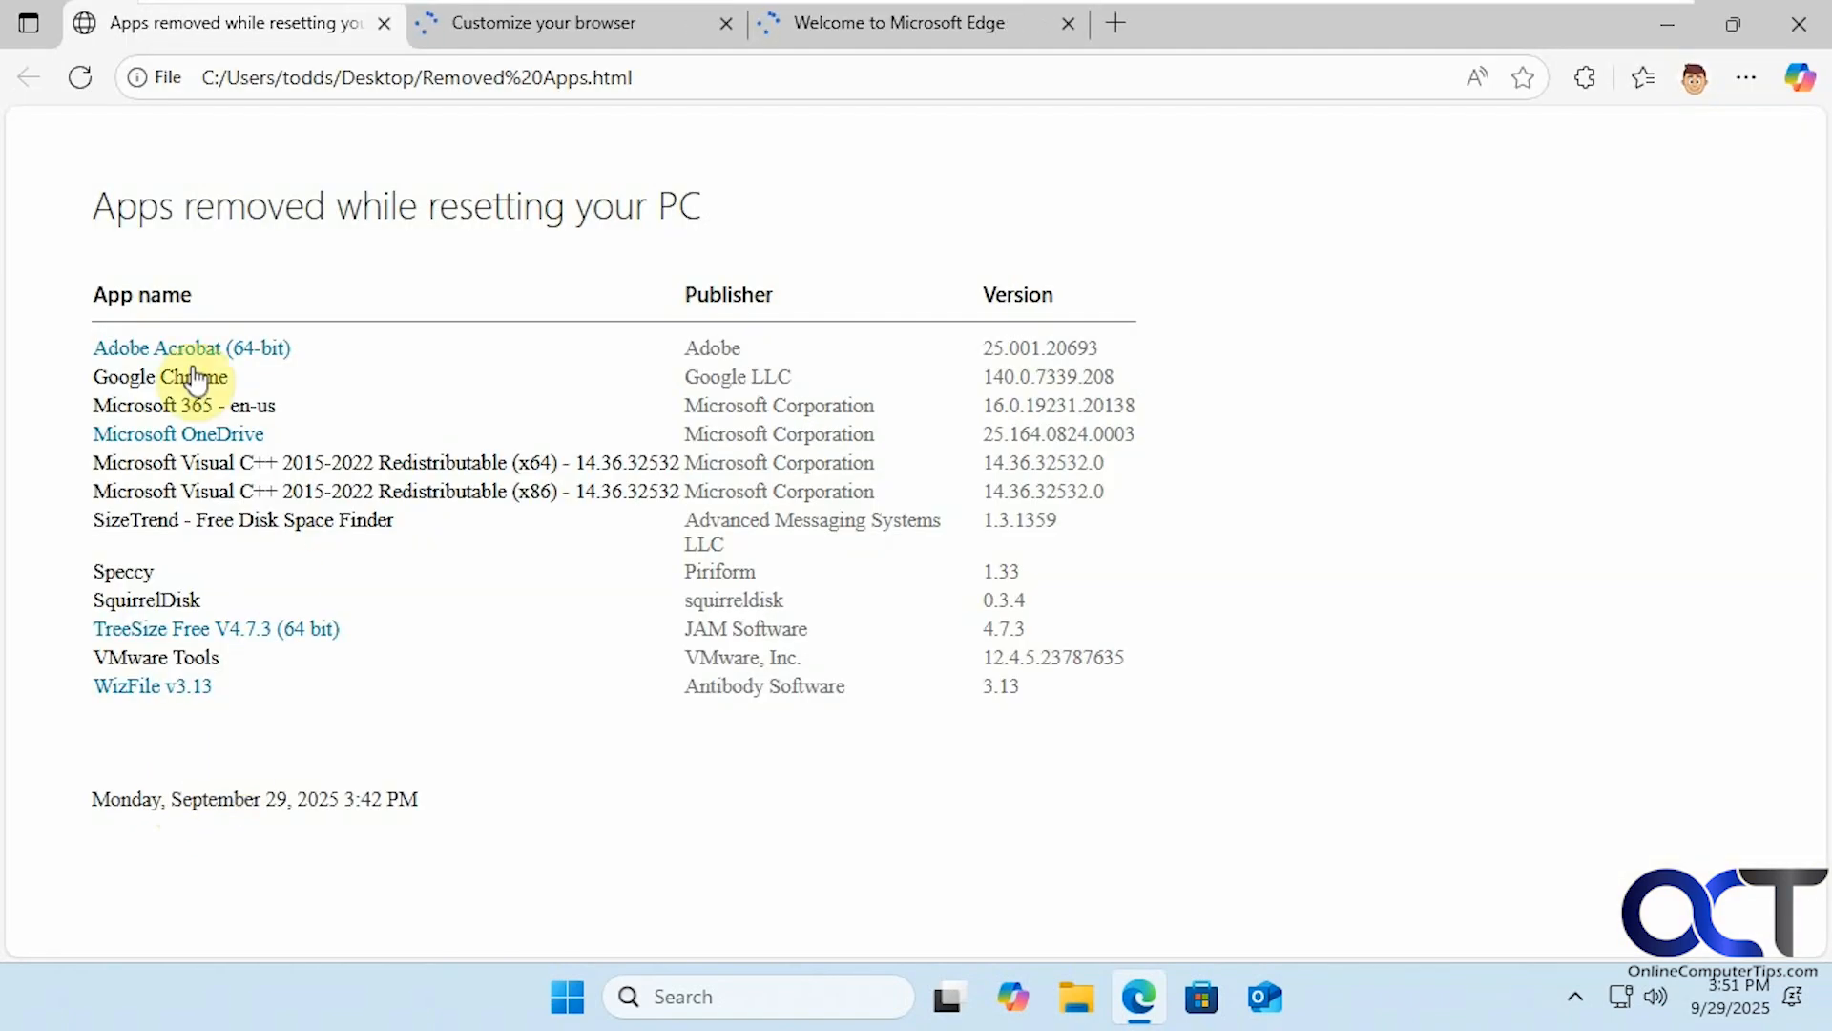
mouse_move(240, 582)
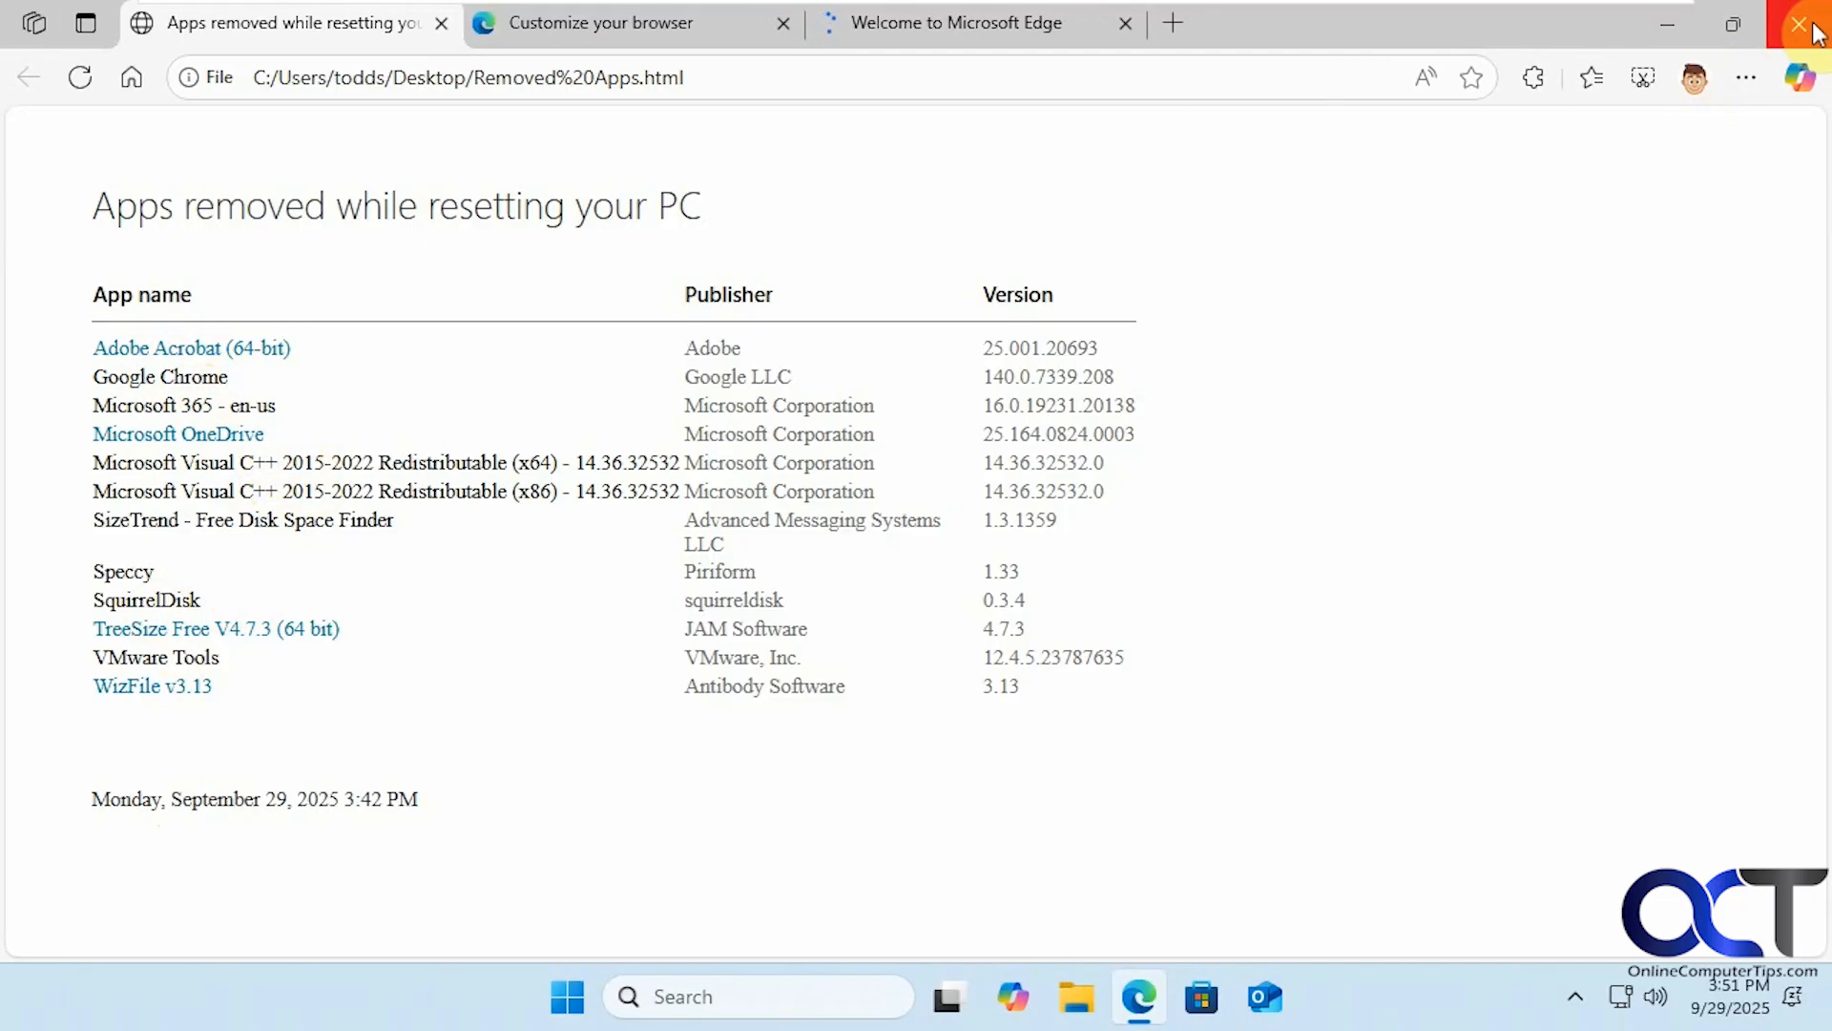
click(1804, 22)
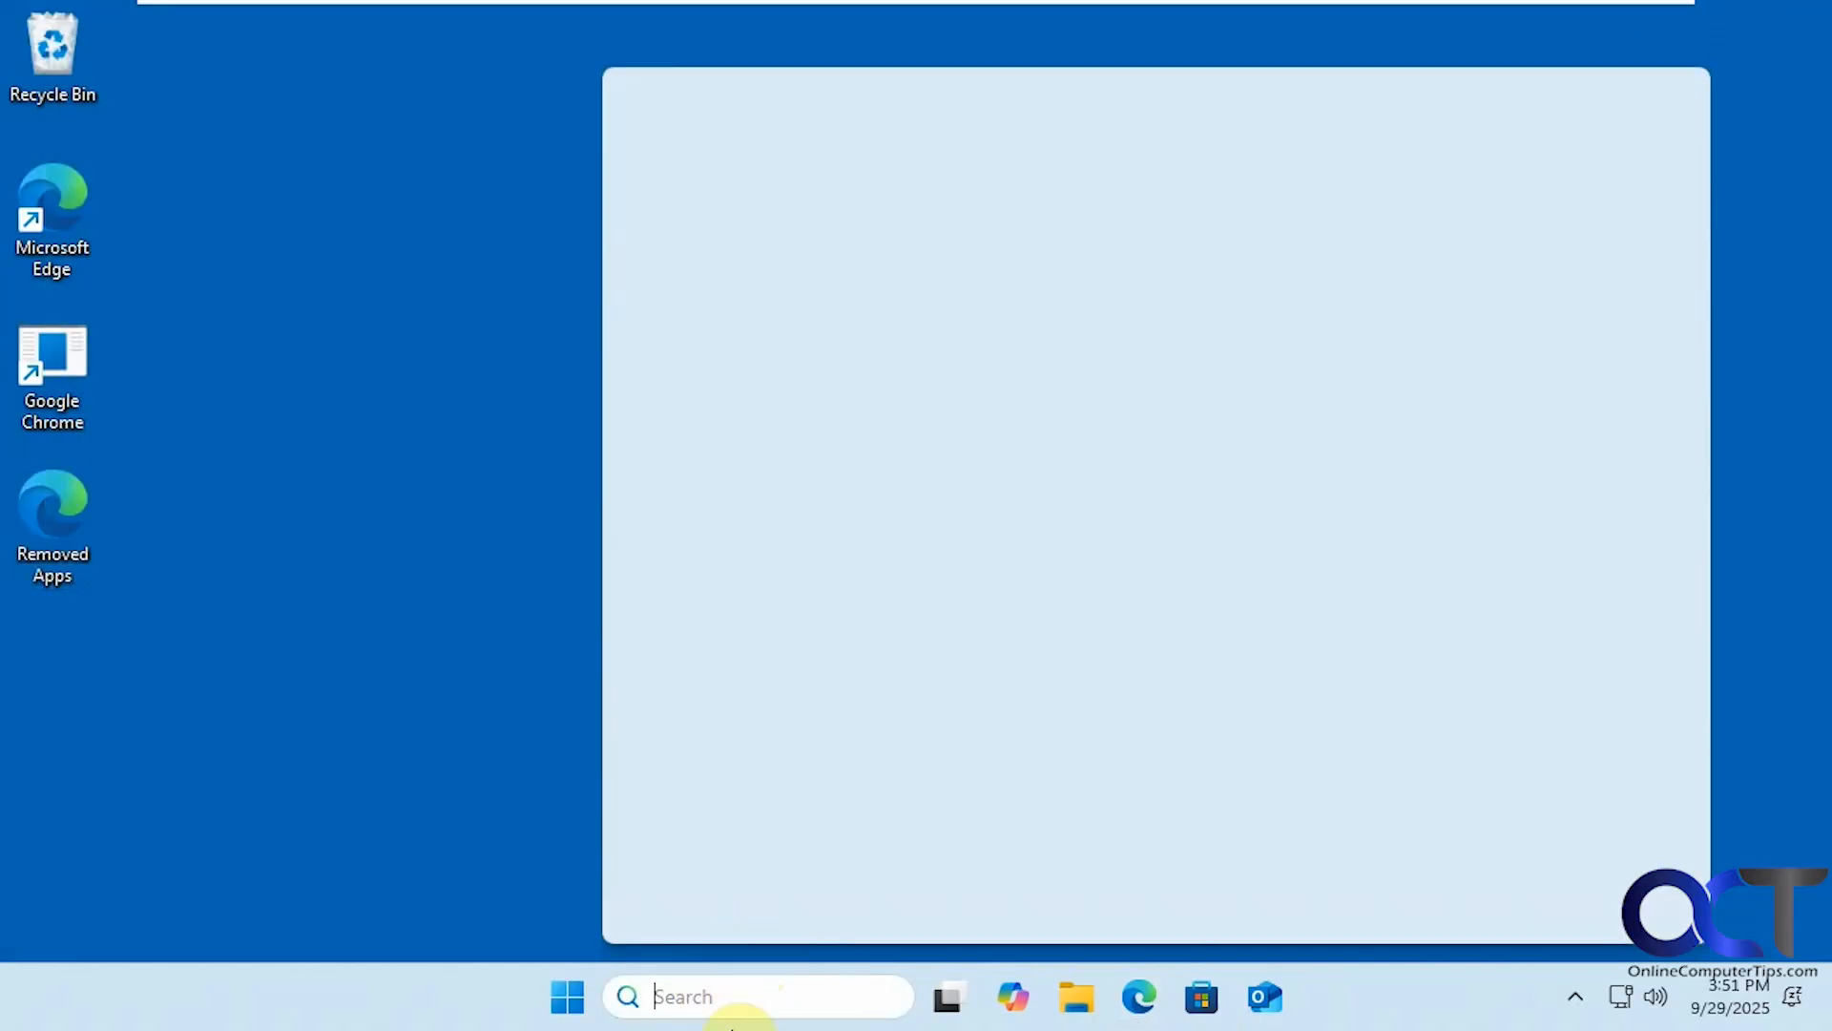
Search 'smart app cont' from the taskbar to reach Smart App Control in Windows Security
text(smart app cont)
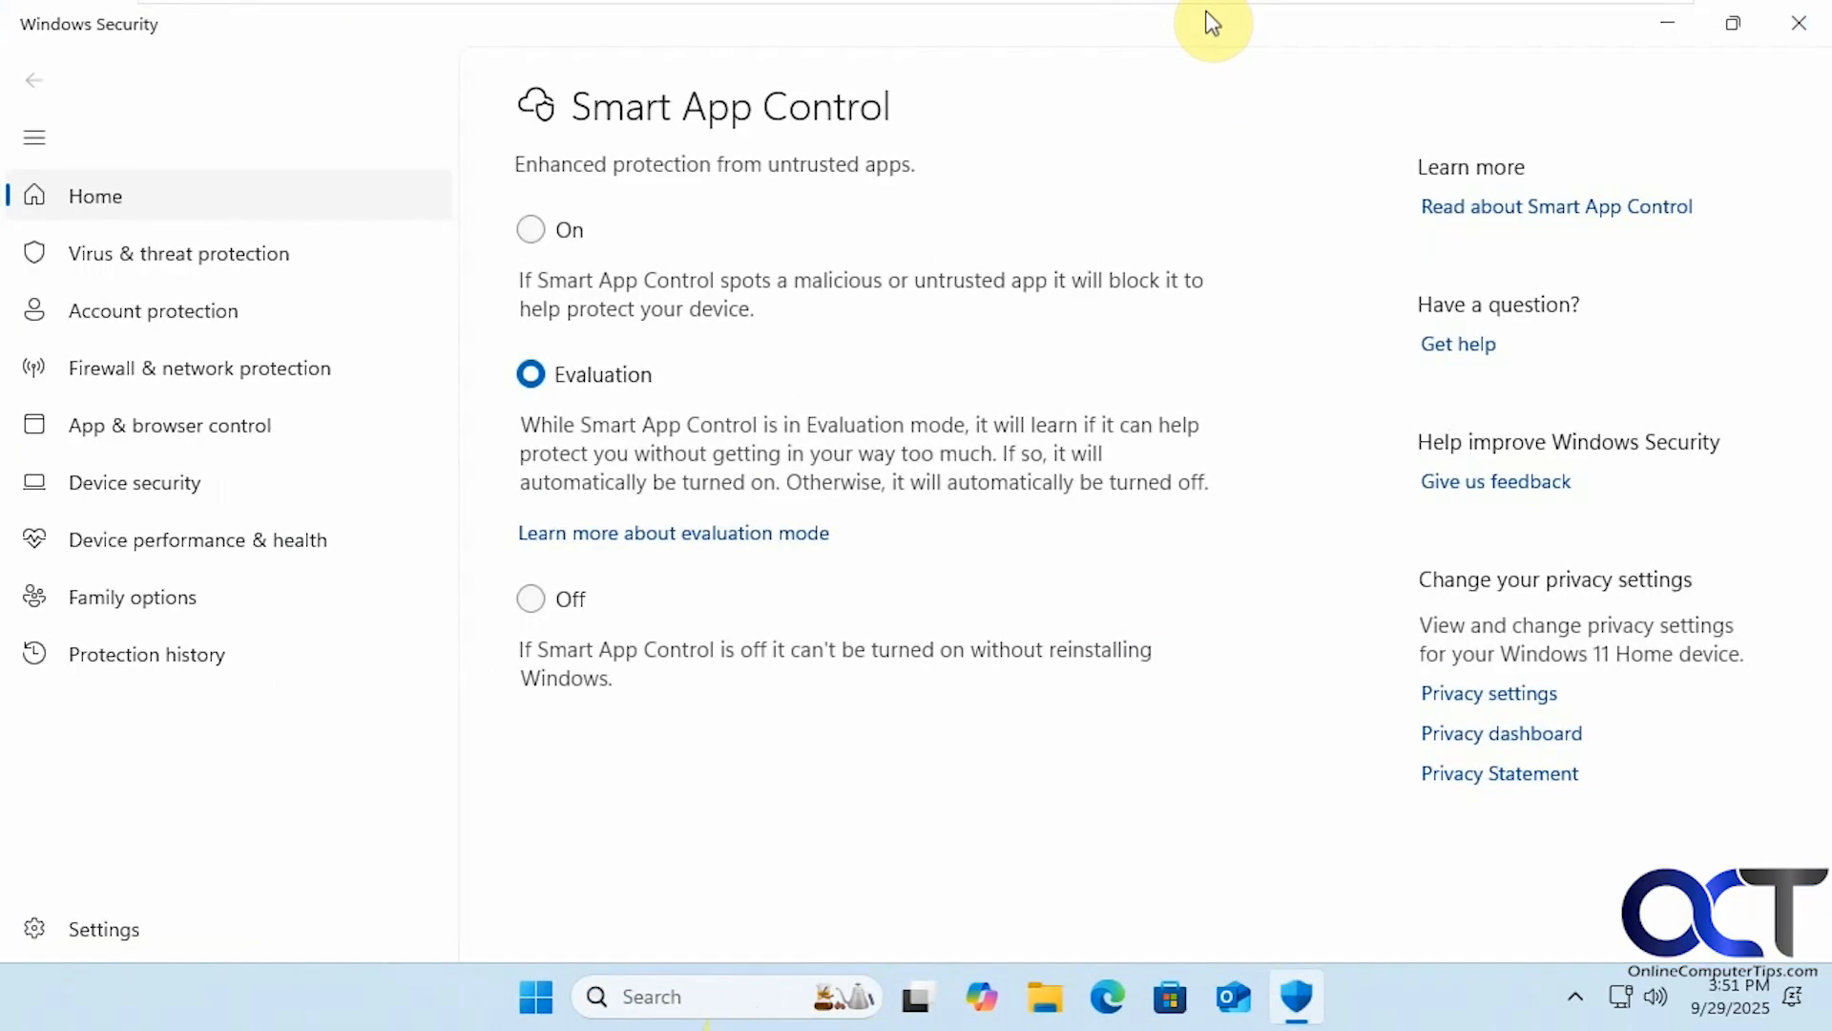
mouse_move(647, 412)
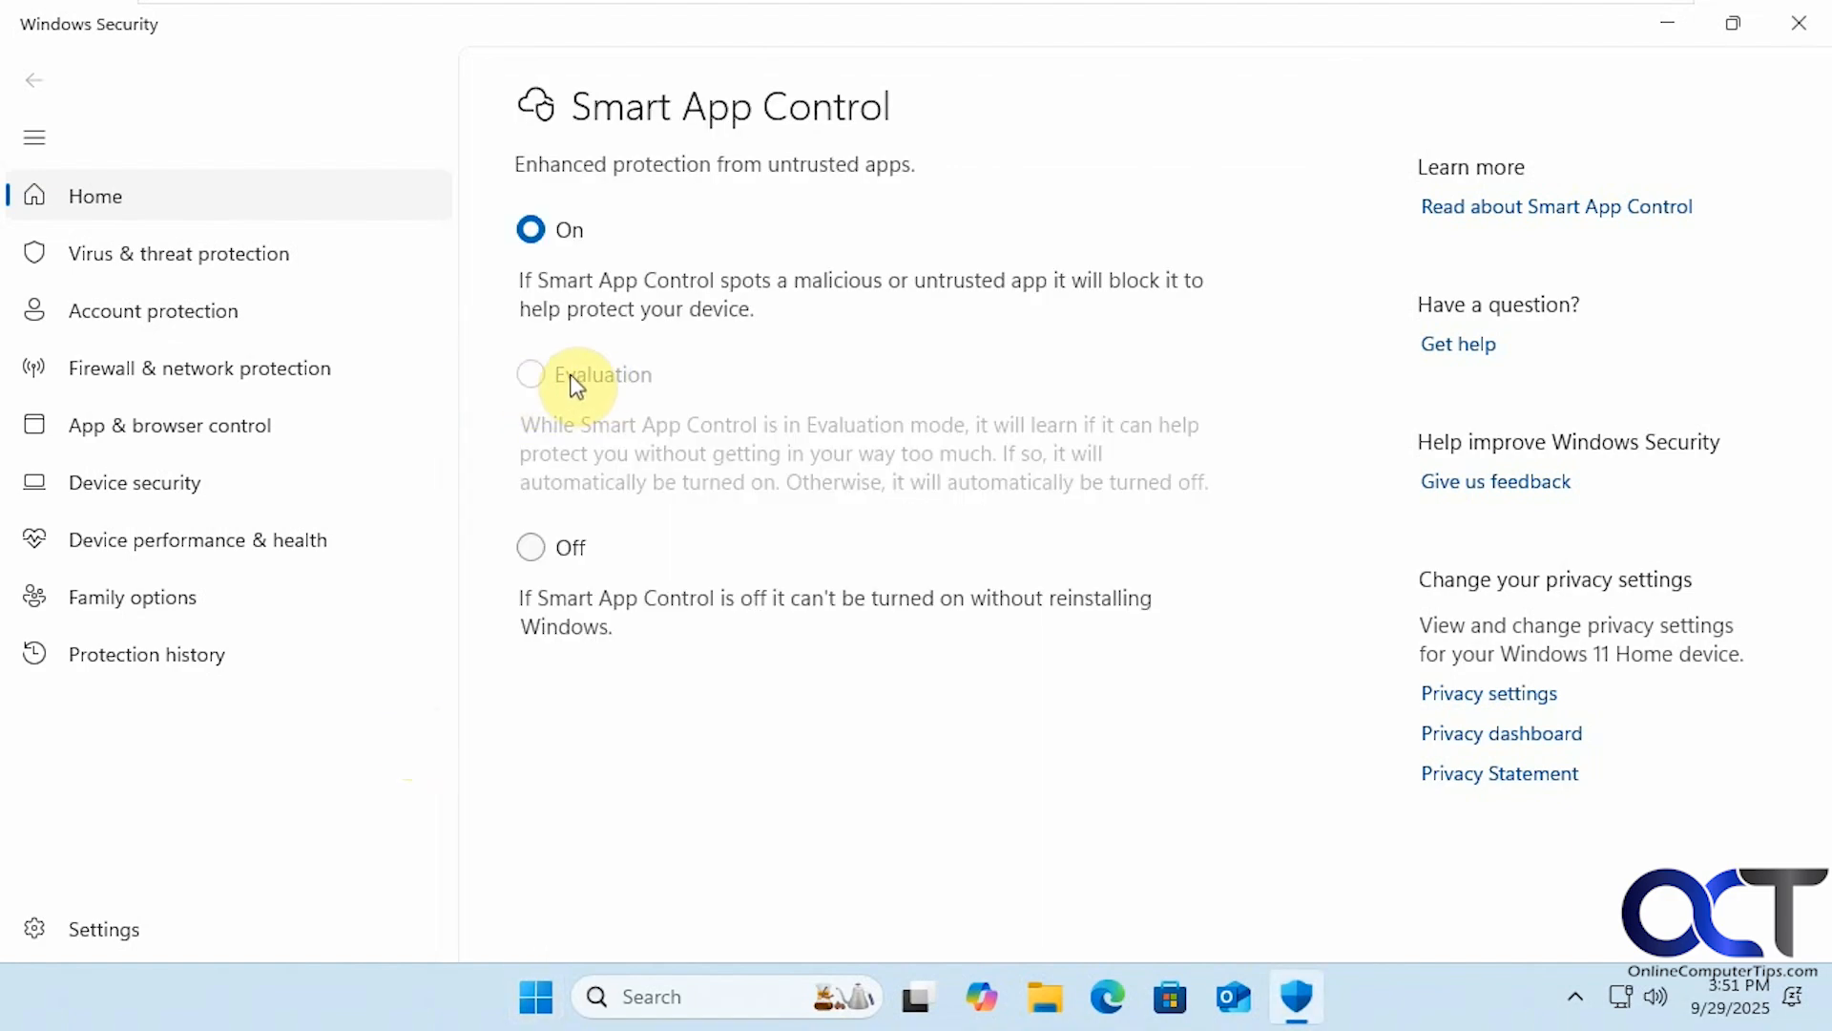
mouse_move(619, 397)
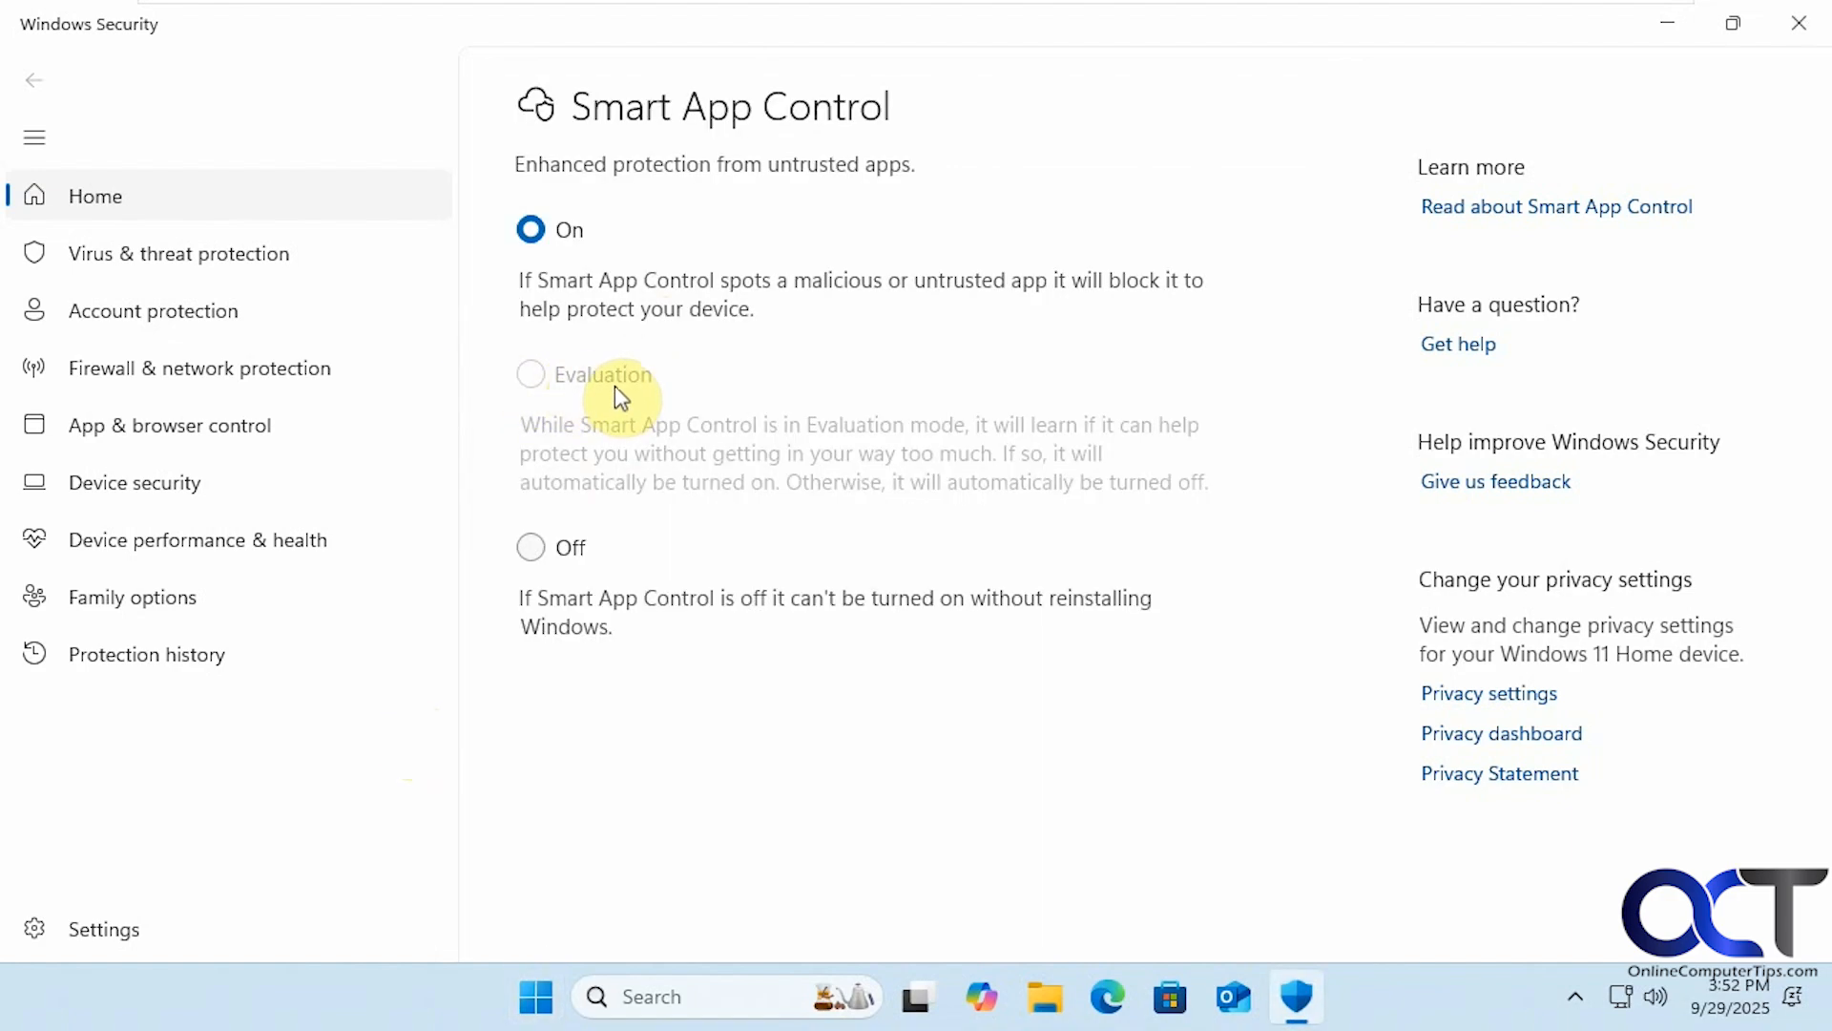
mouse_move(605, 401)
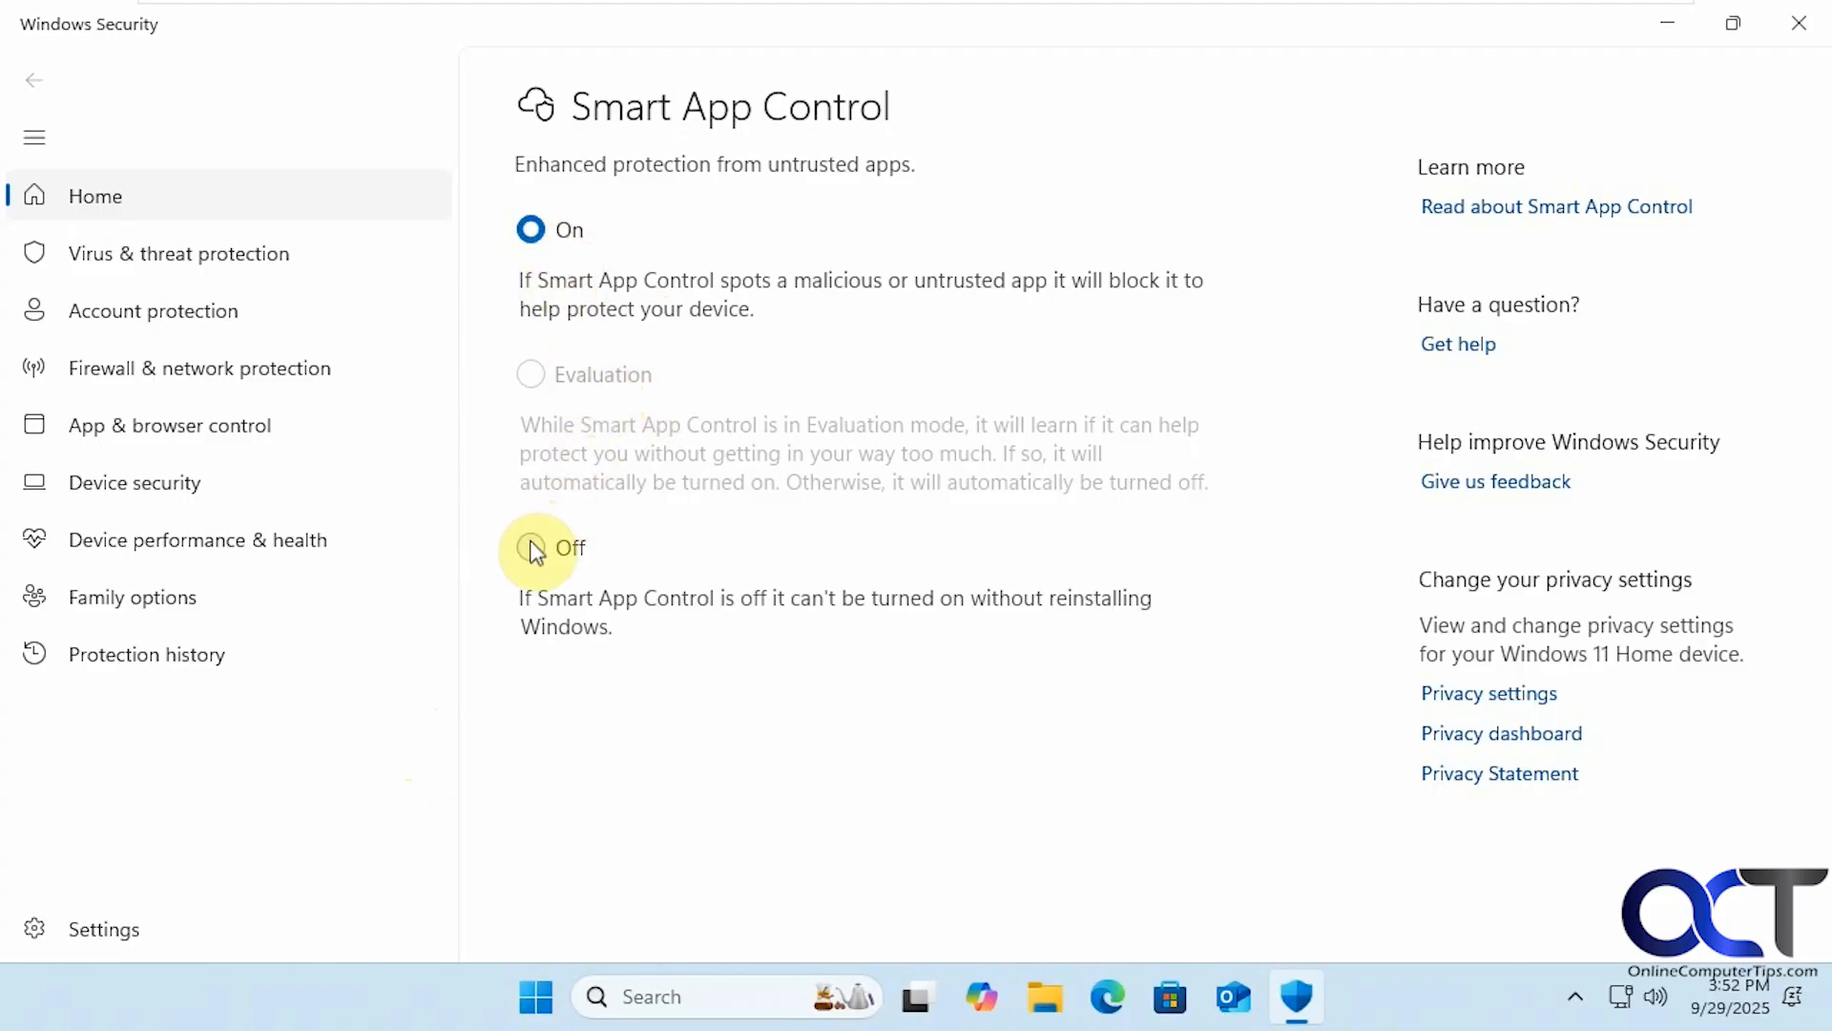
Select Off for Smart App Control, then back out of the cannot-turn-back-on warning
click(530, 548)
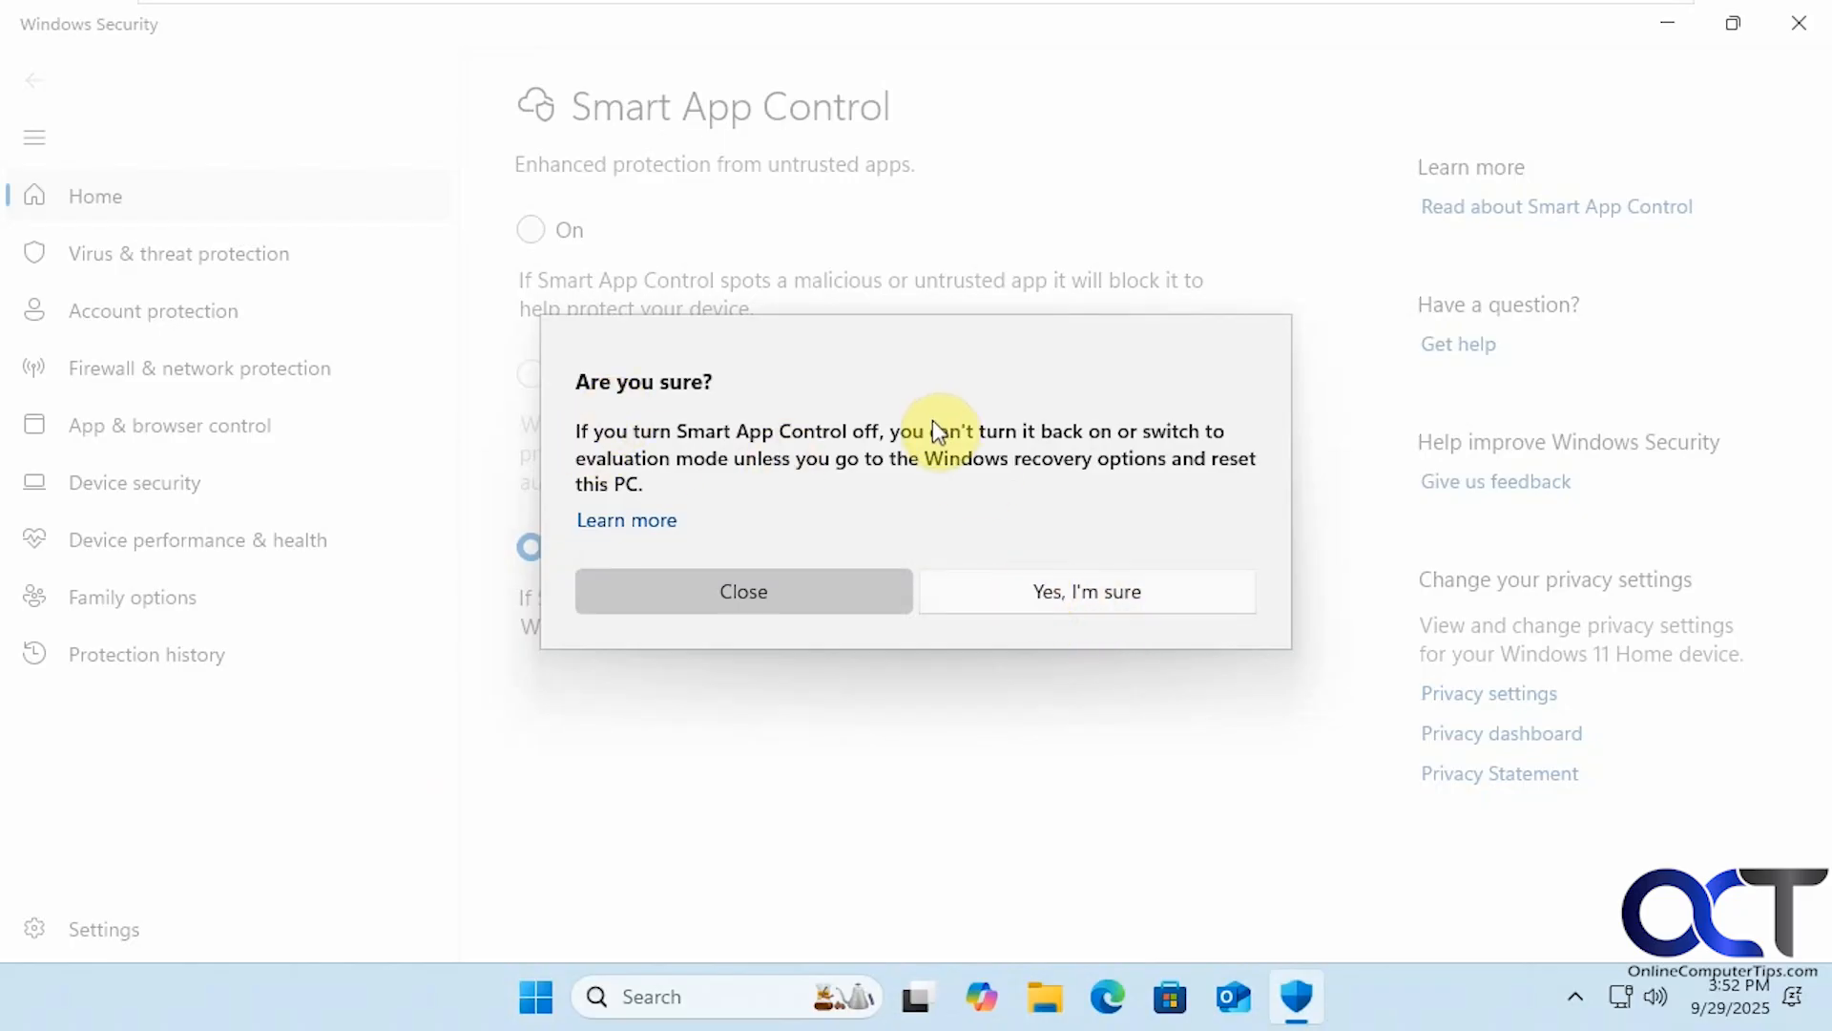
mouse_move(682, 265)
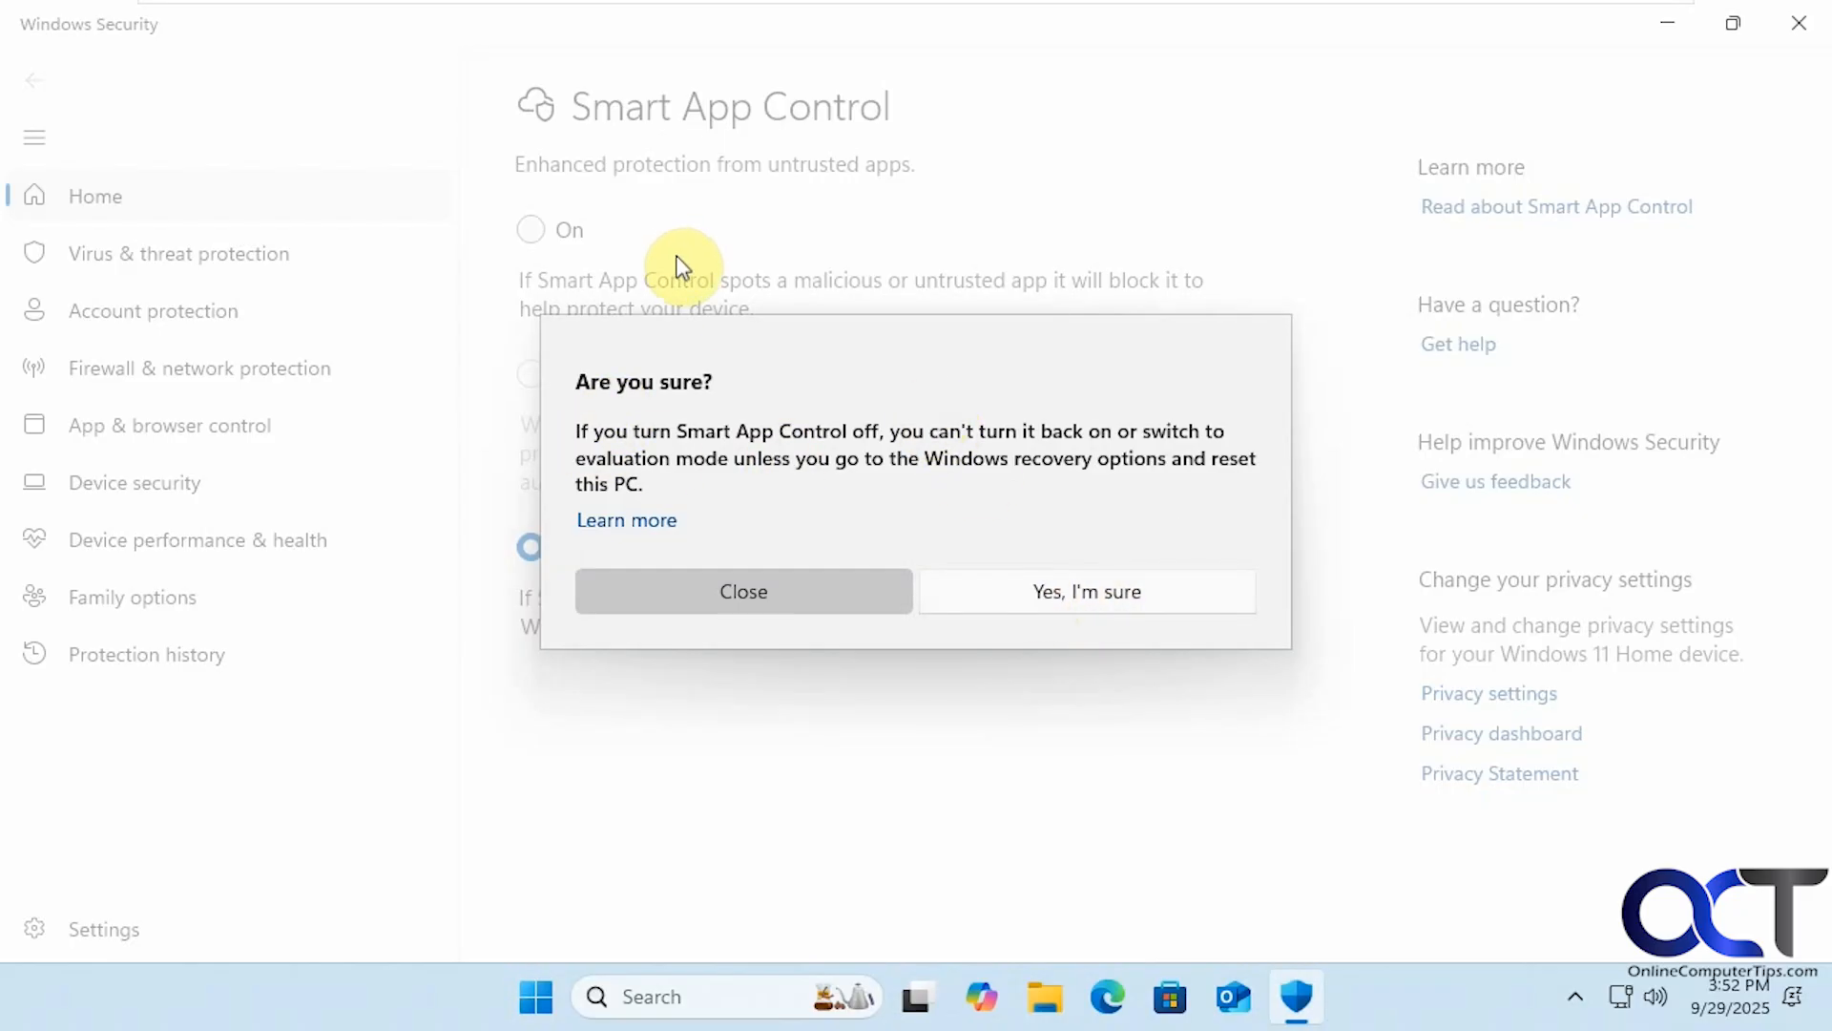
mouse_move(696, 473)
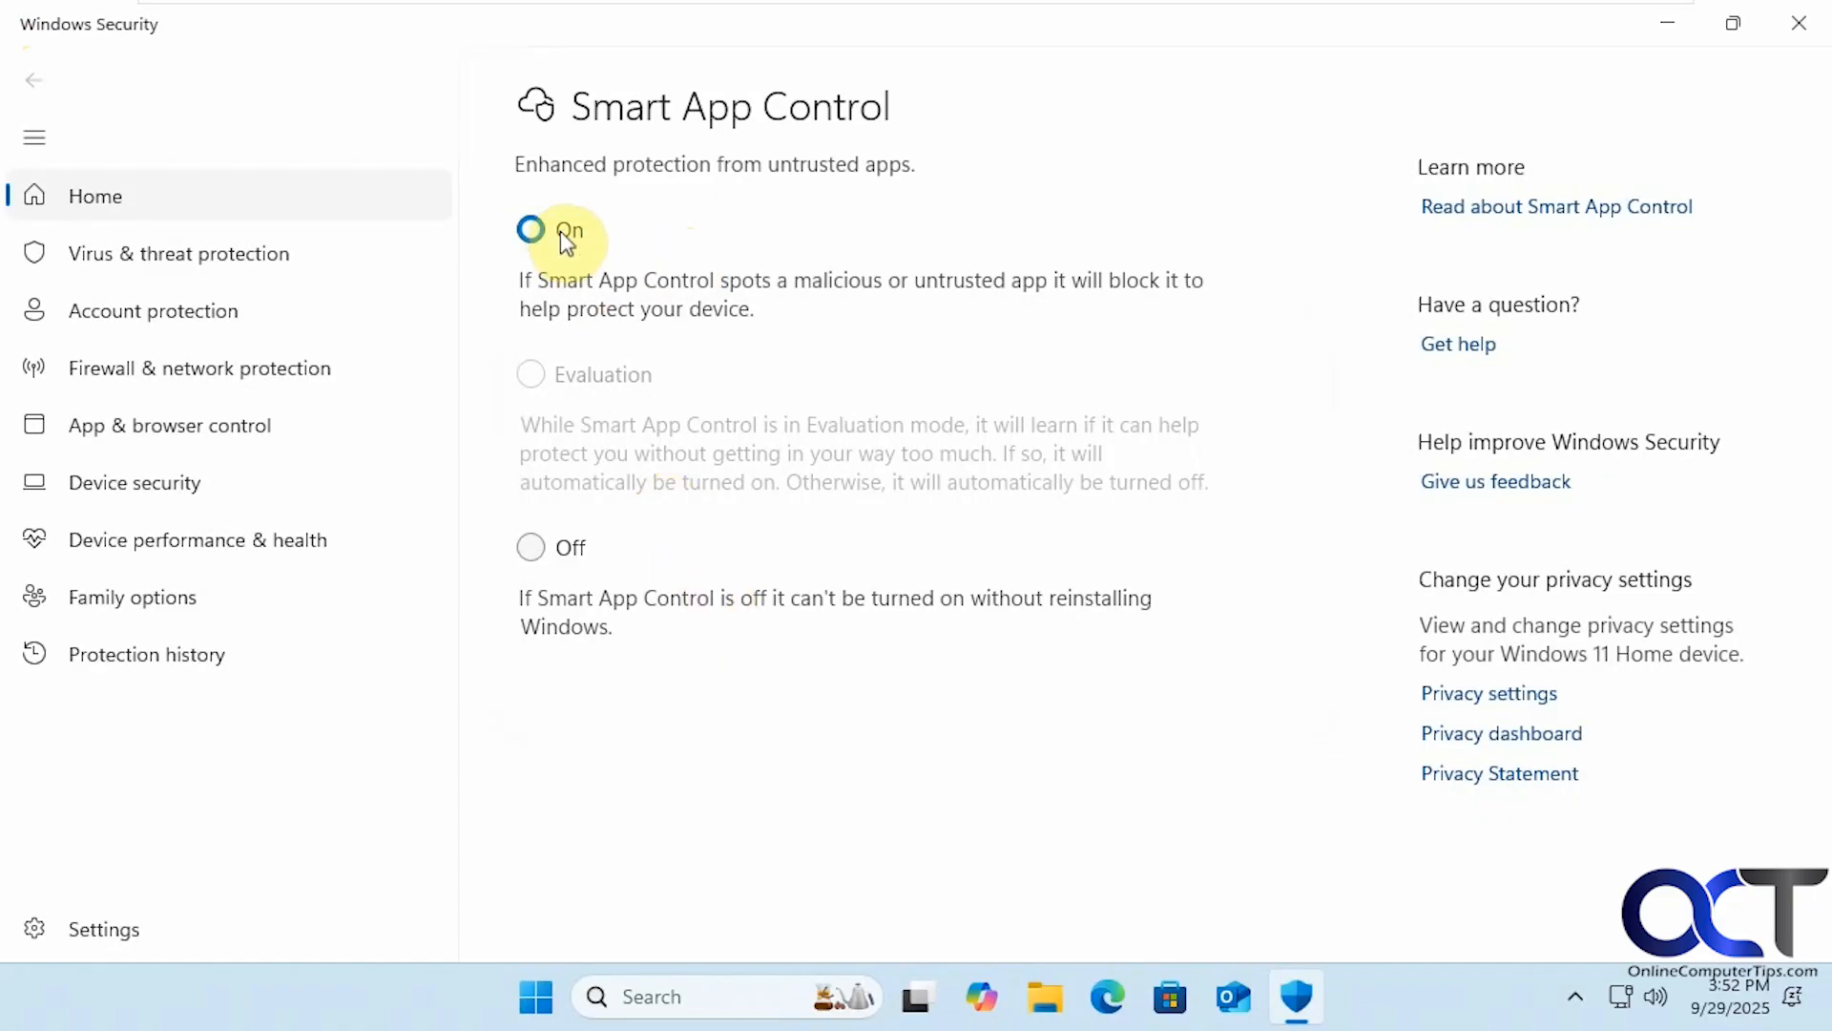
click(531, 229)
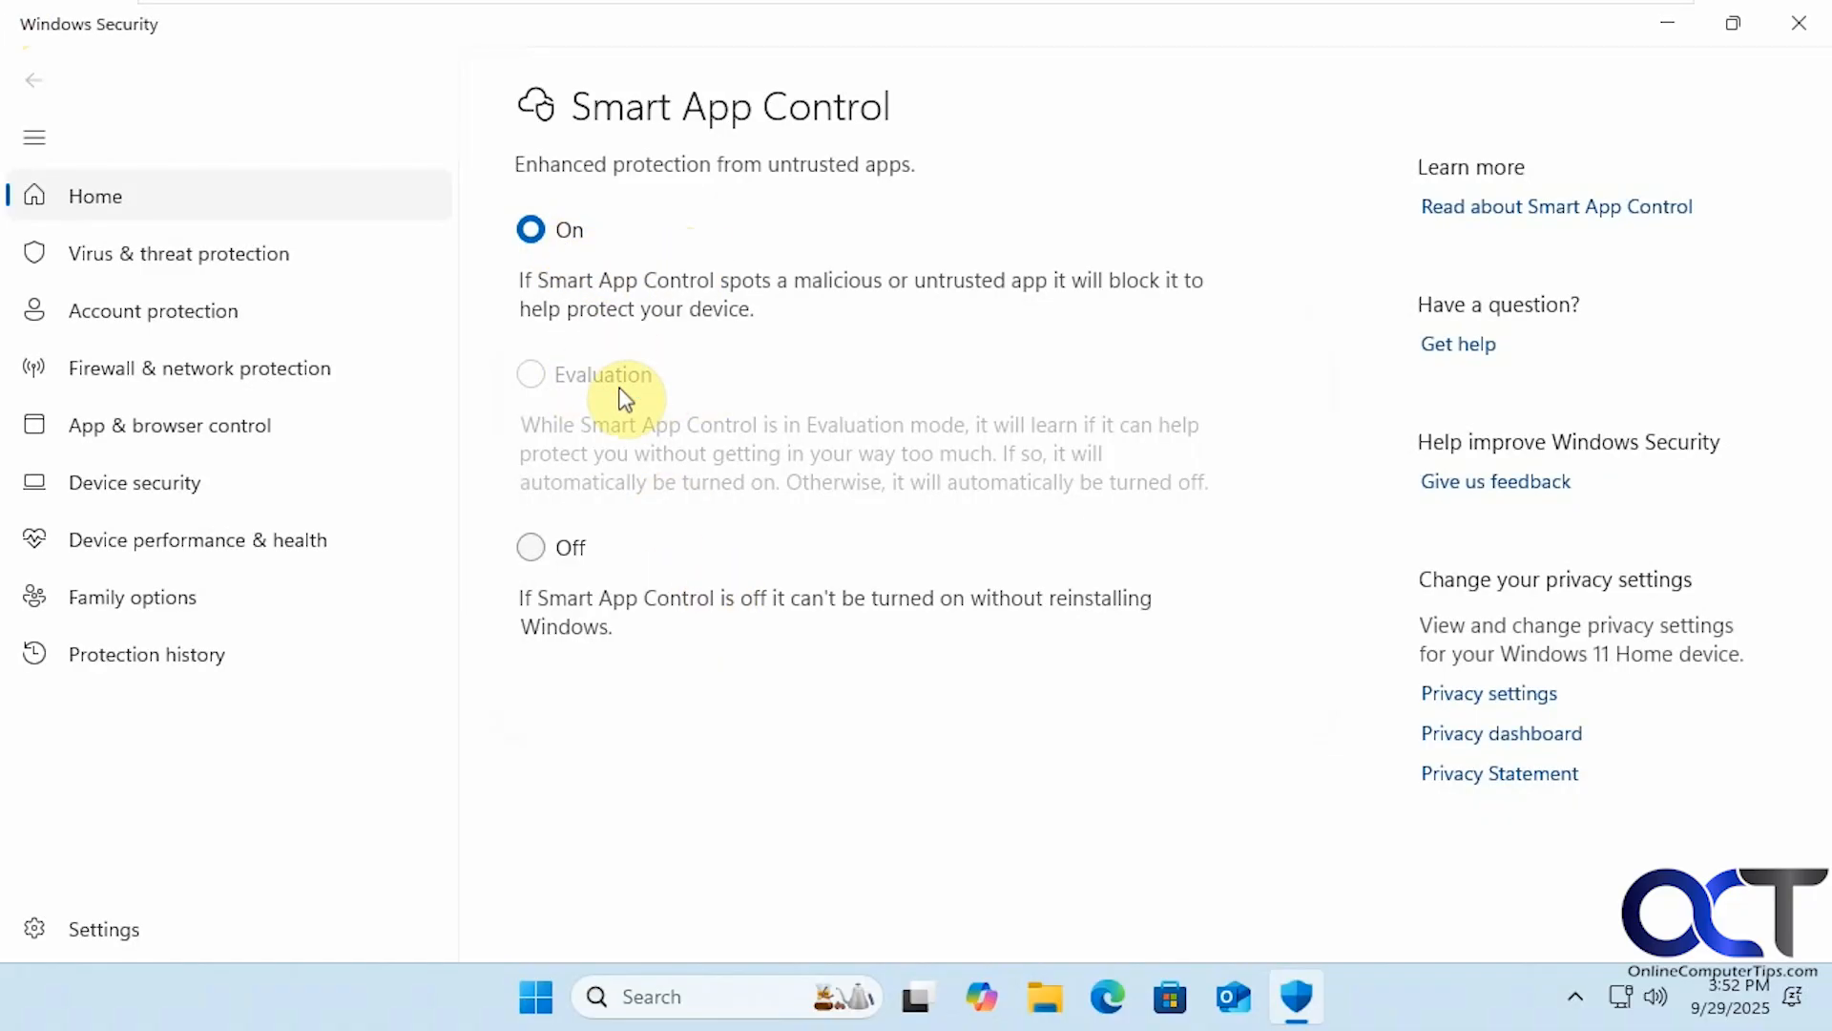
click(531, 548)
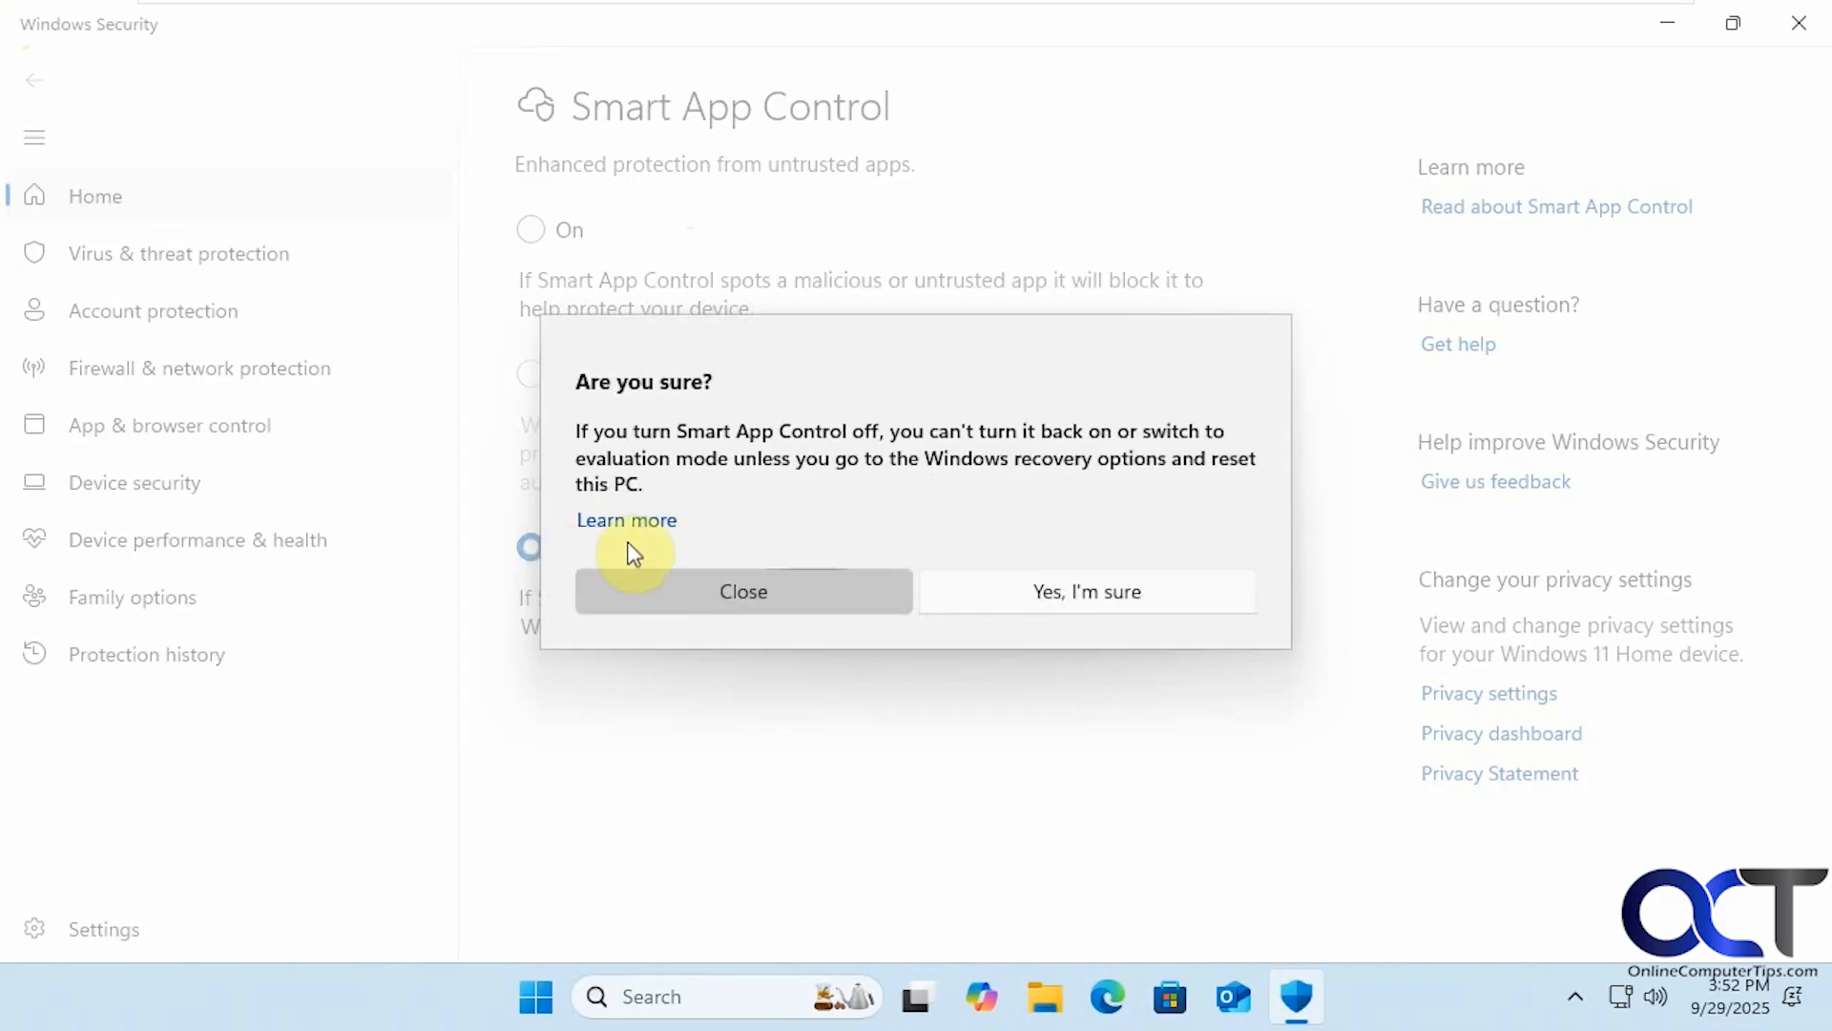
click(742, 591)
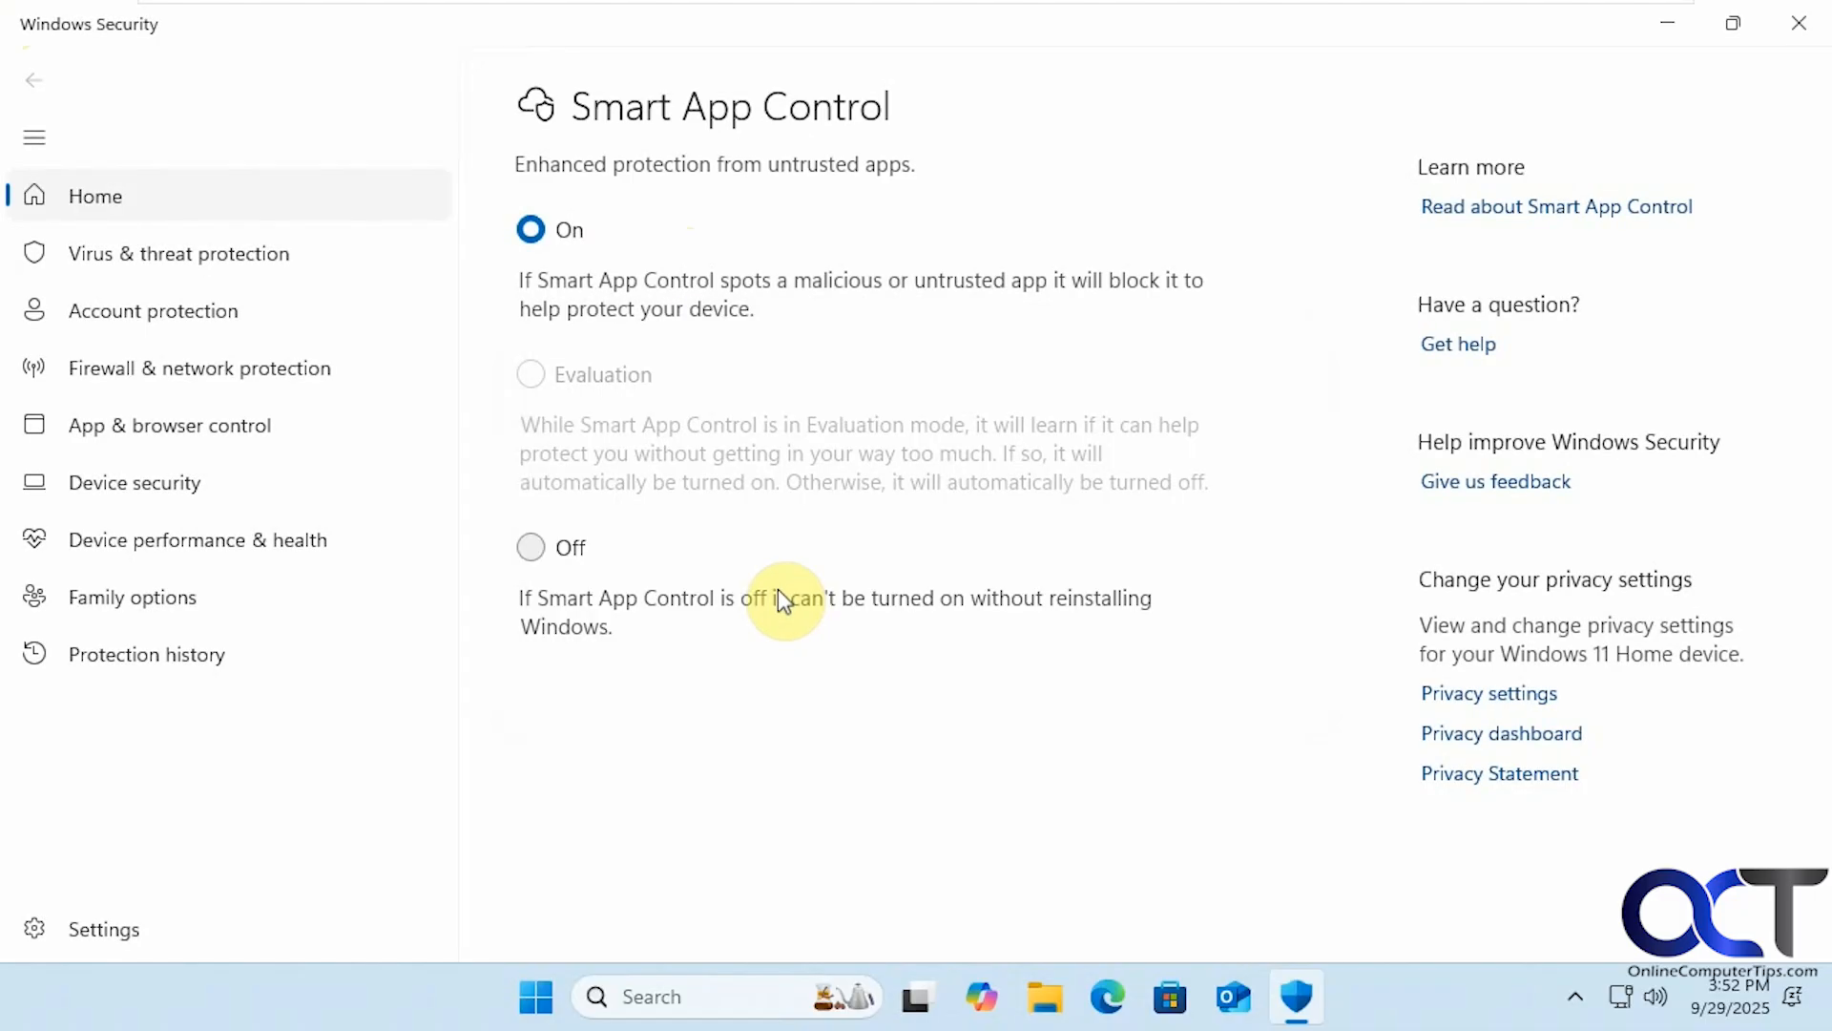
mouse_move(595, 561)
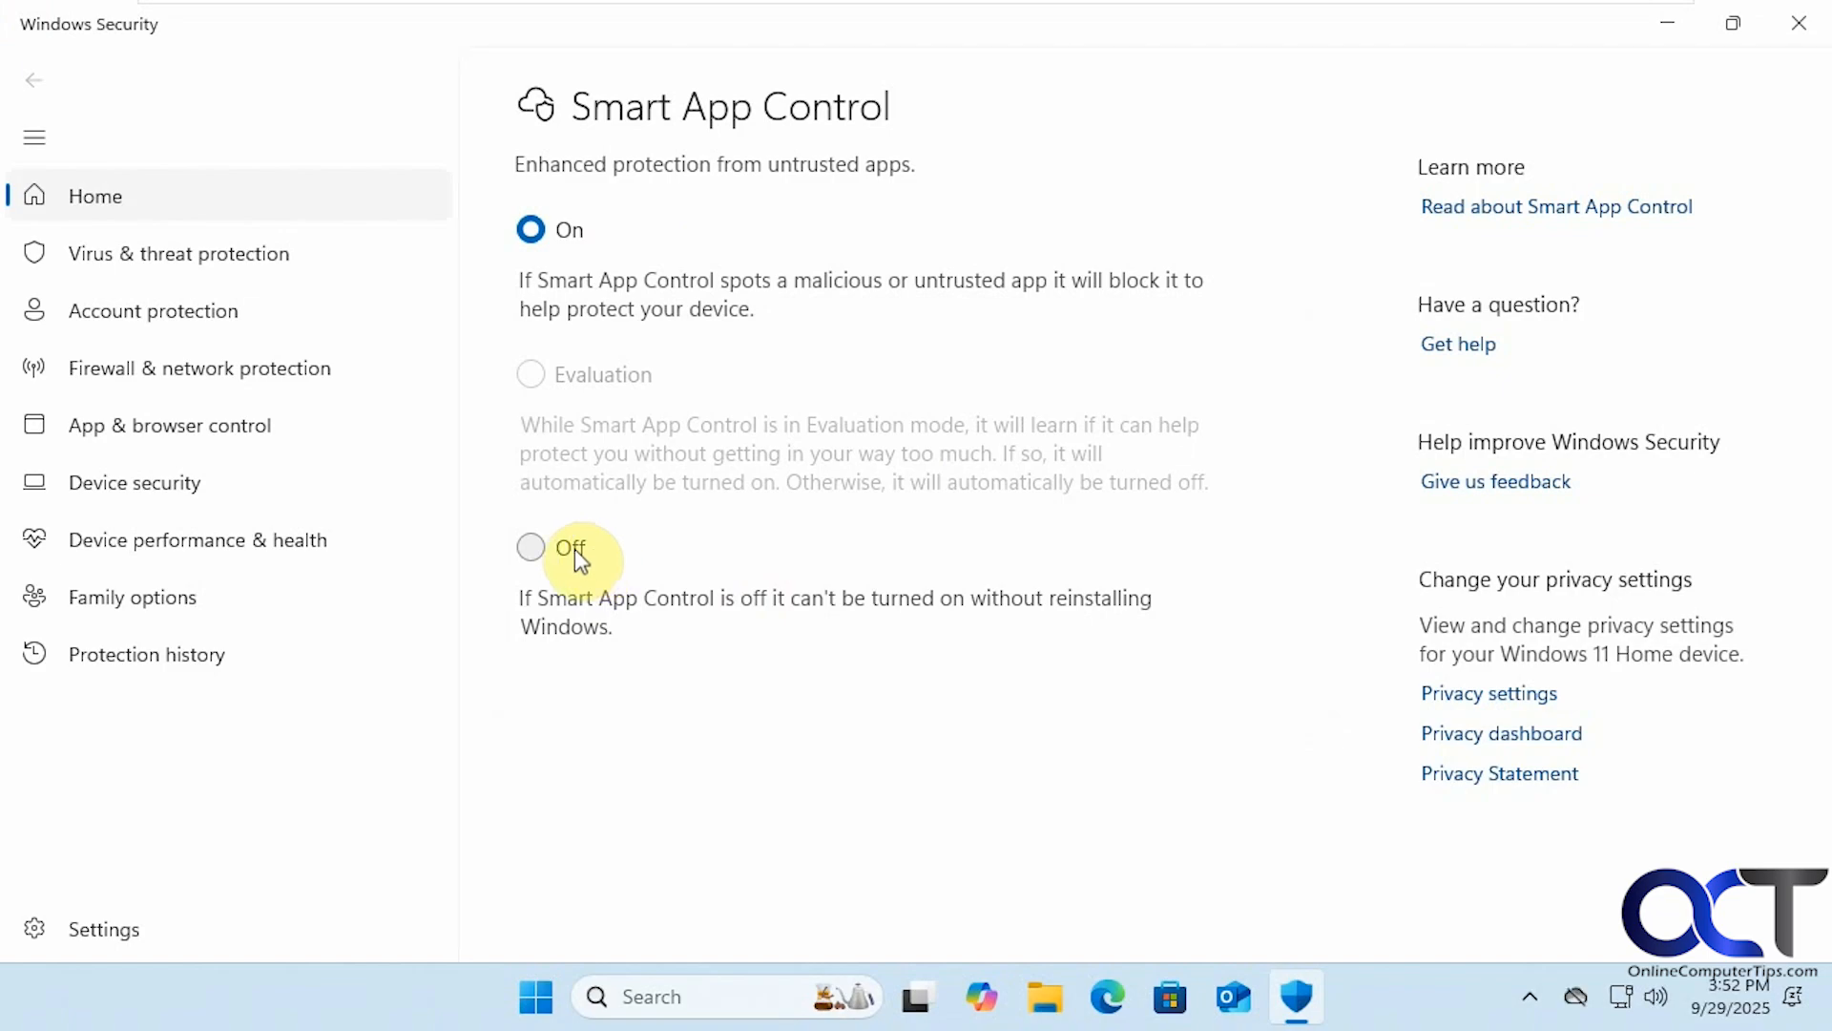
Select Off again, confirm 'Yes, I'm sure' and approve the UAC prompt to disable it permanently
click(528, 548)
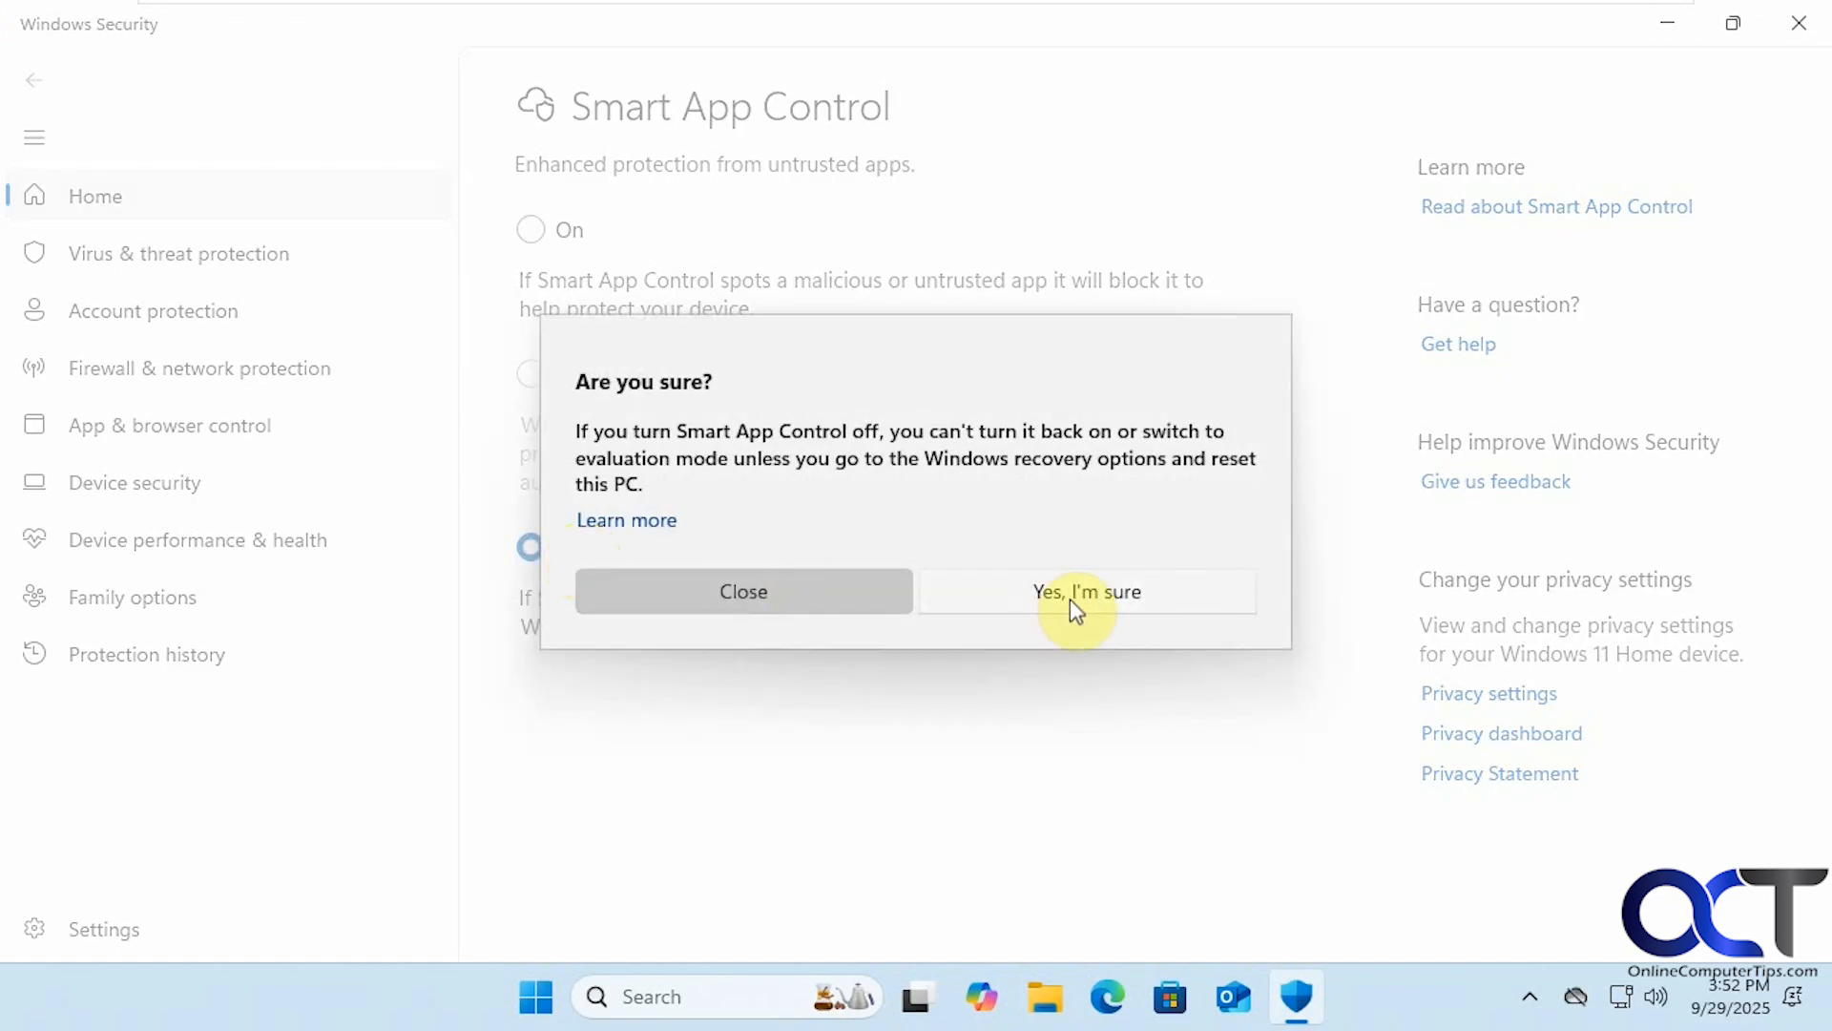
click(1084, 591)
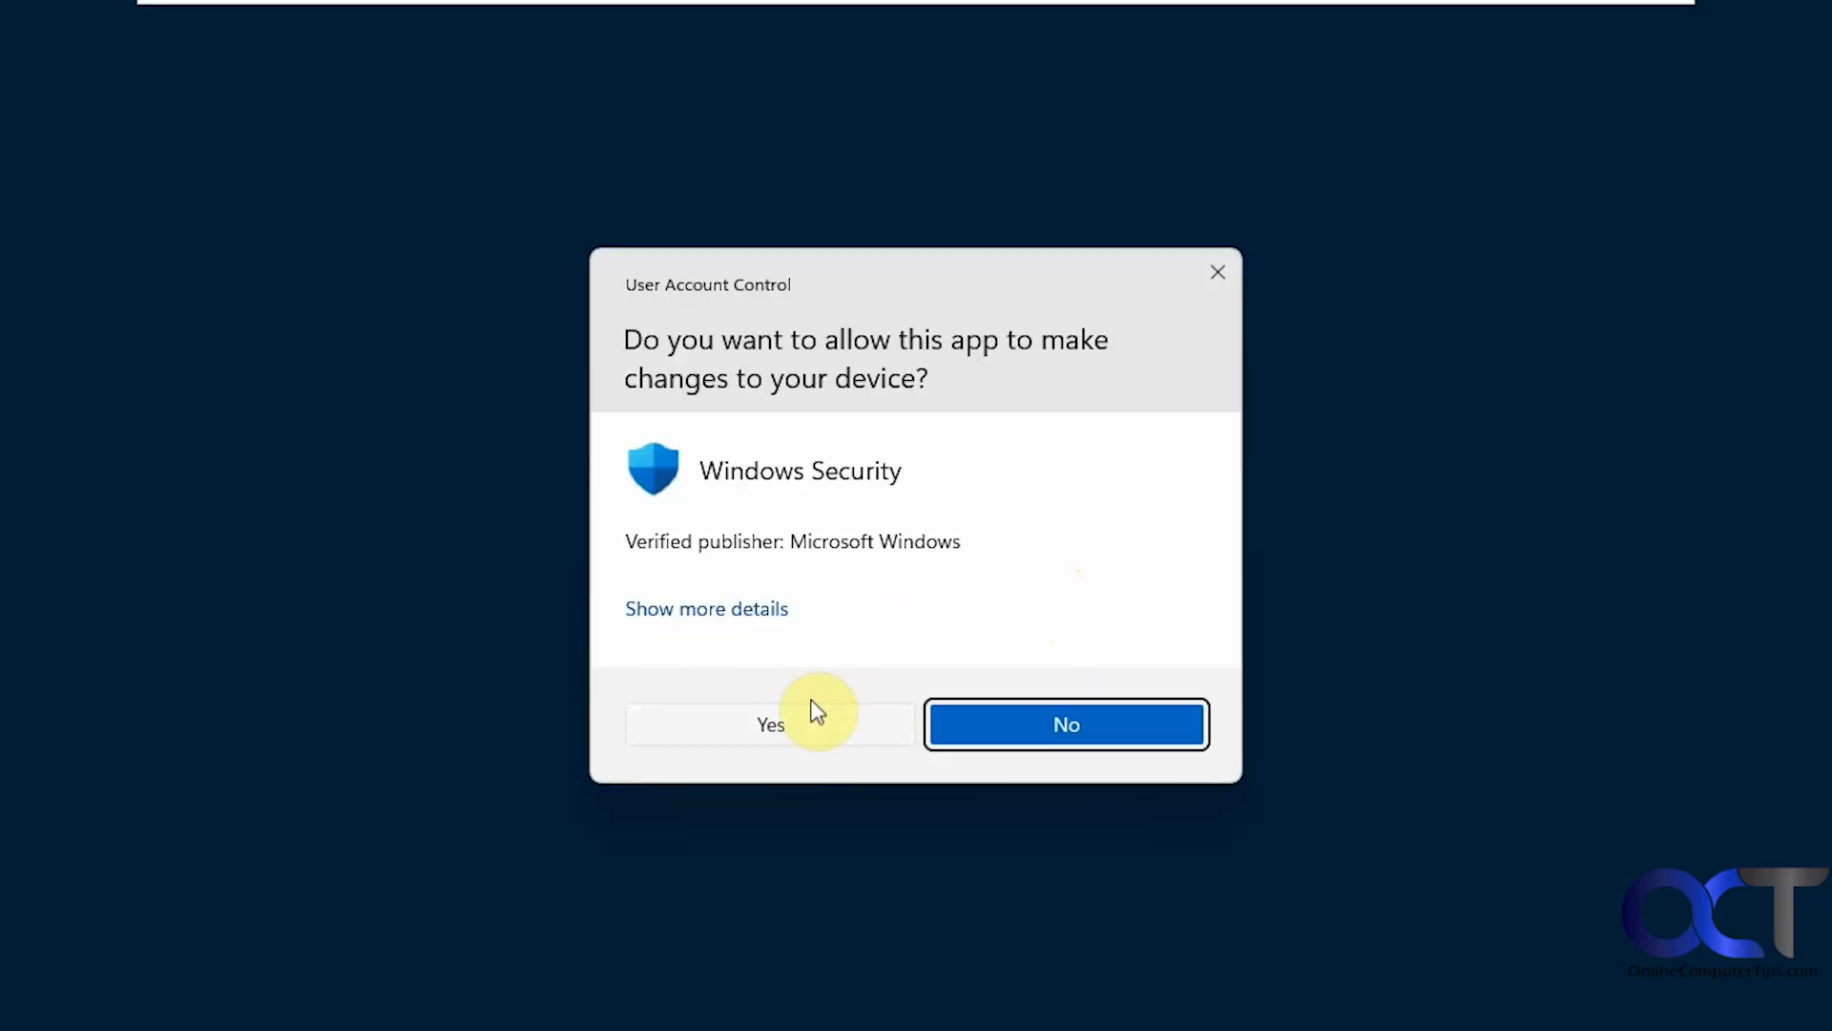
click(769, 723)
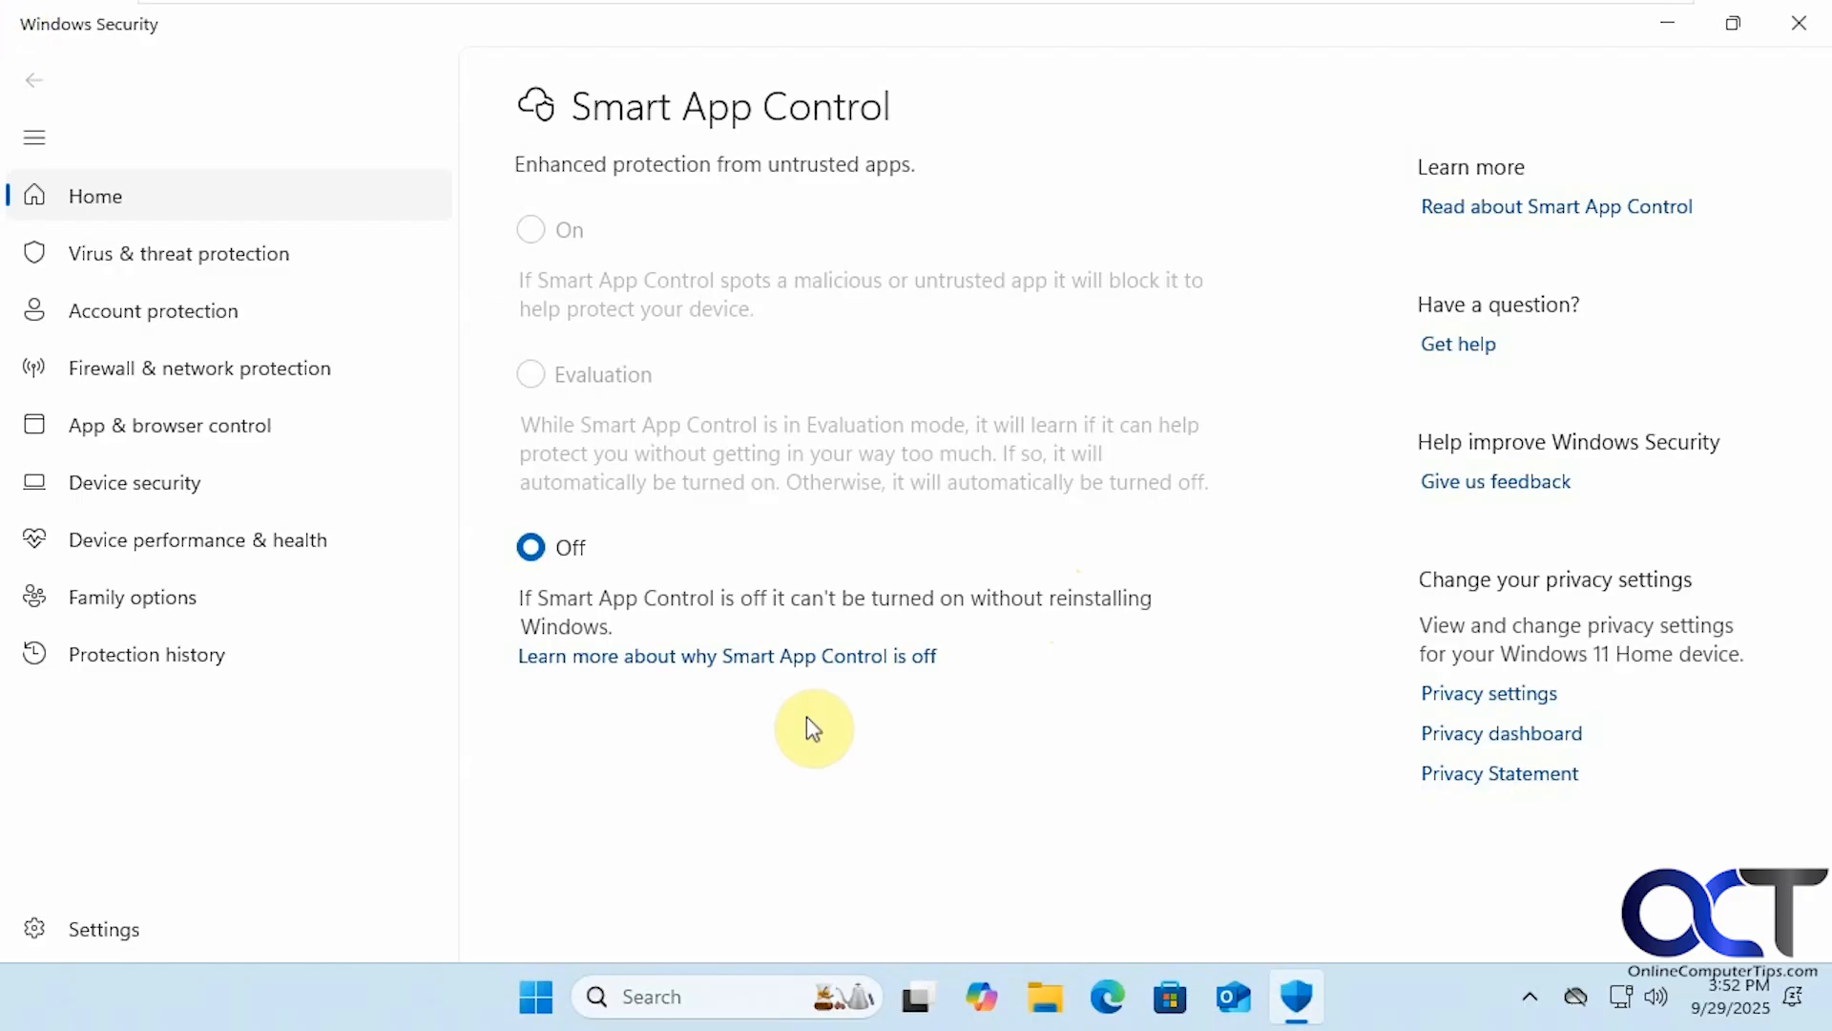
mouse_move(617, 565)
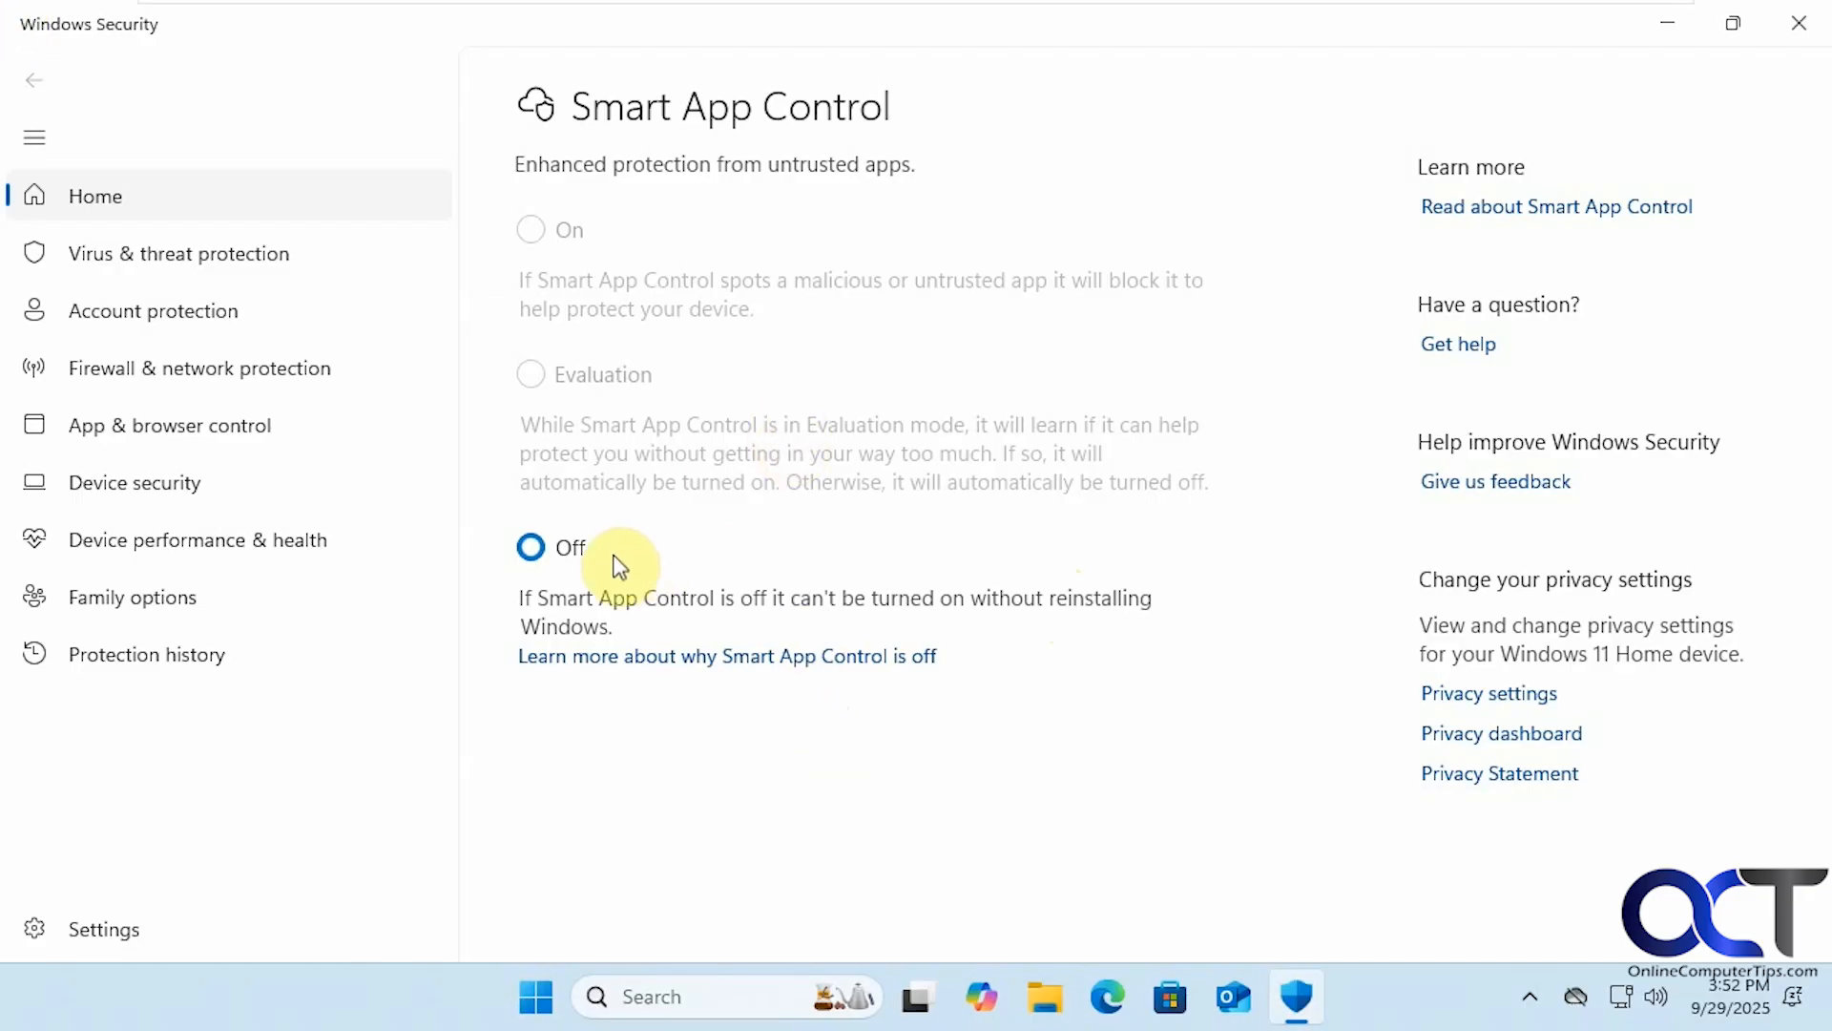
mouse_move(590, 408)
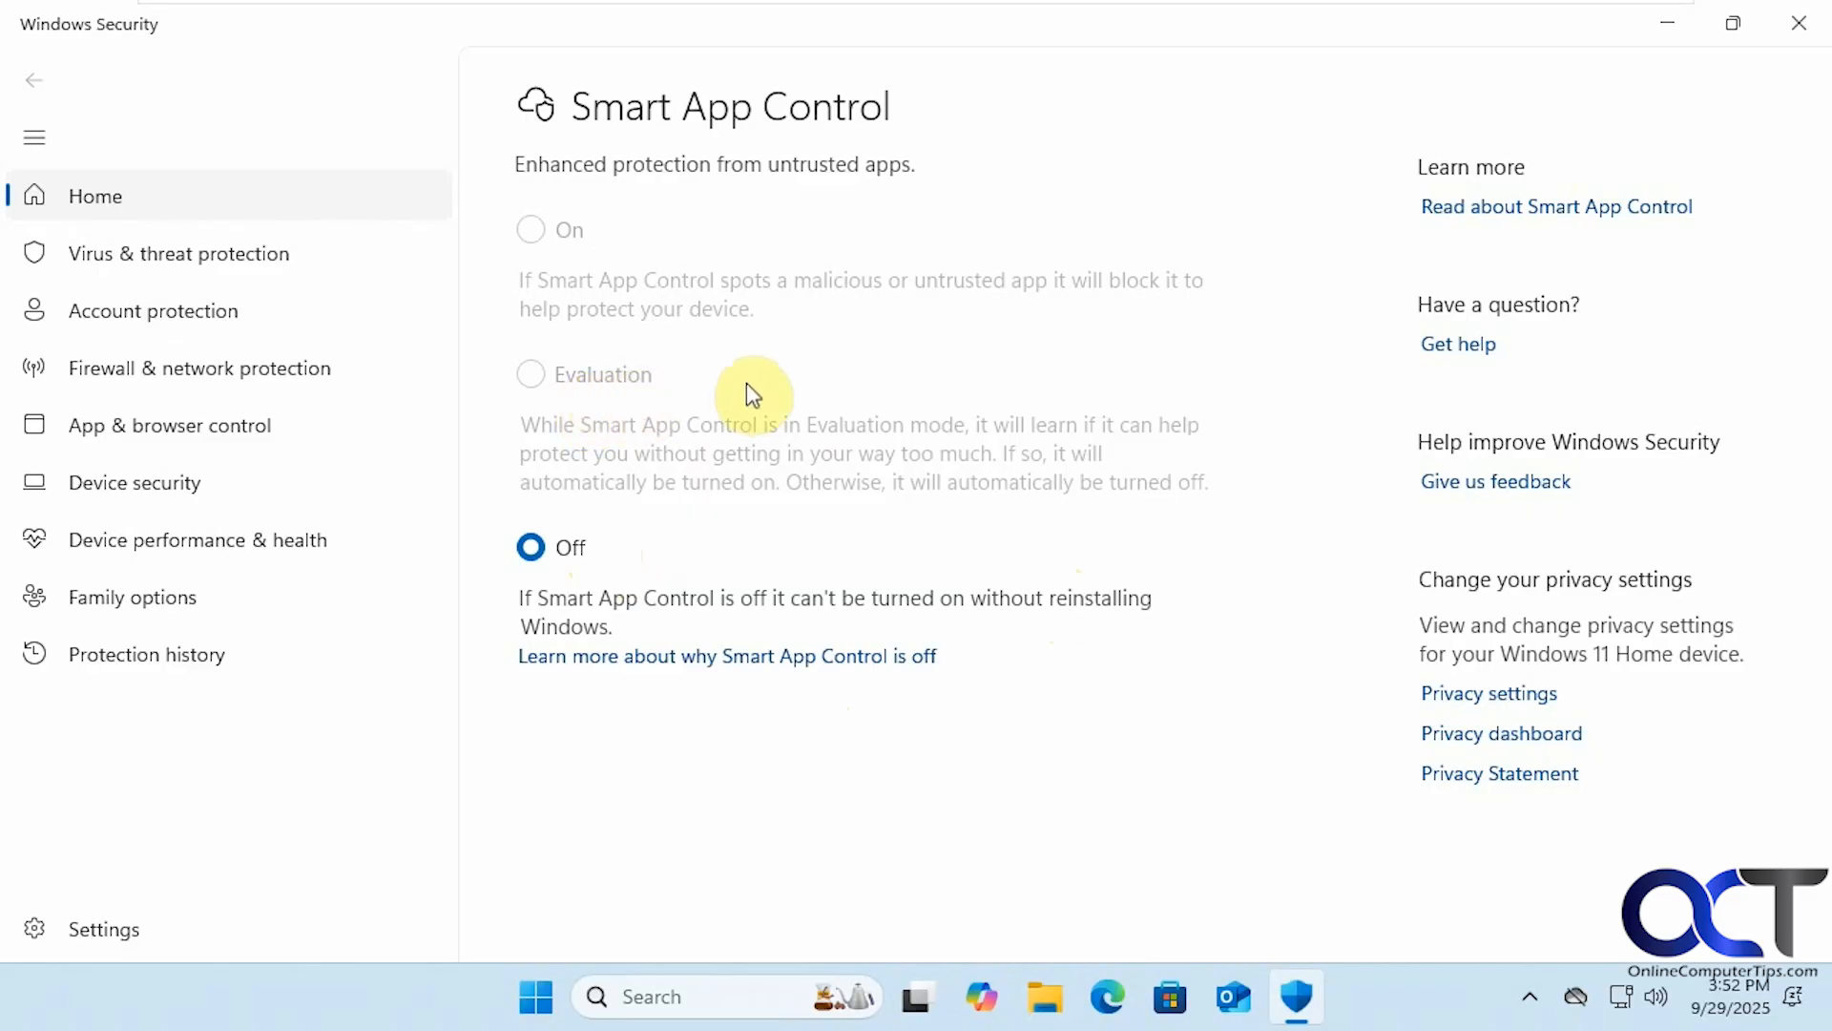
mouse_move(830, 376)
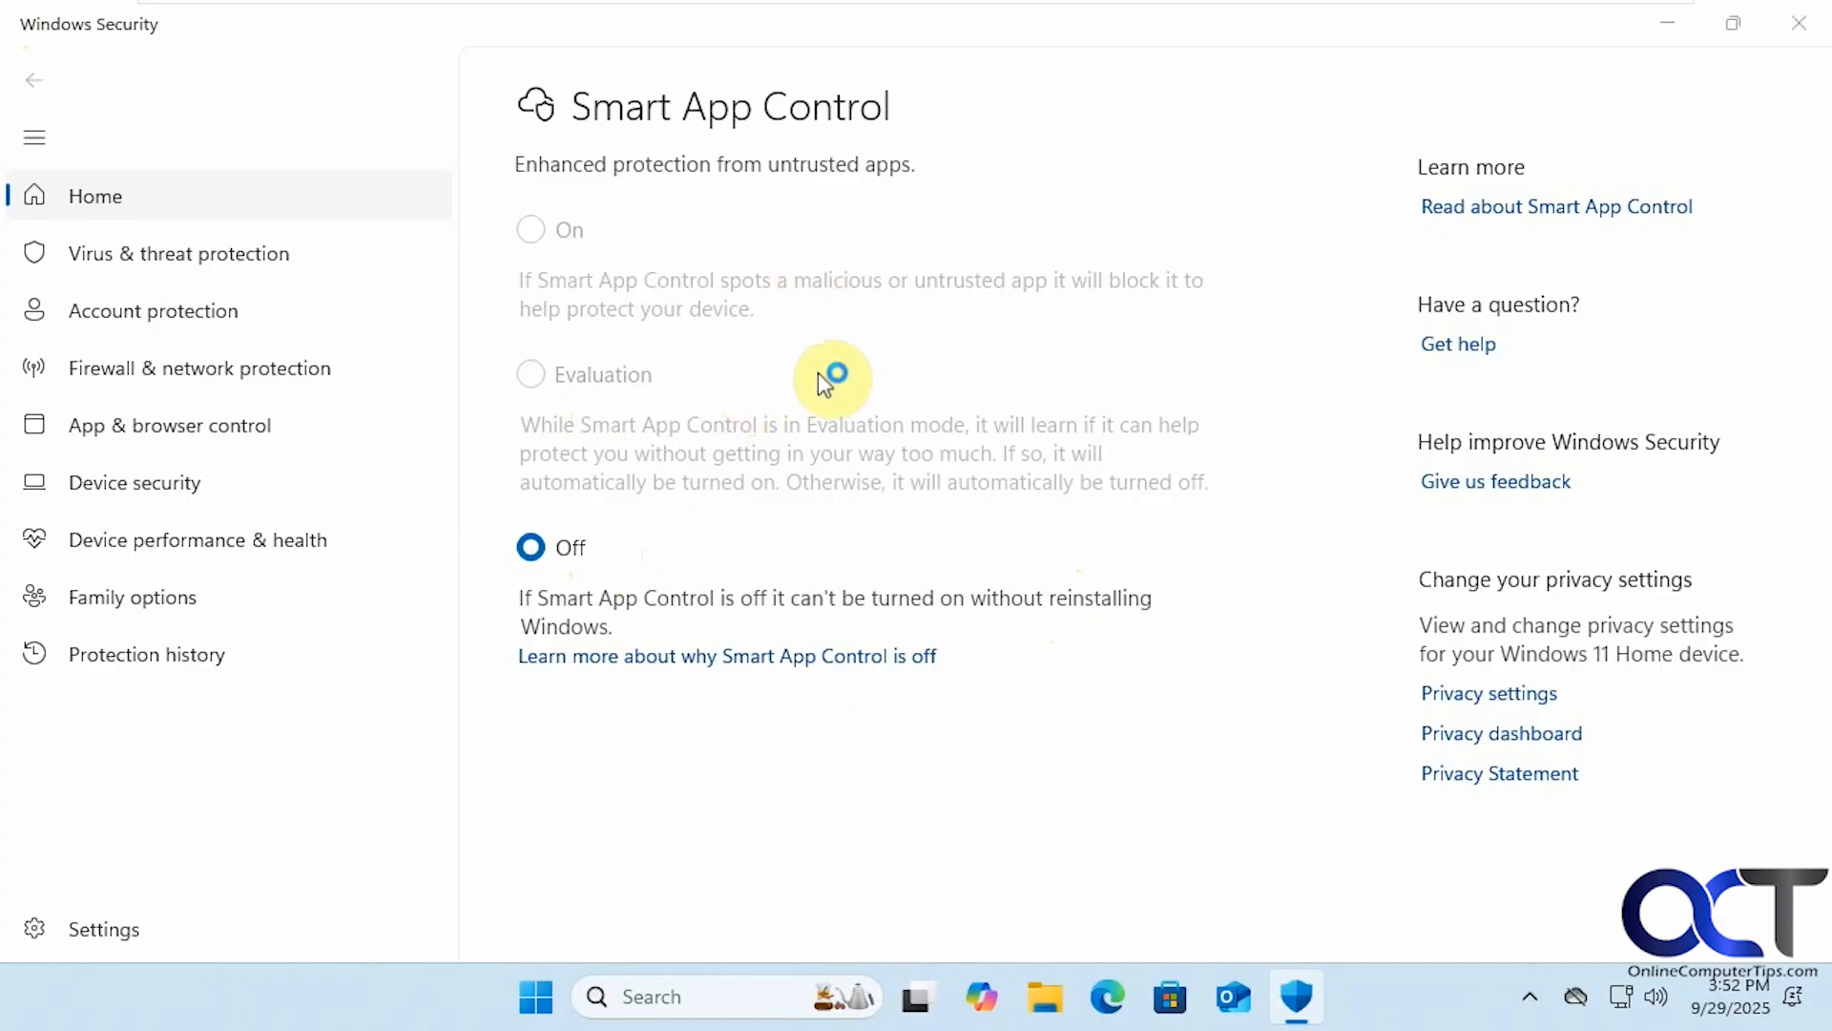
mouse_move(809, 403)
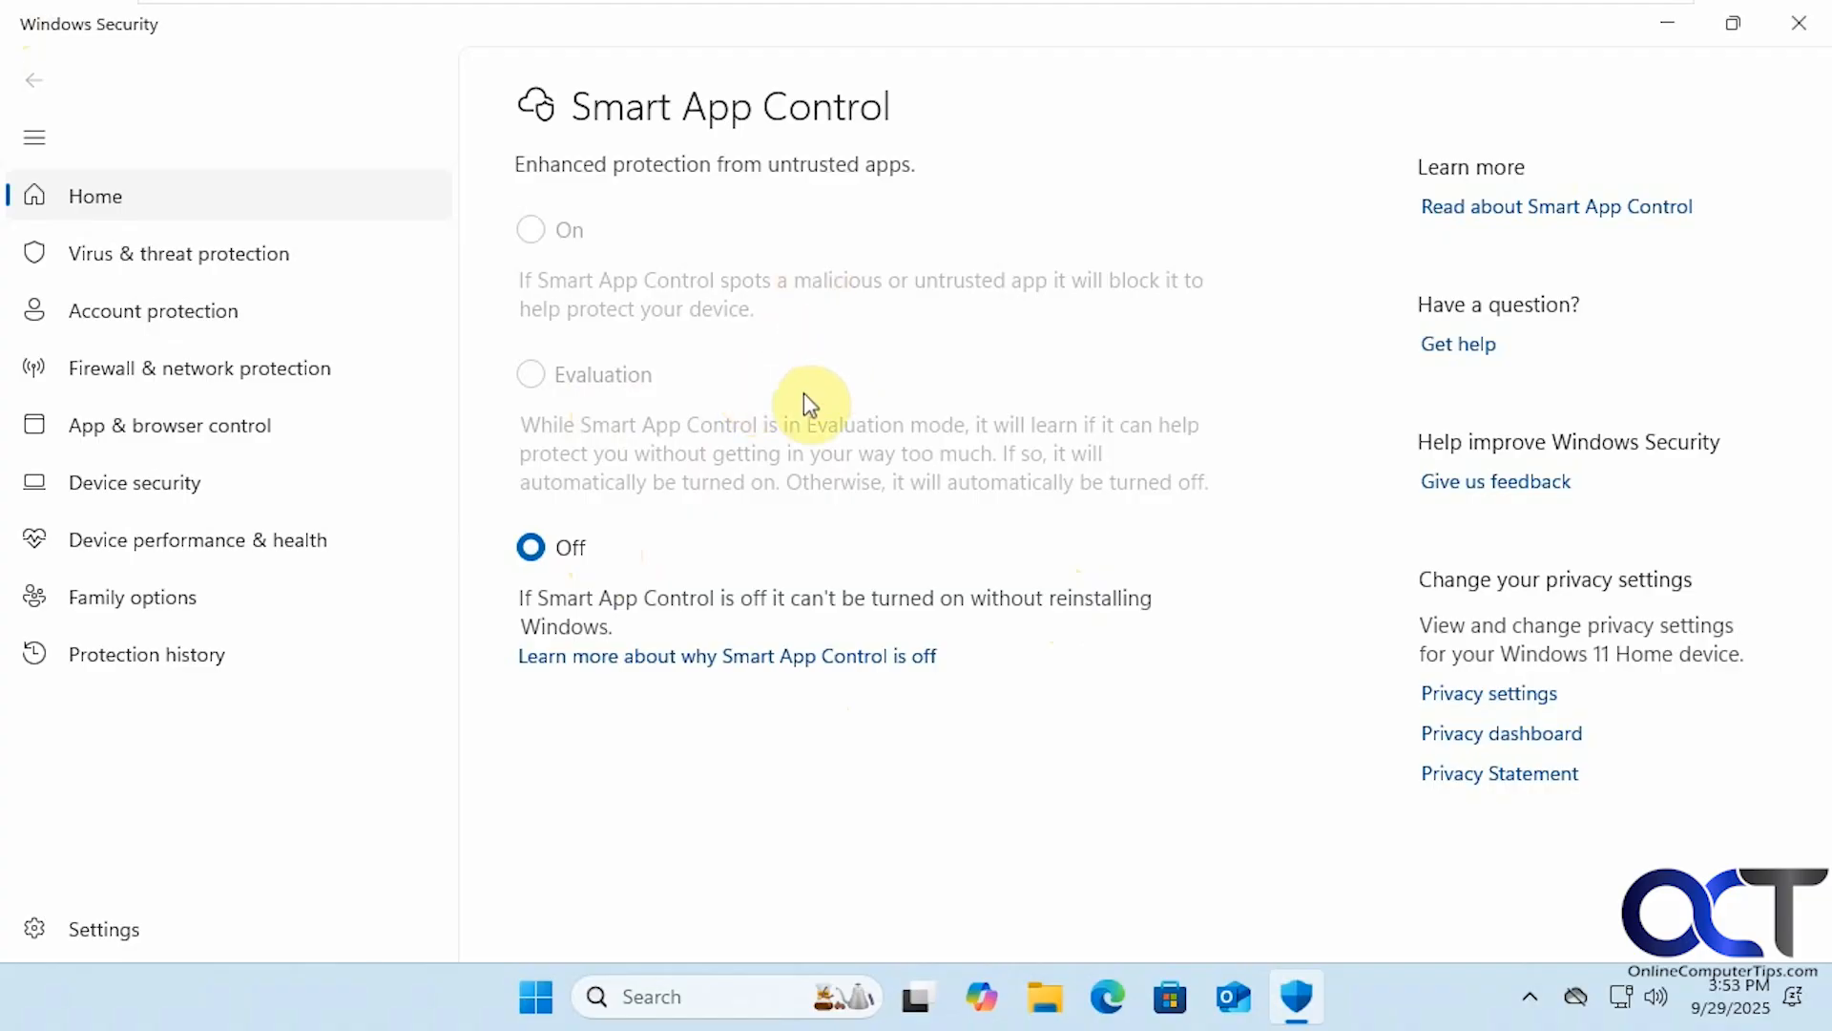
mouse_move(737, 414)
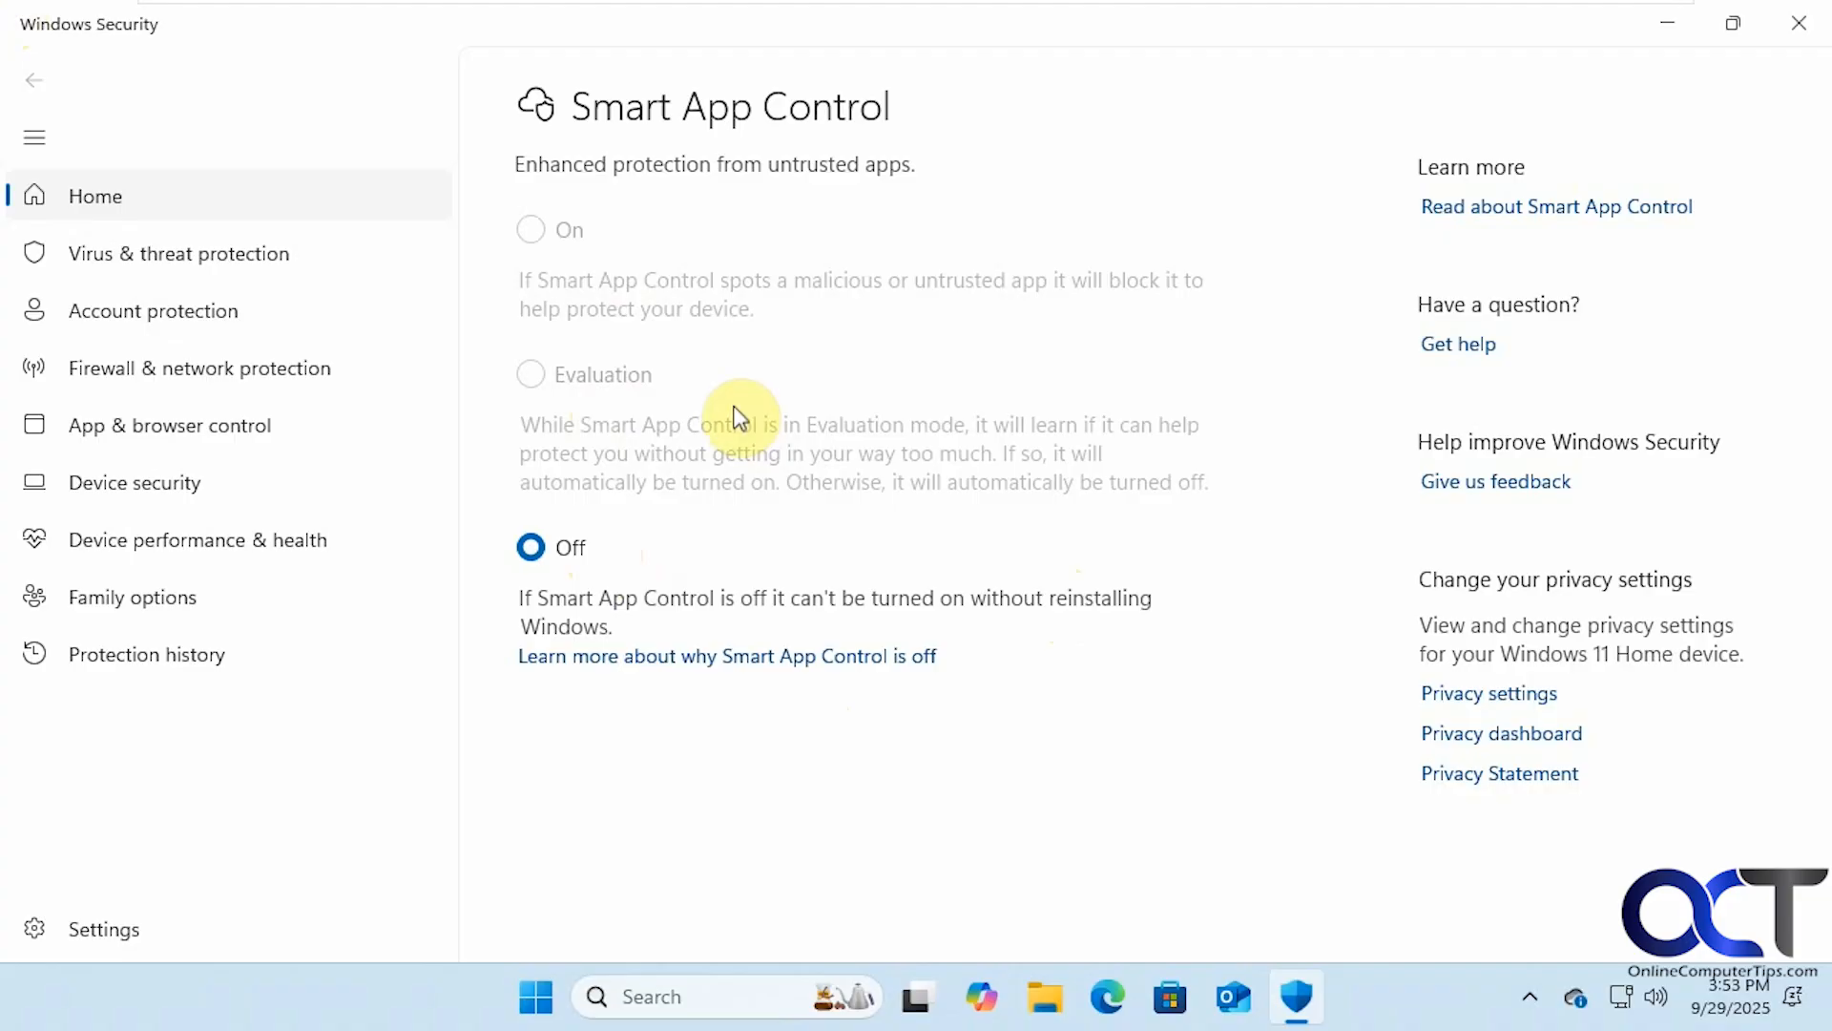
mouse_move(746, 424)
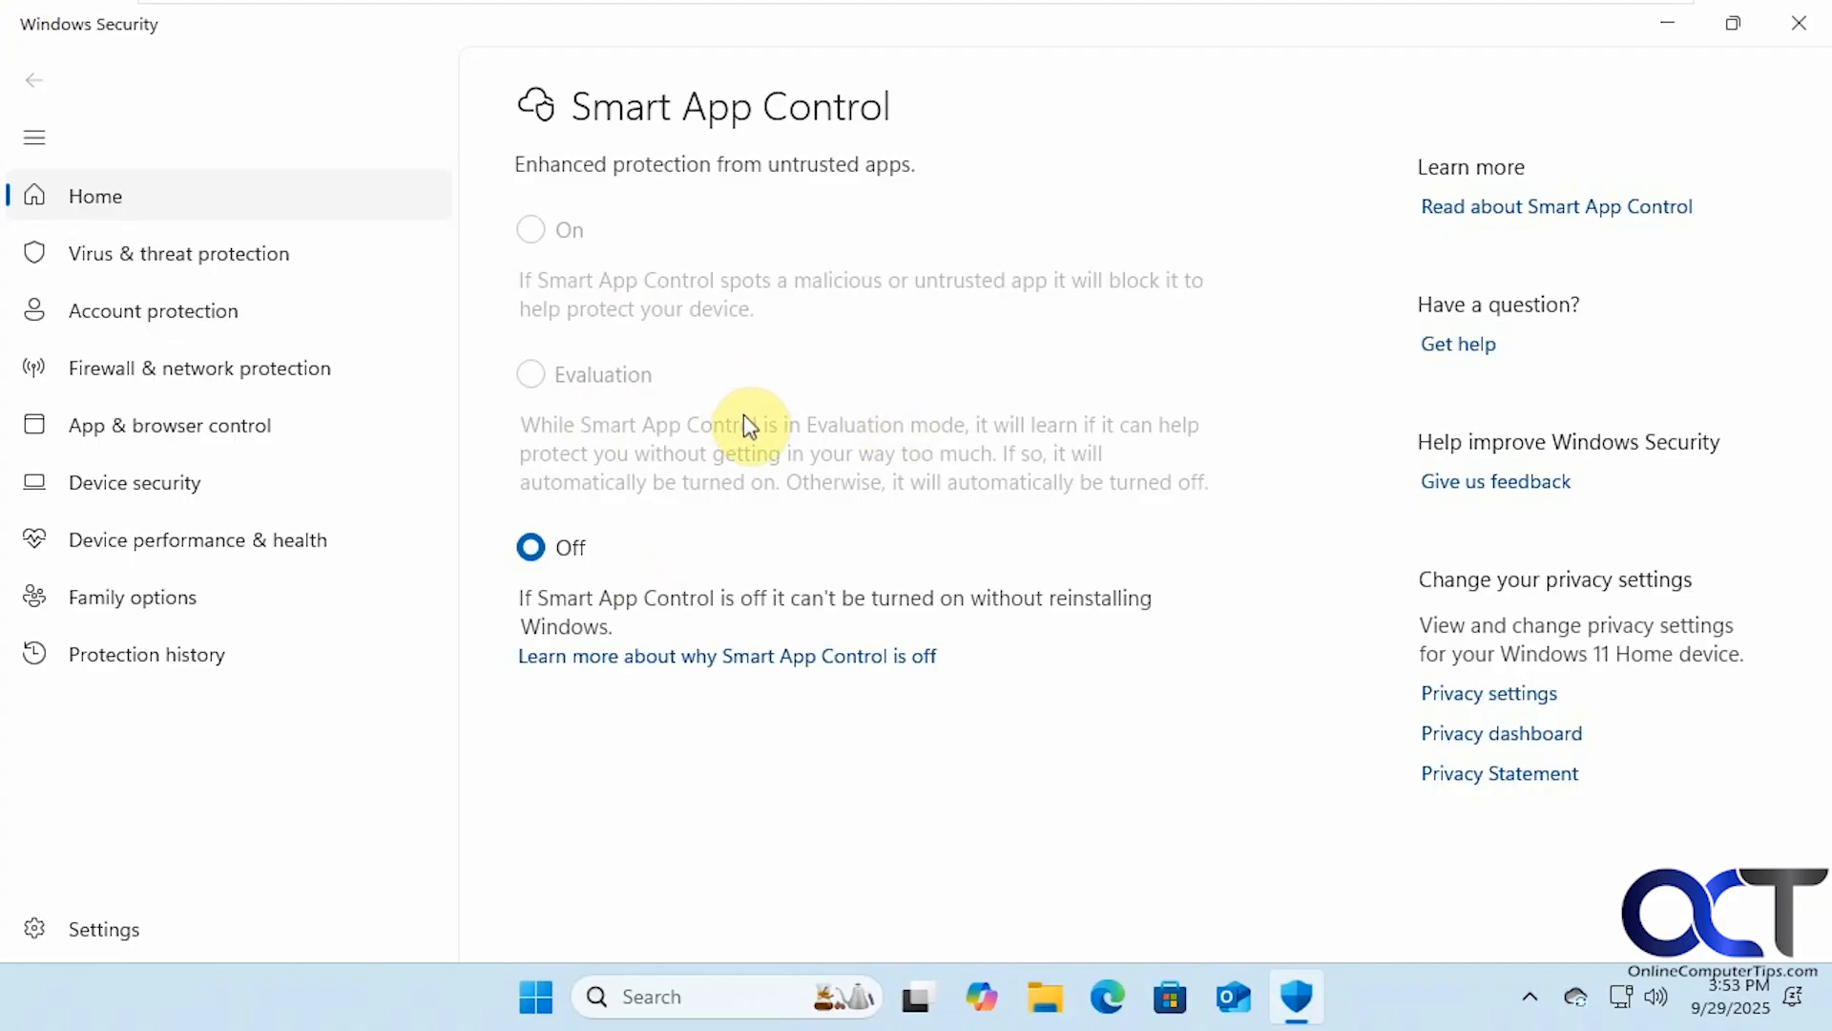
mouse_move(689, 465)
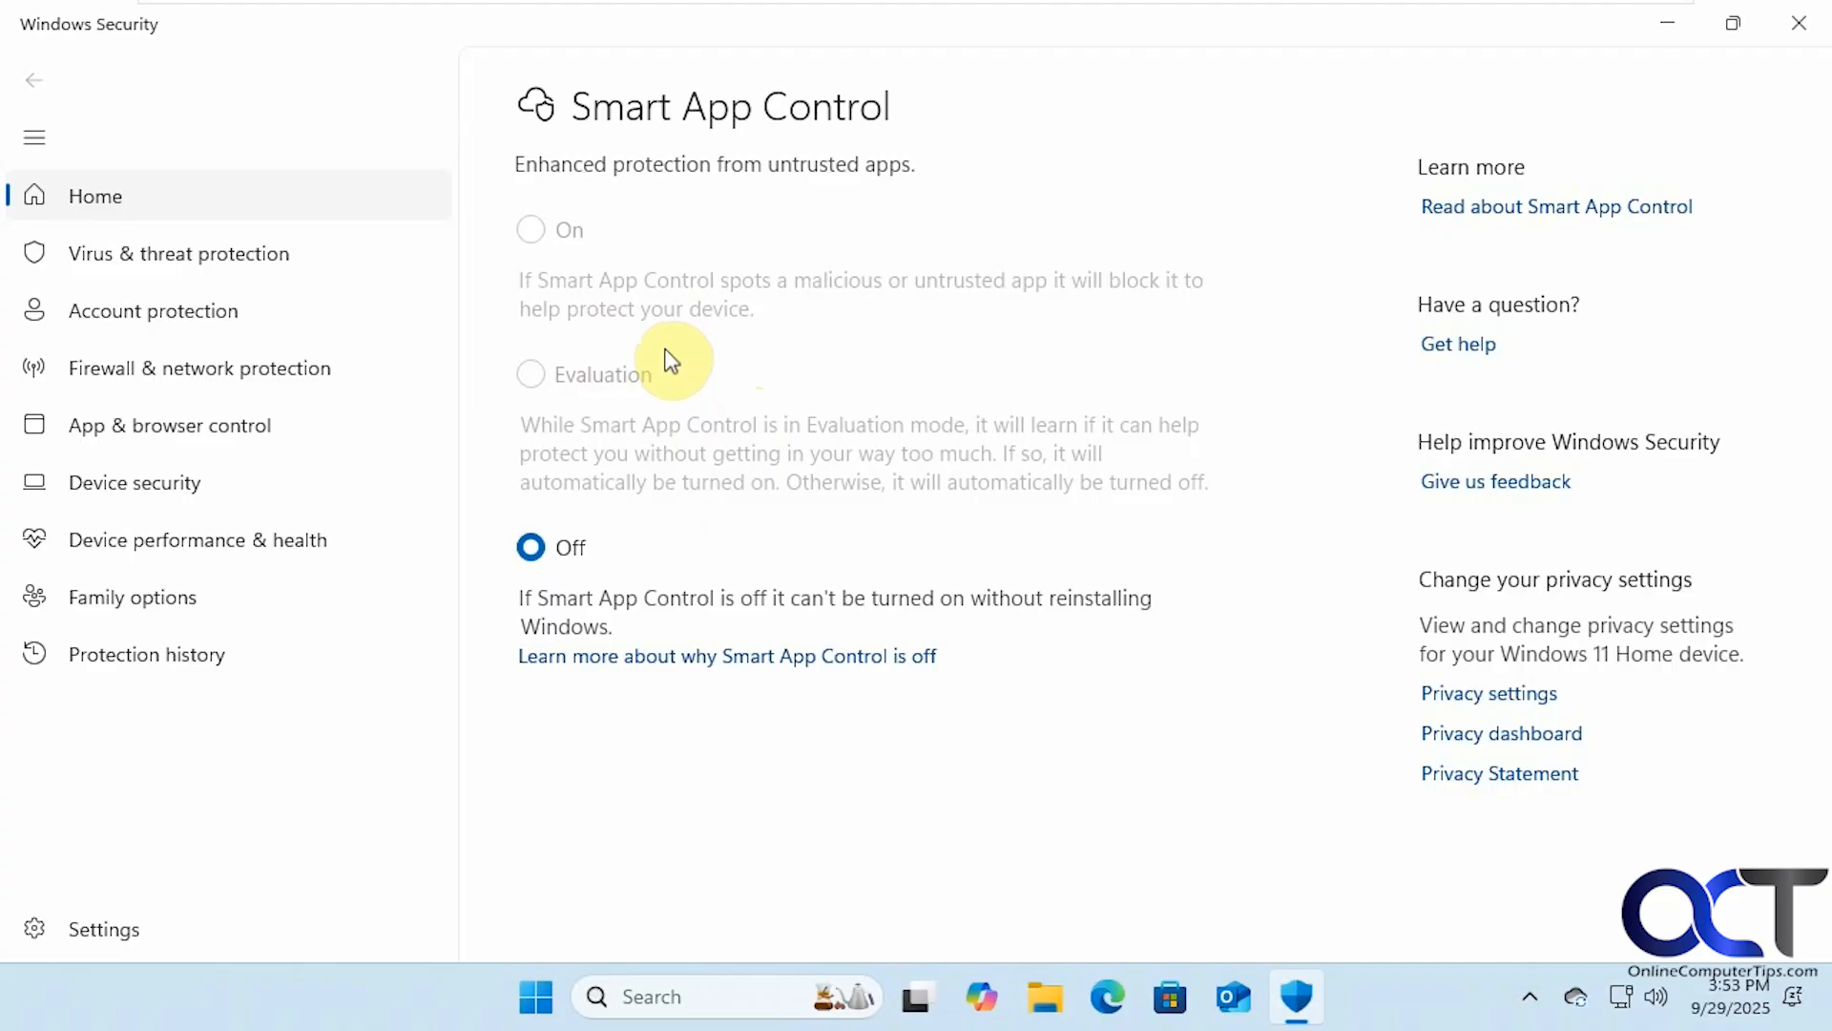
From Start, reach Settings > System > Recovery with the reset and reinstall options
click(534, 996)
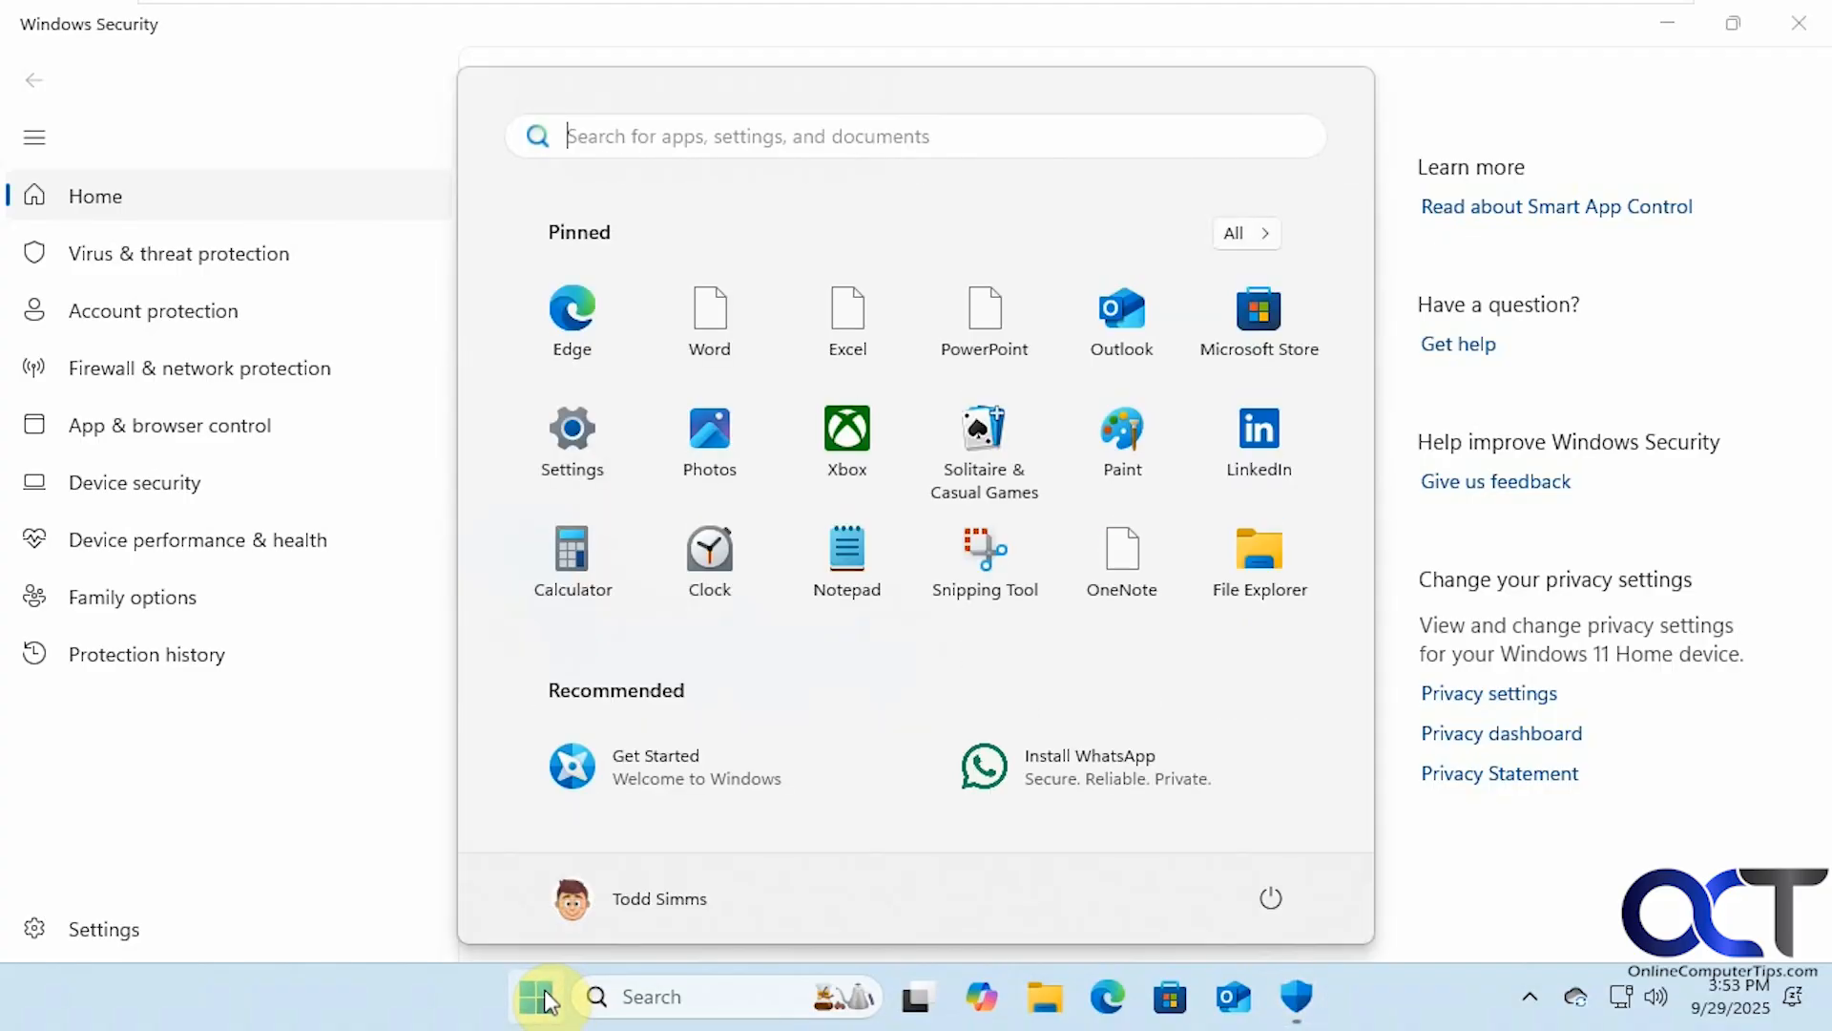
mouse_move(571, 441)
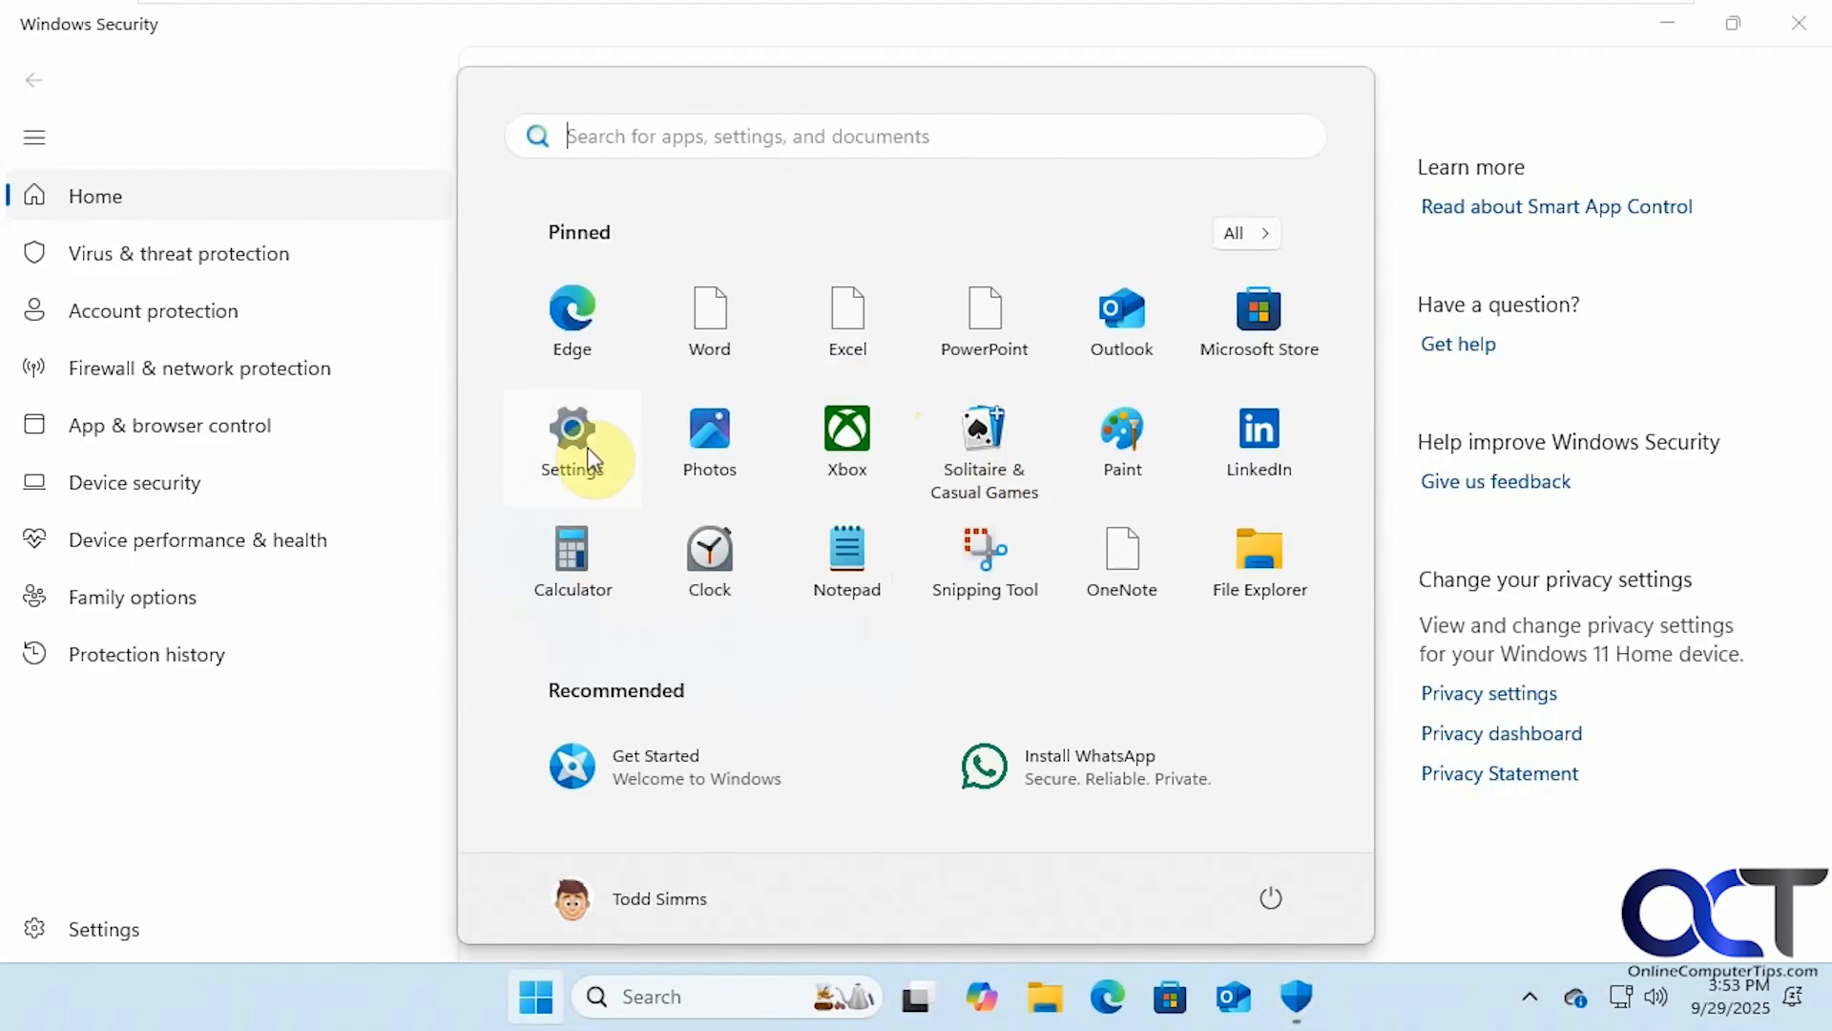
click(571, 445)
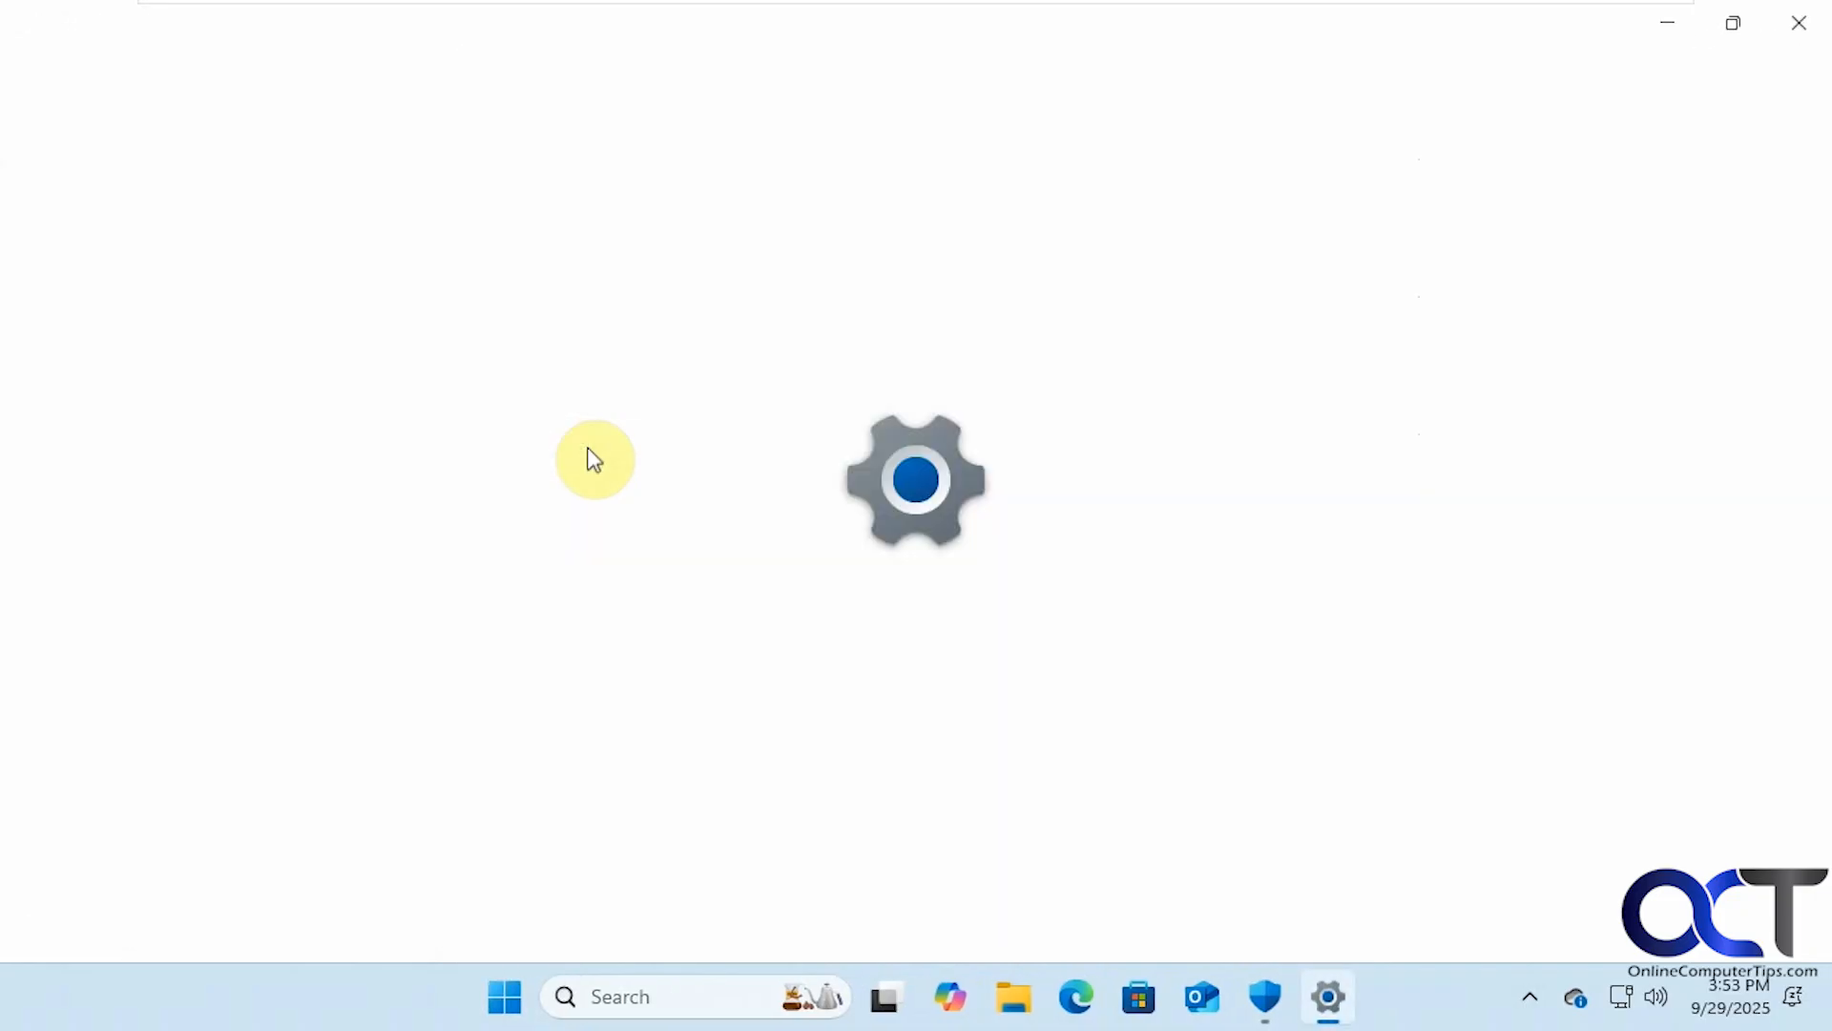
click(1327, 997)
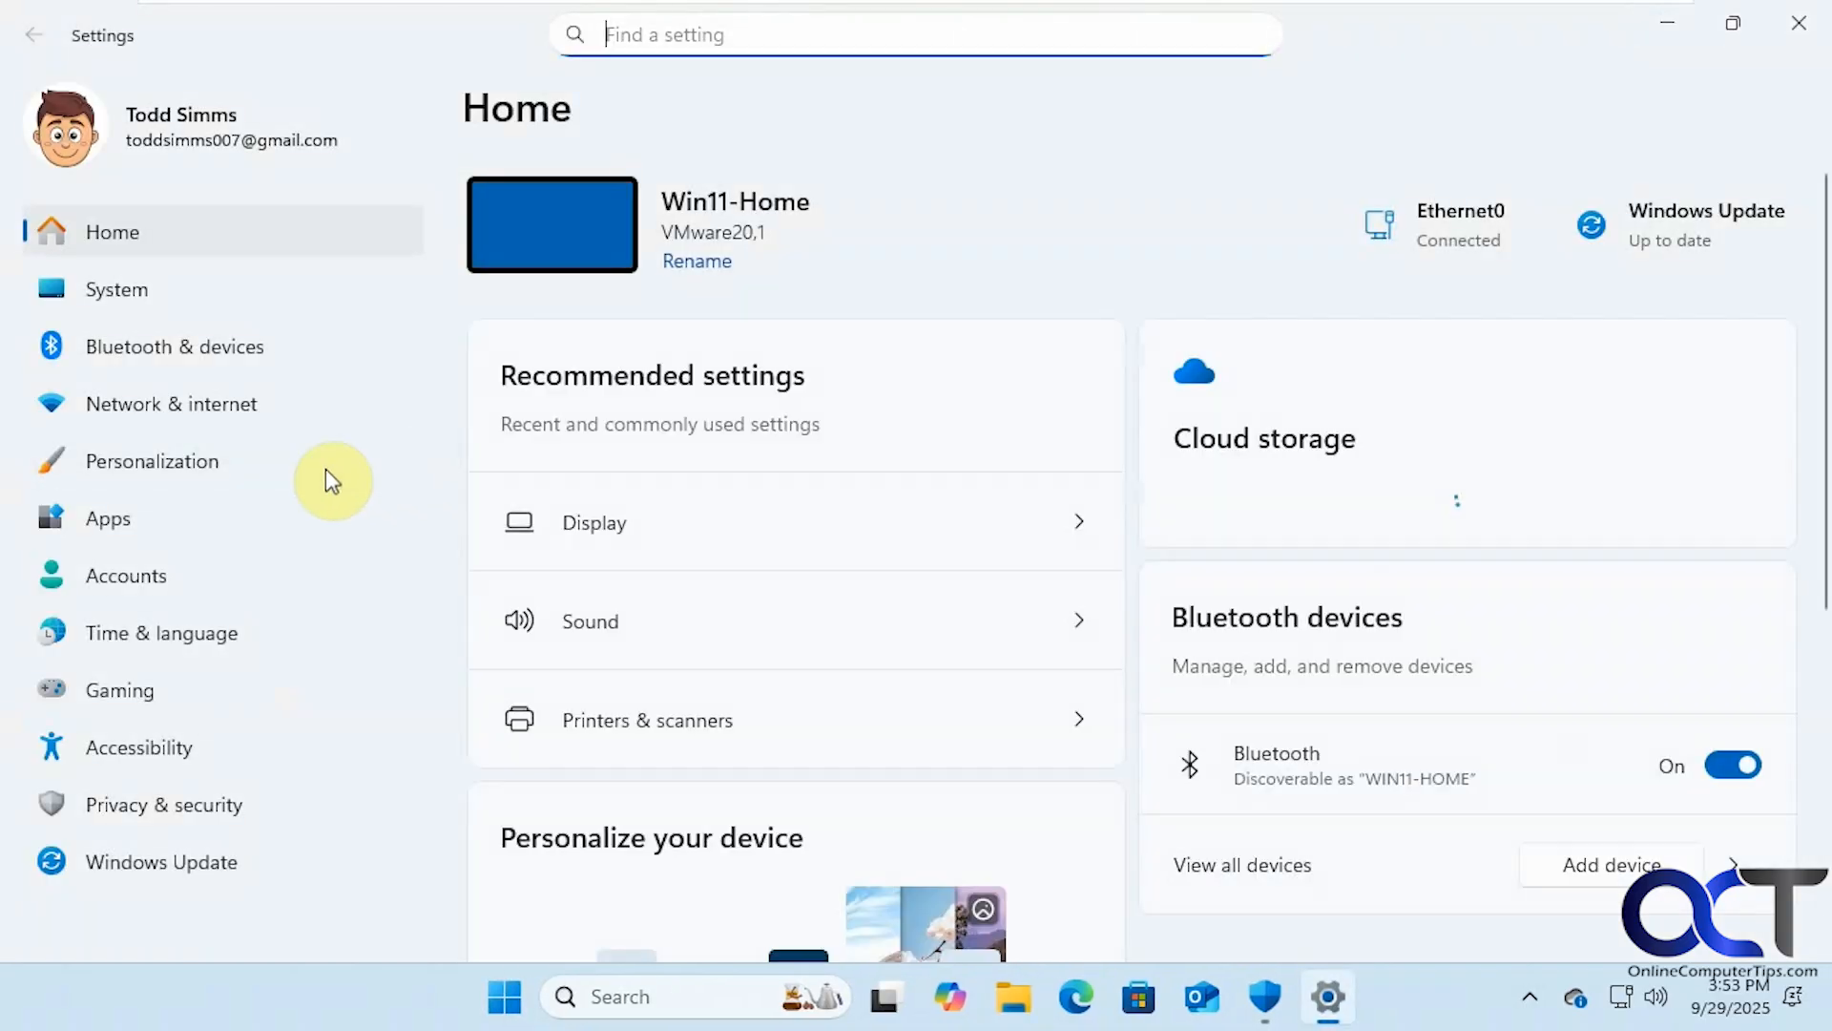
click(117, 288)
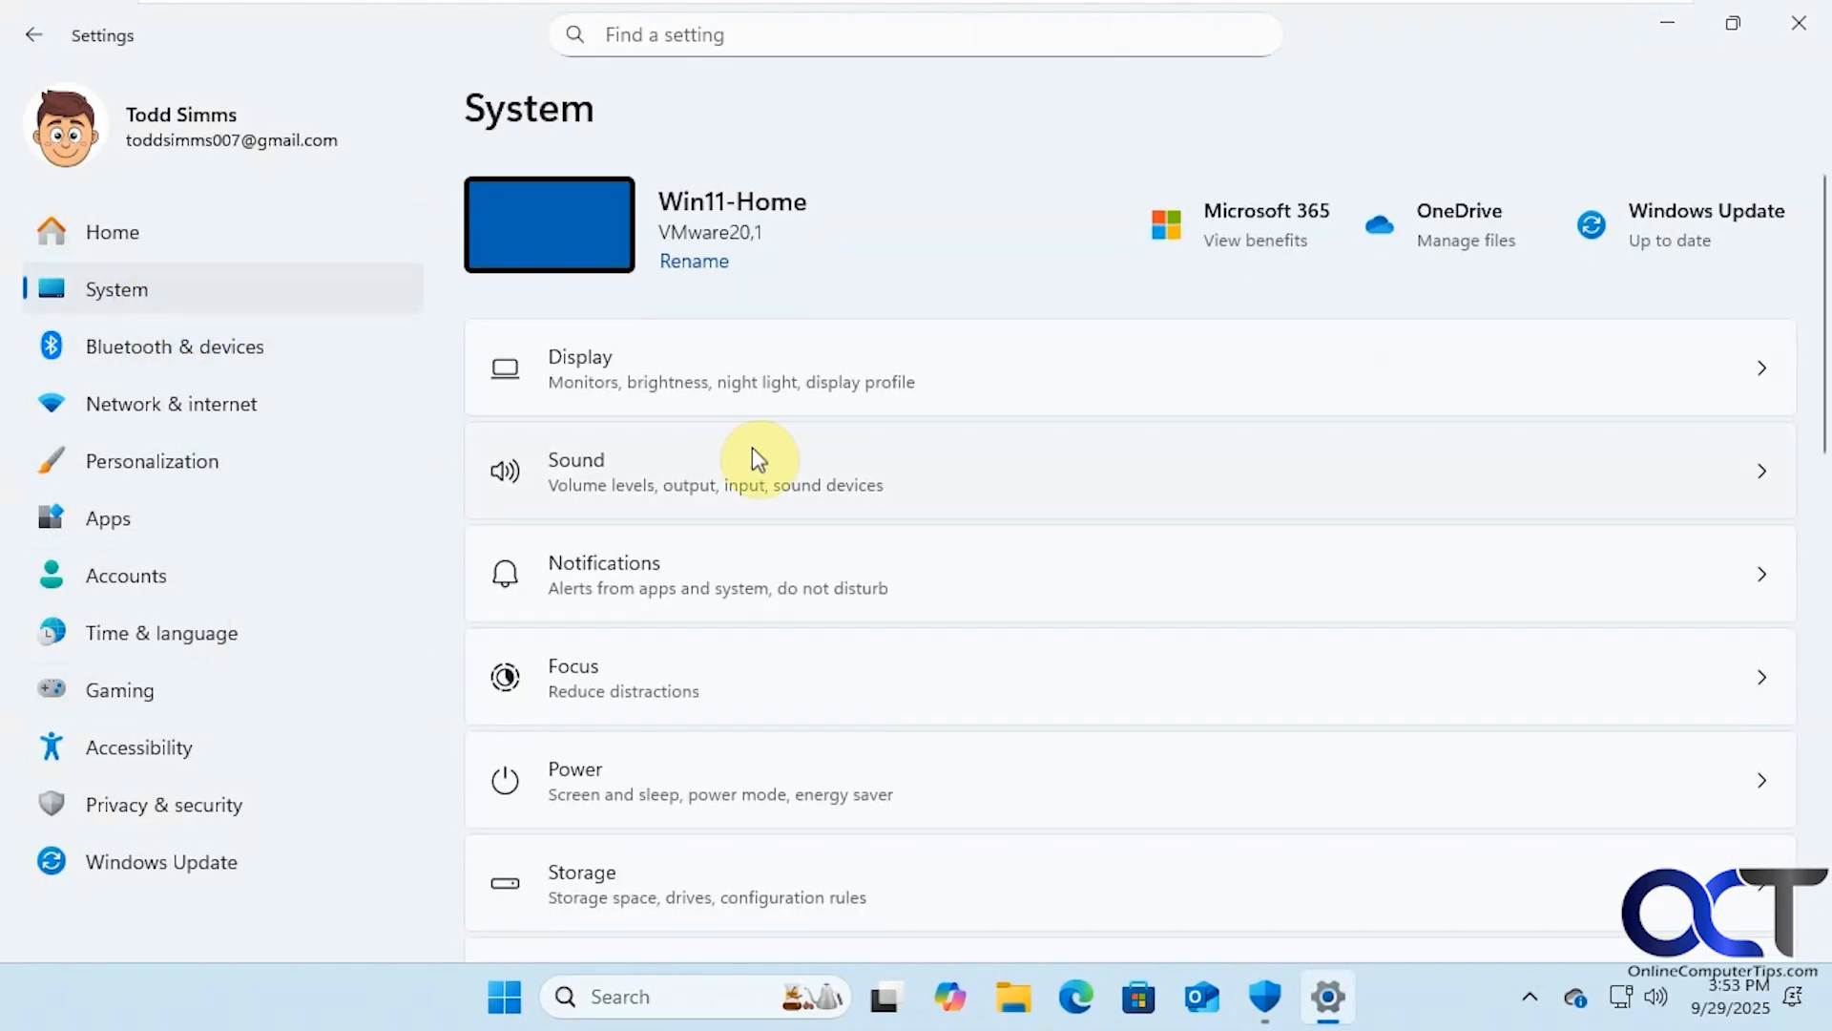
scroll(down, 3)
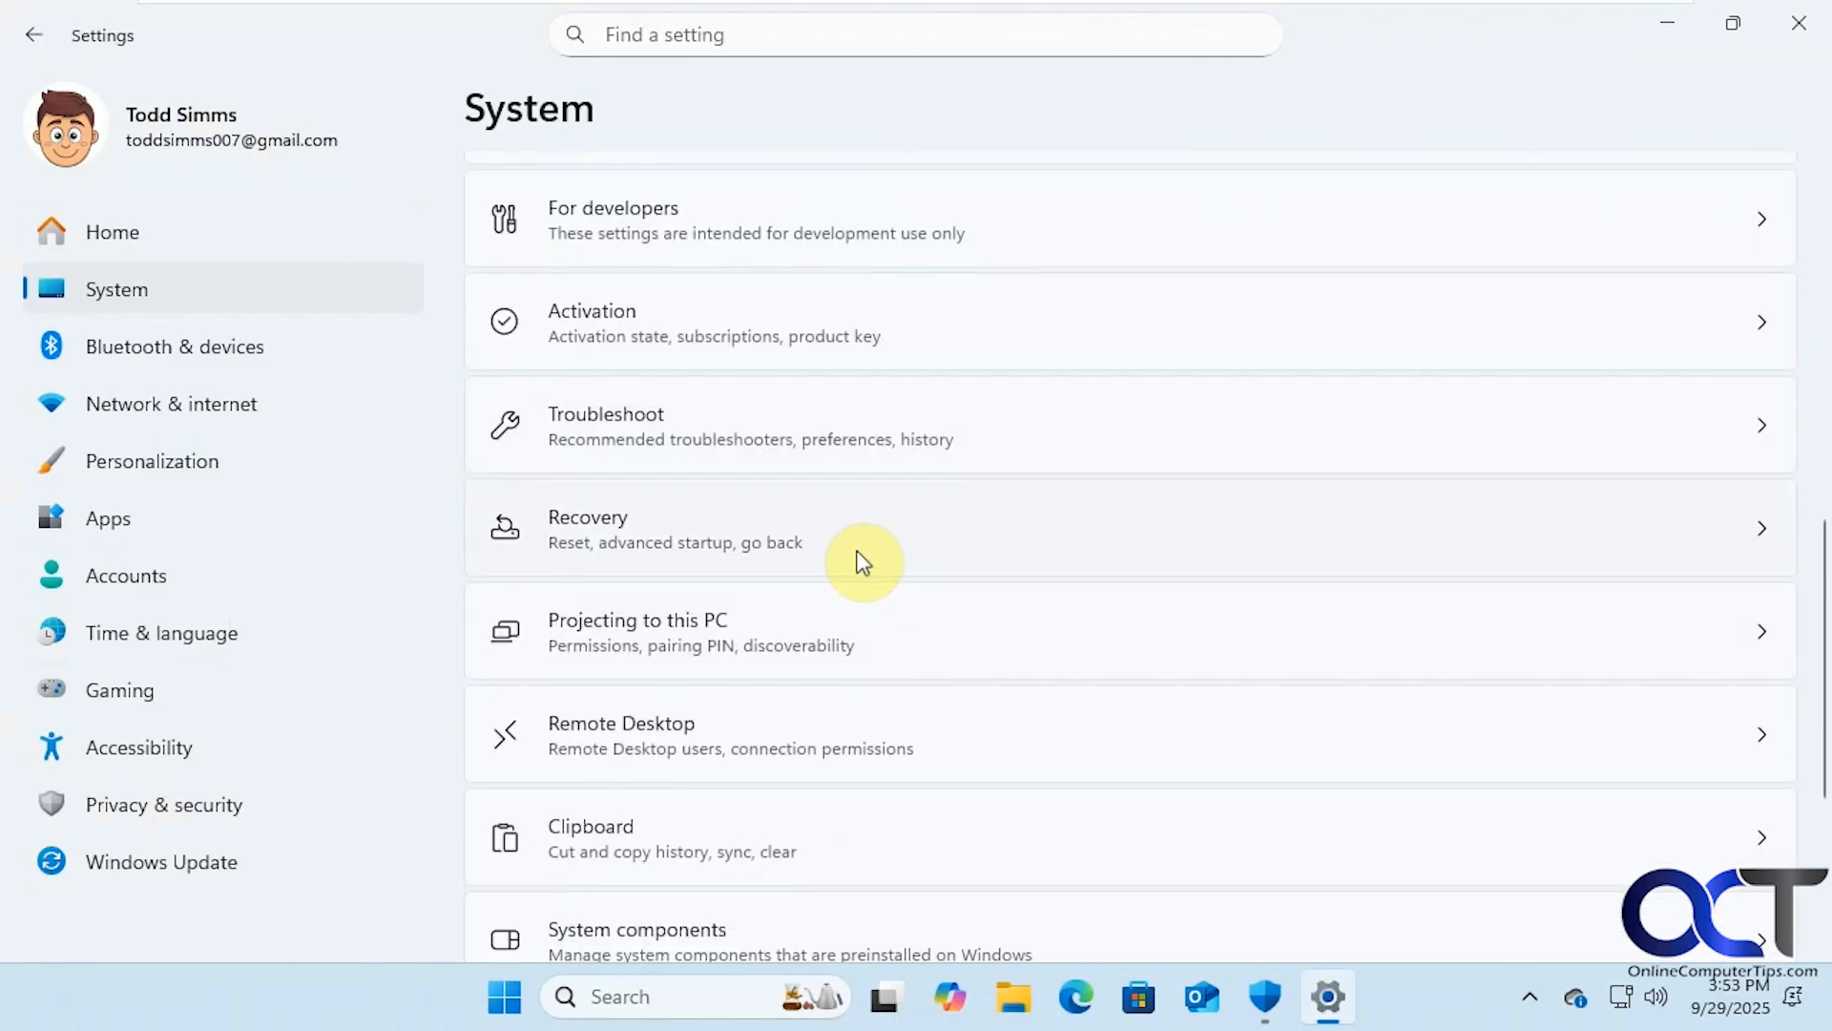
click(864, 529)
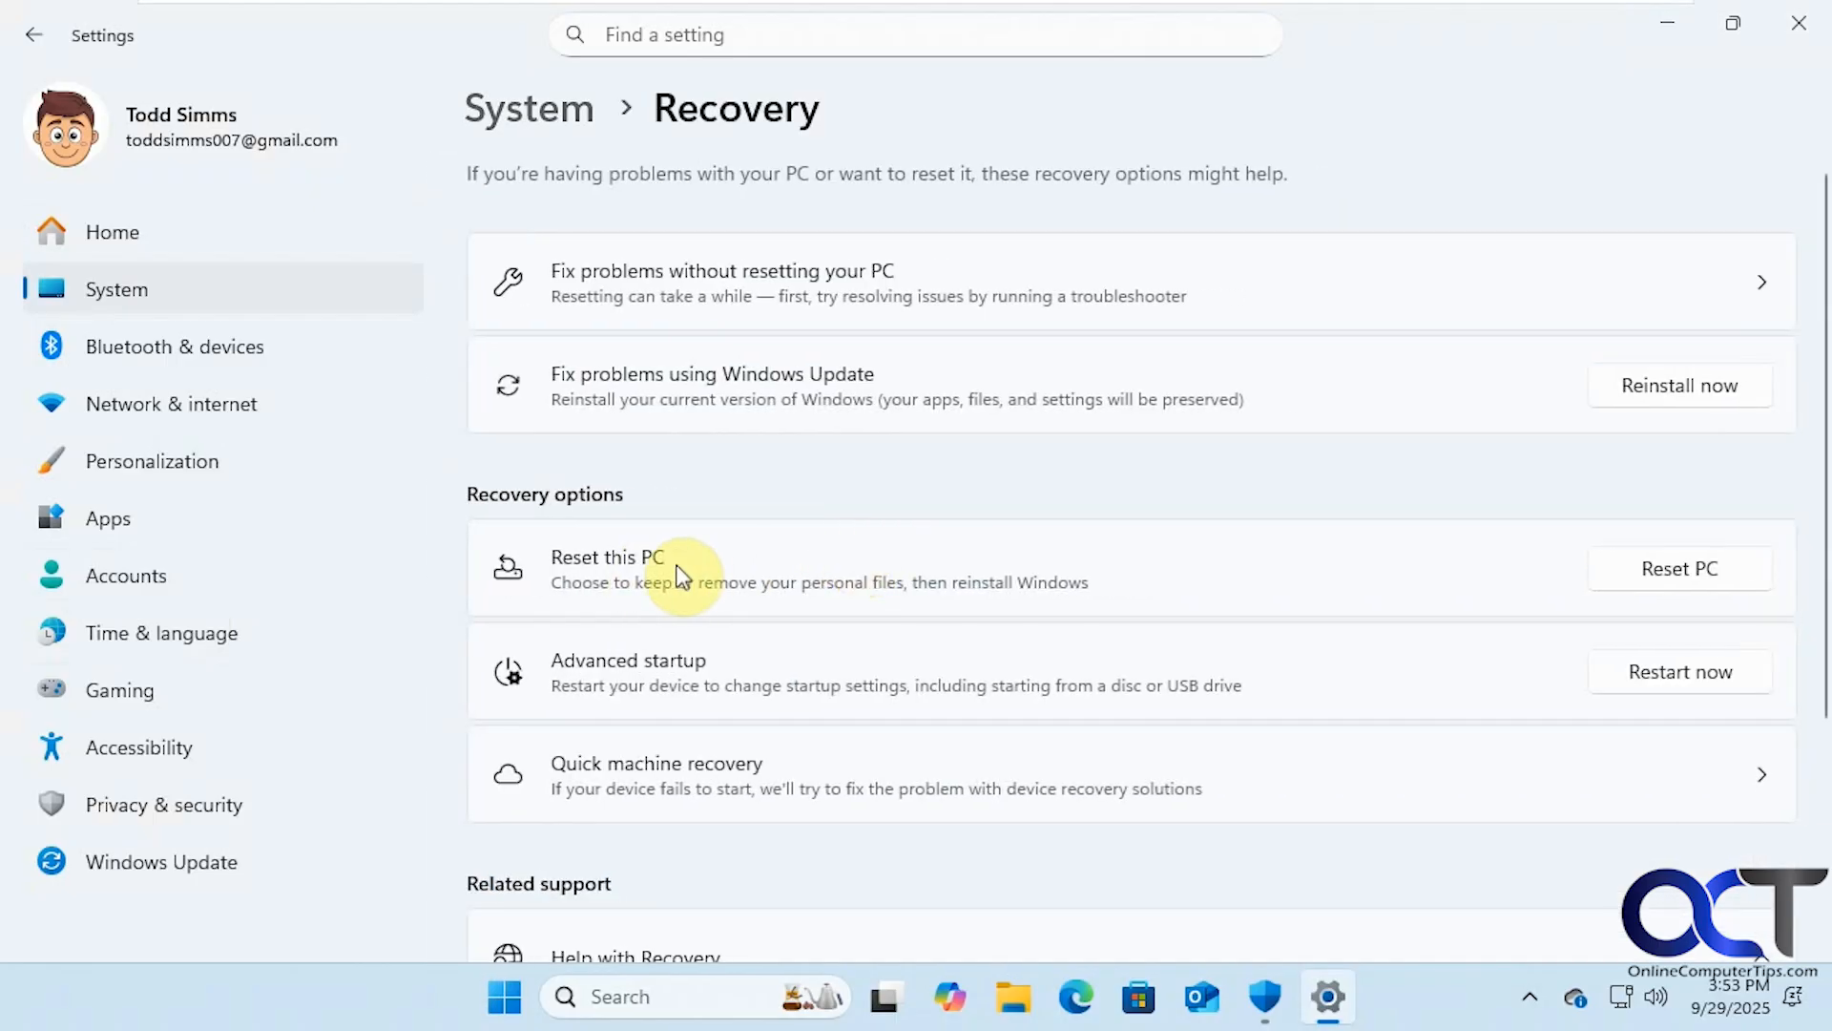
mouse_move(785, 413)
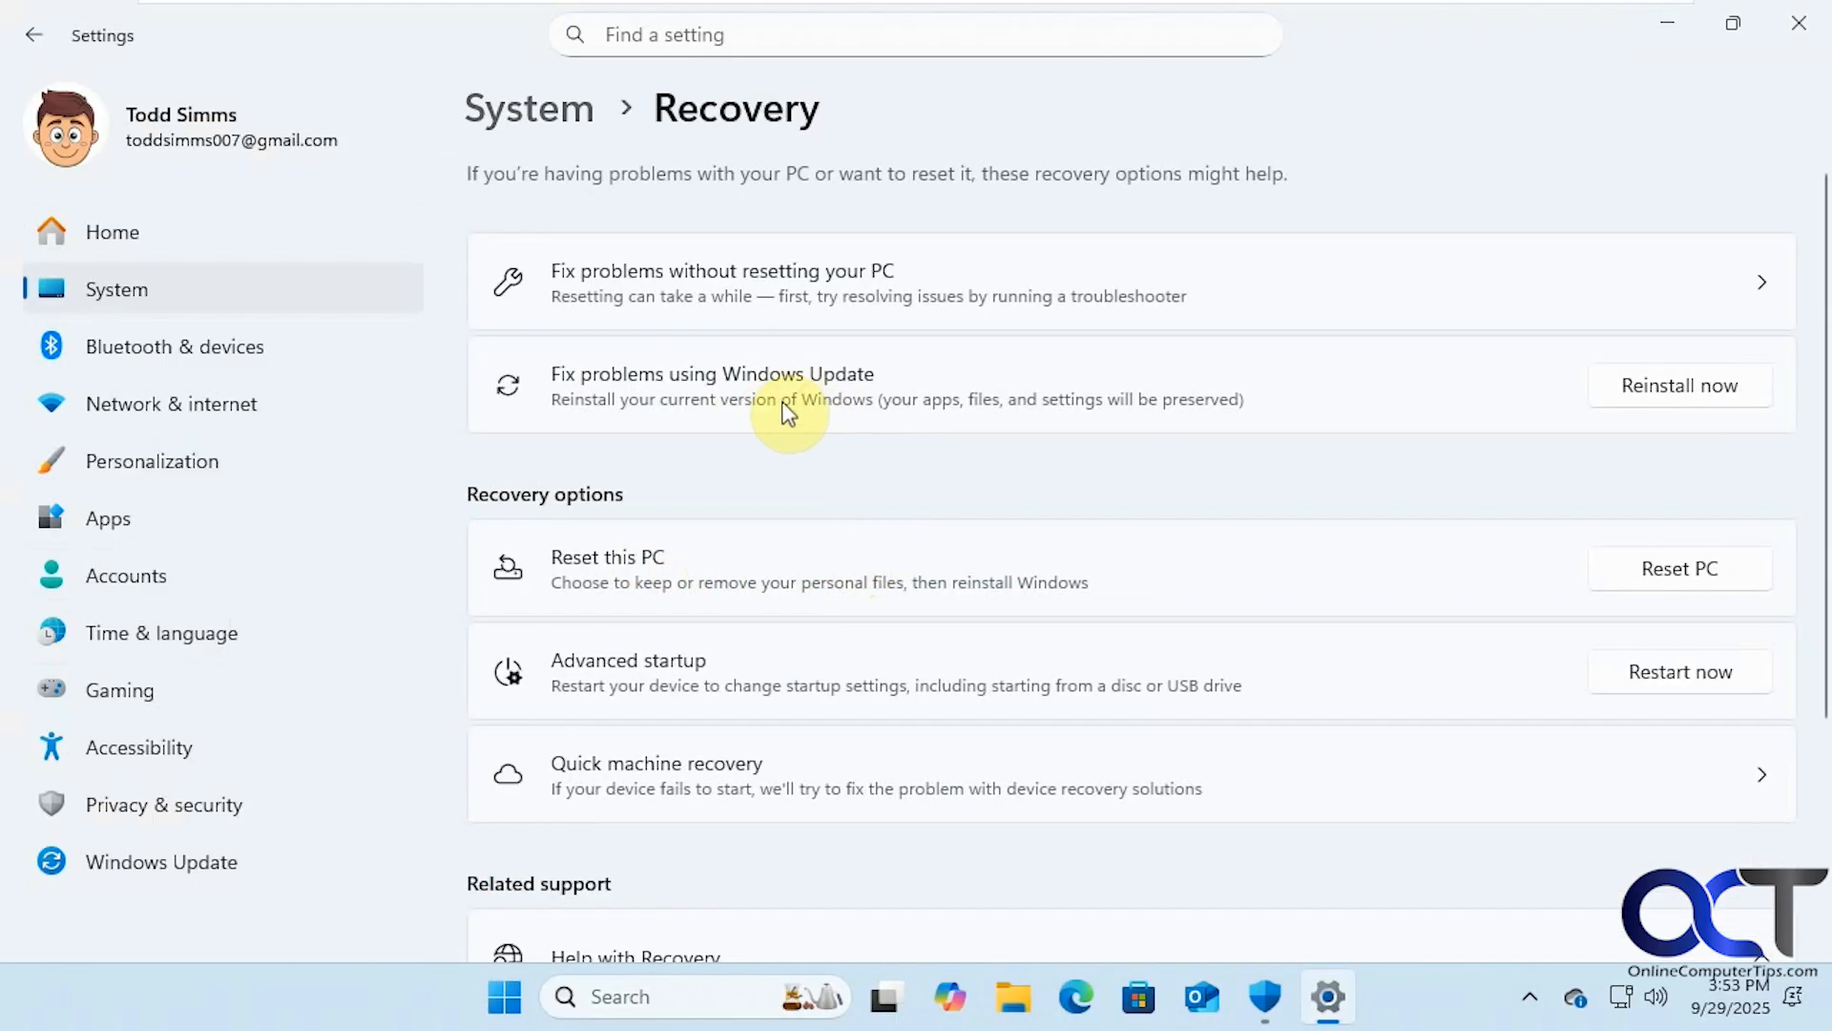
mouse_move(731, 574)
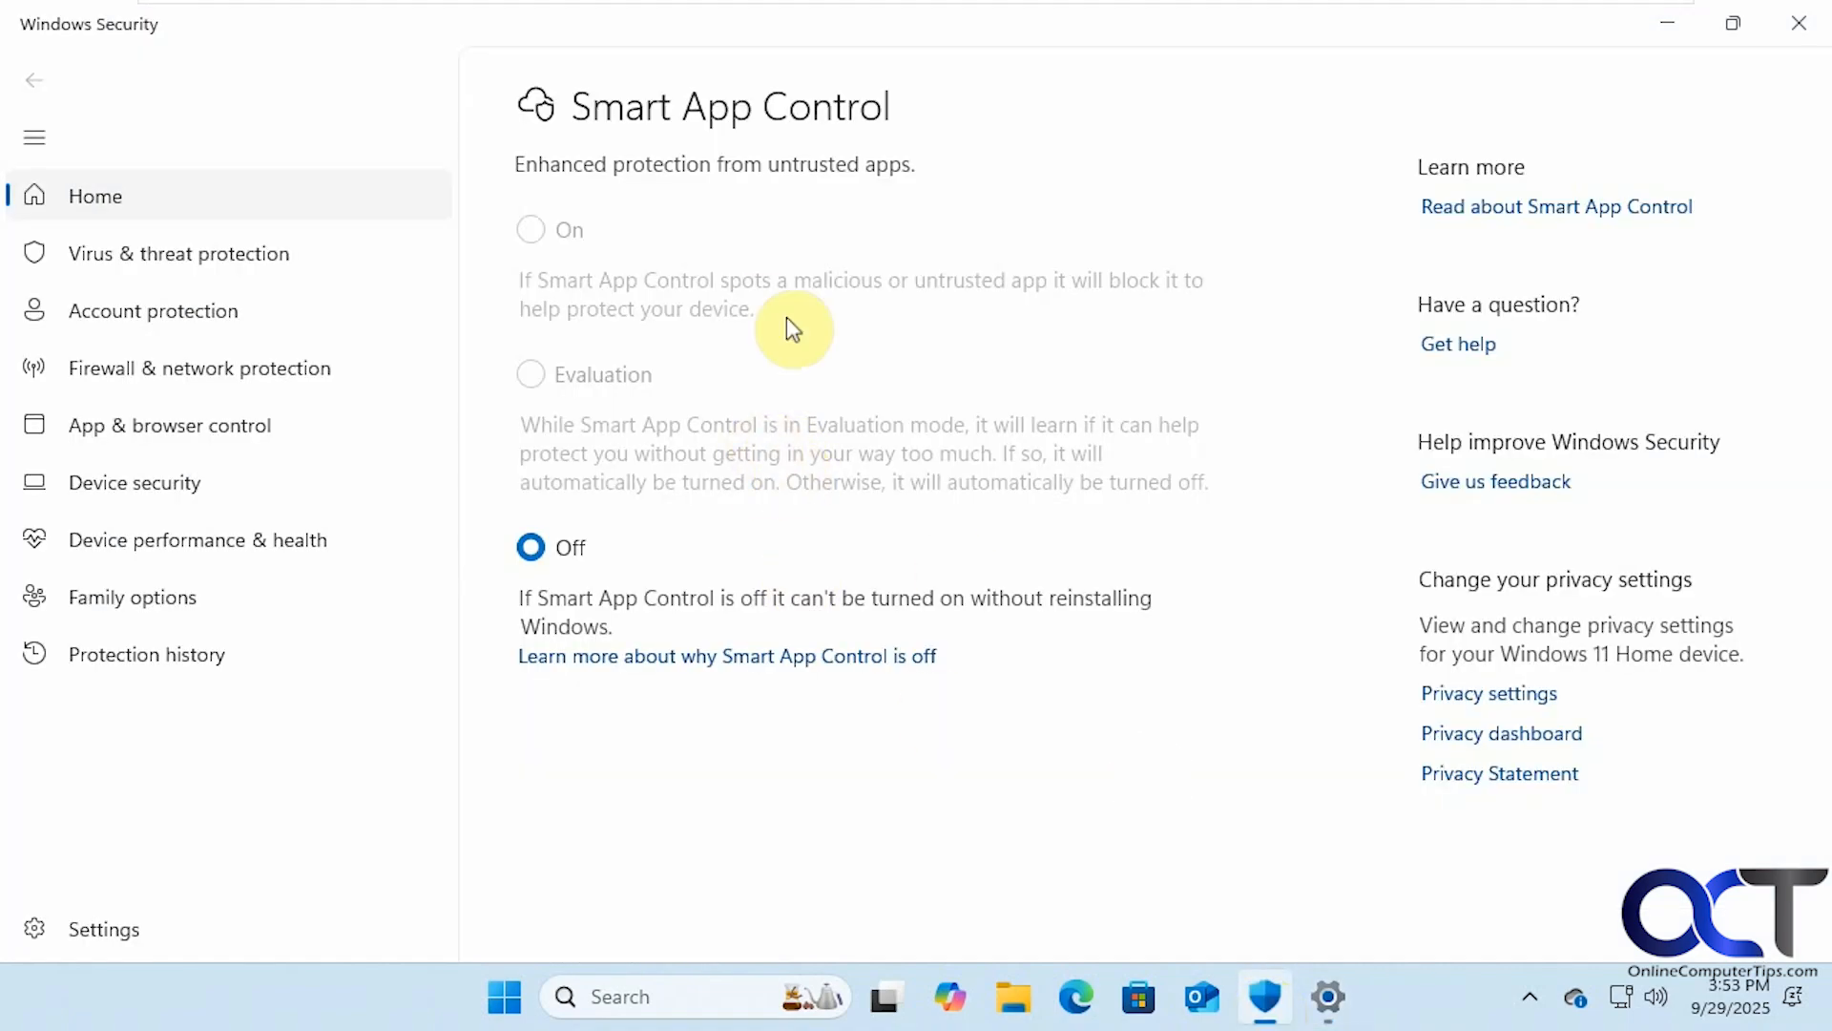
mouse_move(617, 392)
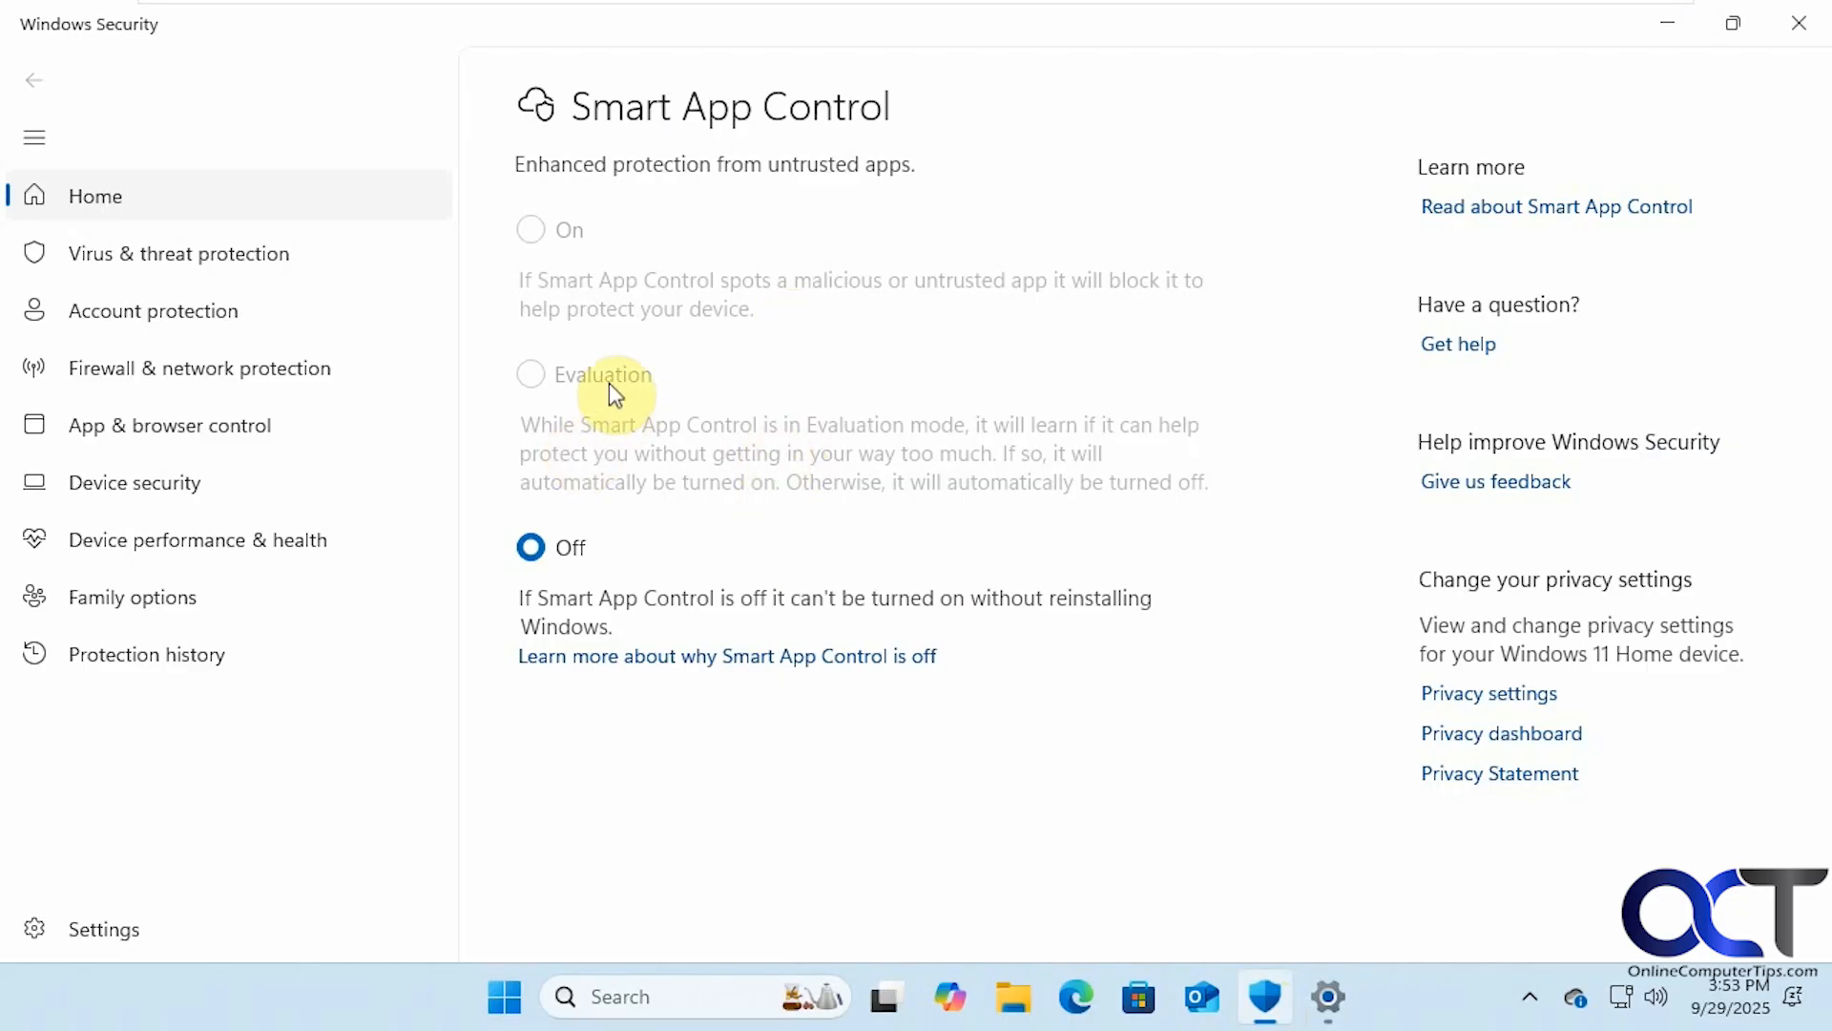
mouse_move(687, 433)
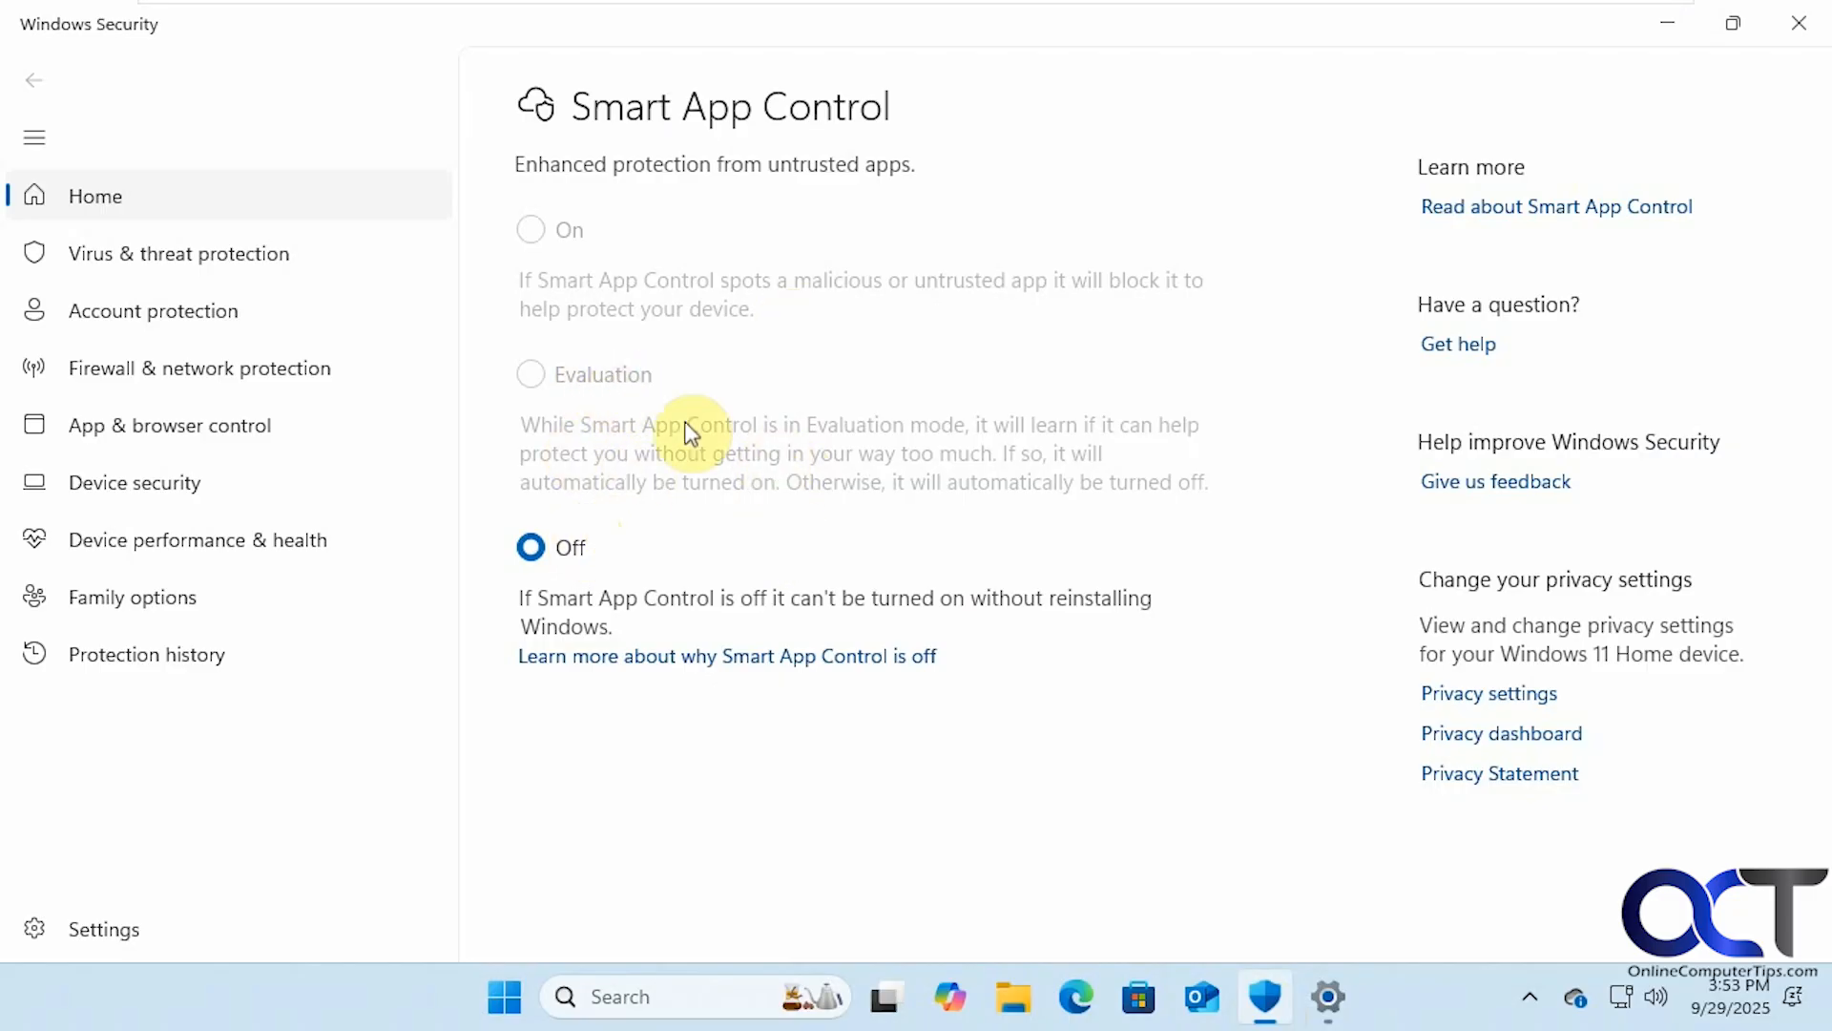
mouse_move(699, 439)
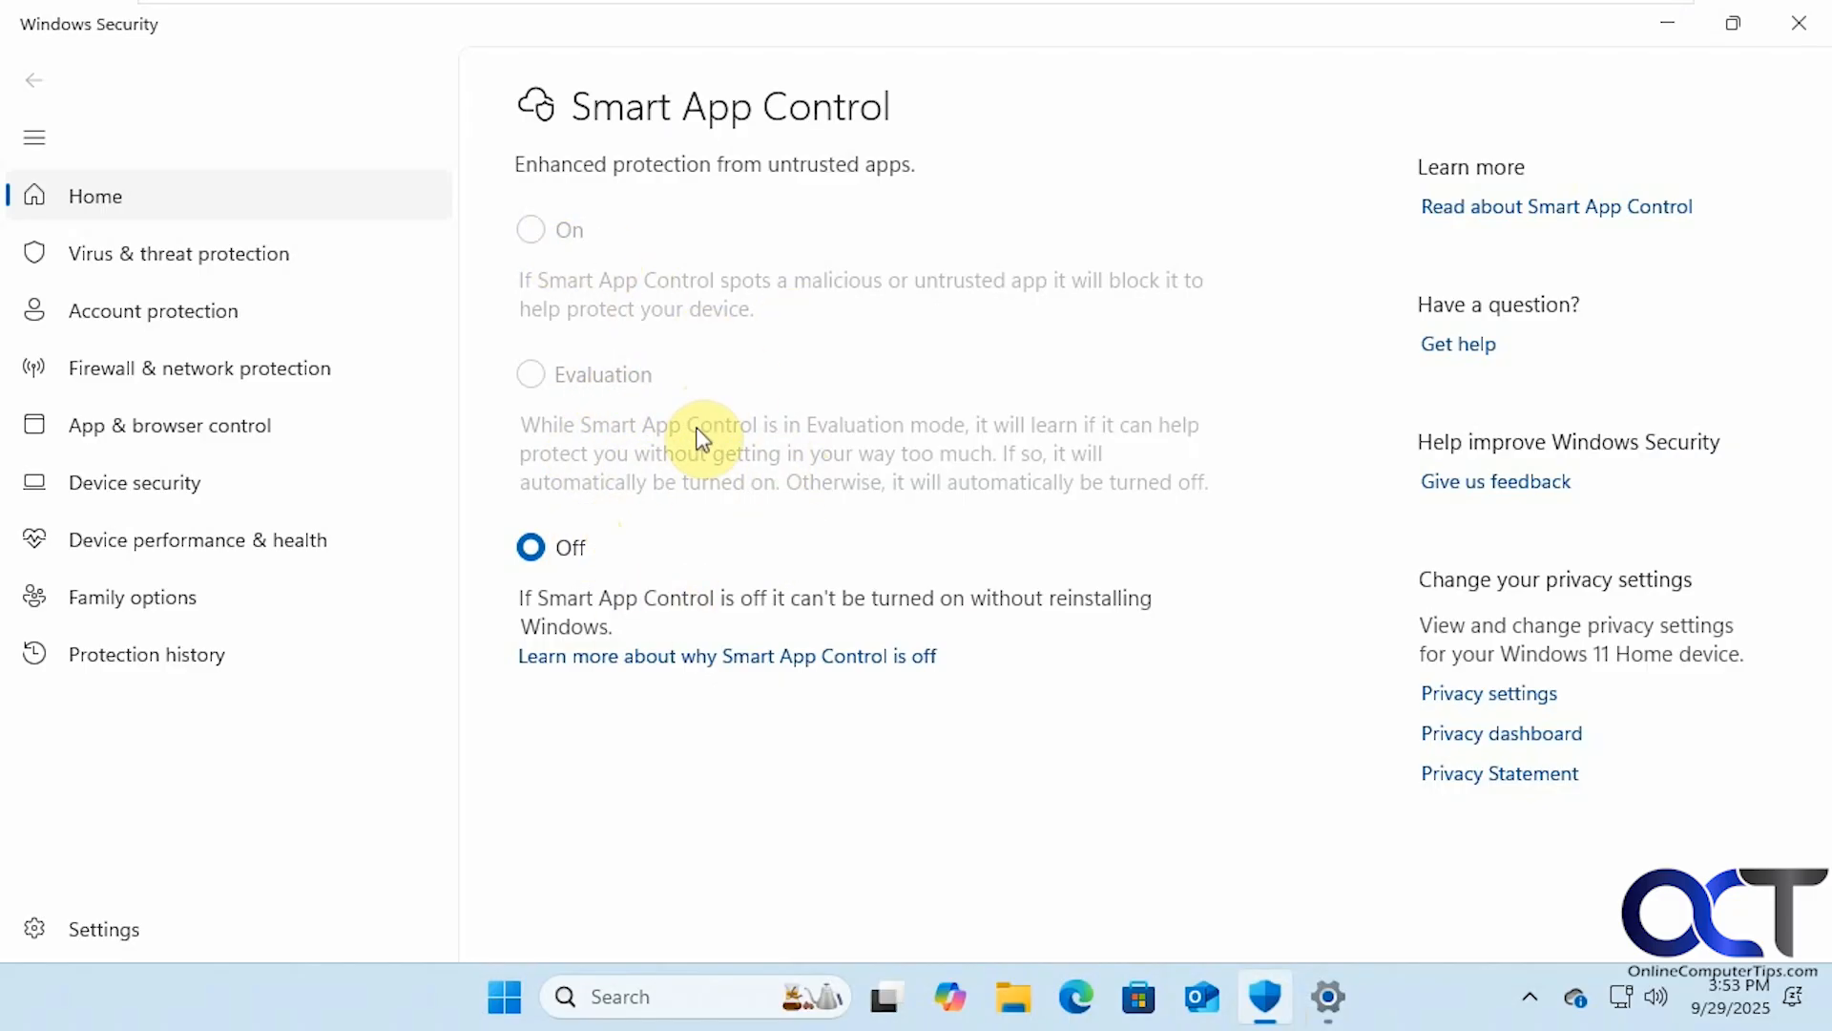